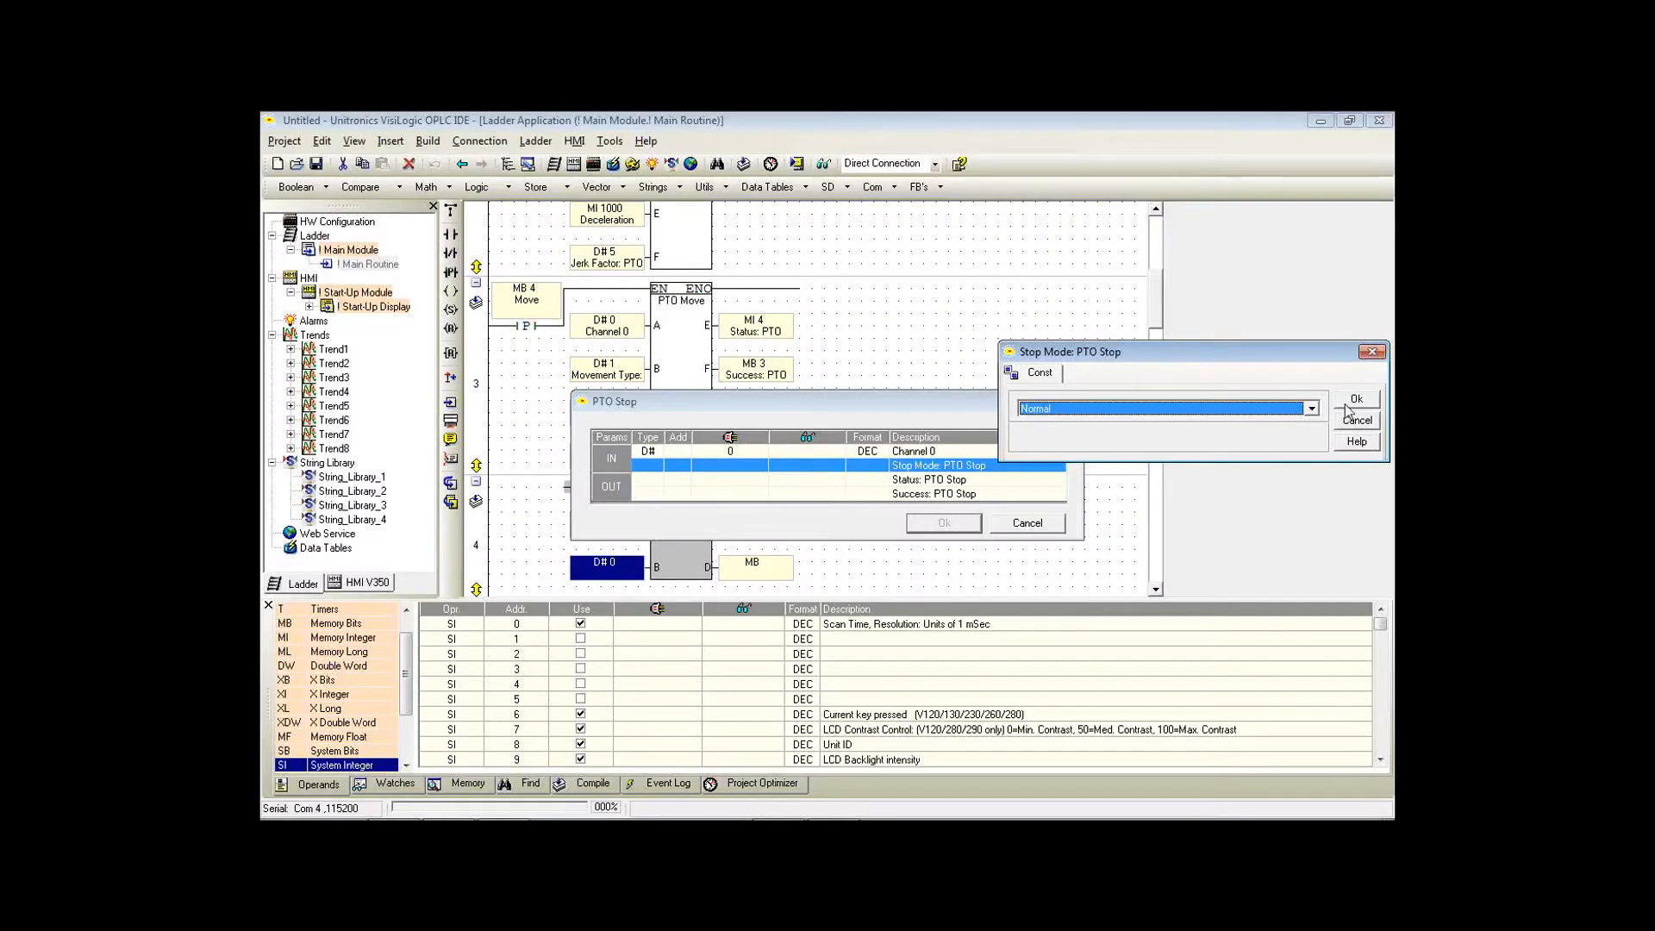
Set PTO Stop to Normal stop mode with status MI 5 and success MB 5, and confirm.
{"action": "left_click", "coordinate": [1310, 409]}
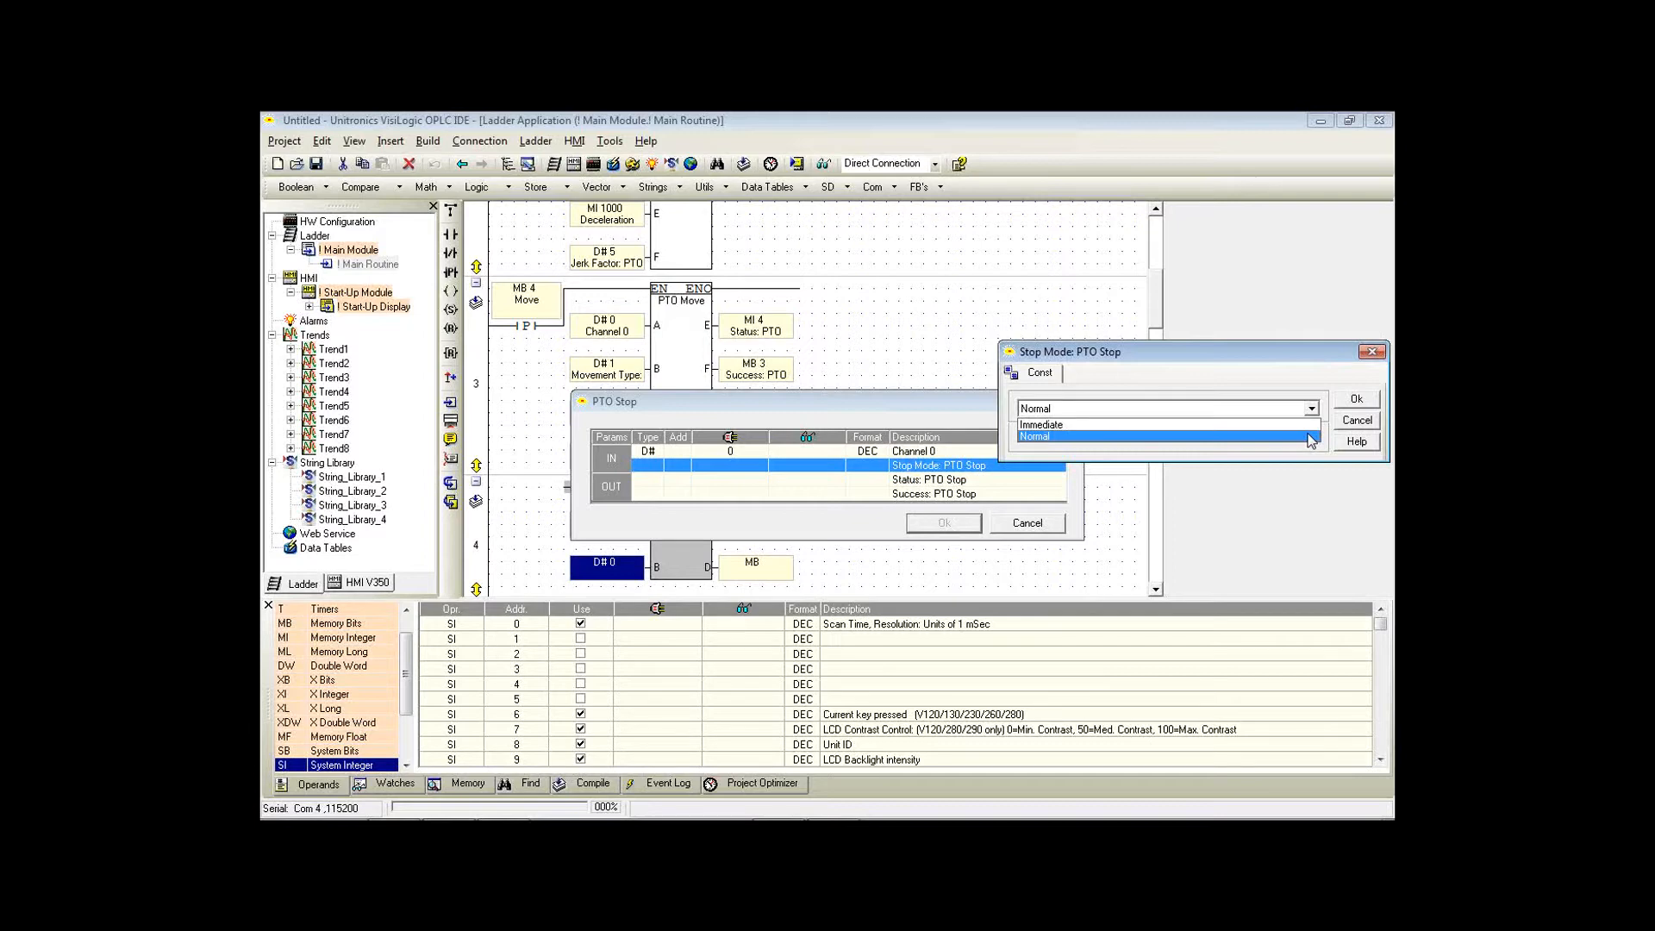
{"action": "left_click", "coordinate": [1160, 436]}
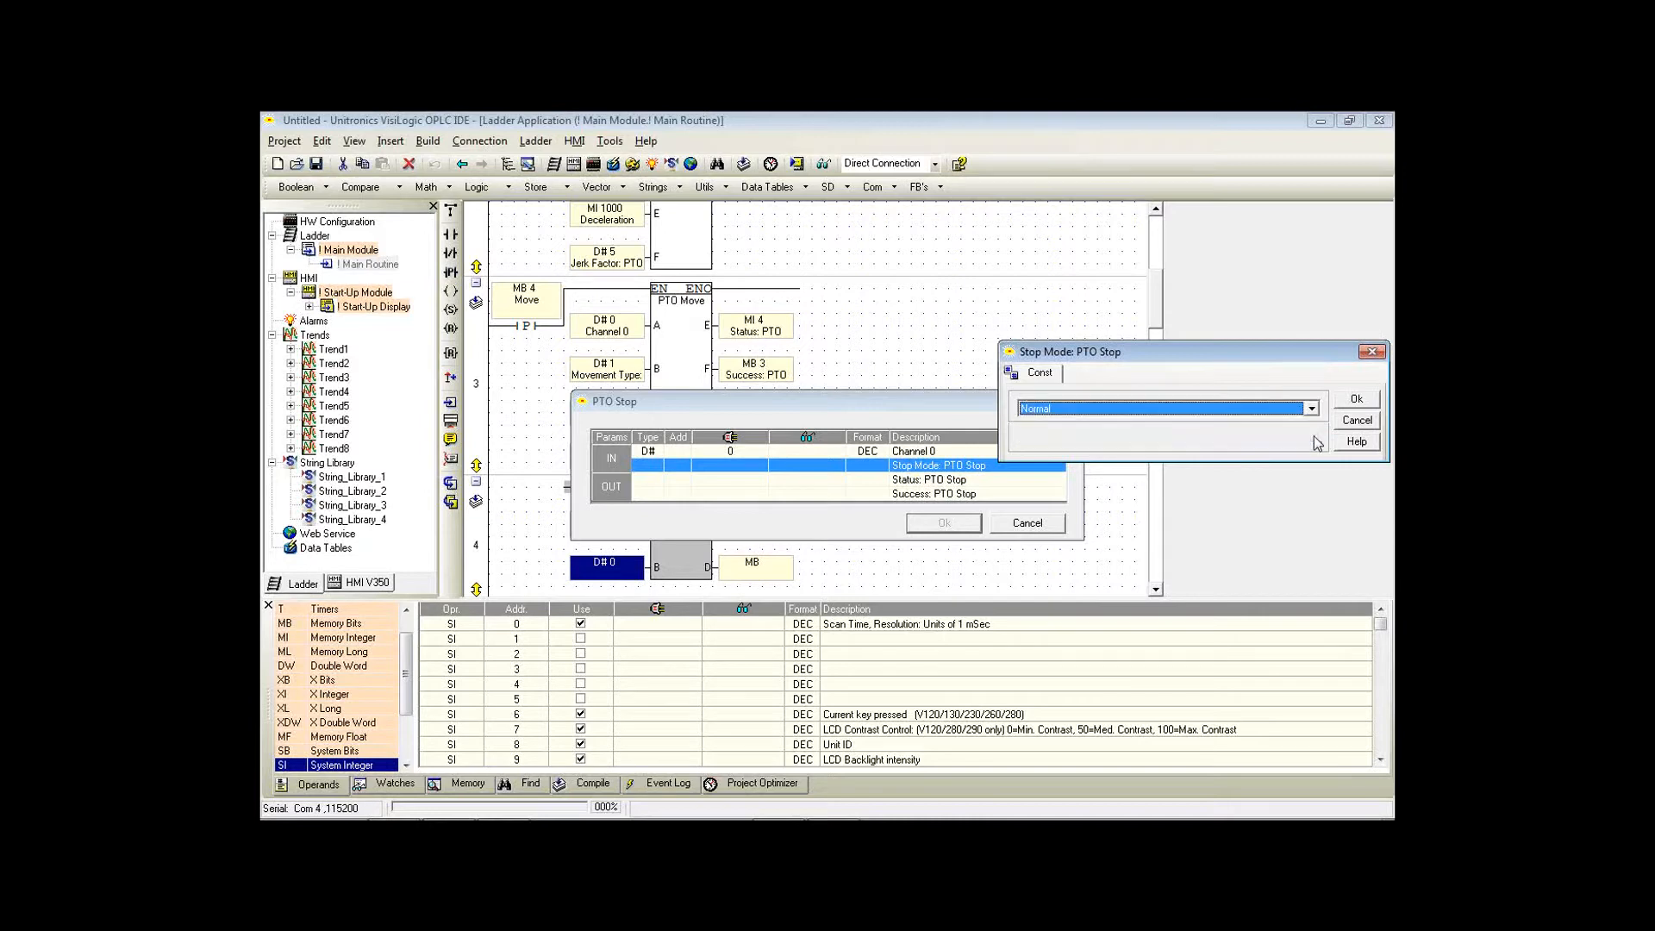
{"action": "left_click", "coordinate": [1357, 398]}
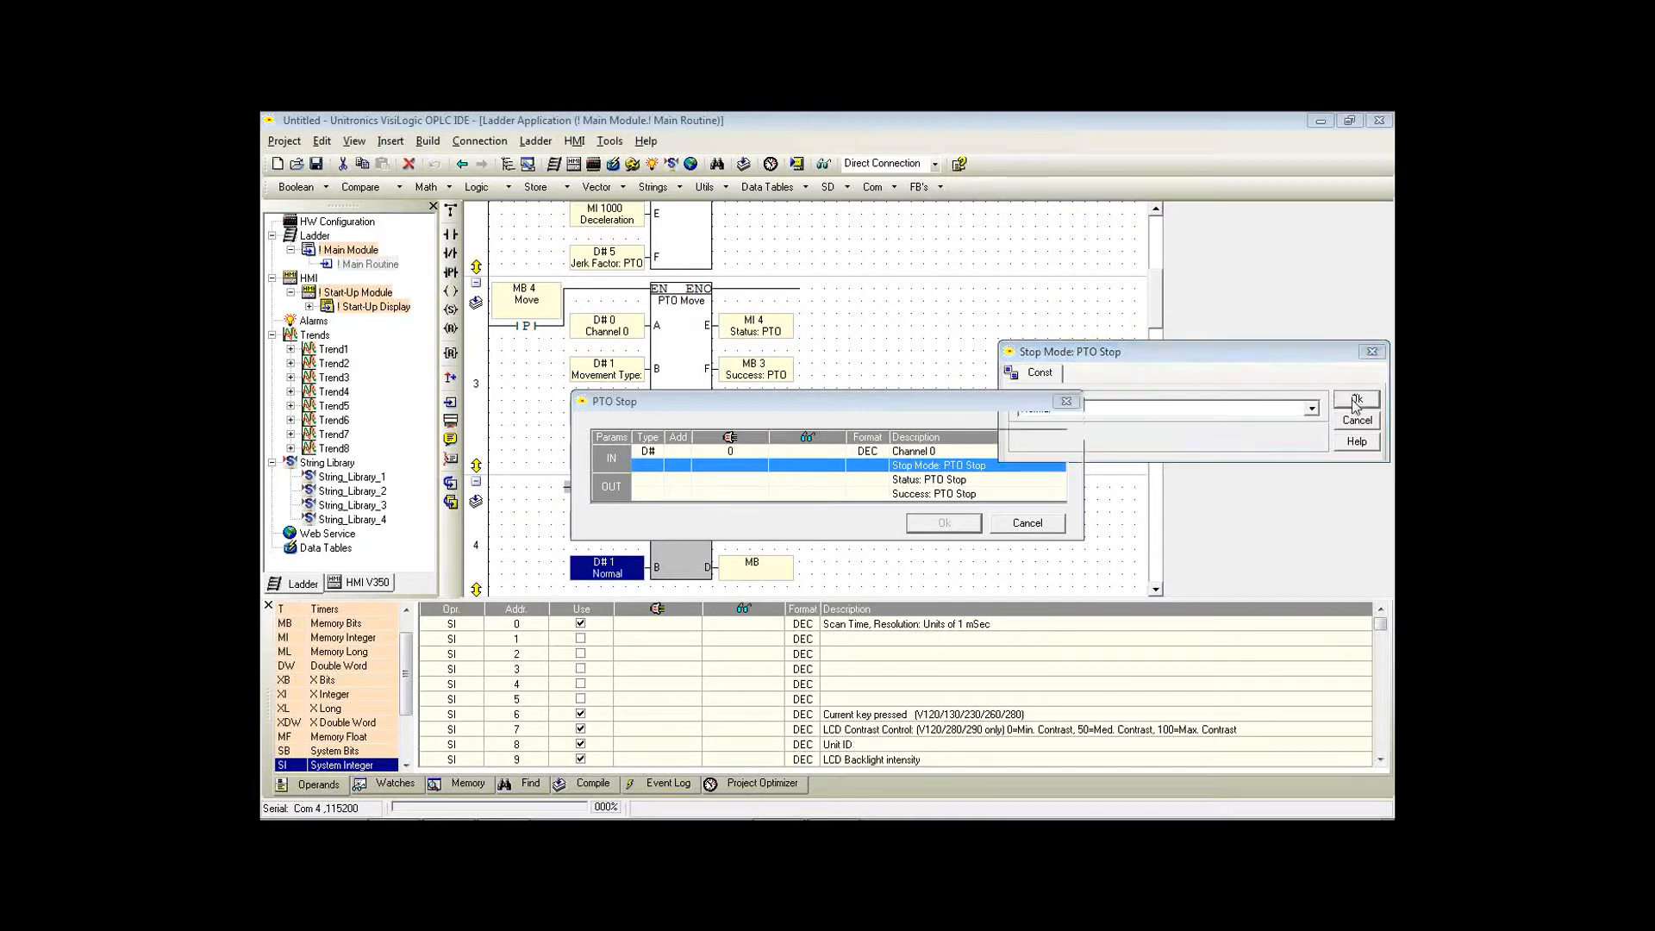
{"action": "left_click", "coordinate": [1357, 403]}
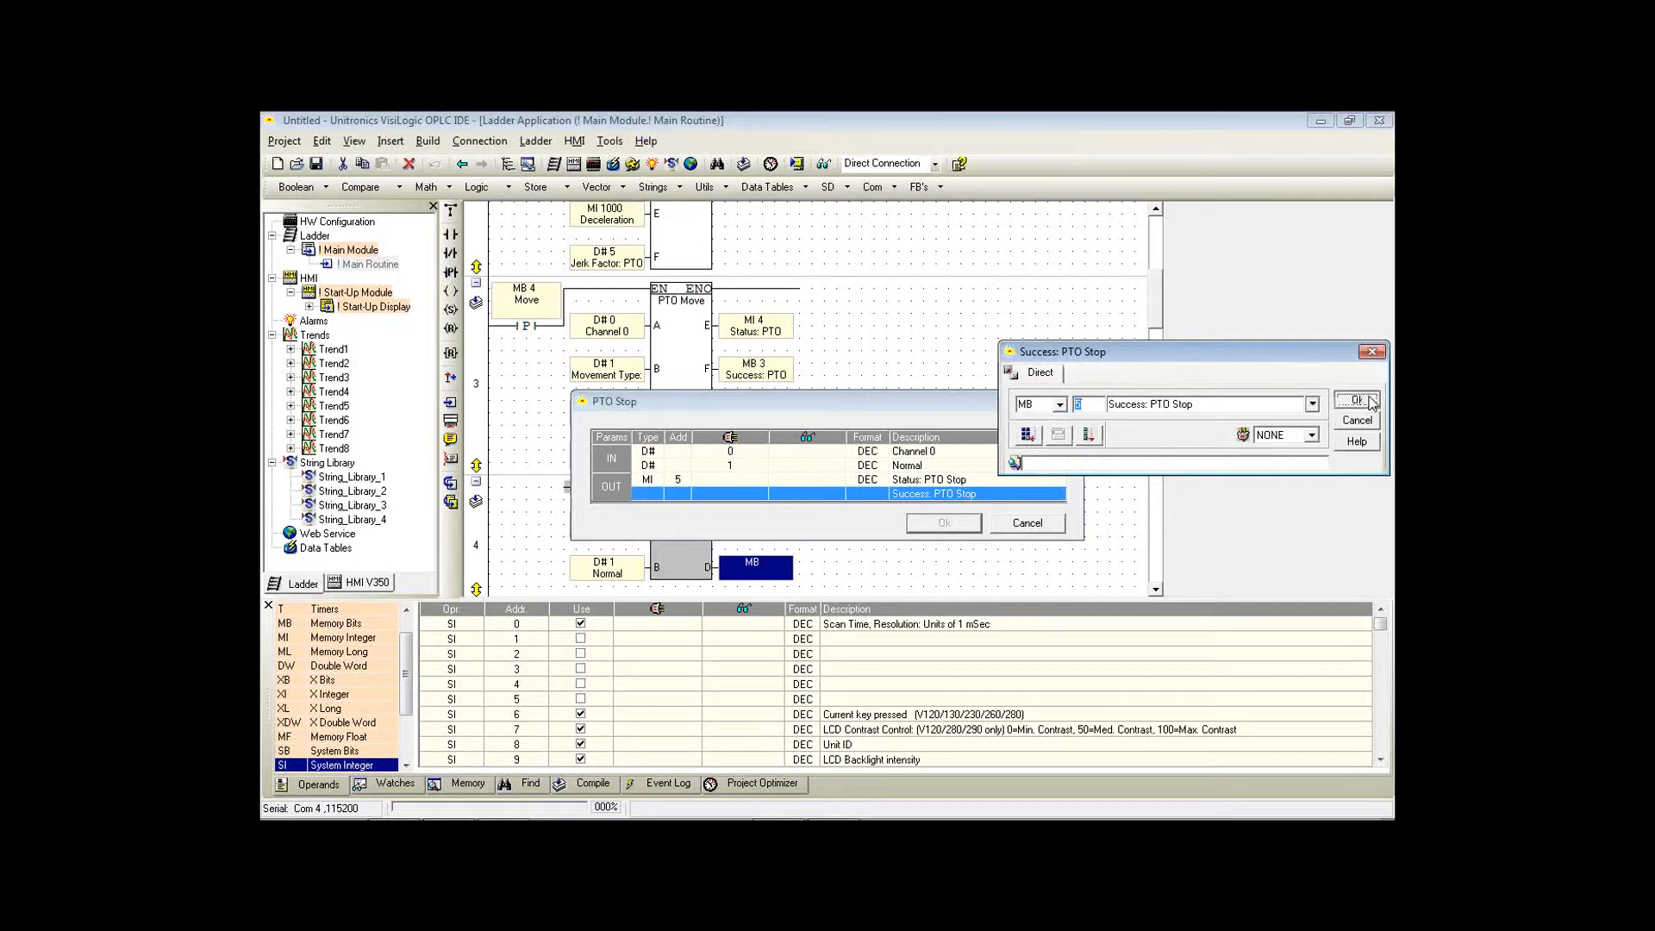
{"action": "left_click", "coordinate": [1357, 401]}
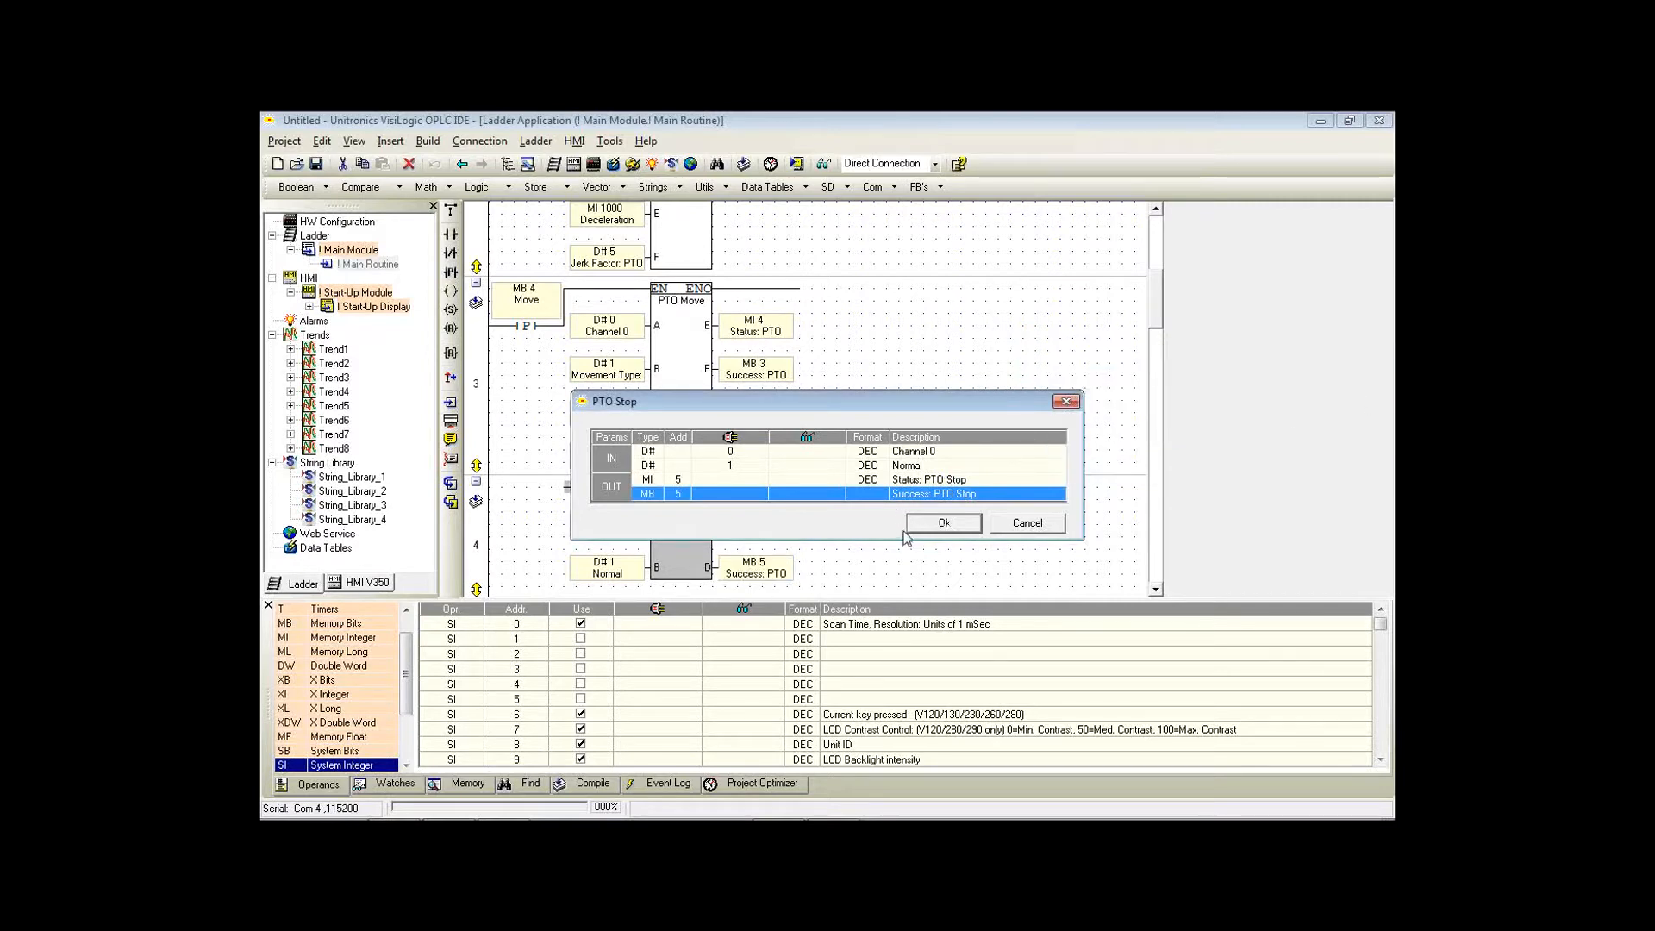
{"action": "left_click", "coordinate": [941, 522]}
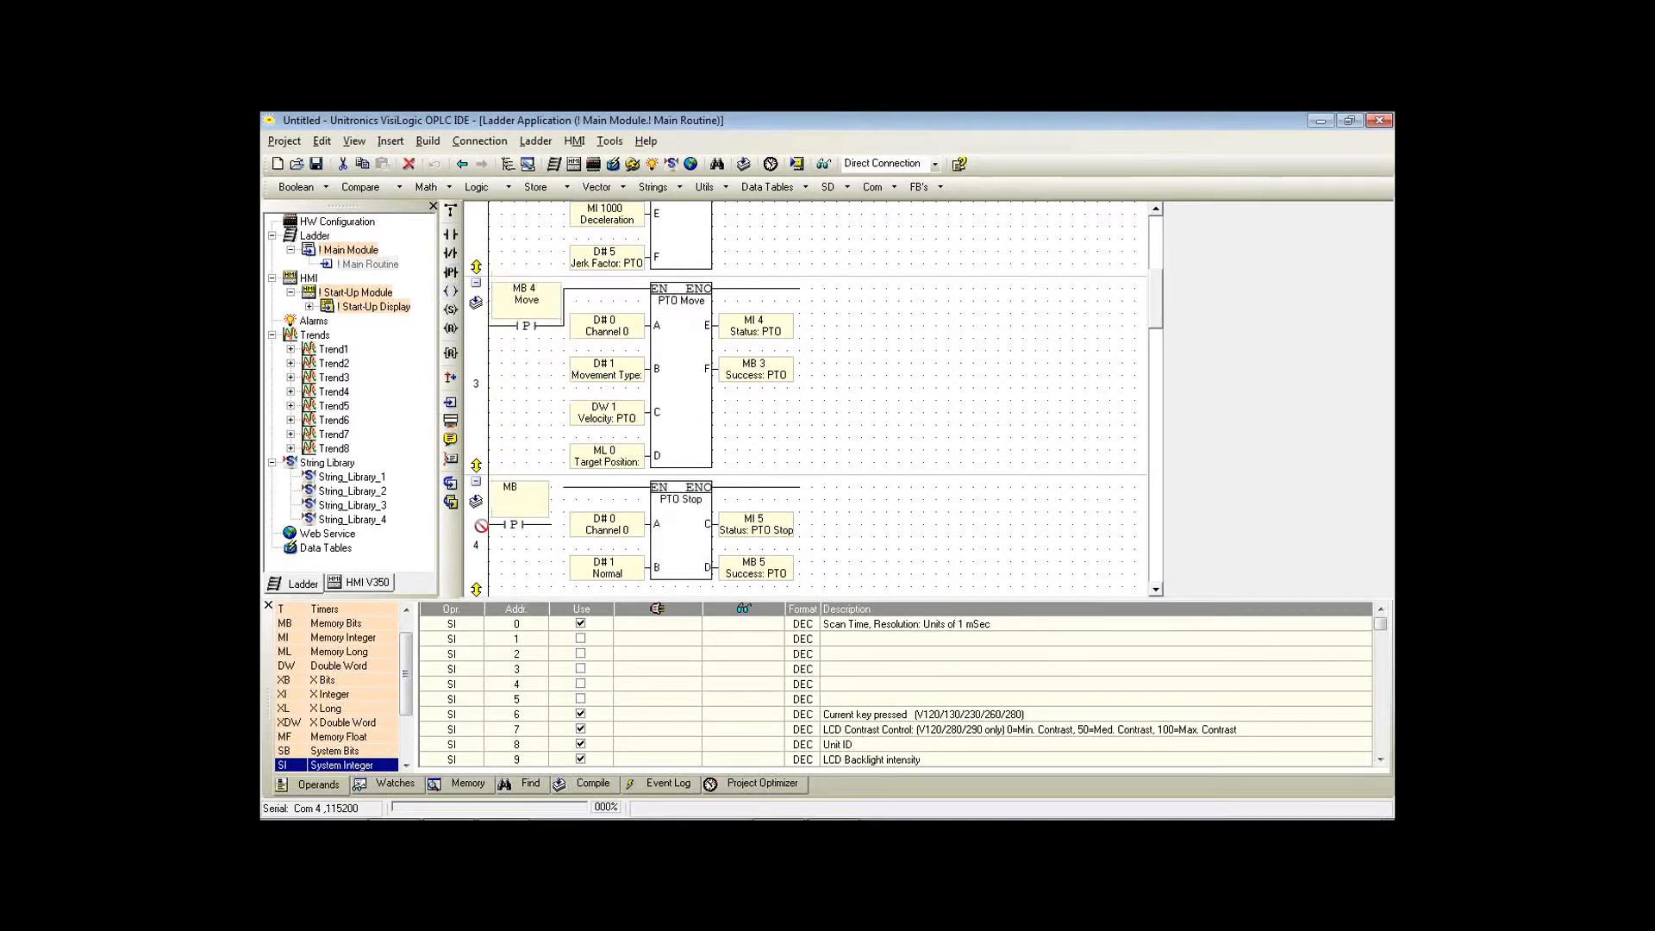
Assign the stop contact operand MB 6 with description 'Stop'.
{"action": "double_click", "coordinate": [525, 493]}
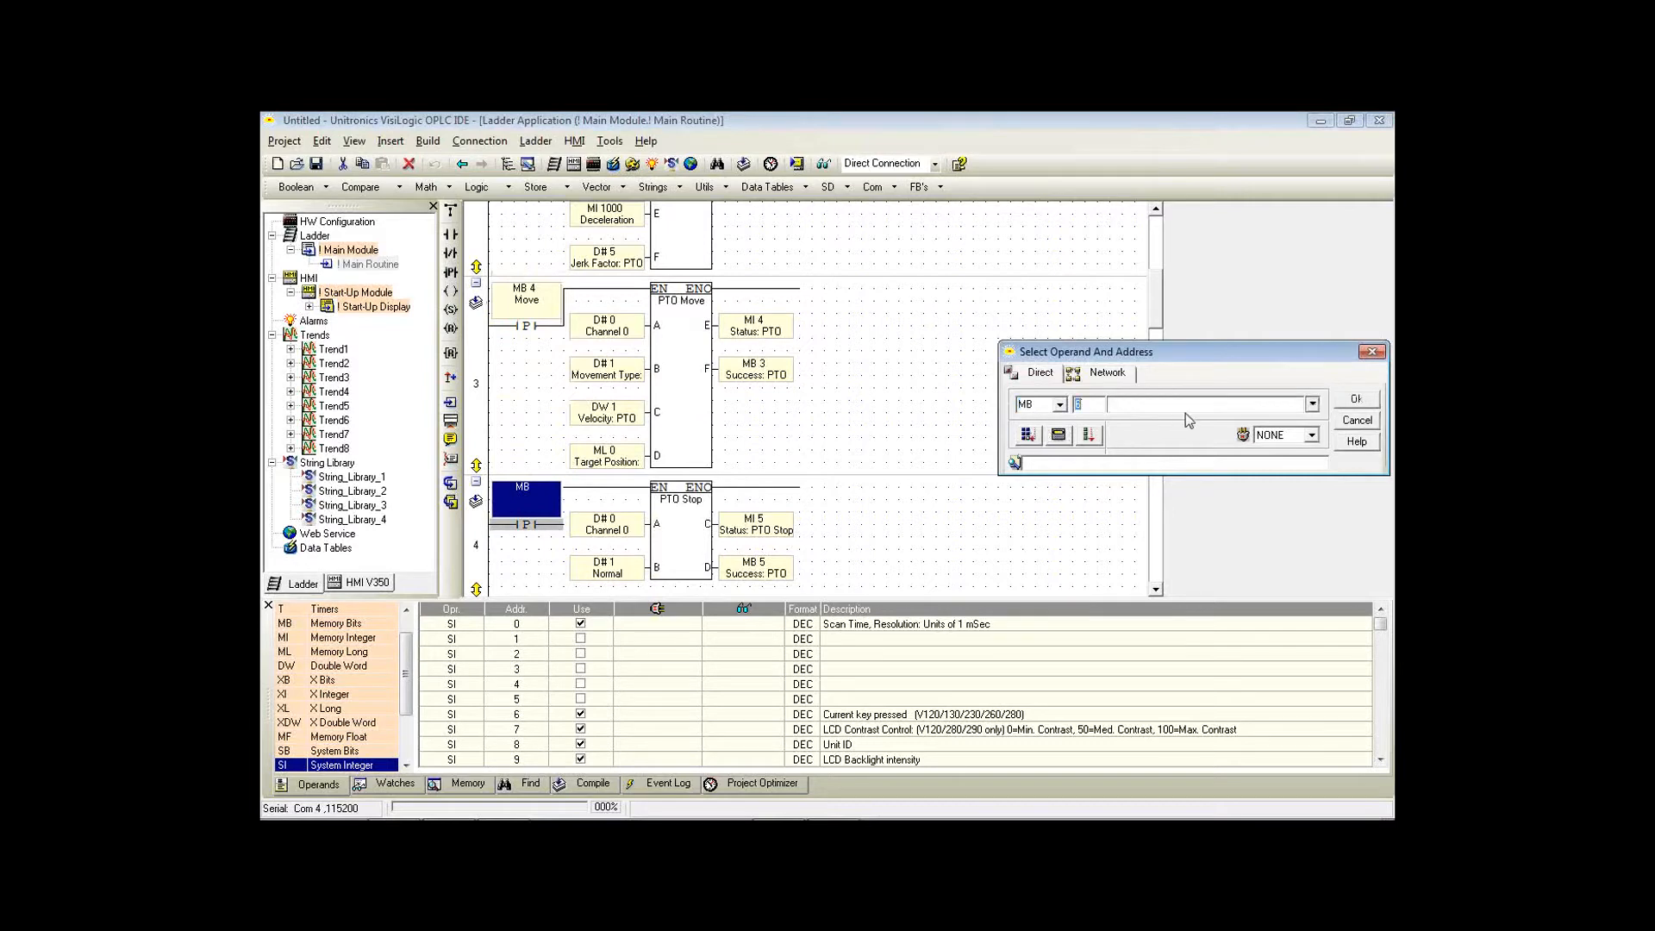
{"action": "type", "text": "6"}
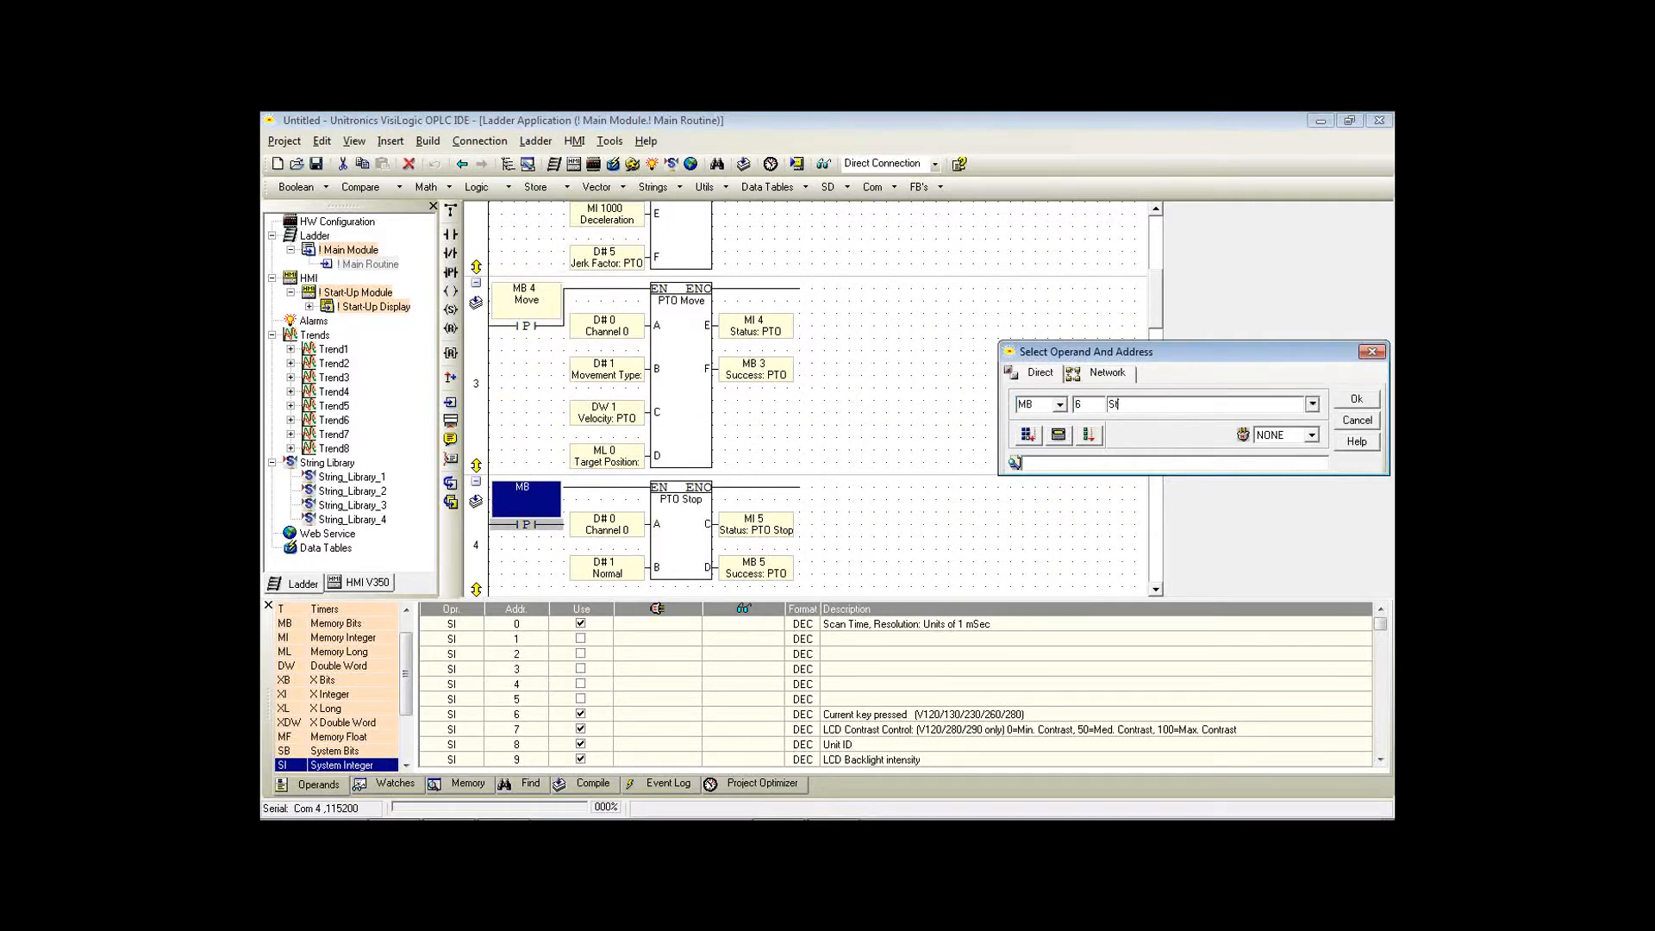
{"action": "type", "text": "Stop"}
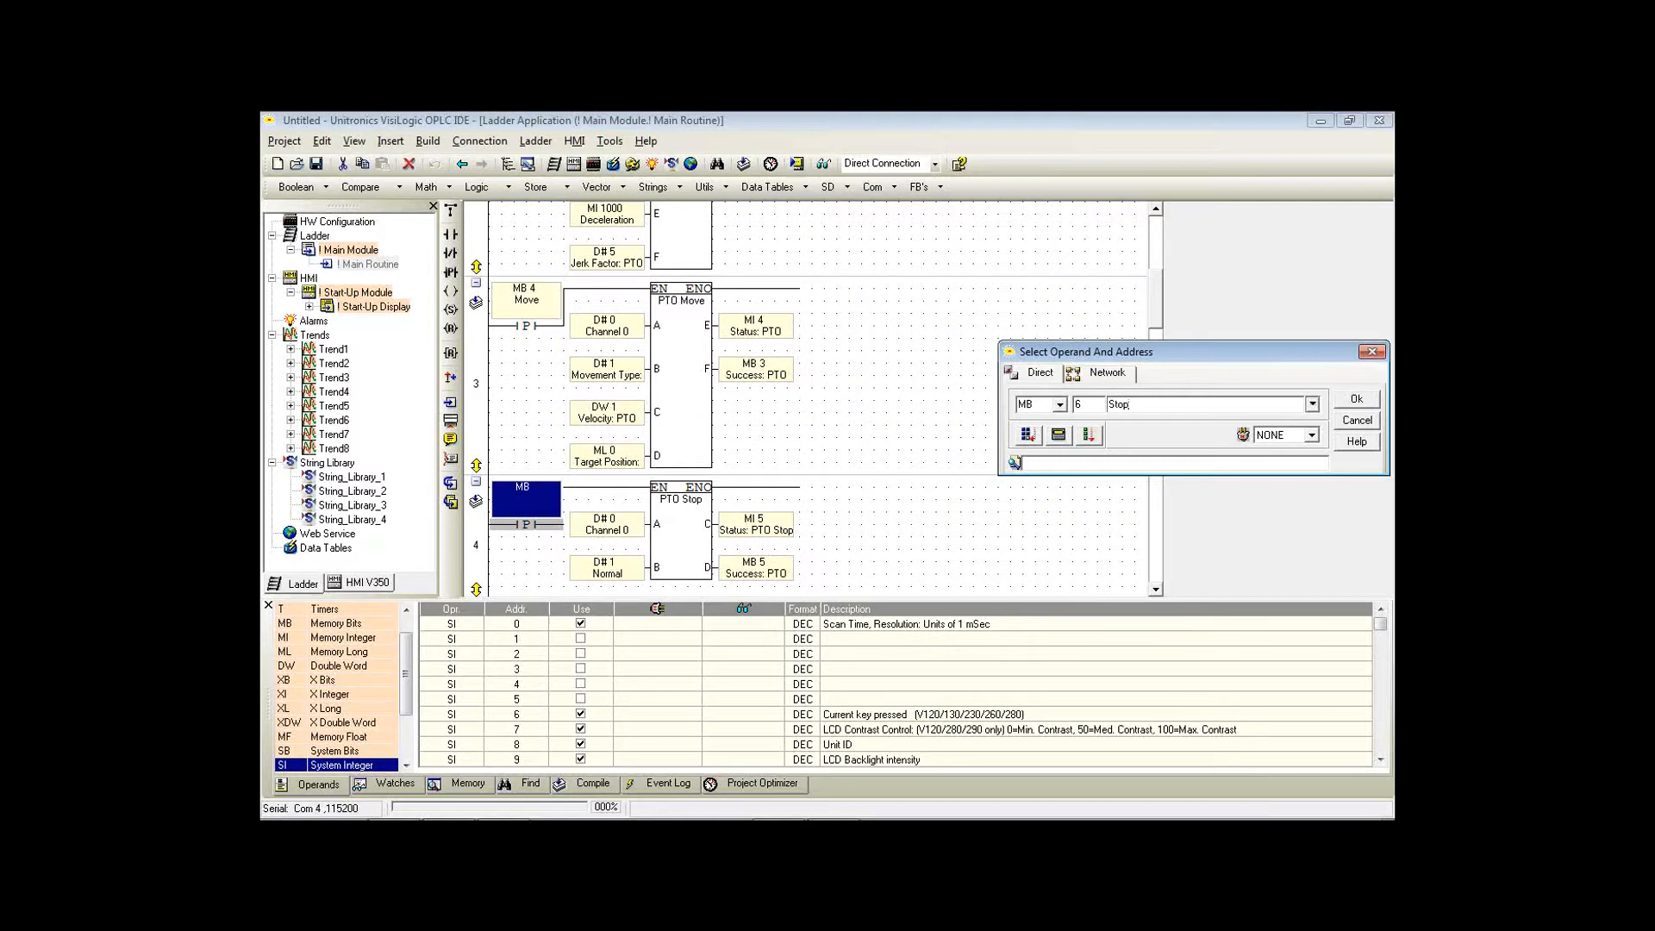
{"action": "left_click", "coordinate": [1356, 398]}
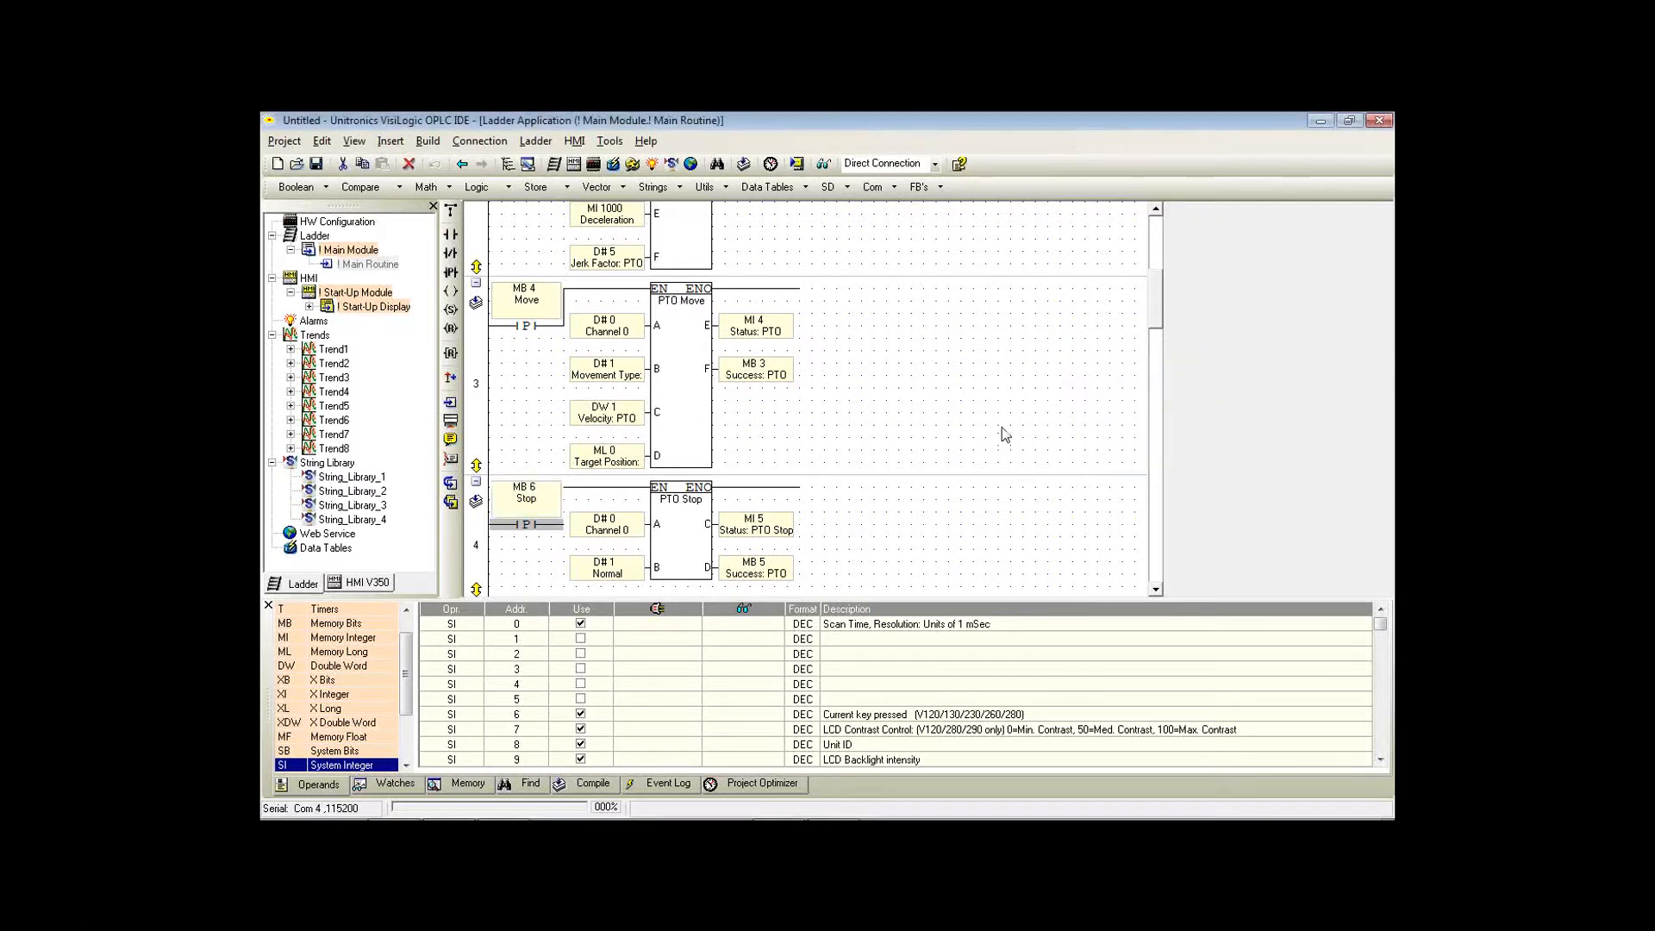
{"action": "mouse_move", "coordinate": [866, 533]}
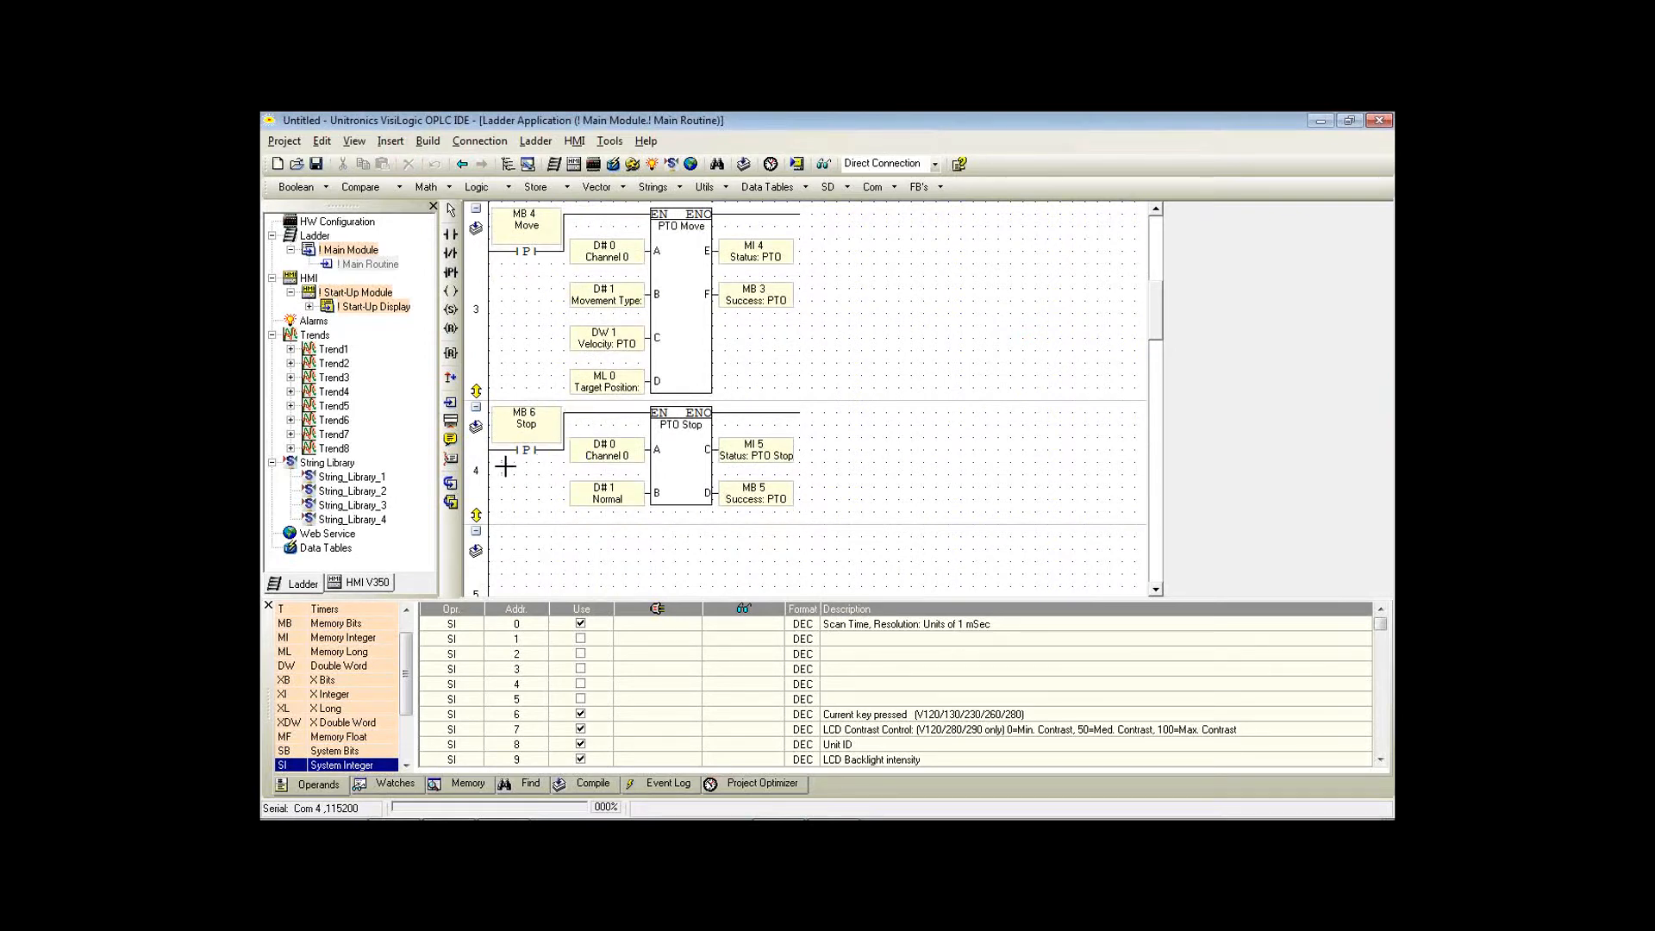
{"action": "scroll", "scroll_direction": "down", "scroll_amount": 3}
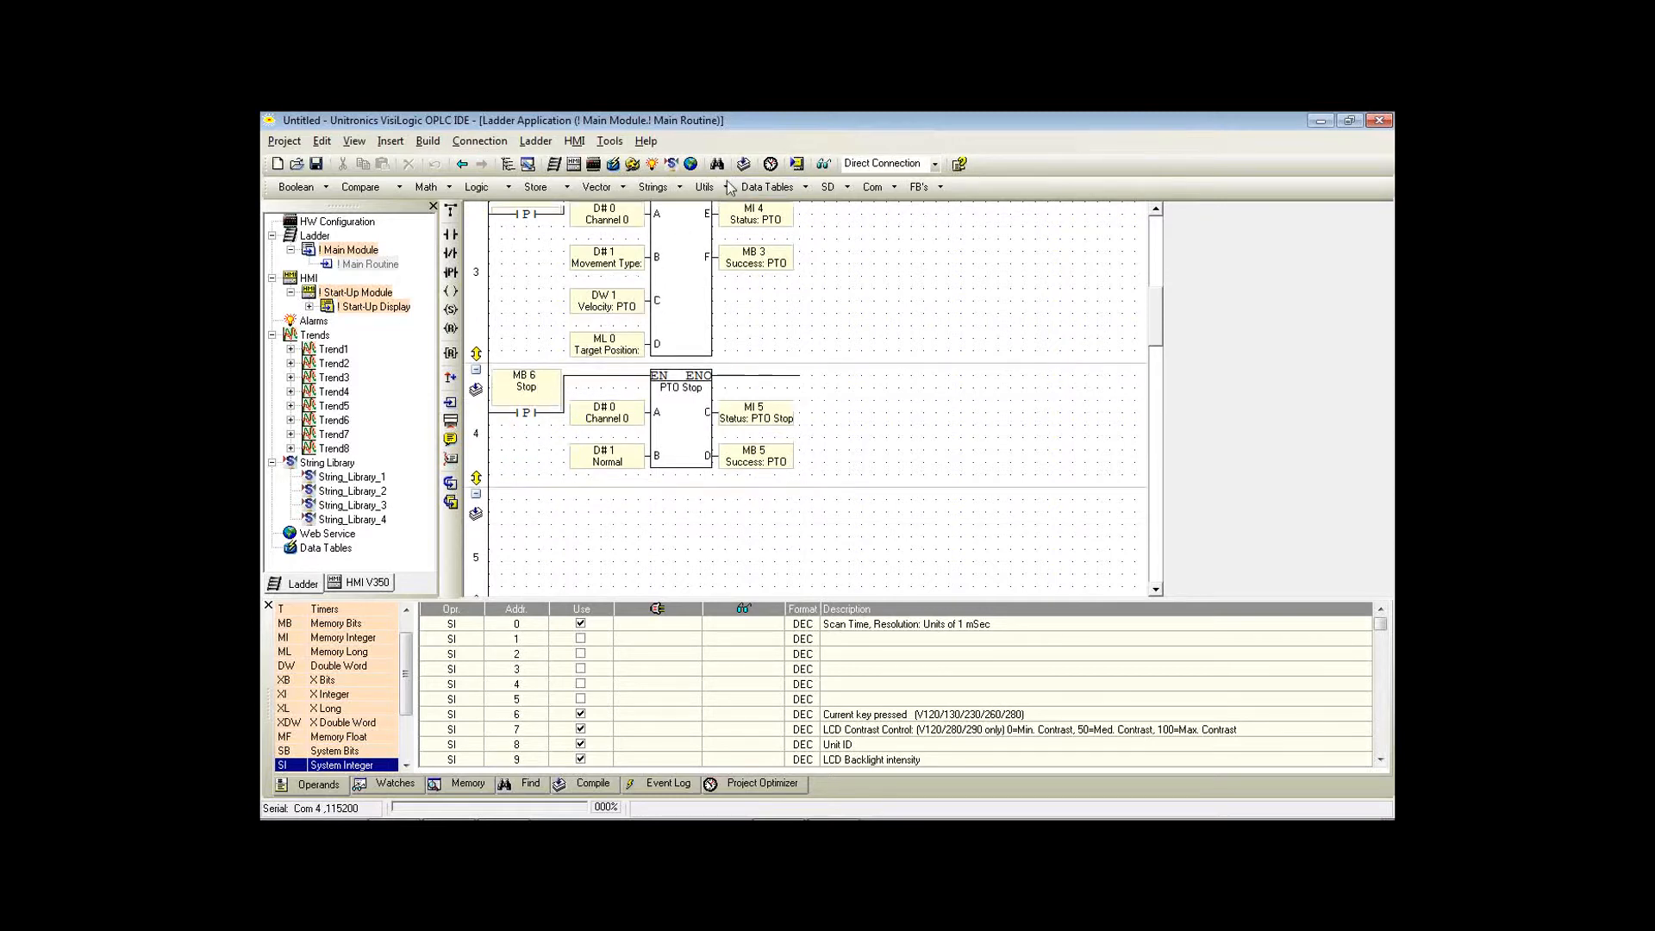
Insert a PTO Read Status block on a new net, taking next unused addresses for position, velocity, direction and progress.
{"action": "left_click", "coordinate": [705, 186]}
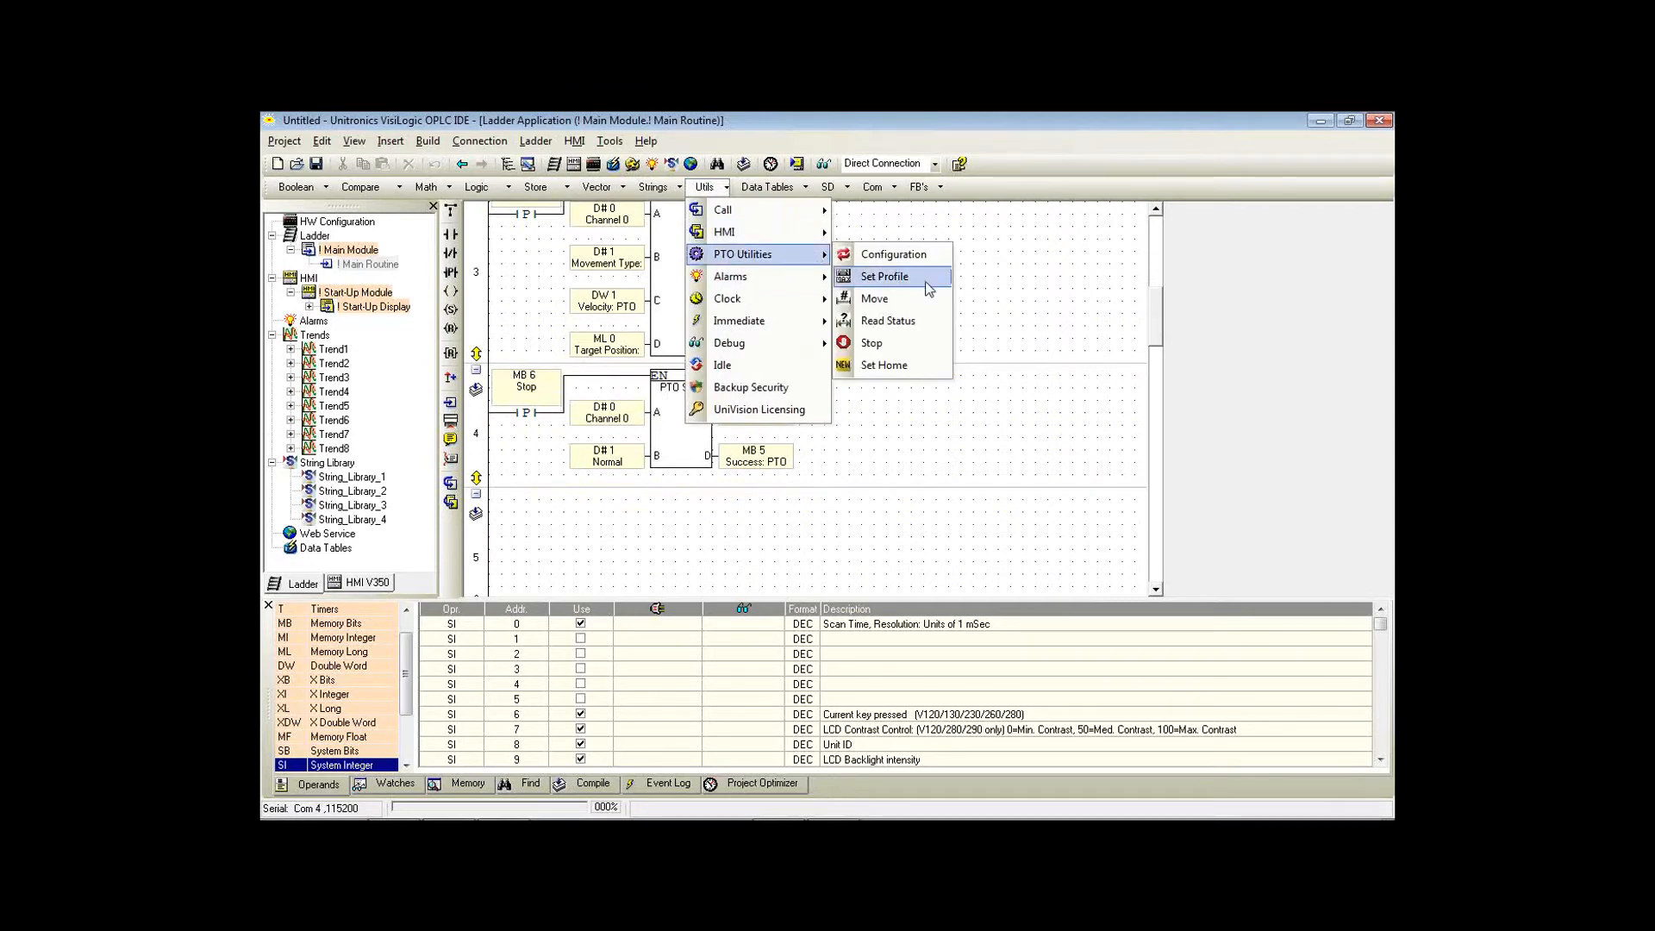
{"action": "mouse_move", "coordinate": [888, 321]}
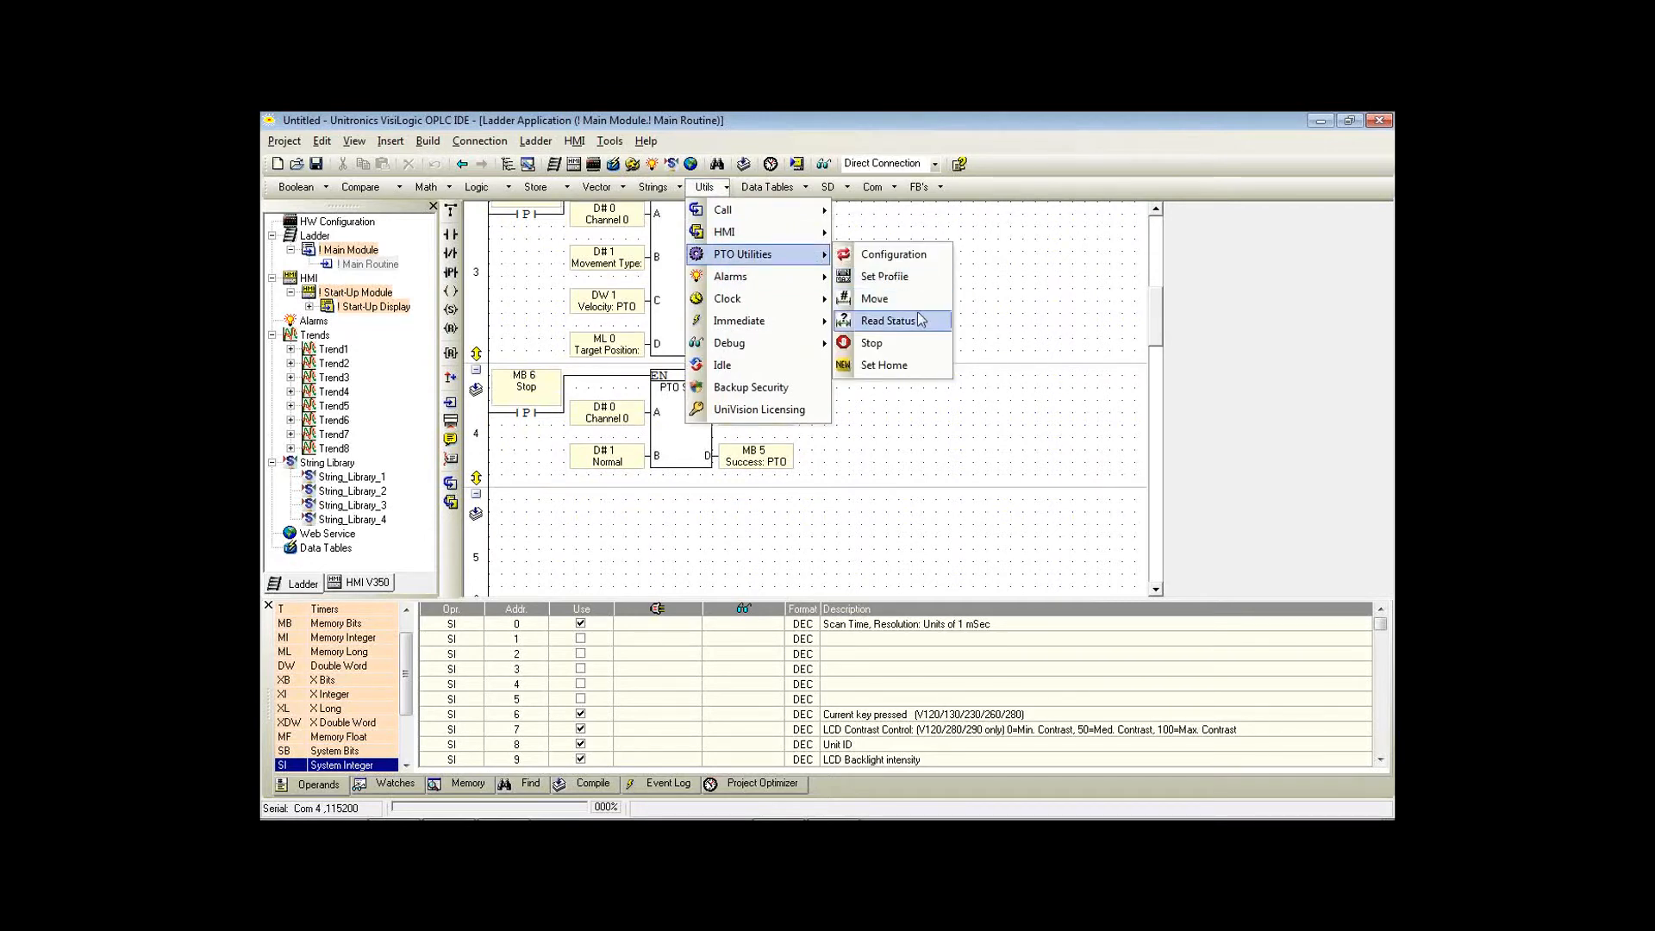
{"action": "left_click", "coordinate": [887, 320]}
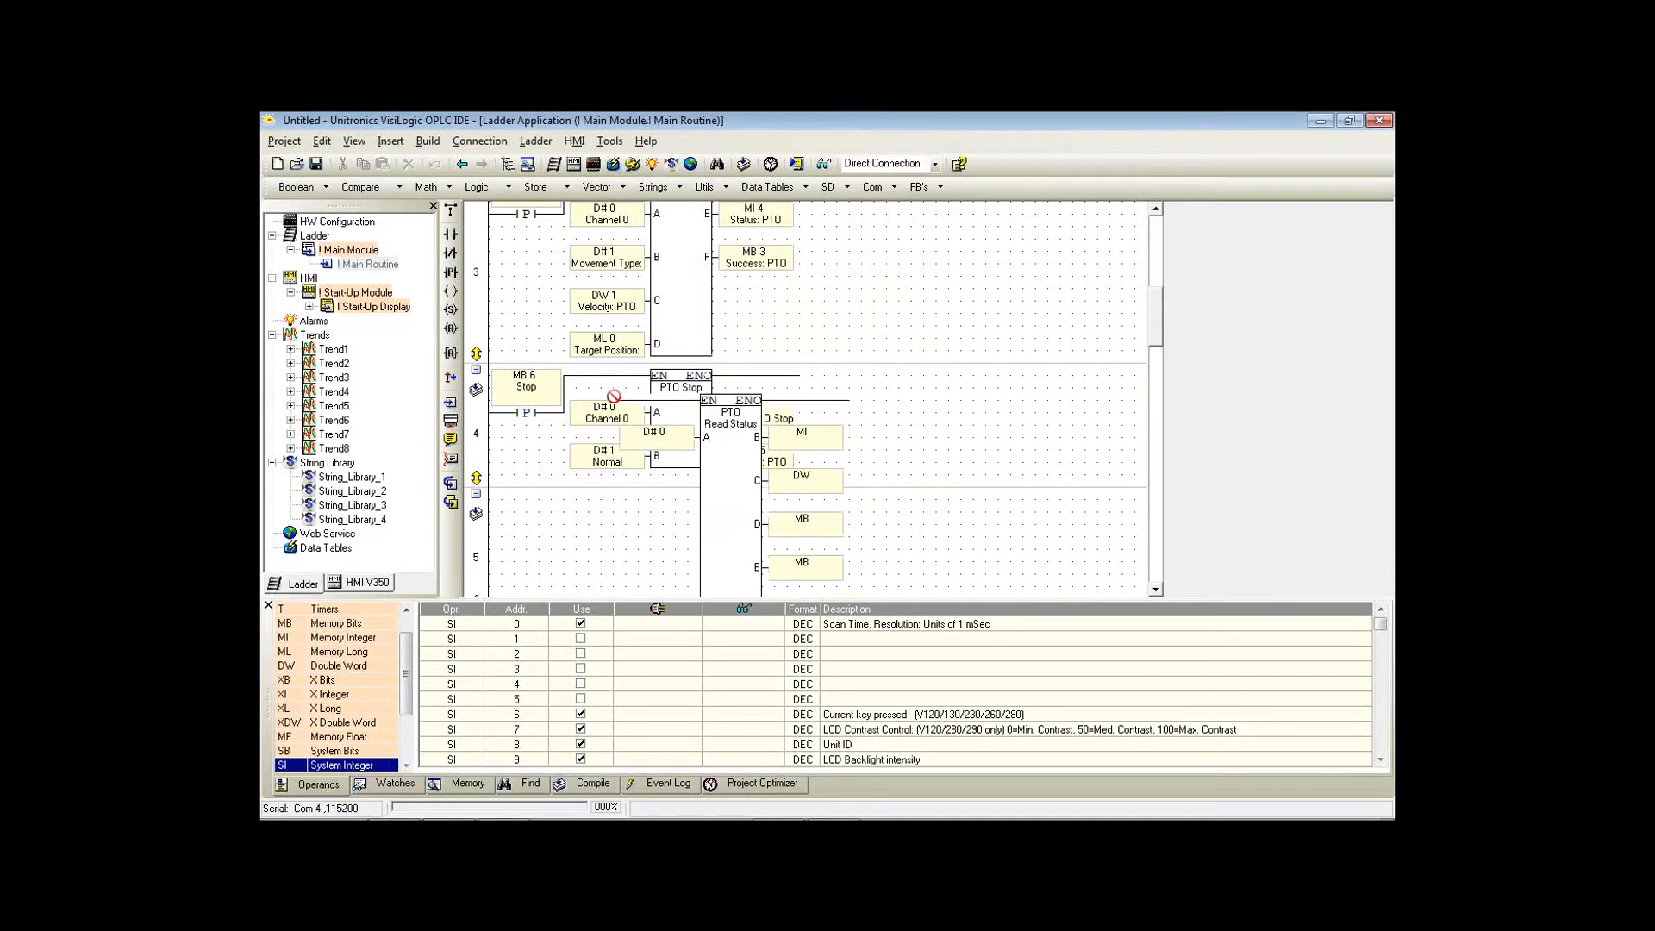
{"action": "scroll", "scroll_direction": "down", "scroll_amount": 3}
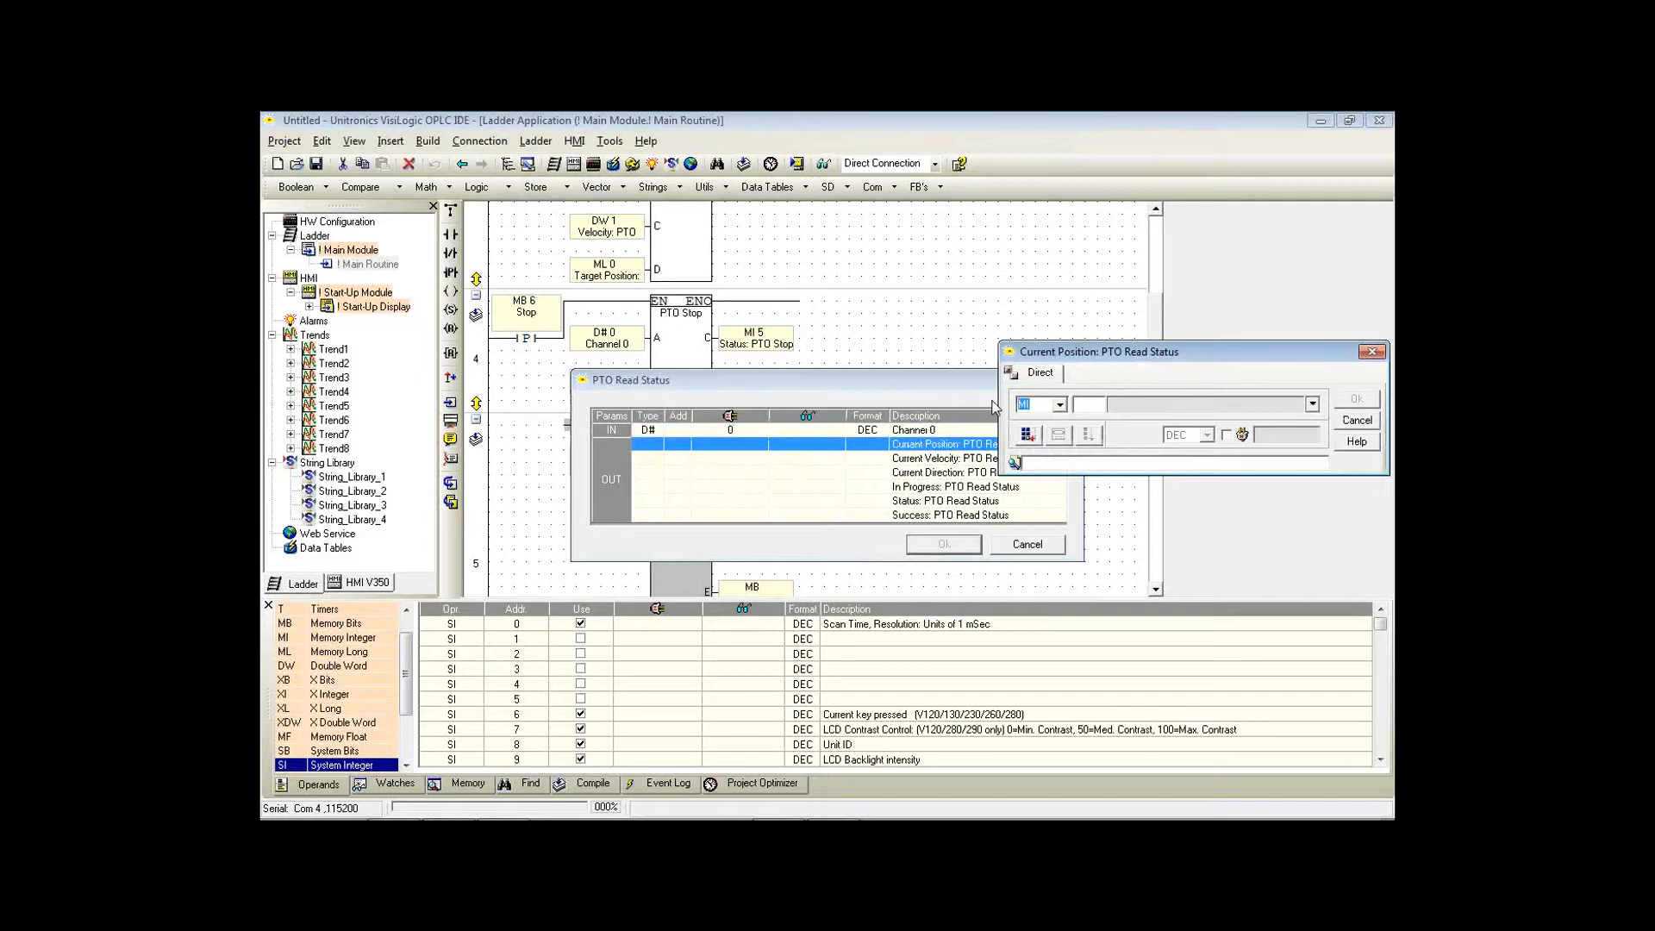
{"action": "mouse_move", "coordinate": [1024, 434]}
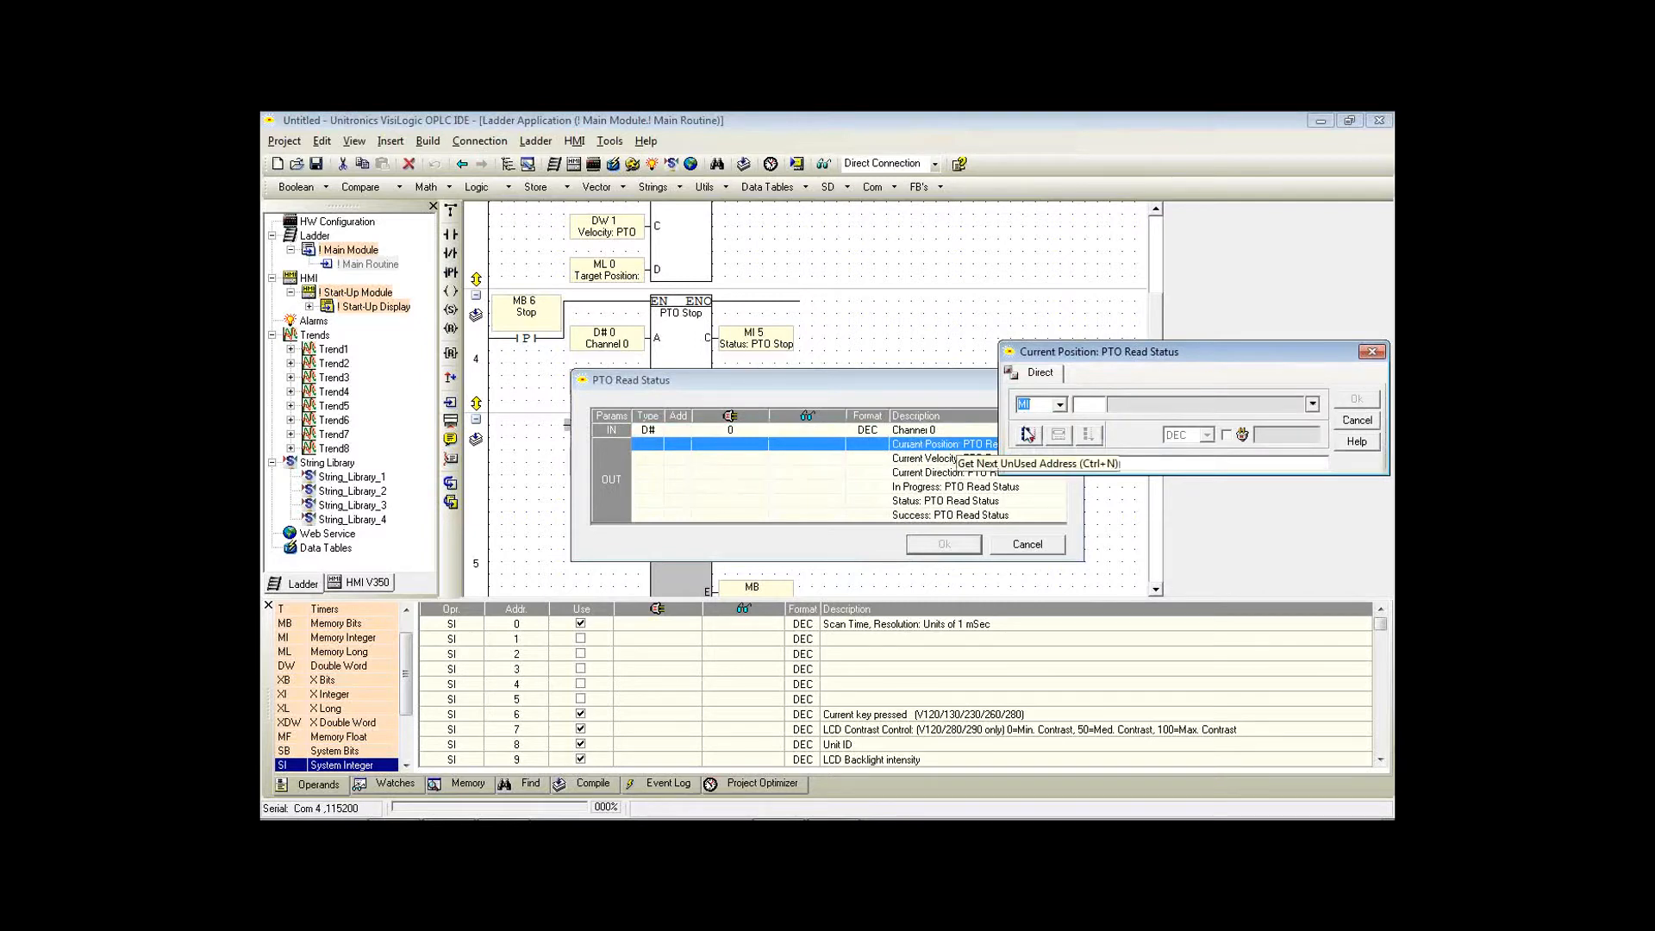
{"action": "left_click", "coordinate": [1024, 434]}
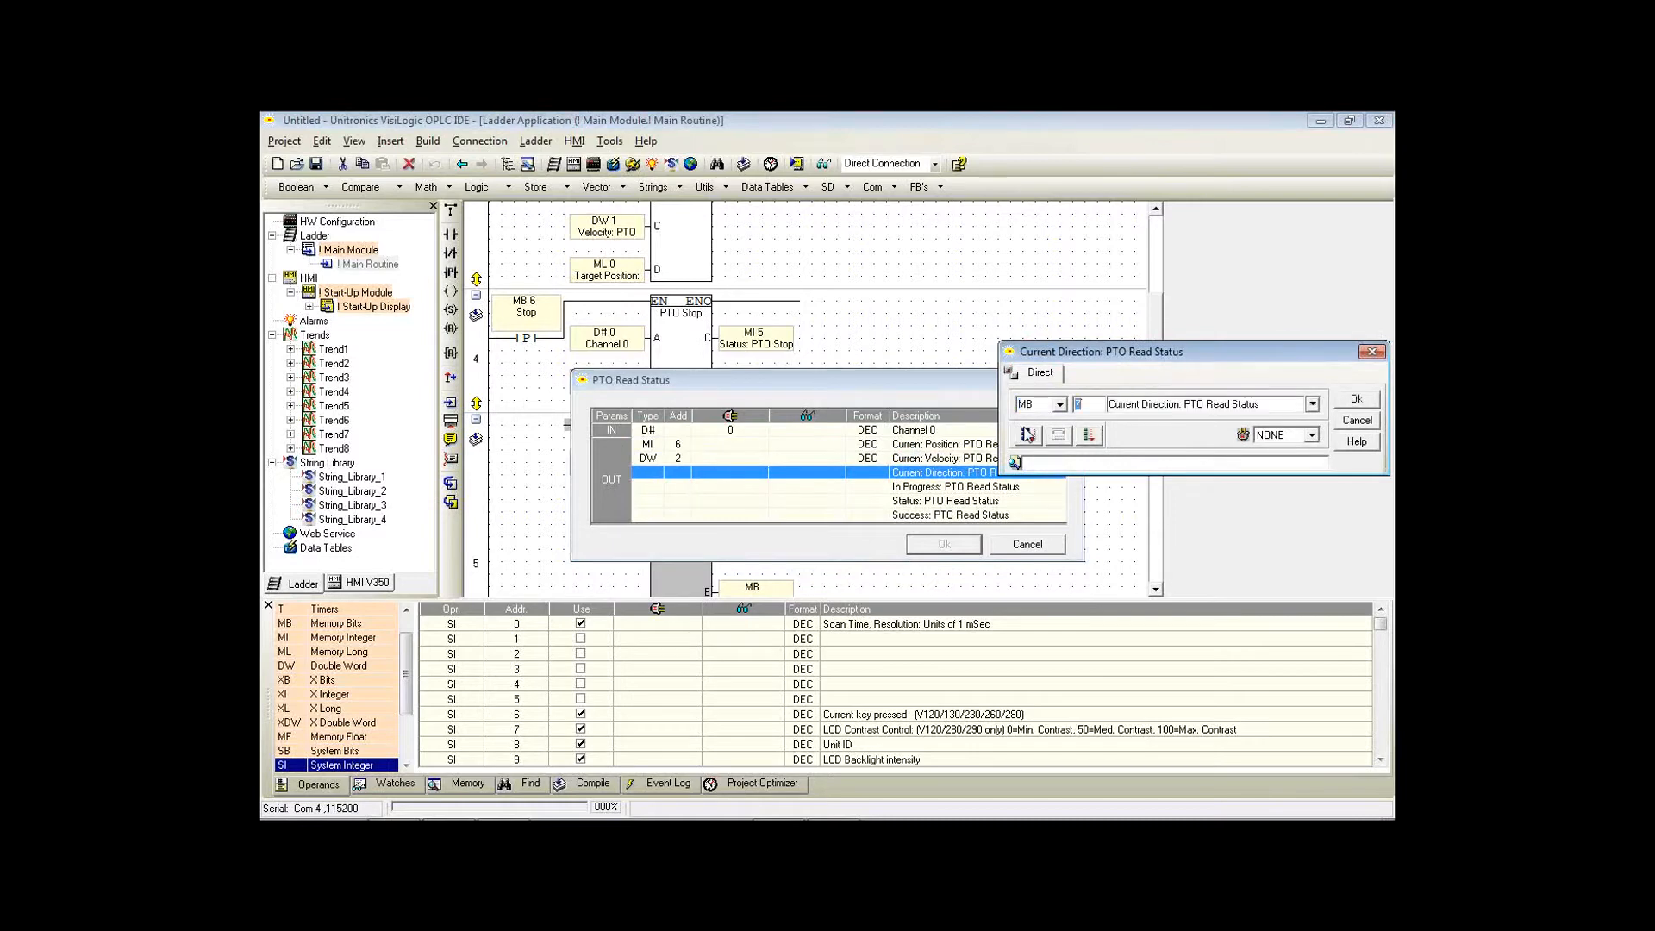
{"action": "left_click", "coordinate": [1356, 398]}
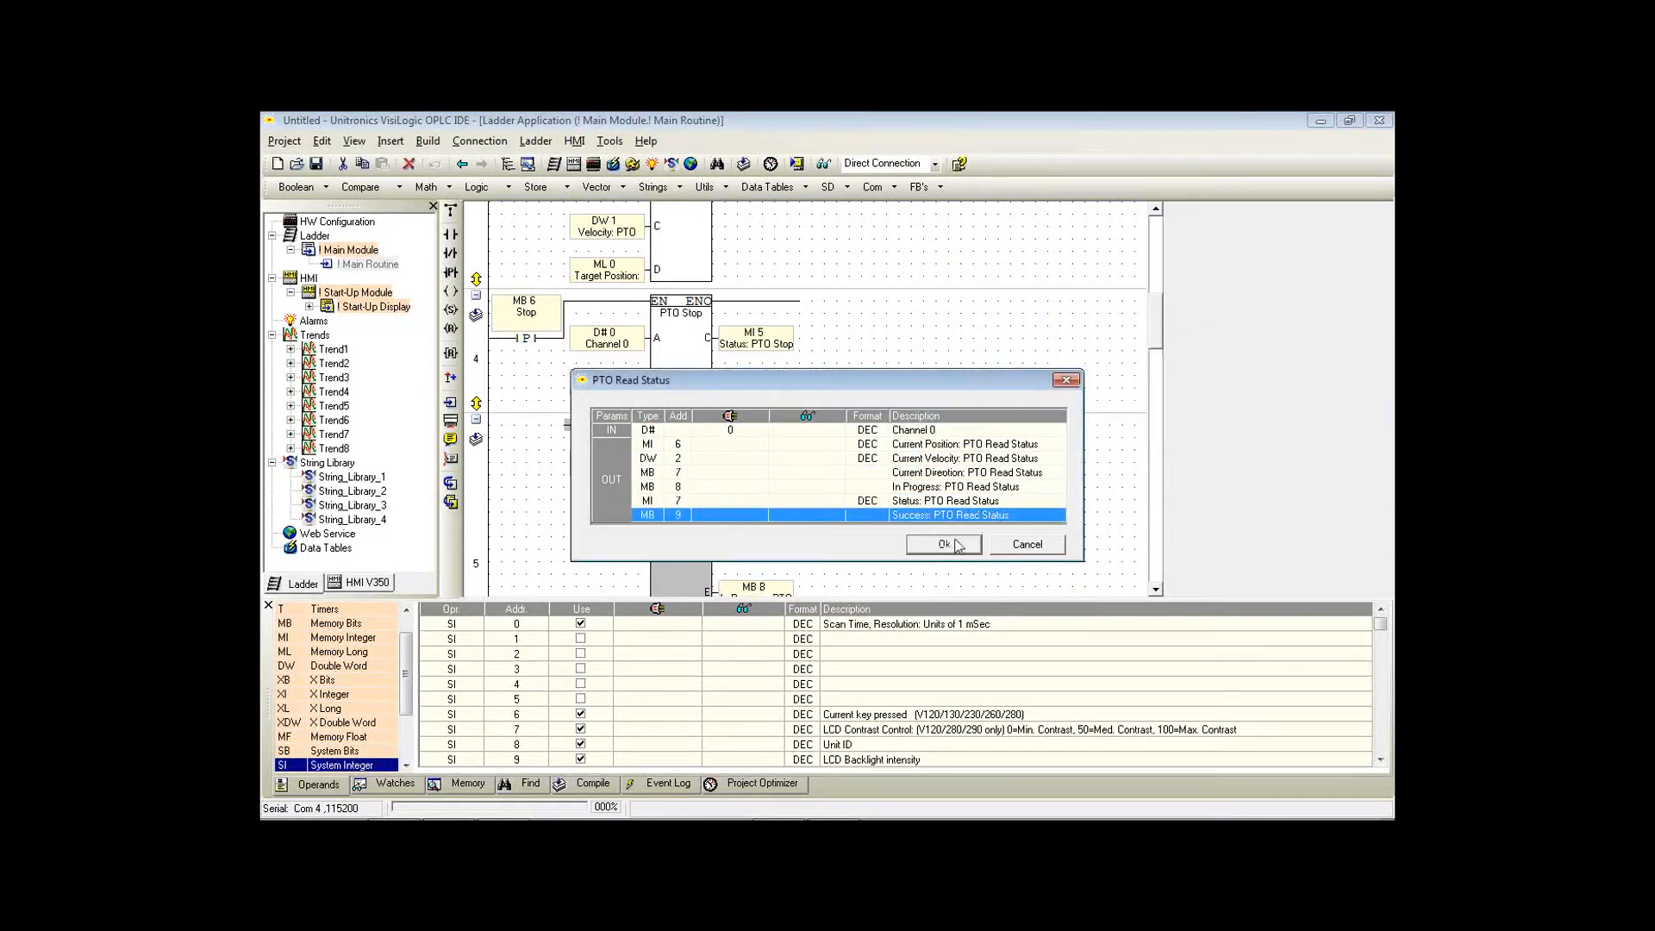
{"action": "left_click", "coordinate": [942, 544]}
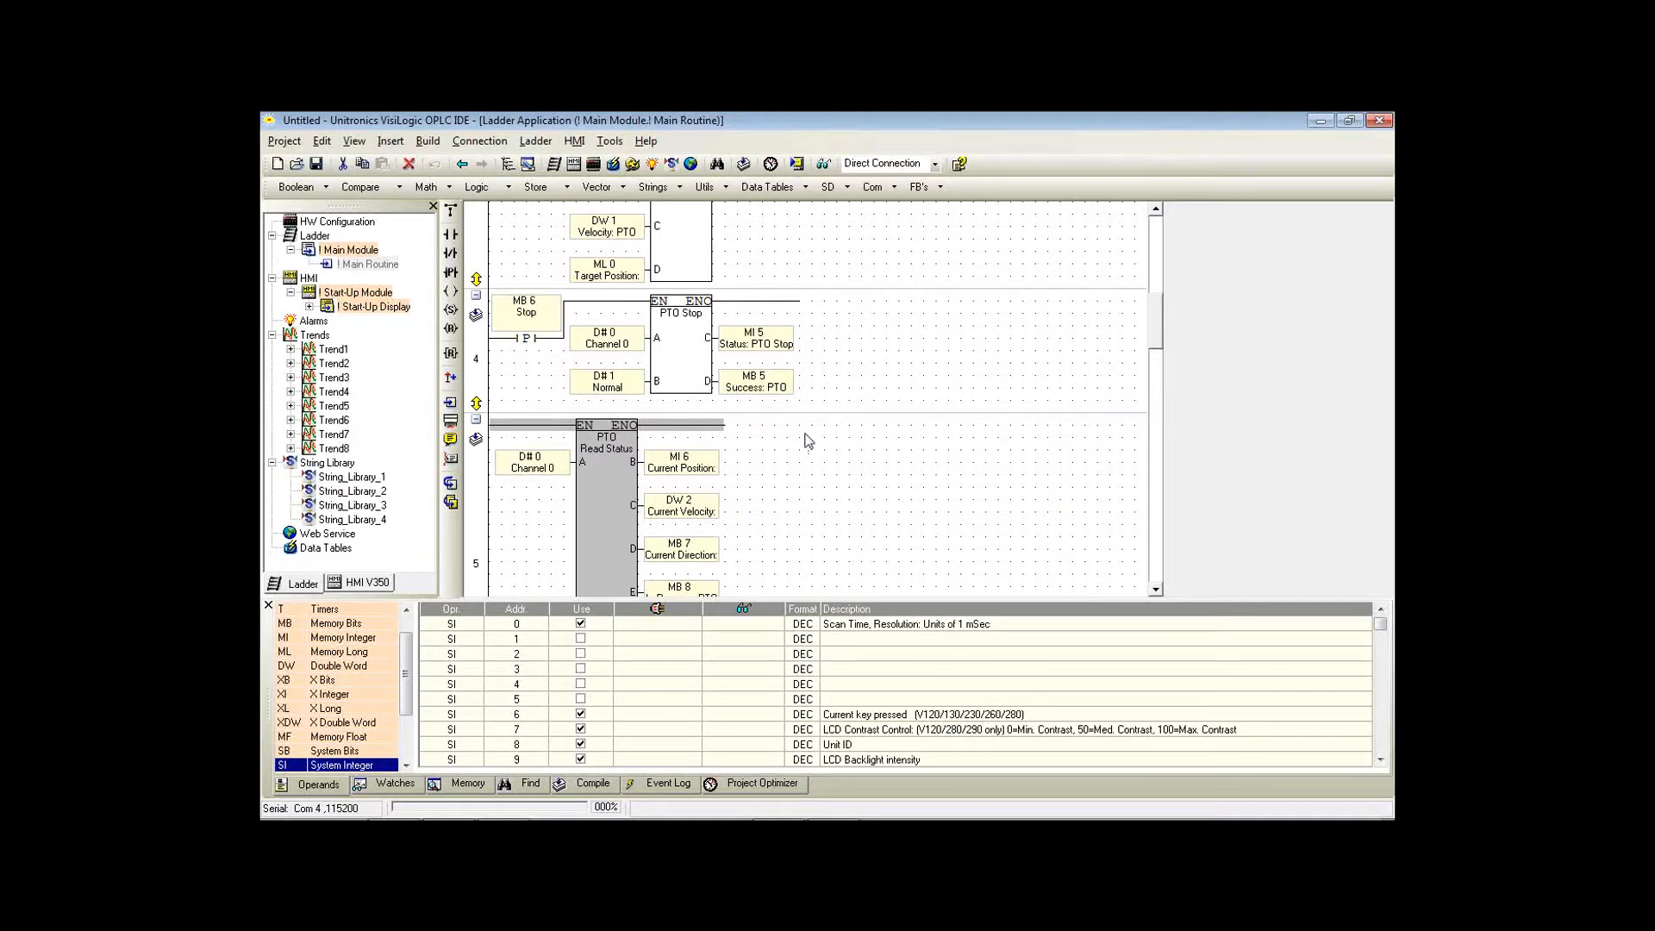
{"action": "mouse_move", "coordinate": [488, 219]}
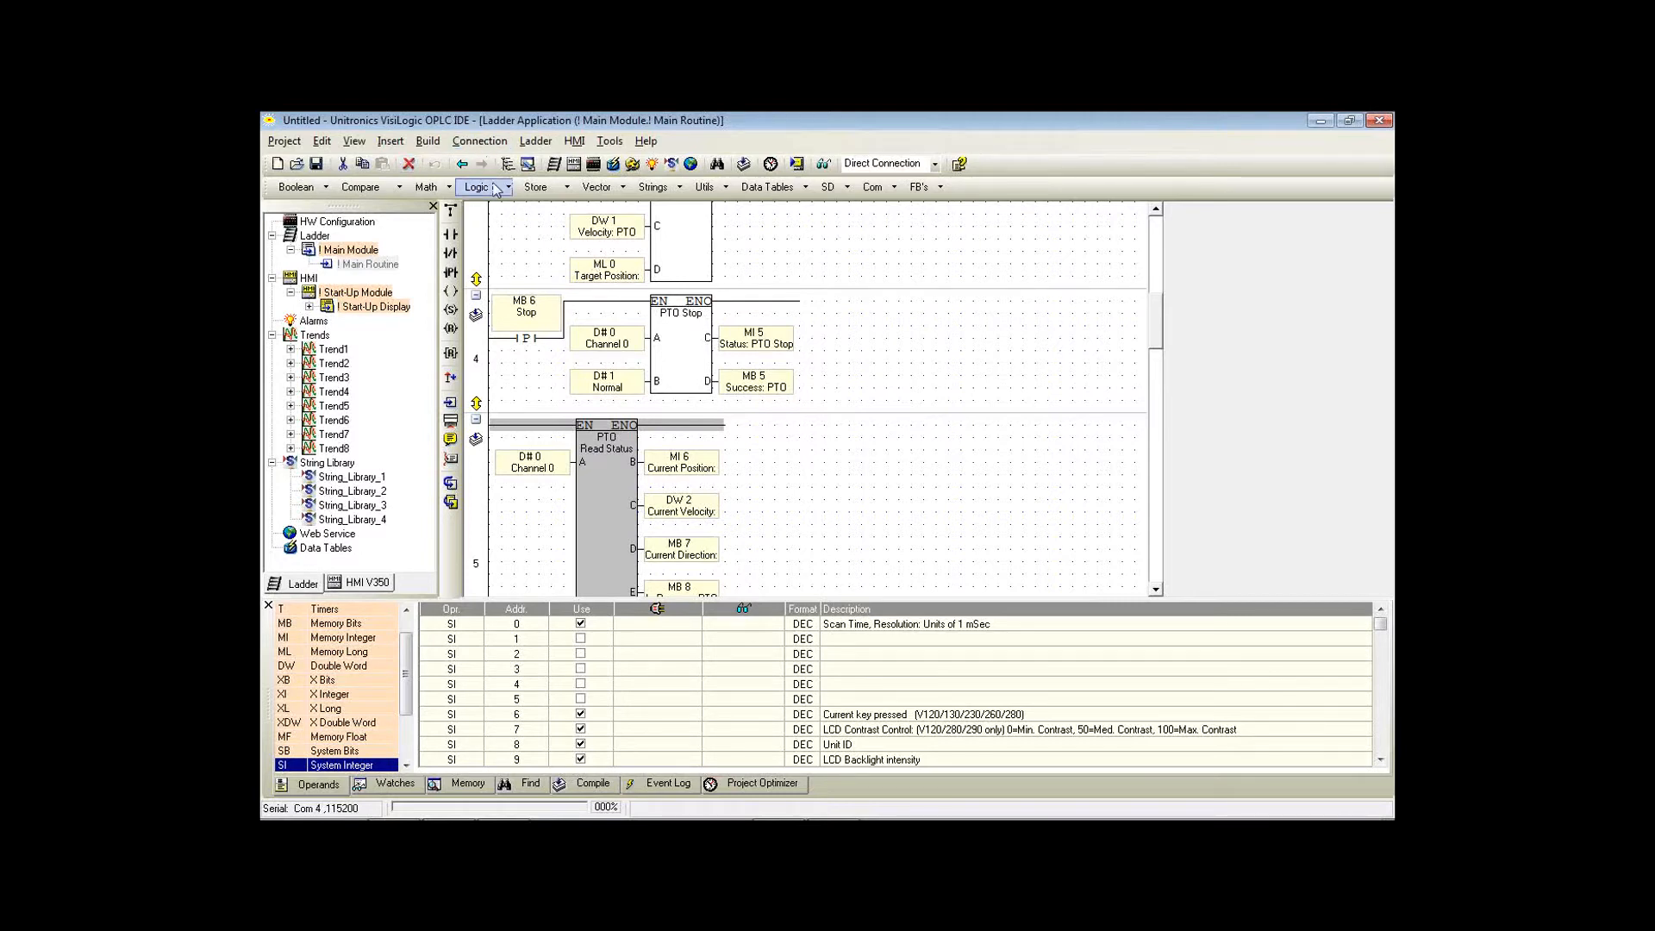
{"action": "mouse_move", "coordinate": [573, 164]}
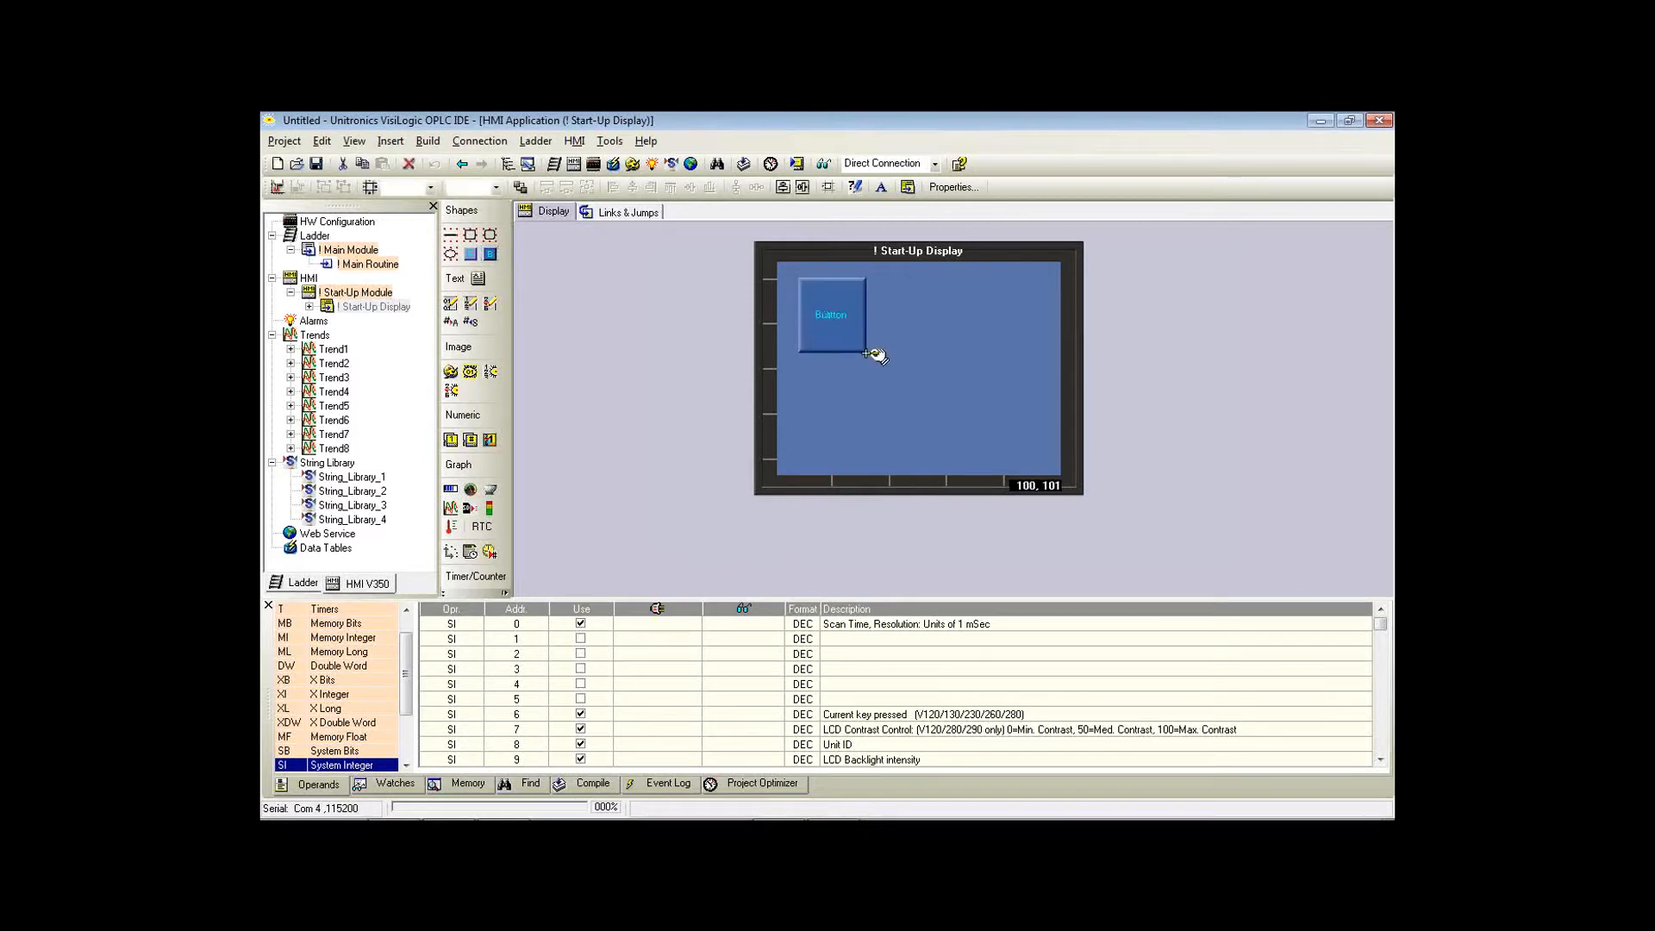
Caption the HMI button 'Move'.
{"action": "double_click", "coordinate": [832, 314]}
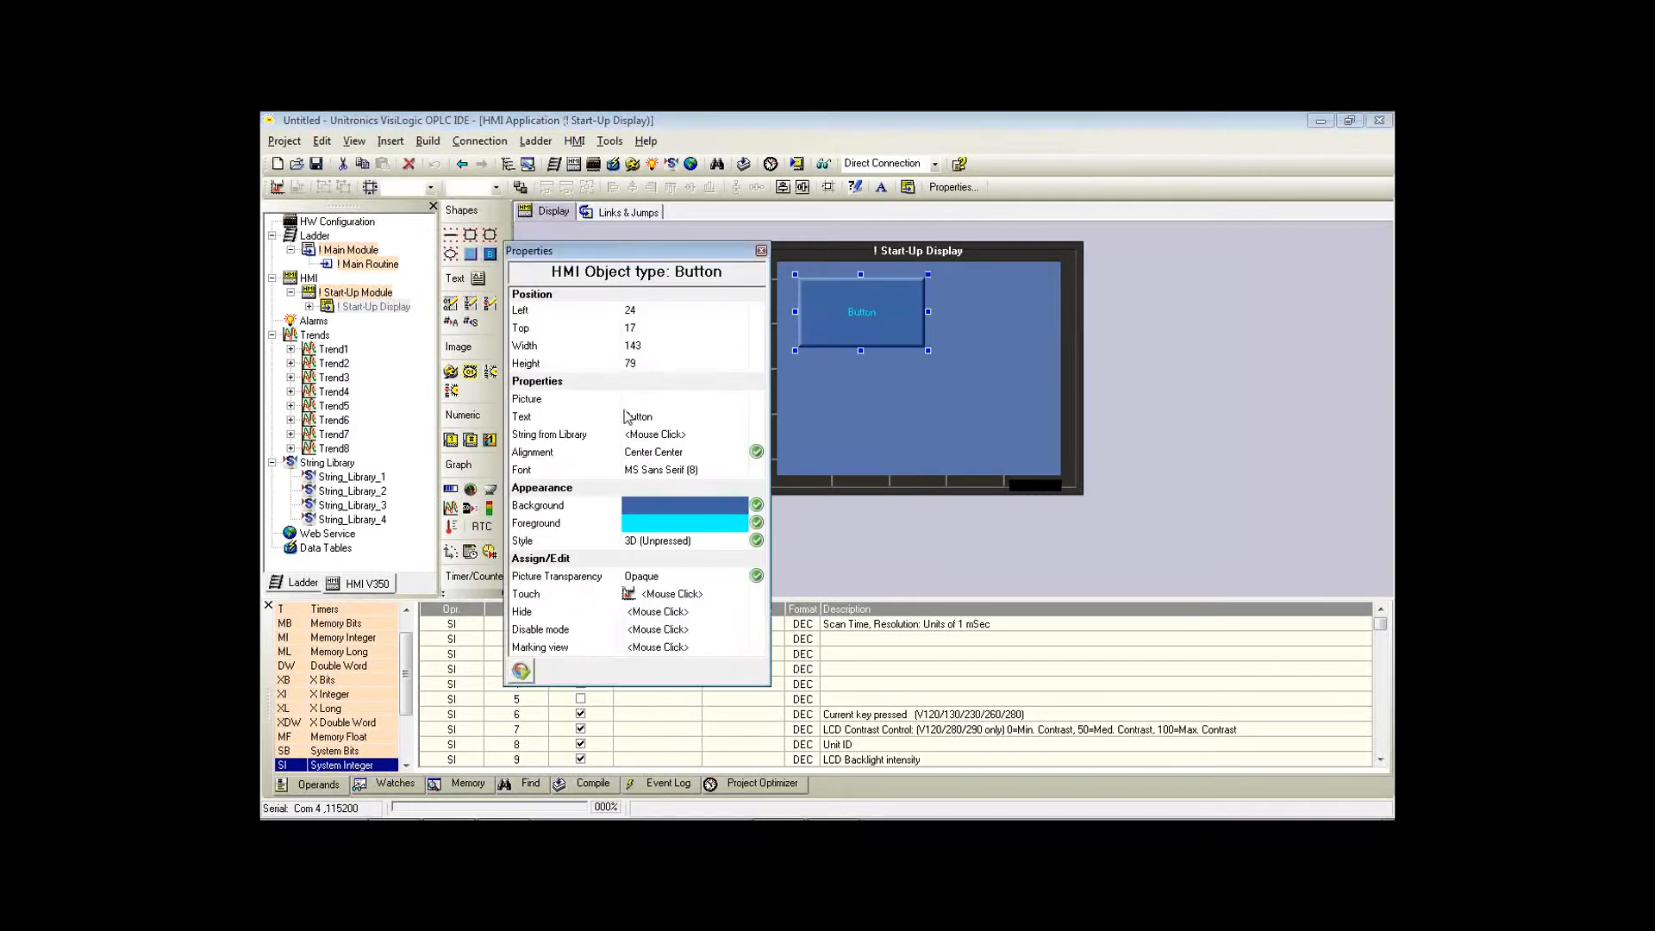
{"action": "left_click", "coordinate": [686, 415]}
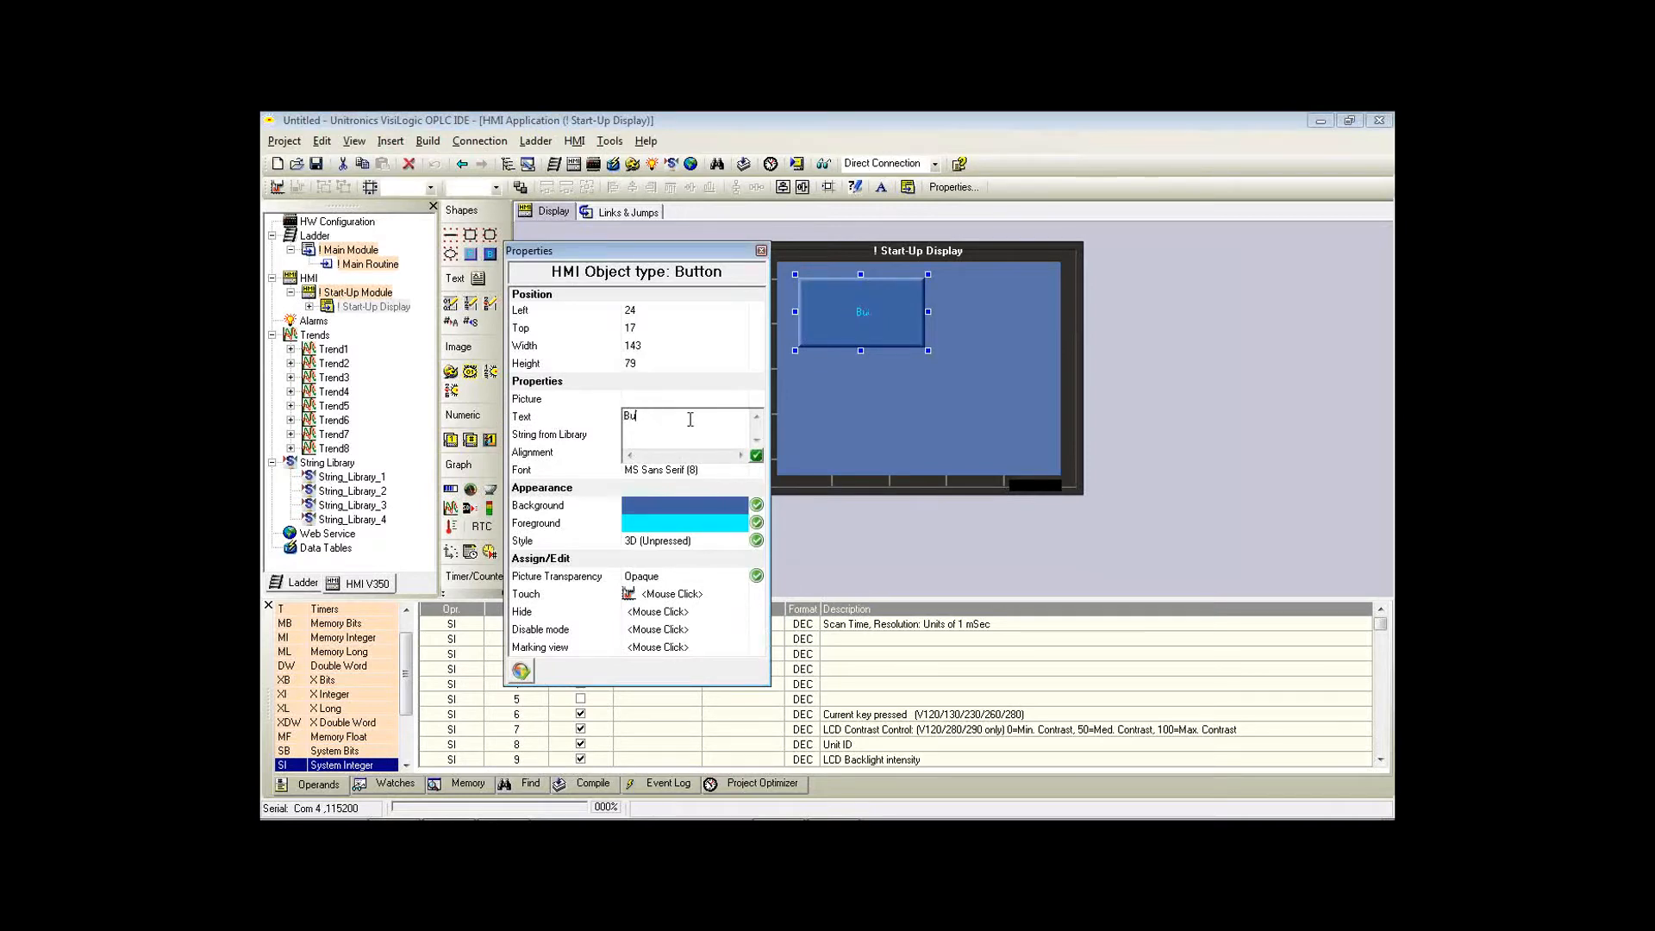
{"action": "type", "text": "Move"}
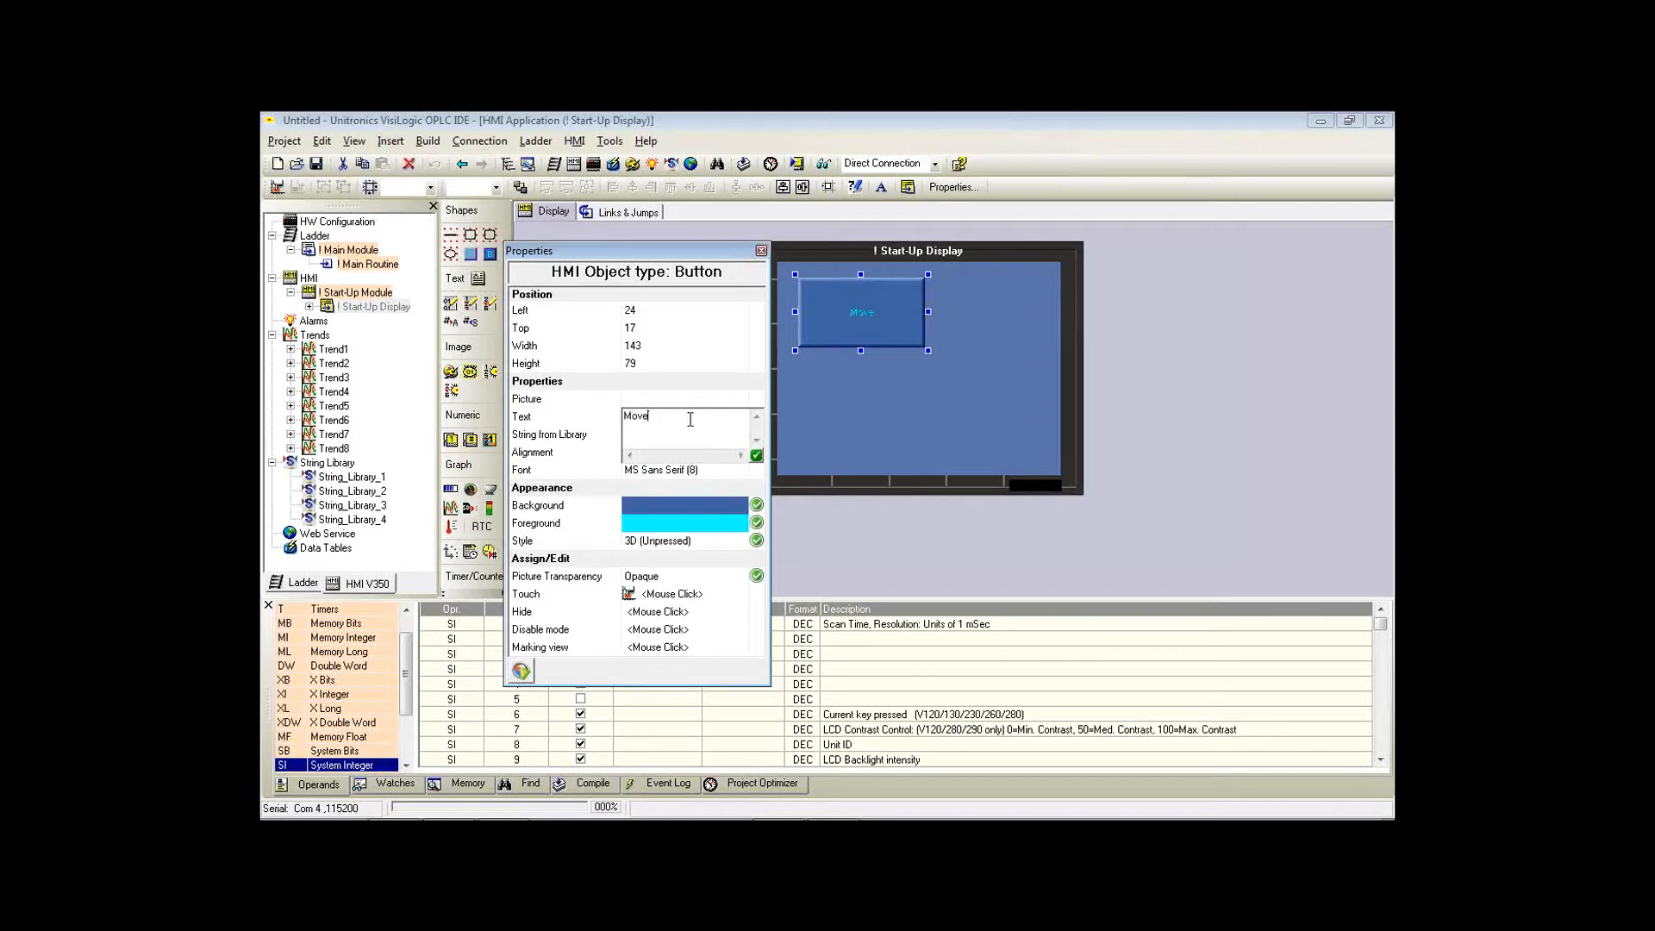
{"action": "left_click", "coordinate": [676, 469]}
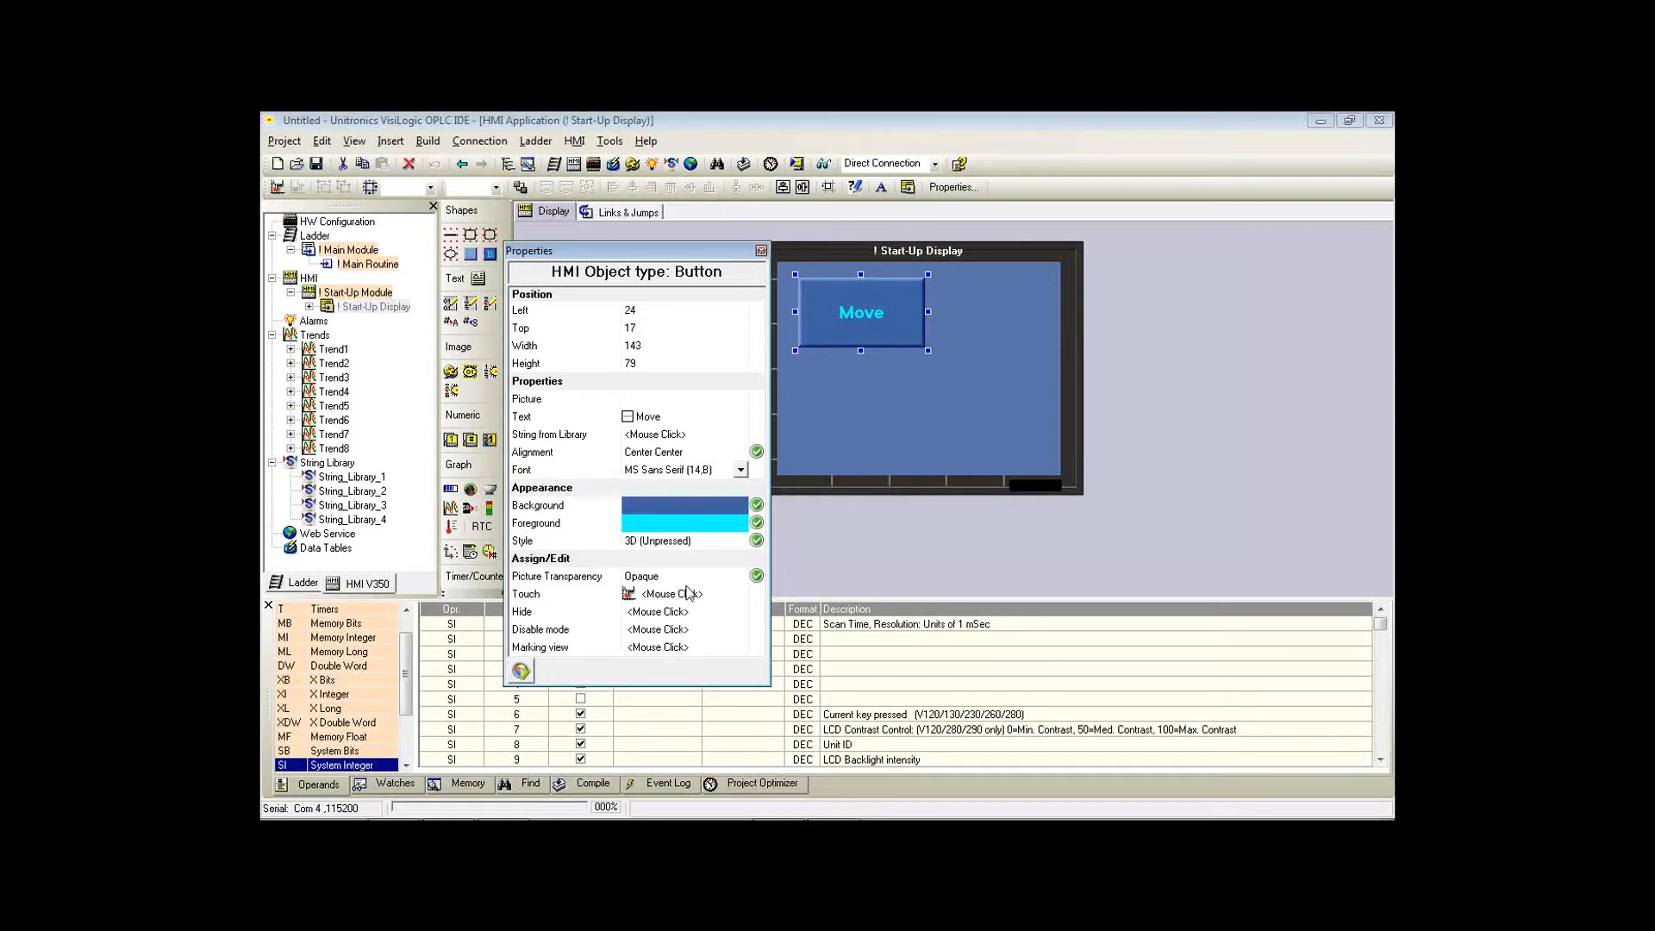
Link the Move button's touch to memory bit MB 4 Move.
{"action": "left_click", "coordinate": [663, 593]}
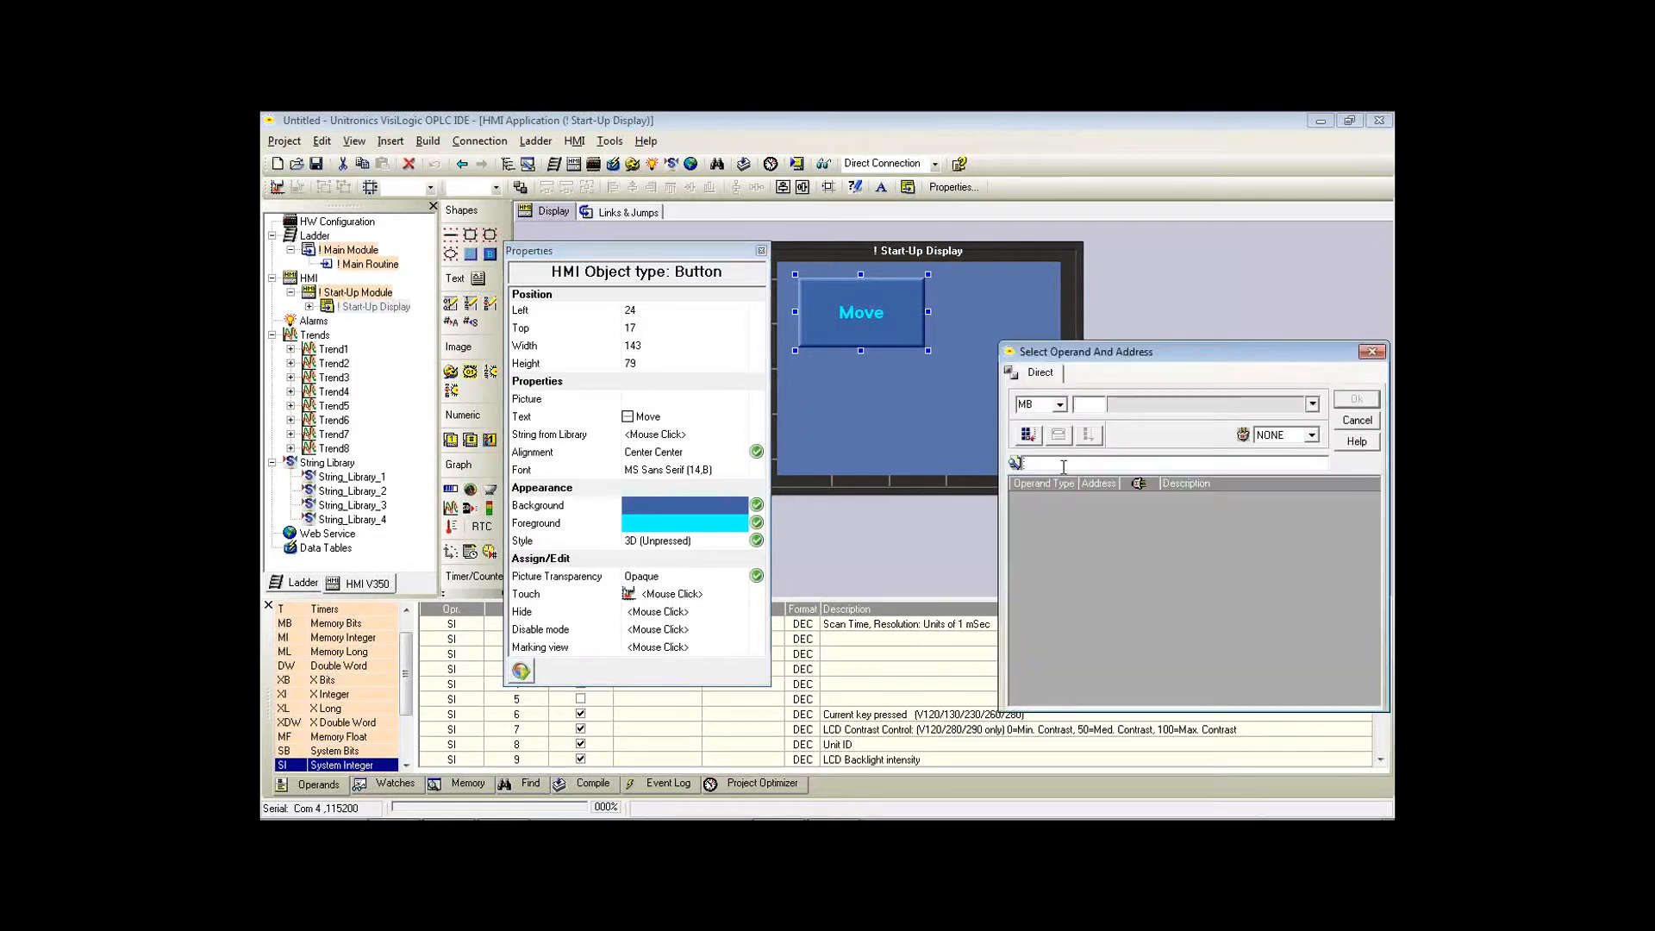
{"action": "type", "text": "move"}
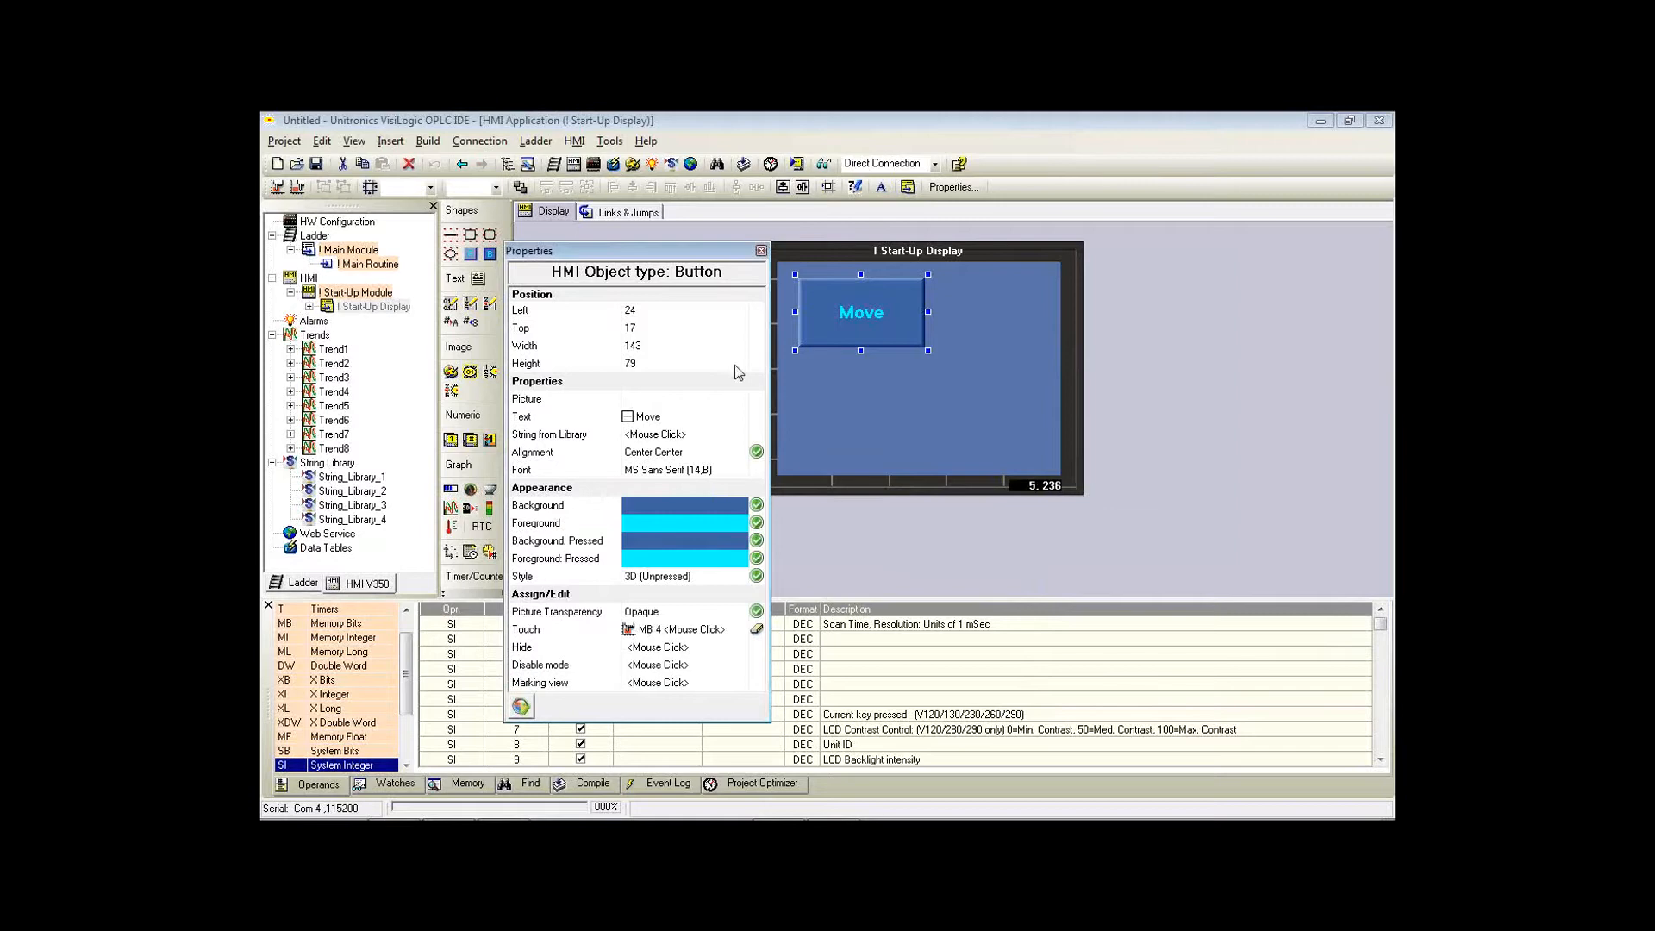
{"action": "left_click", "coordinate": [760, 250]}
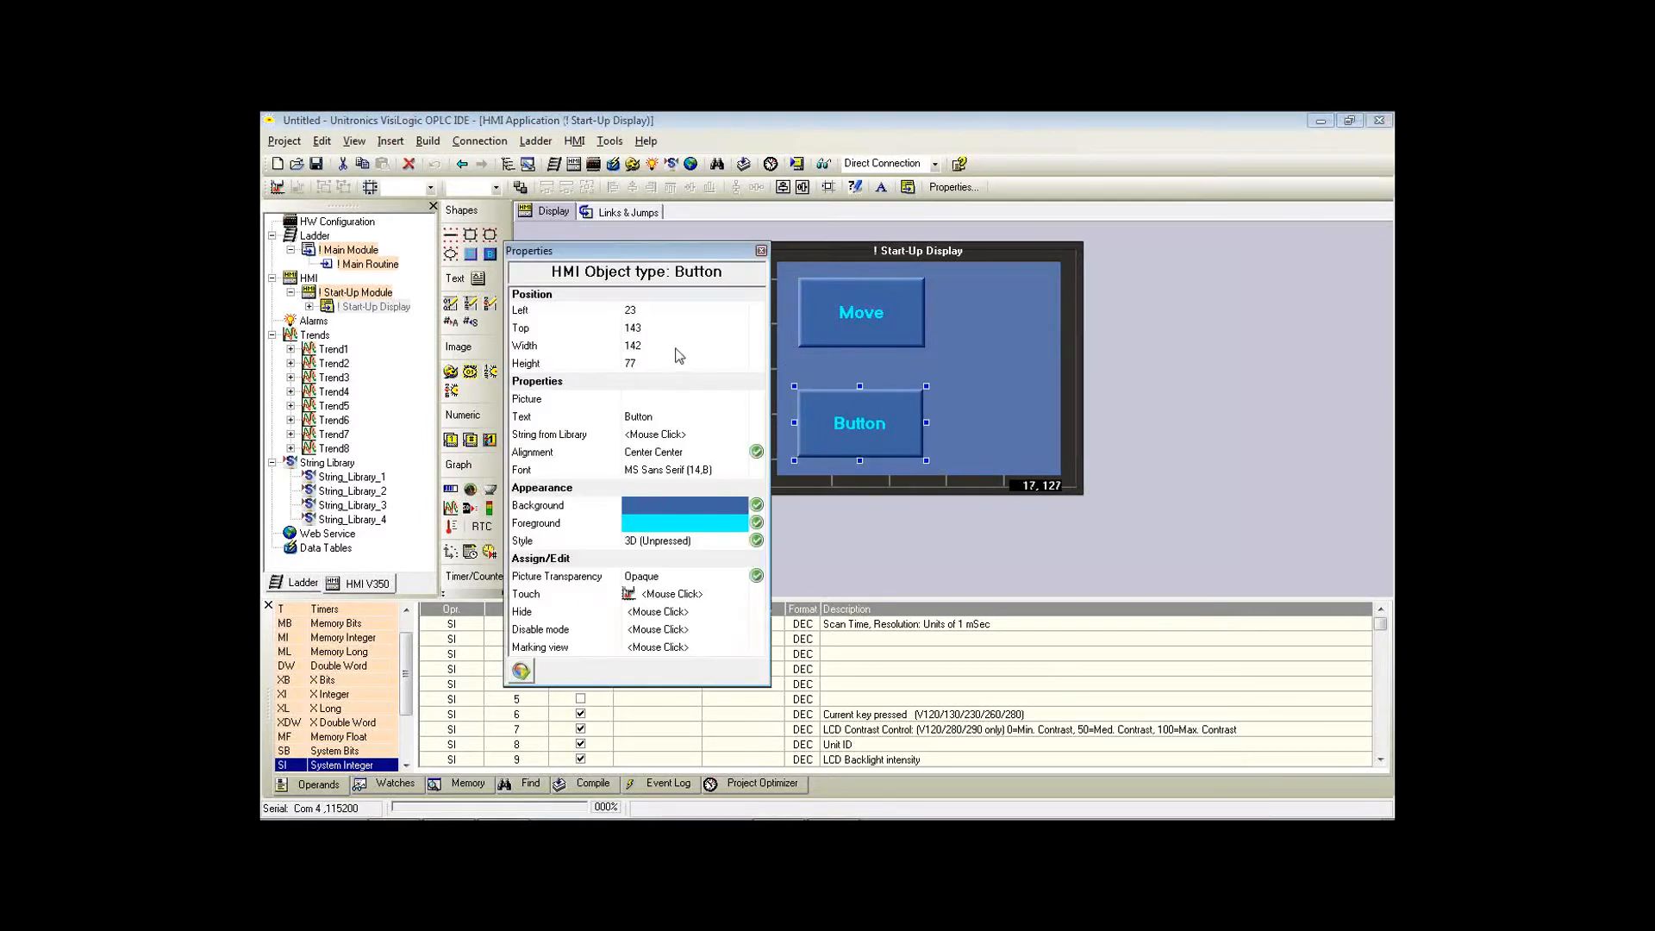
Change the second button's caption to 'Stop'.
{"action": "left_click", "coordinate": [655, 416]}
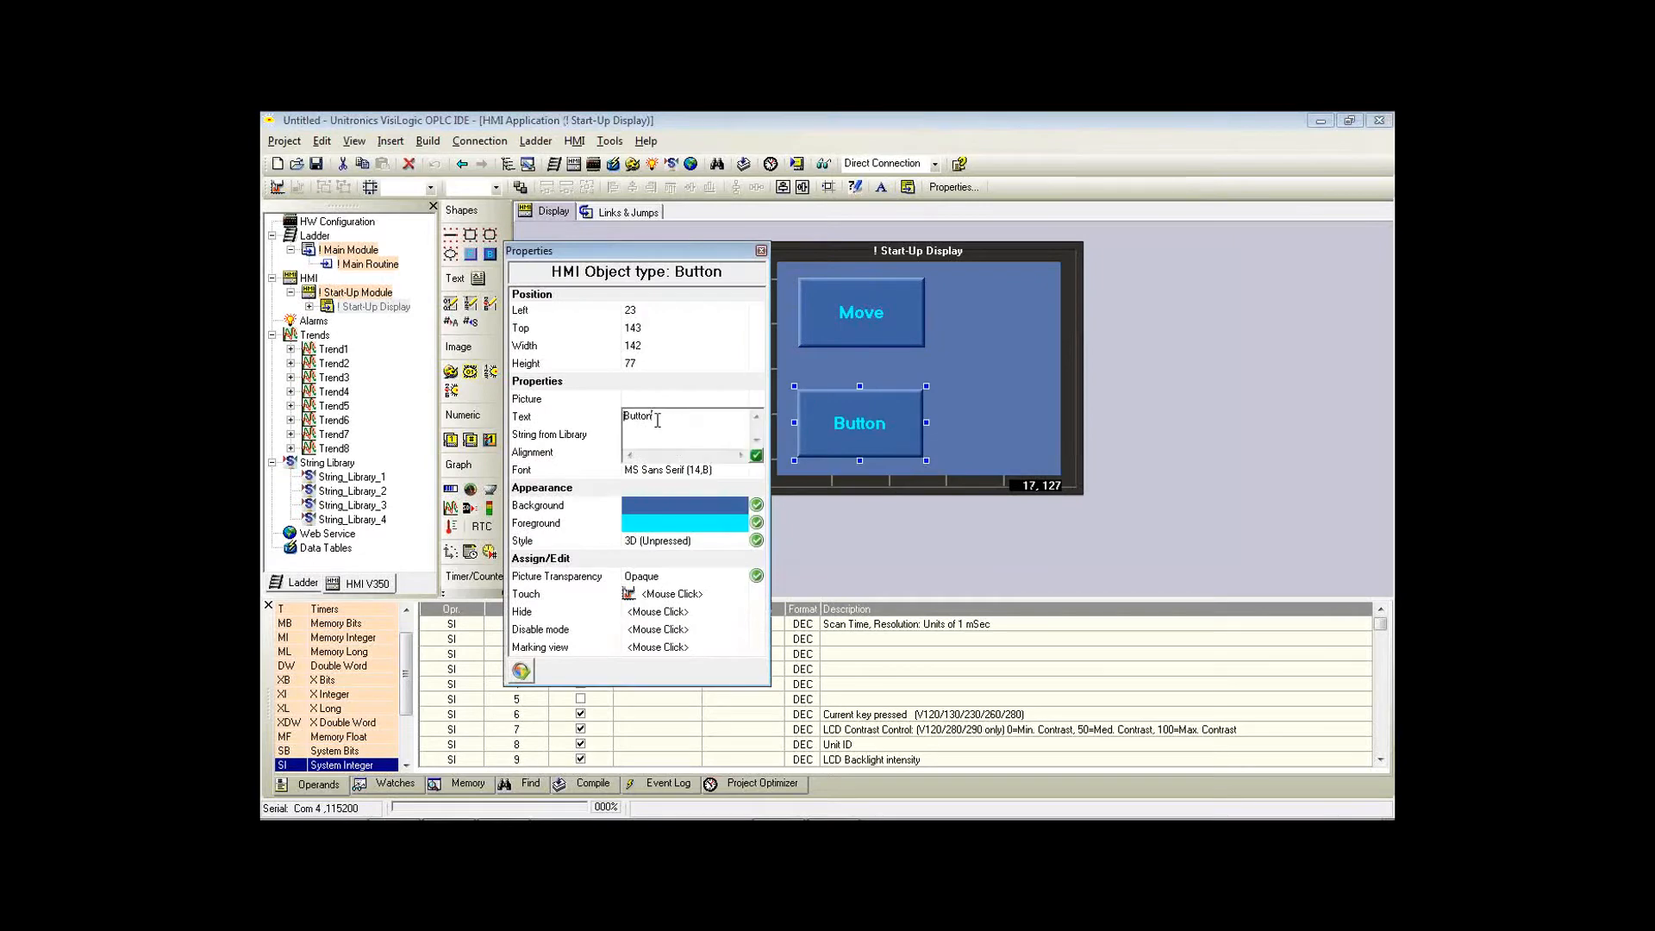
{"action": "triple_click", "coordinate": [636, 416]}
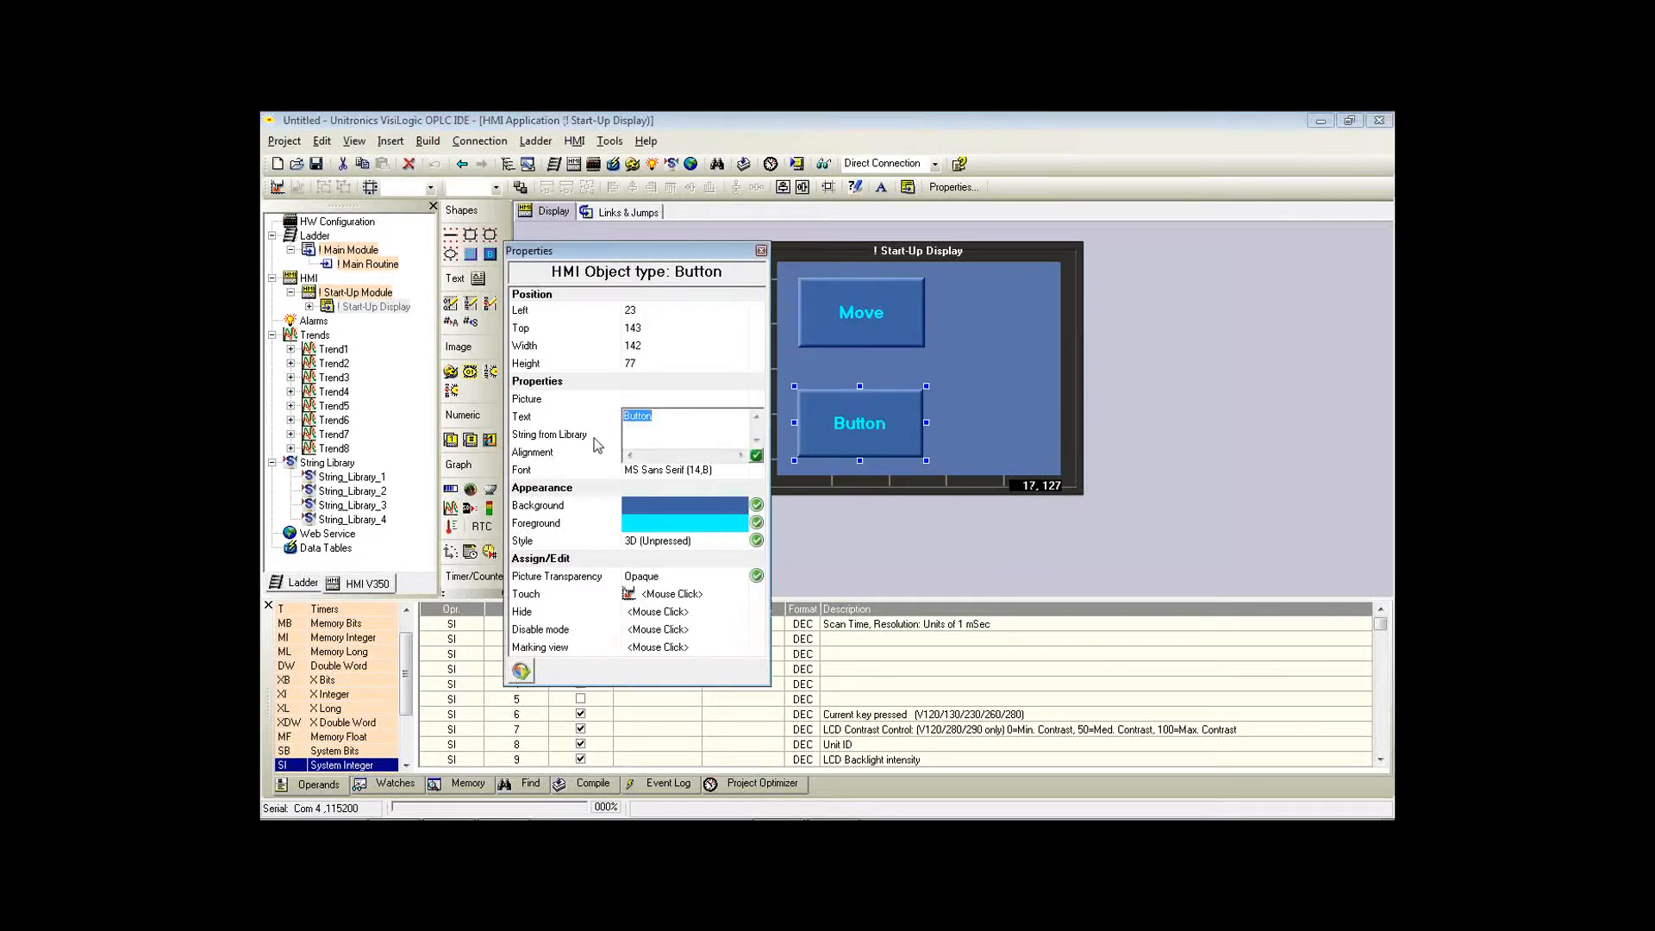
{"action": "type", "text": "Stop"}
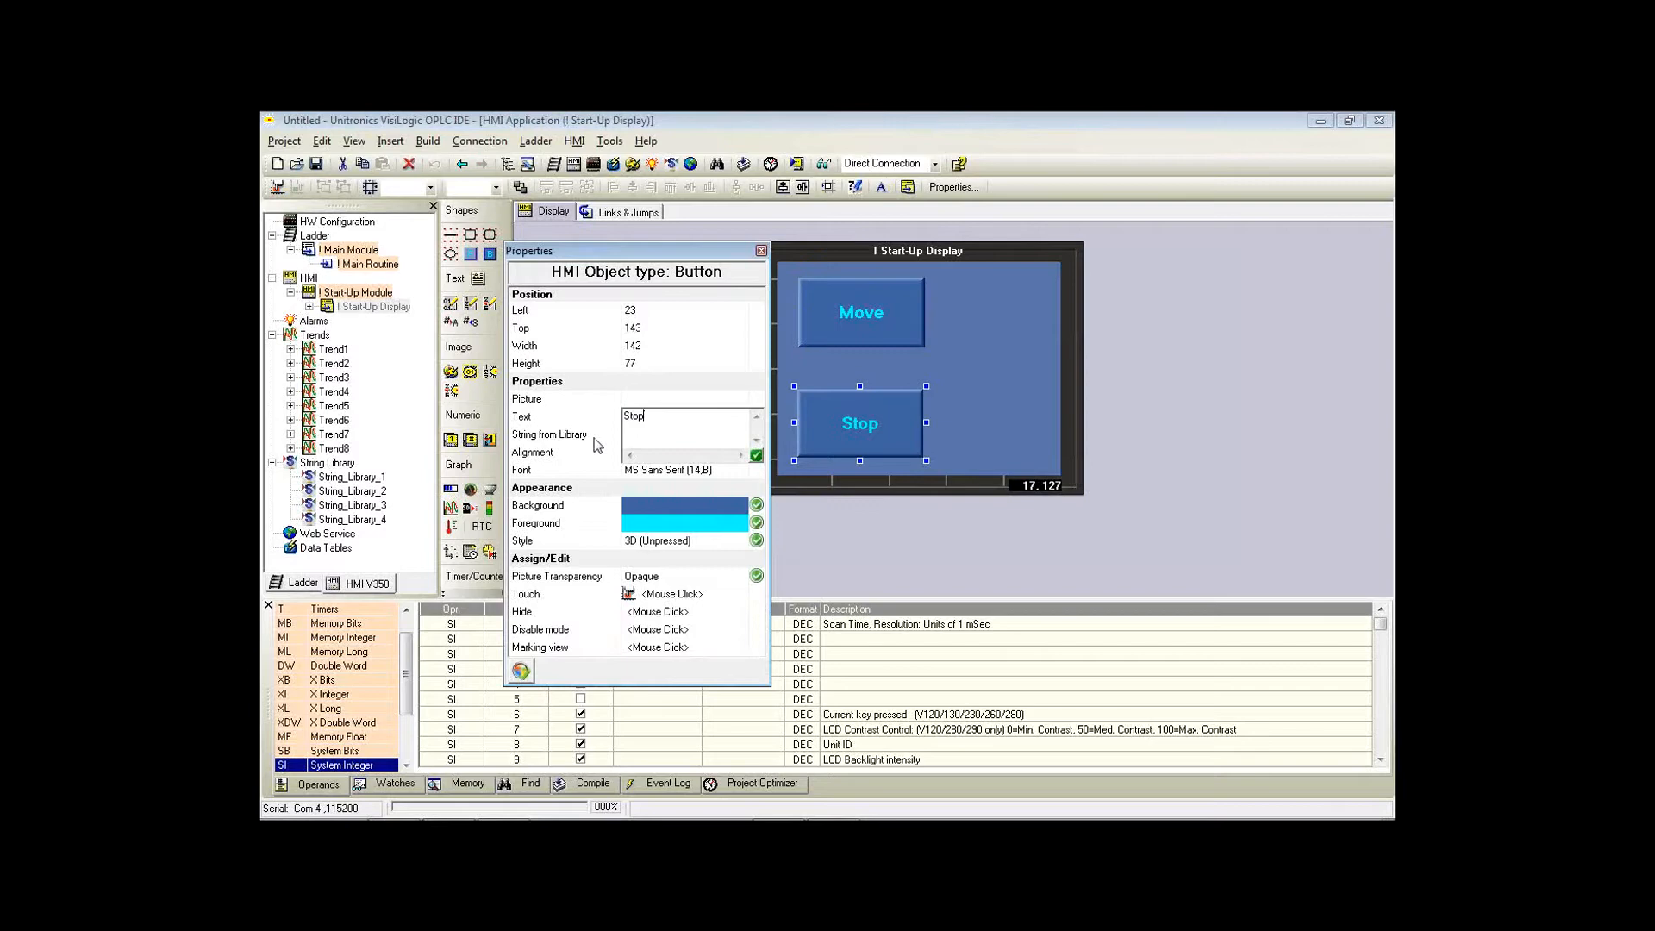
{"action": "mouse_move", "coordinate": [647, 605]}
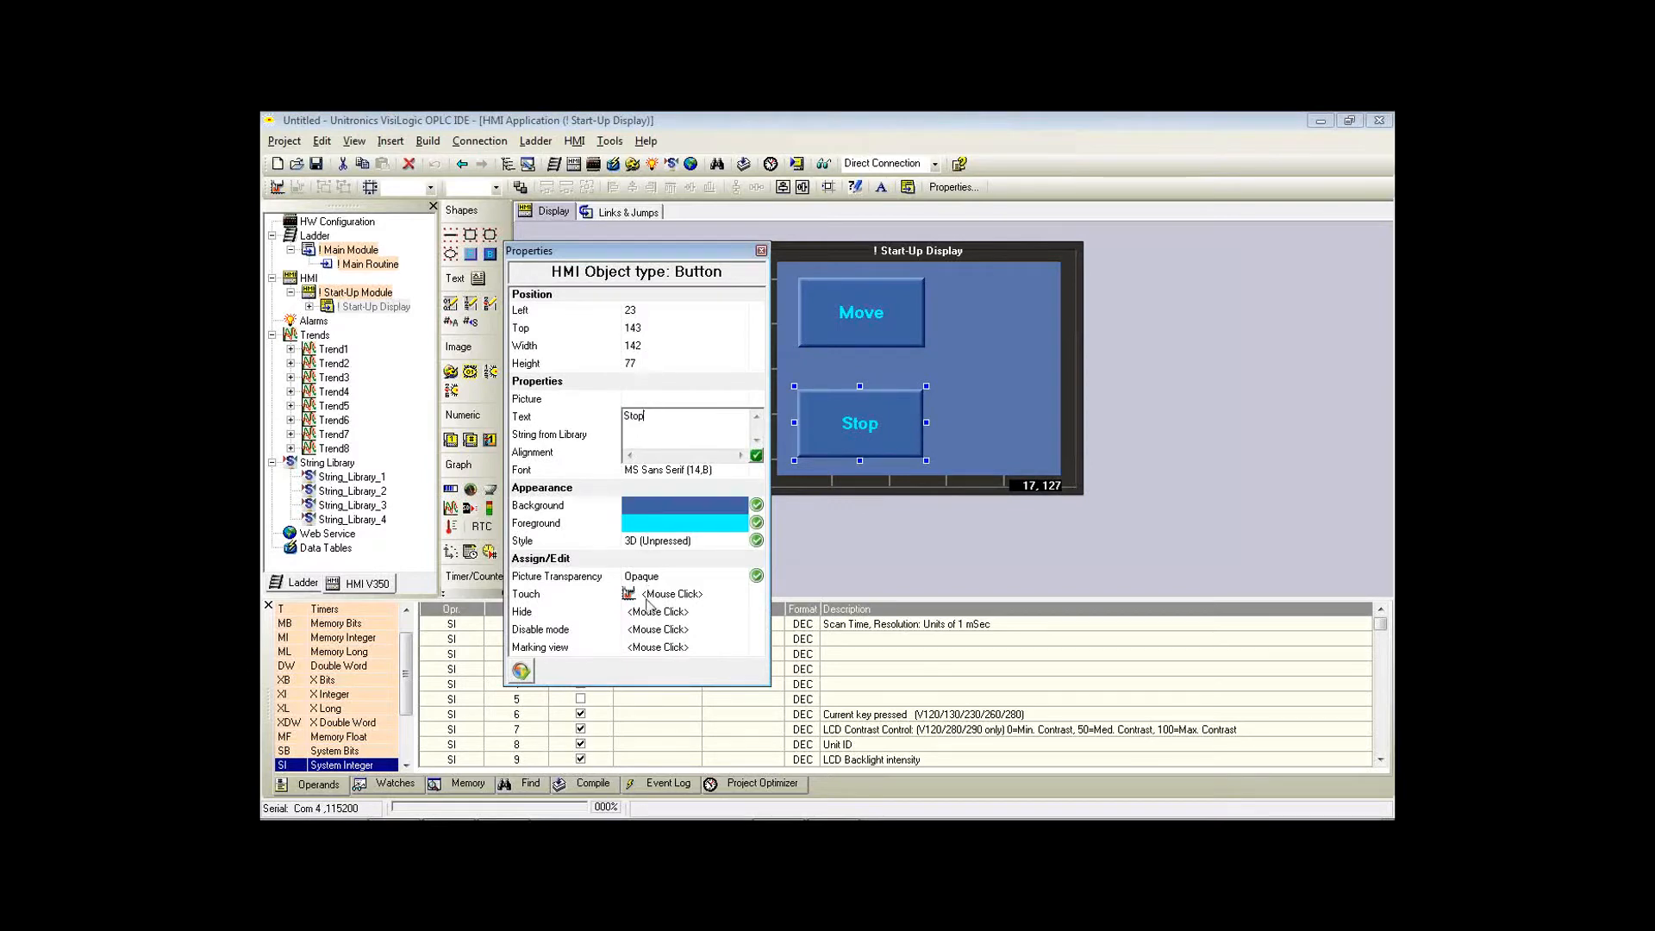
Link the Stop button's touch to MB 6 Stop and close its properties.
{"action": "left_click", "coordinate": [673, 593]}
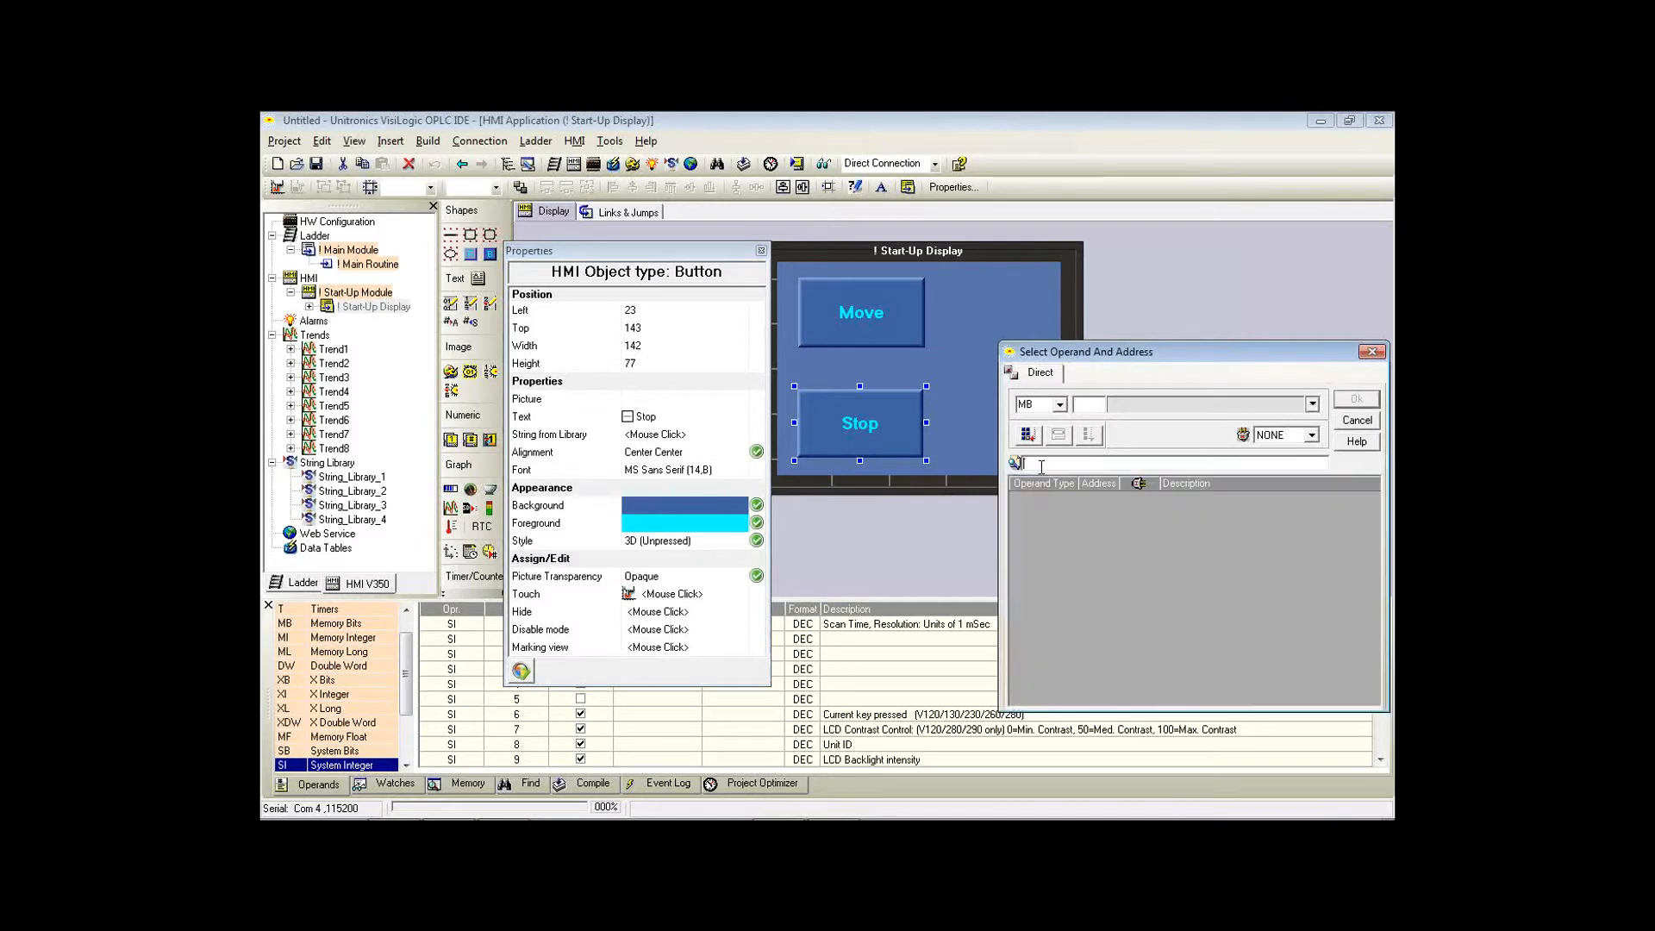
{"action": "type", "text": "stop"}
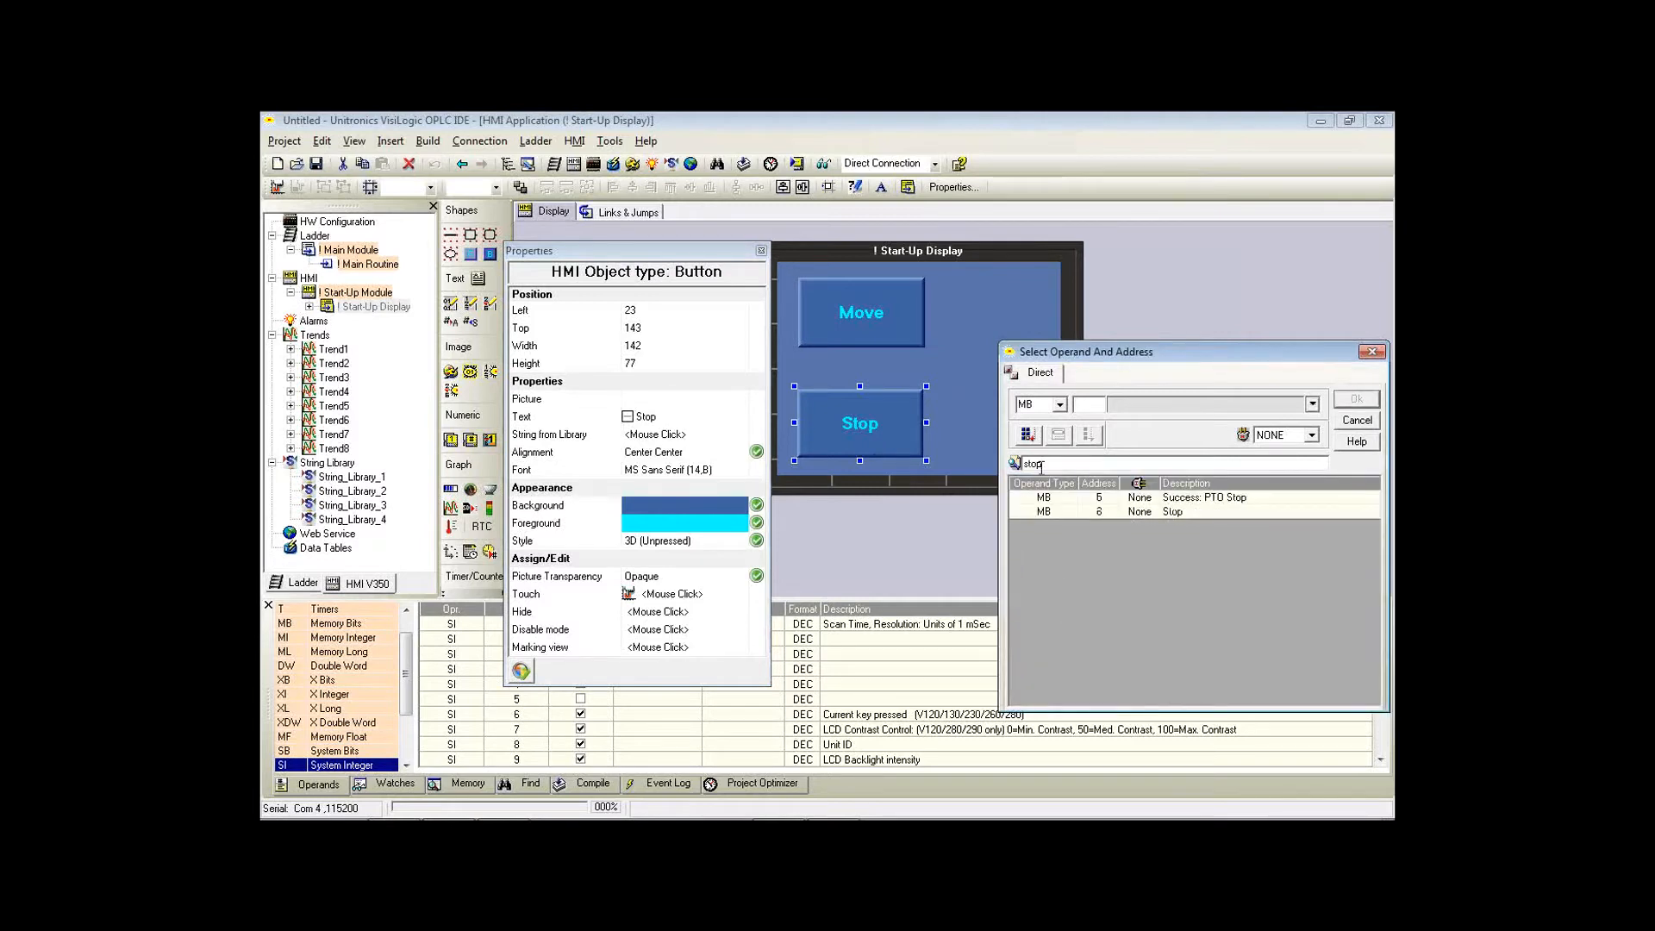
{"action": "left_click", "coordinate": [1172, 512]}
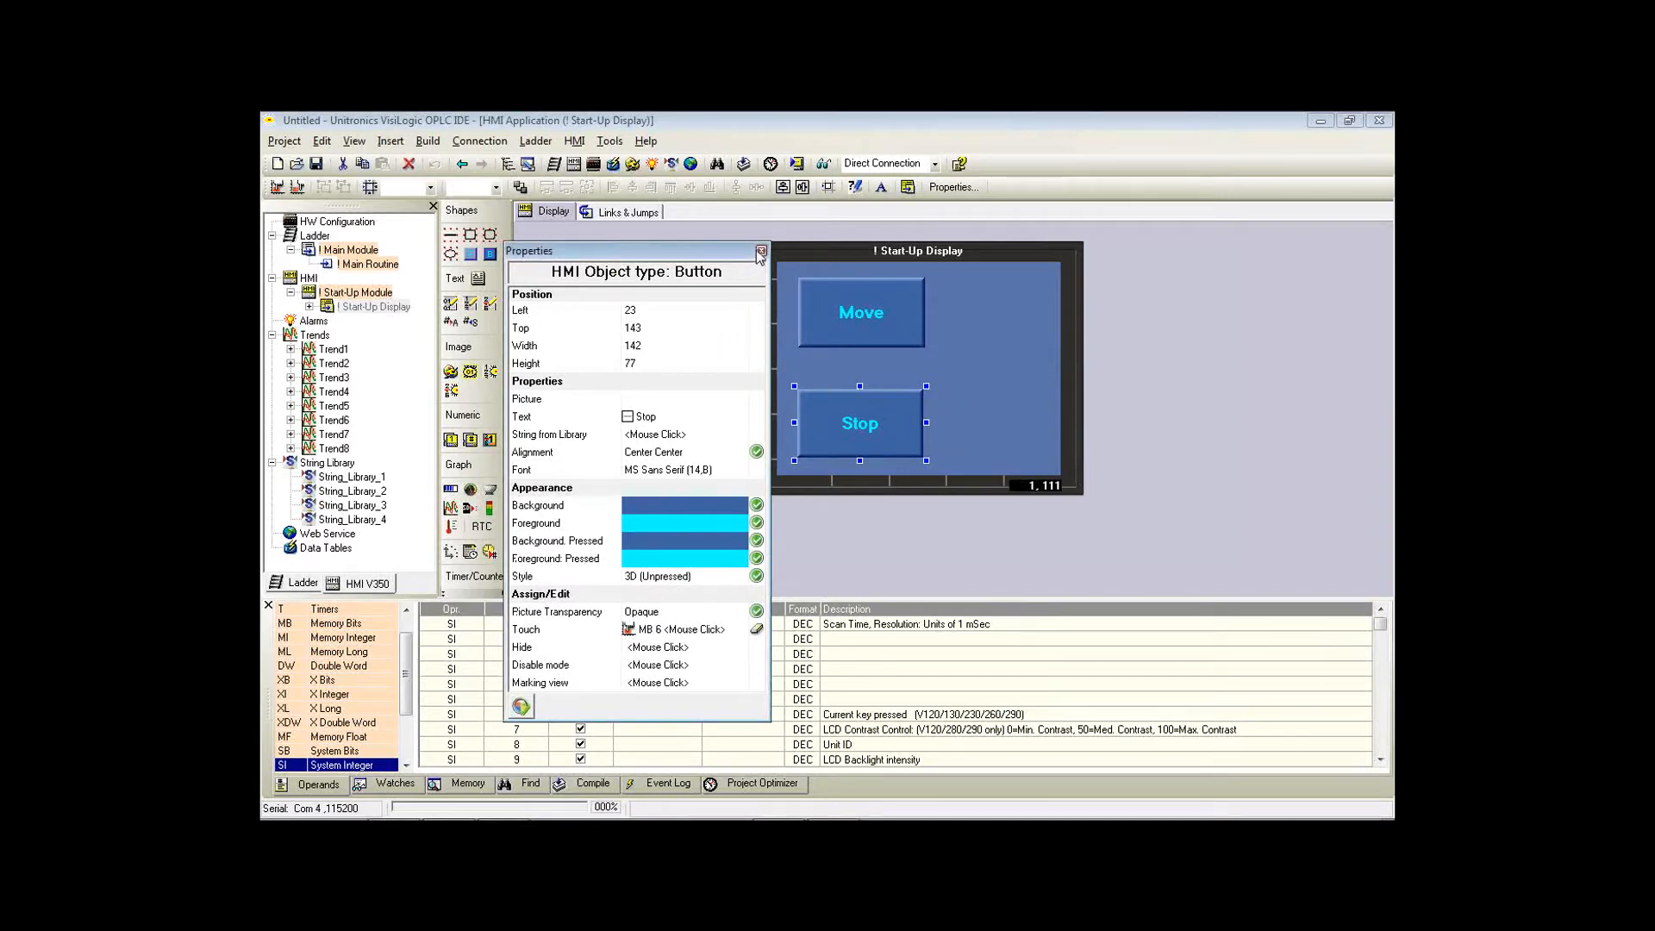
{"action": "mouse_move", "coordinate": [759, 251]}
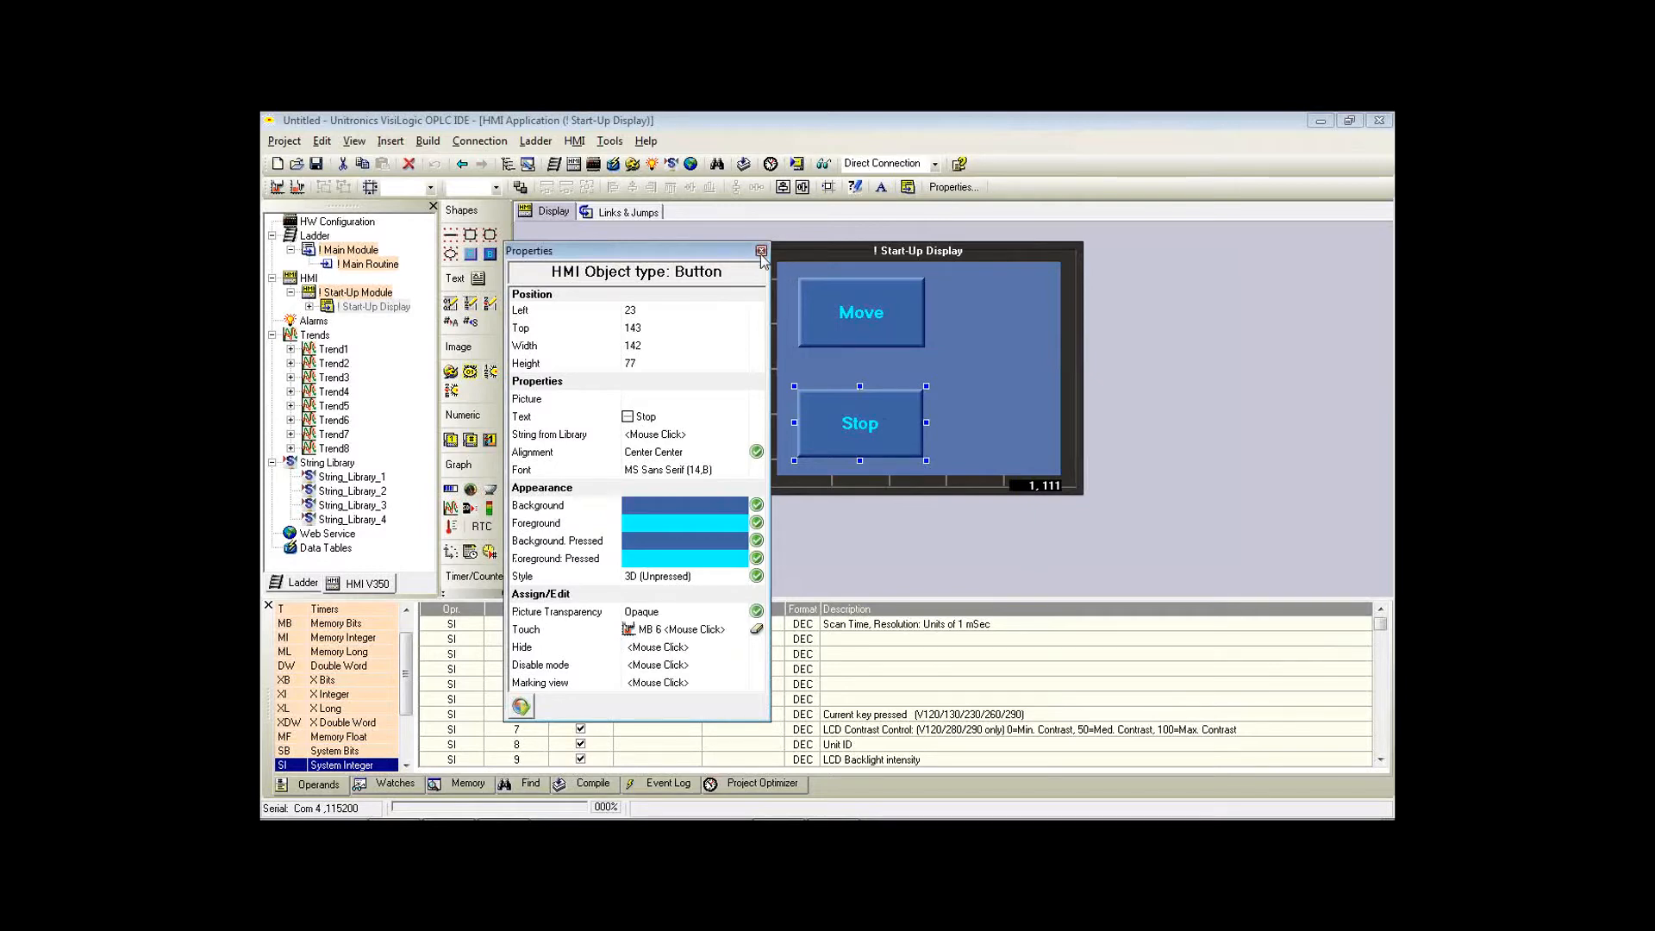
{"action": "left_click", "coordinate": [761, 252]}
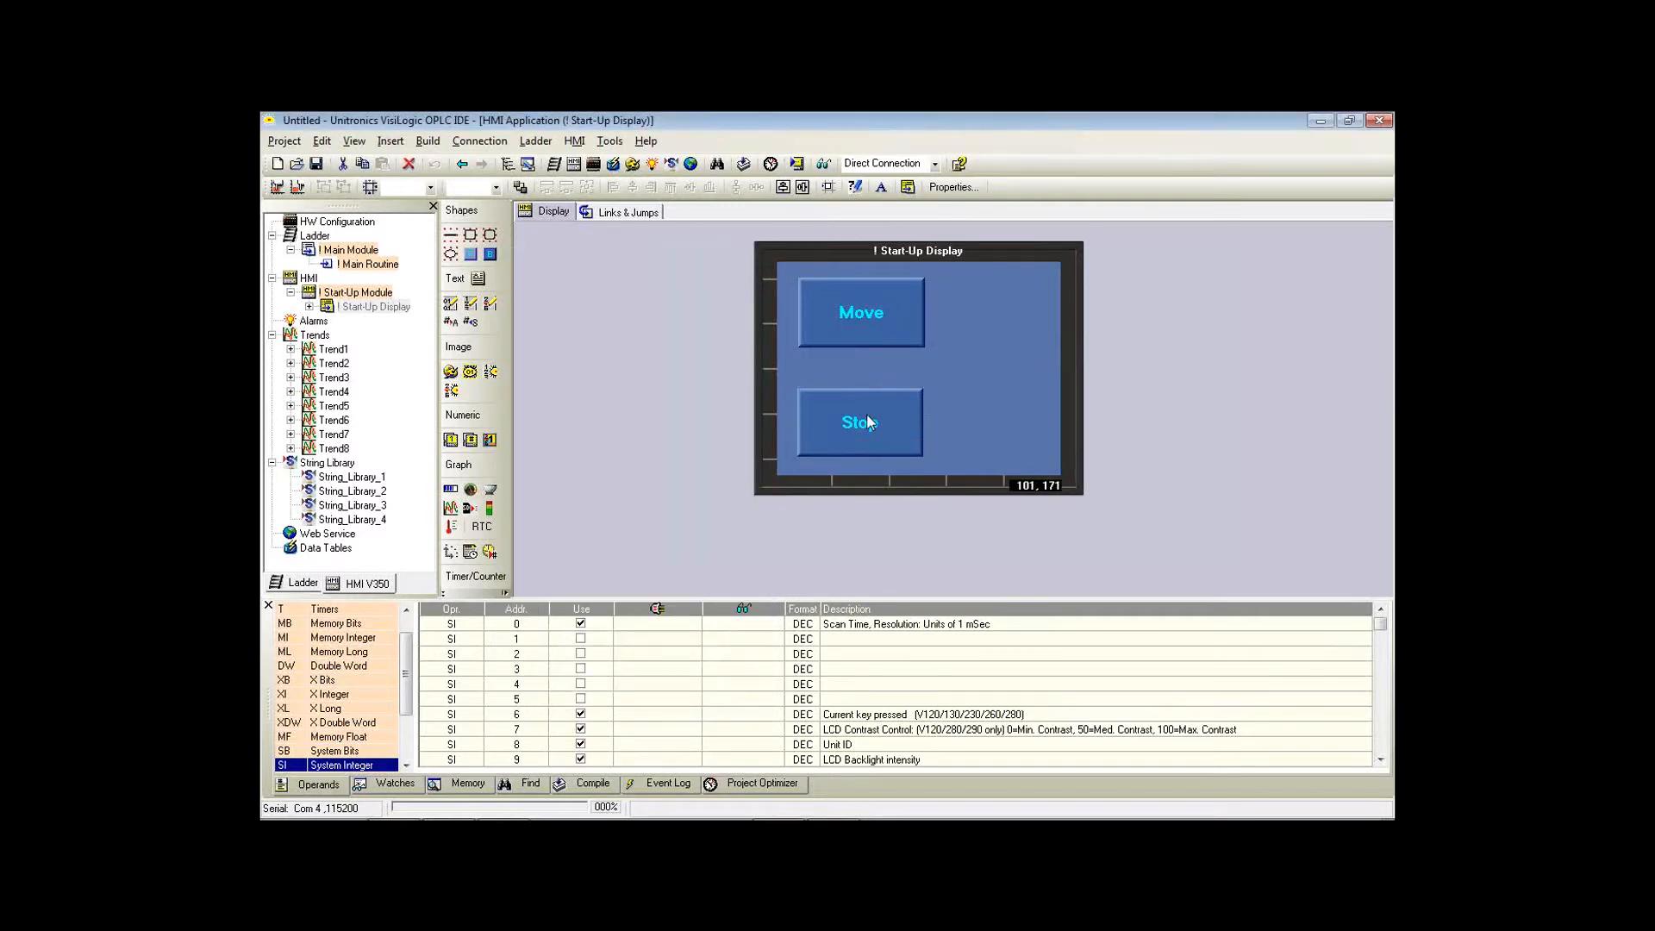
{"action": "left_click", "coordinate": [859, 421]}
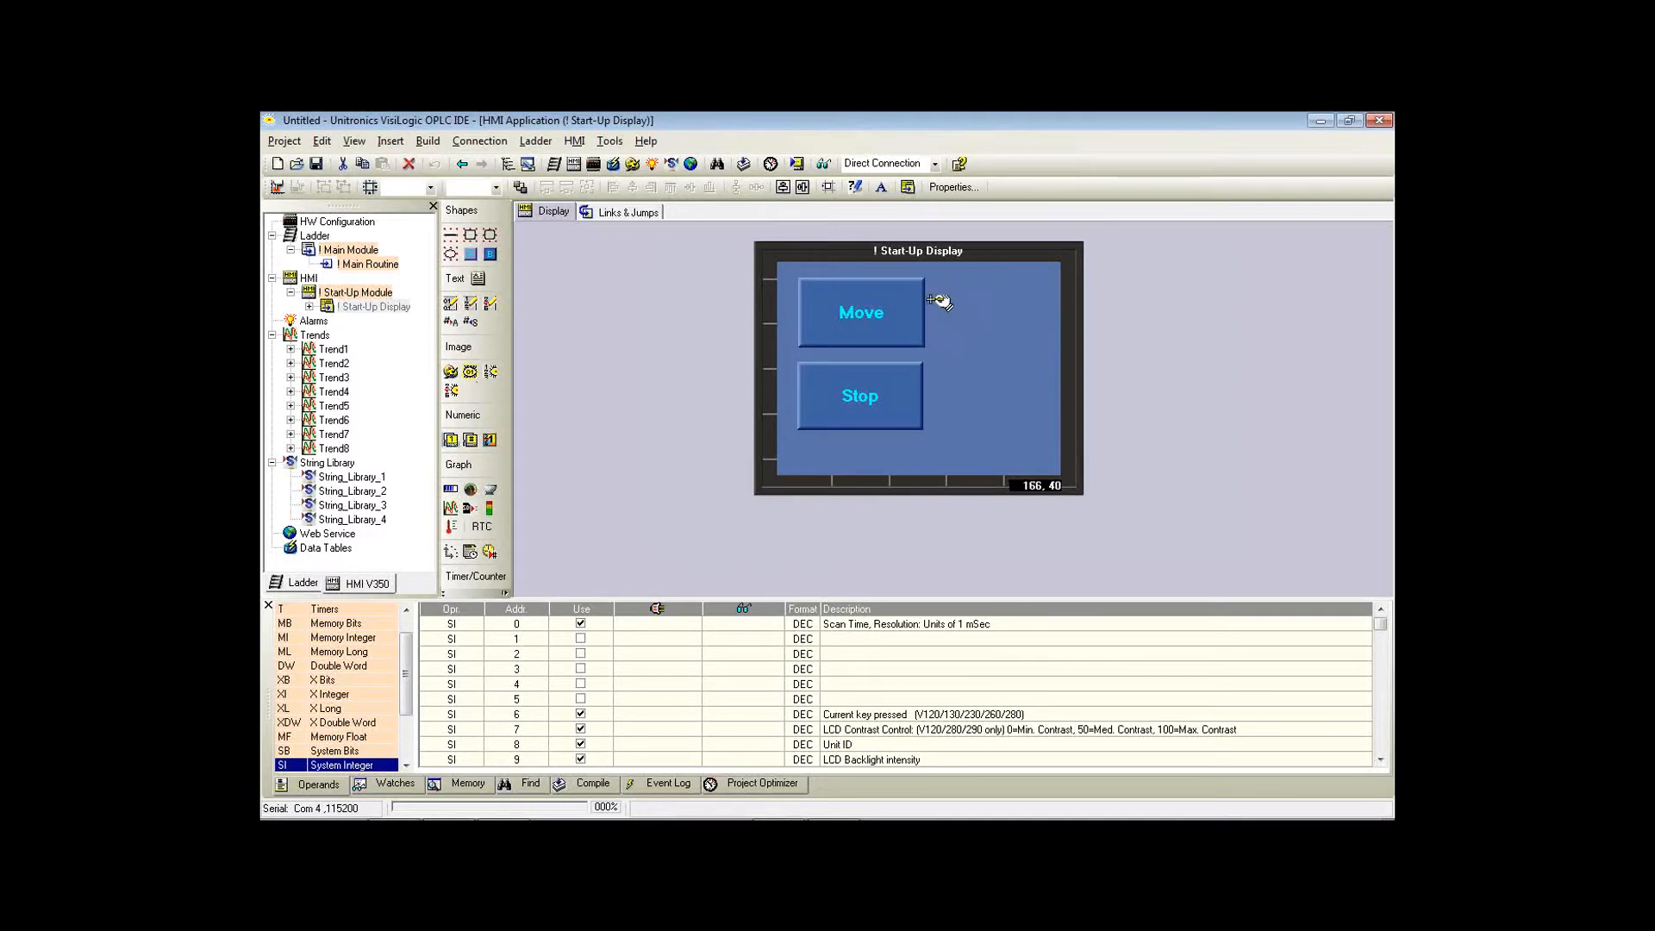
Draw a numeric display right of Move and switch its link operand type to DW.
{"action": "left_click_drag", "start_coordinate": [935, 298], "coordinate": [1055, 364]}
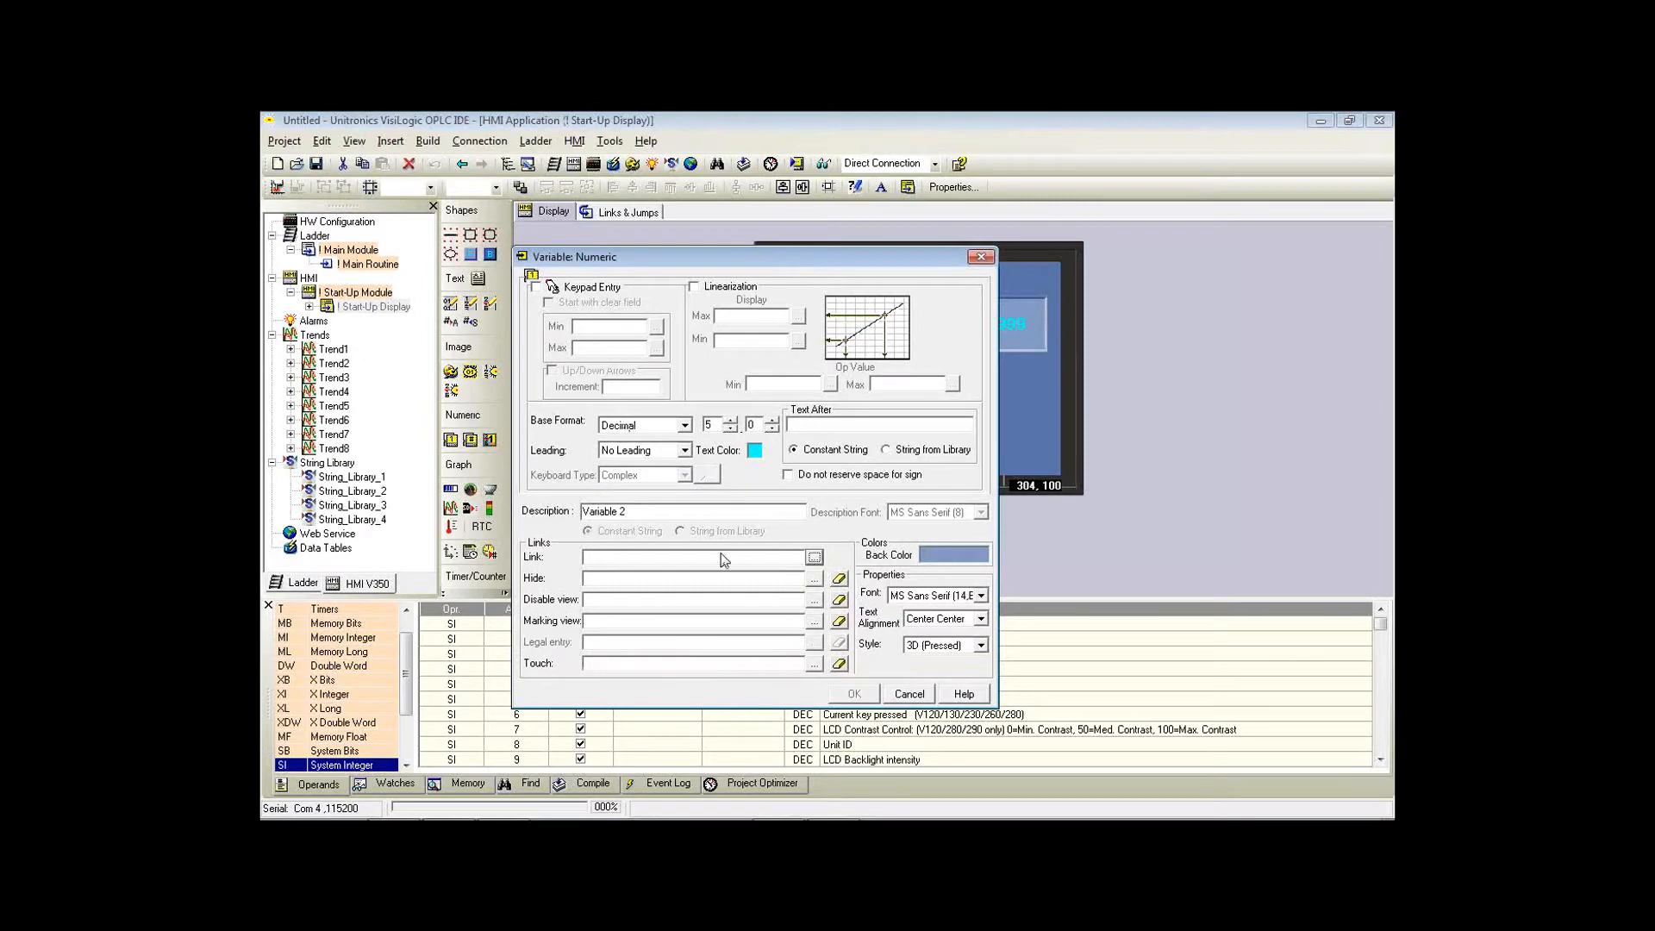
{"action": "left_click", "coordinate": [814, 557]}
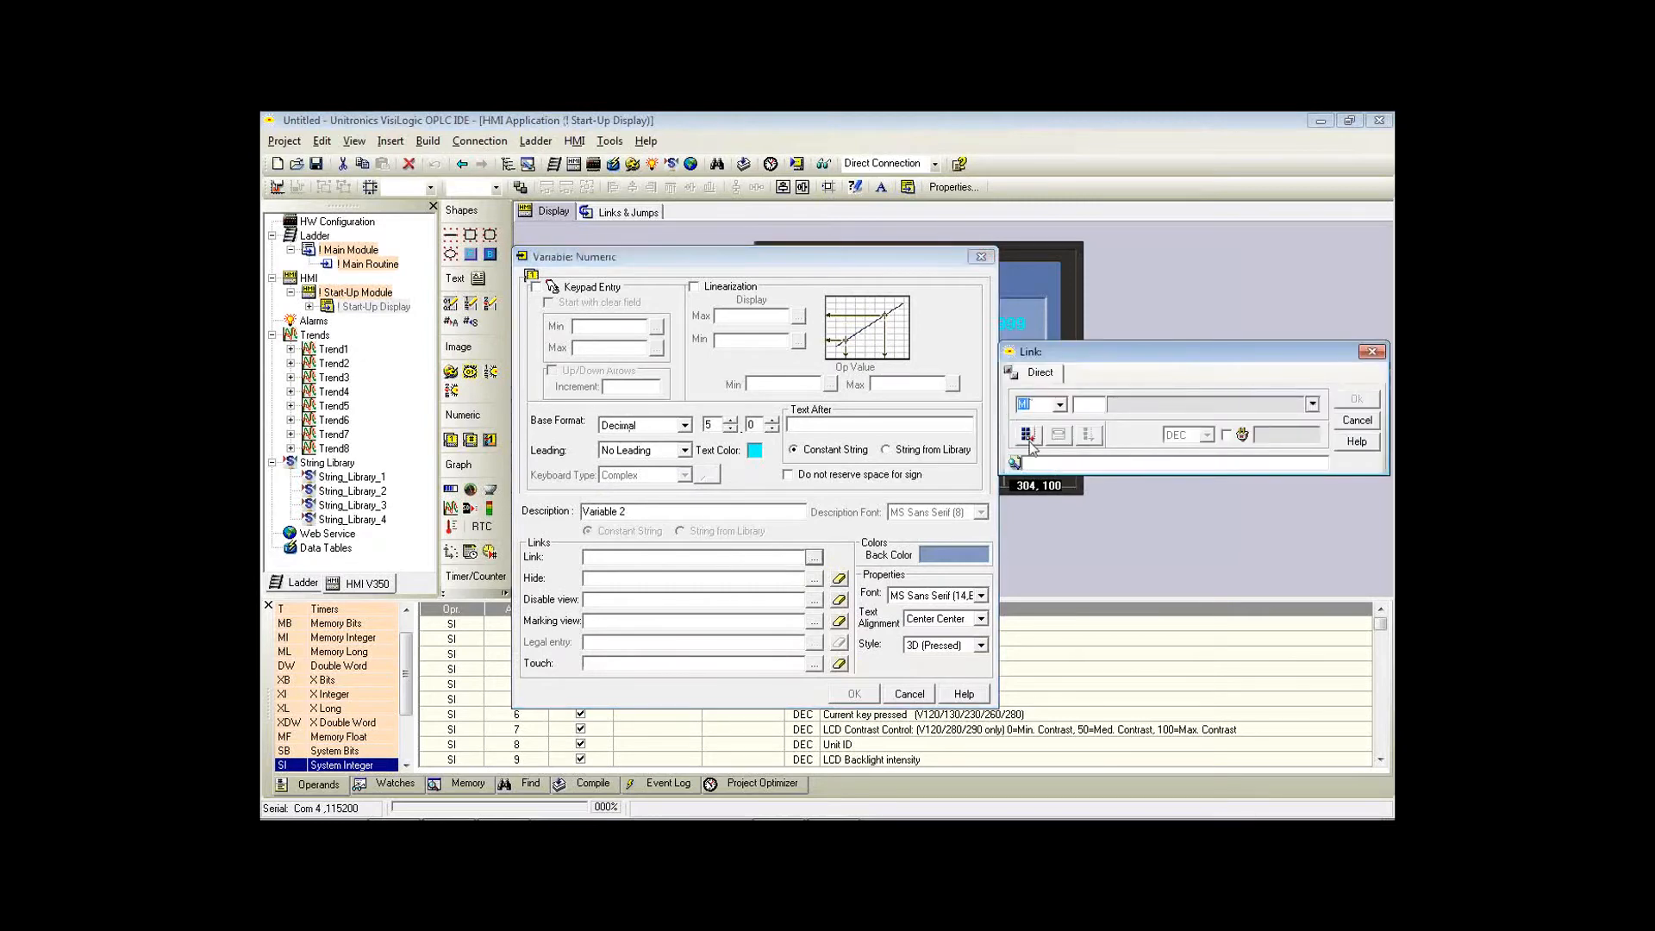
{"action": "mouse_move", "coordinate": [1025, 434]}
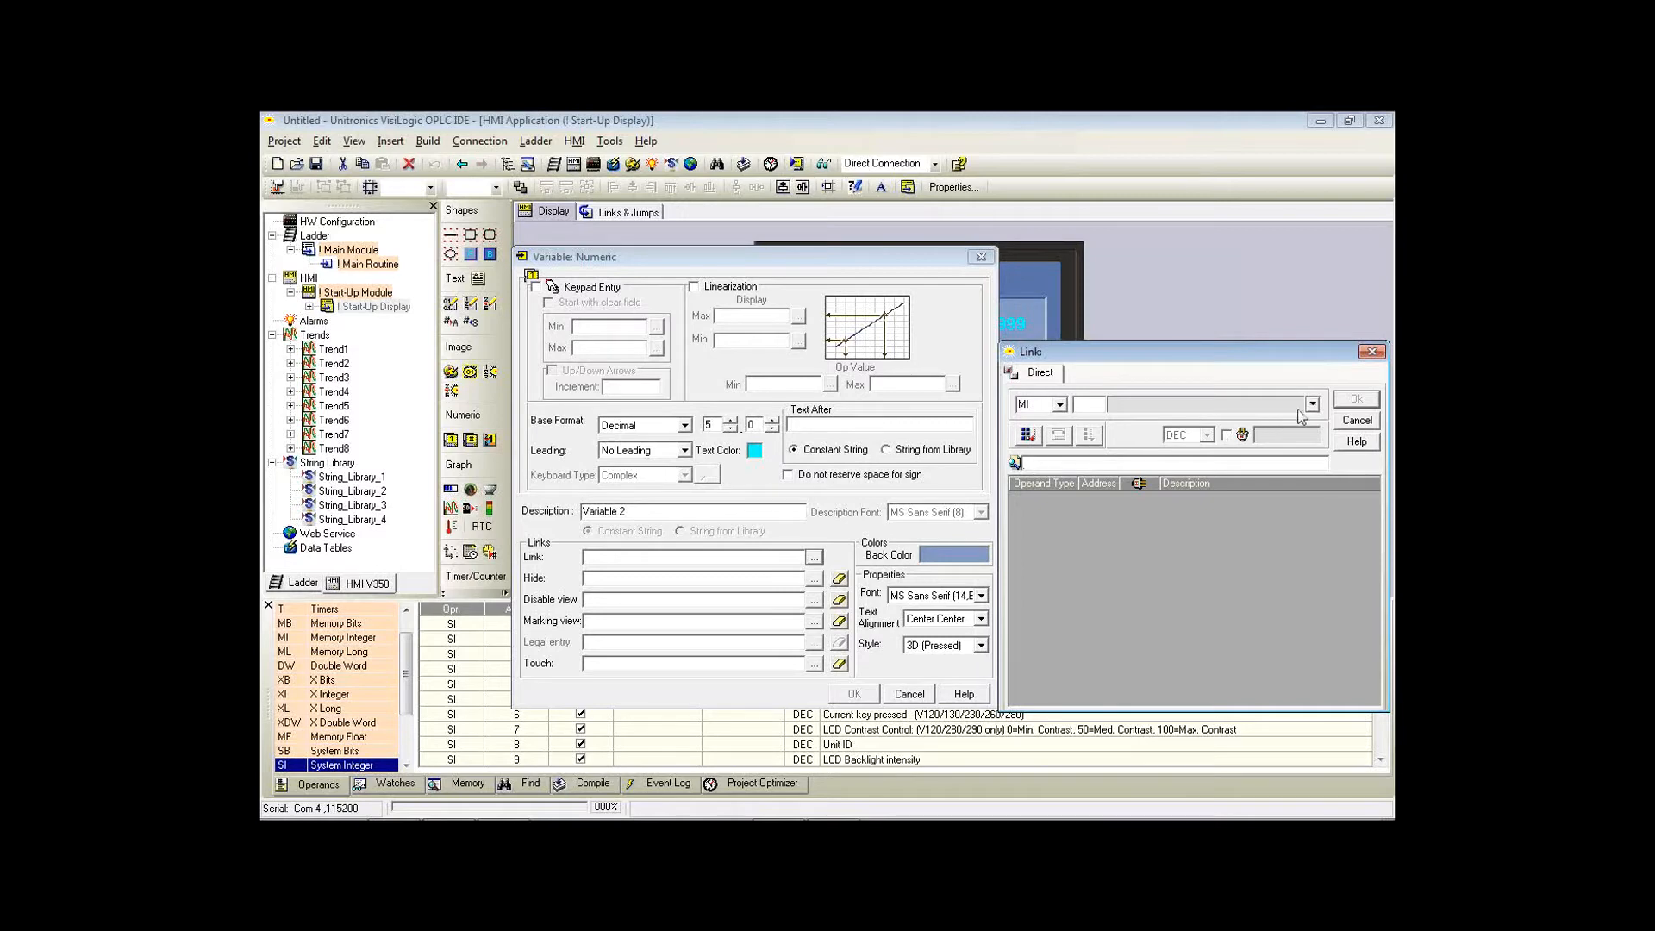
{"action": "left_click", "coordinate": [1310, 403]}
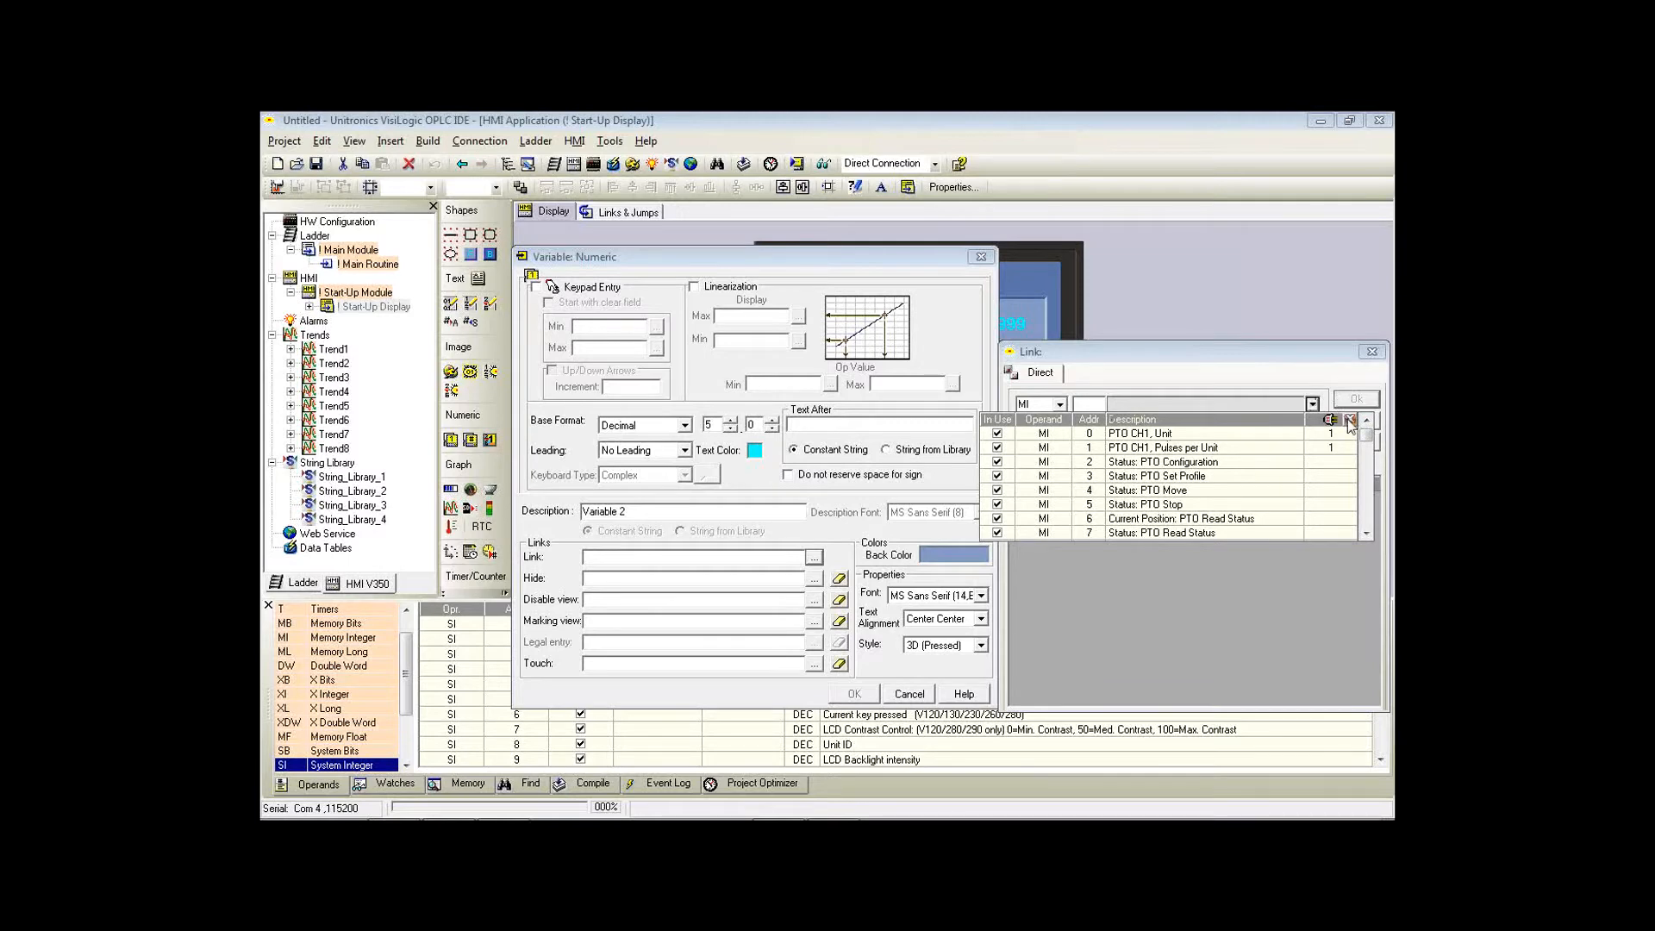
{"action": "mouse_move", "coordinate": [1331, 526]}
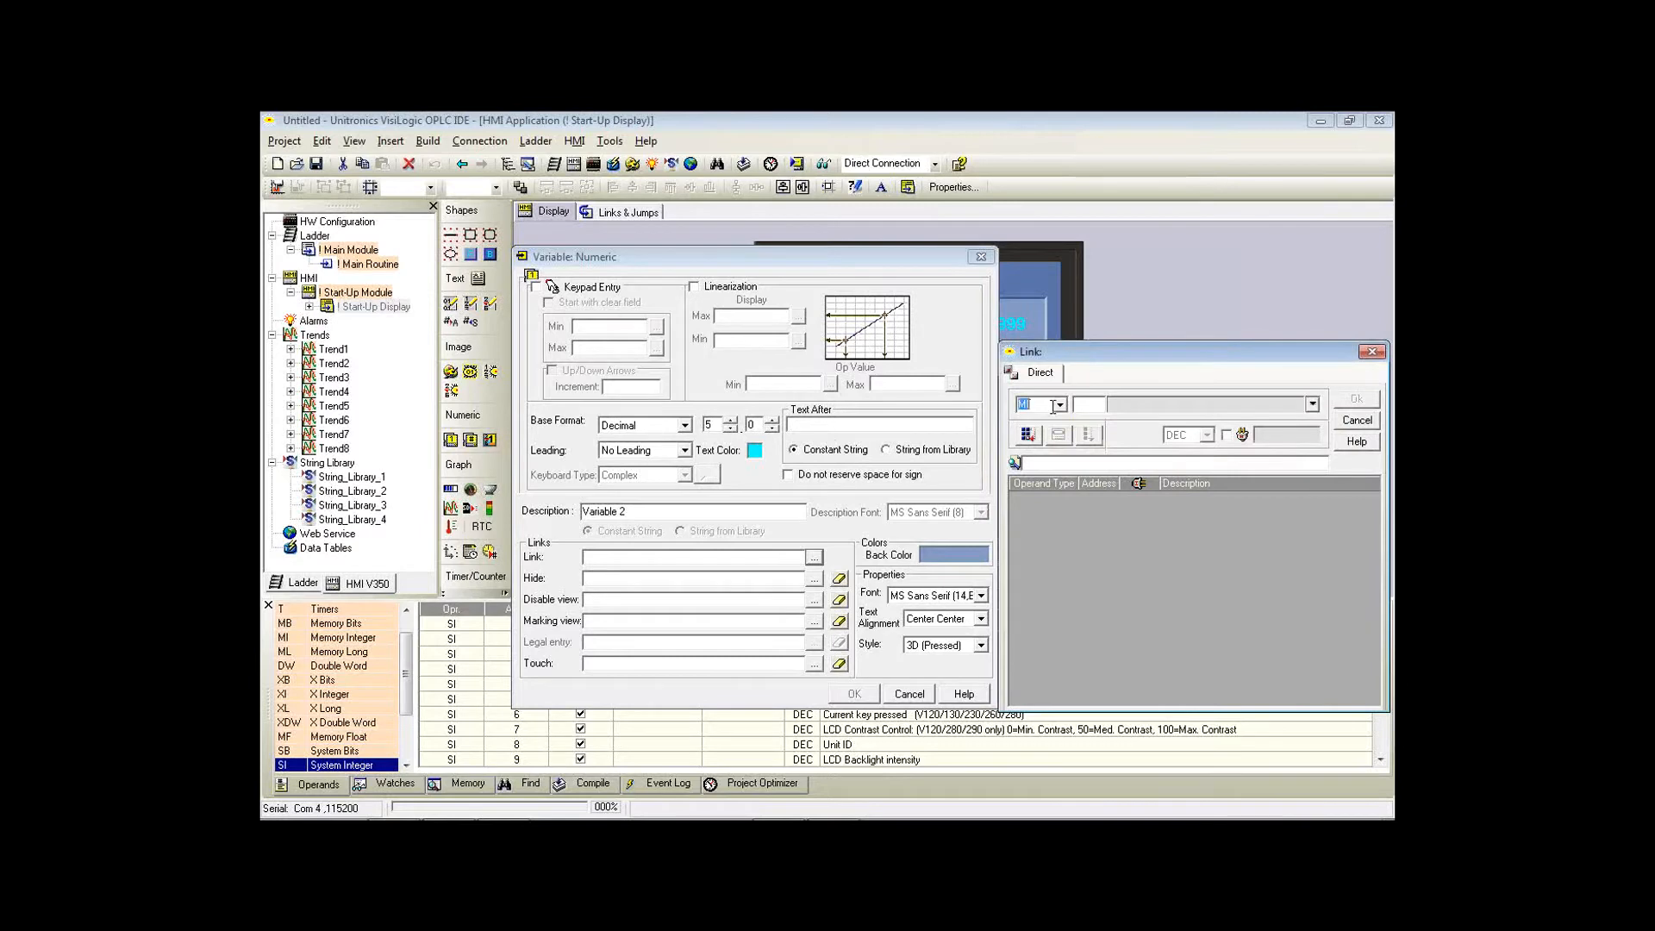
{"action": "left_click", "coordinate": [1059, 404]}
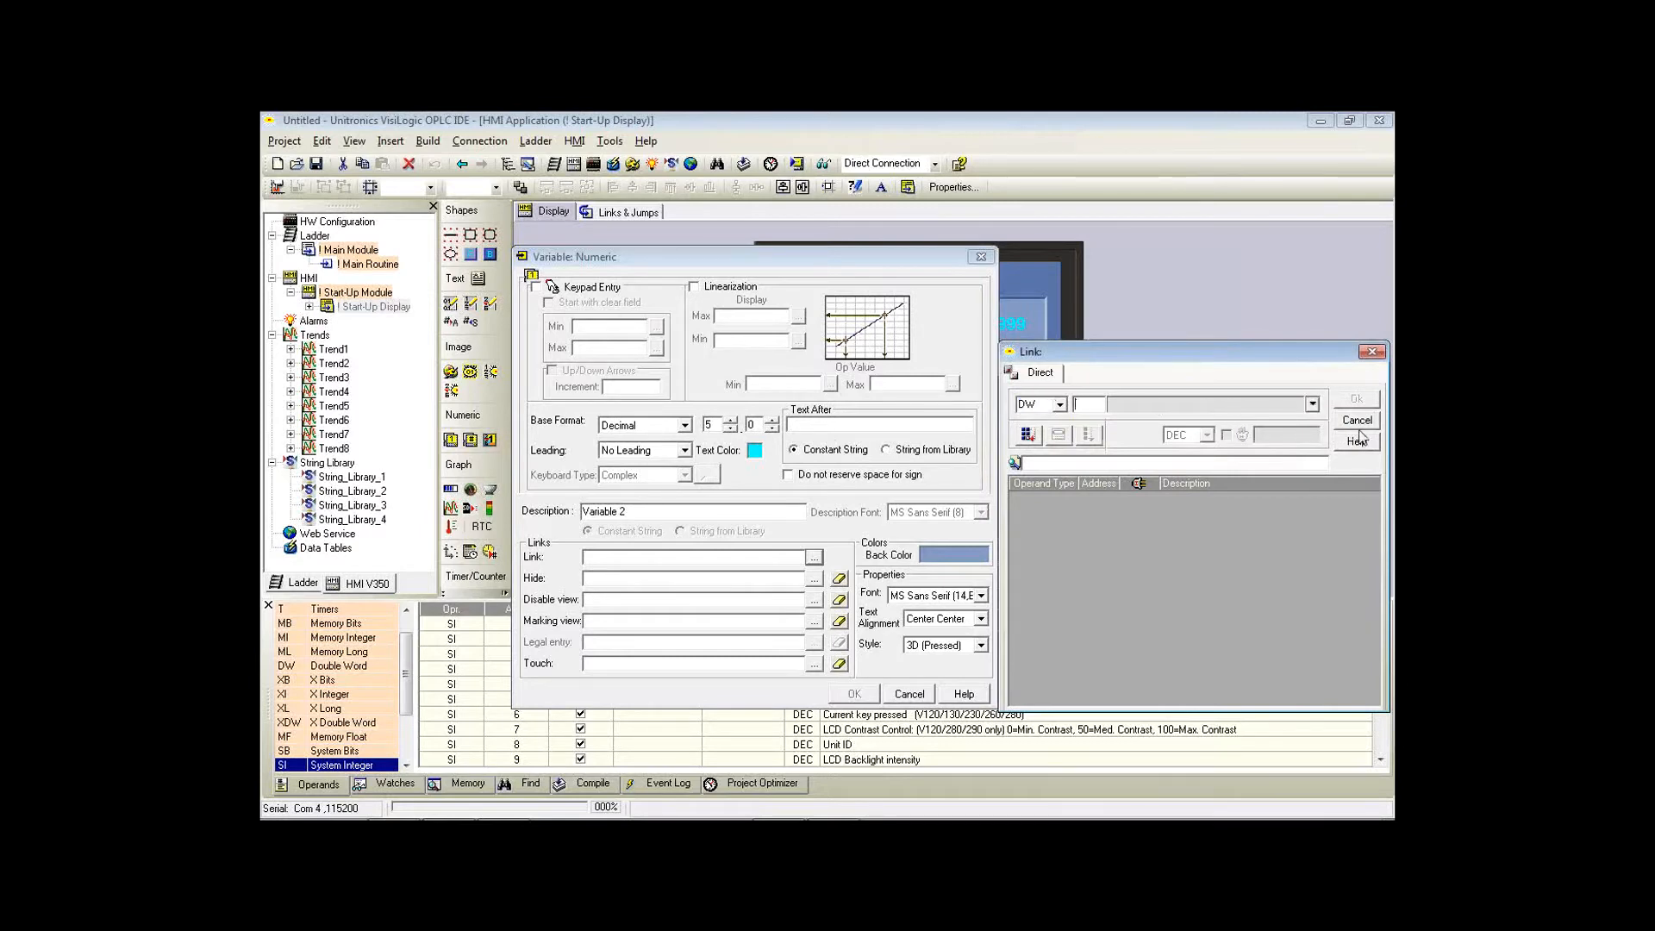
Link the display to DW 2 Current Velocity: PTO Read Status and confirm.
{"action": "left_click", "coordinate": [1314, 403]}
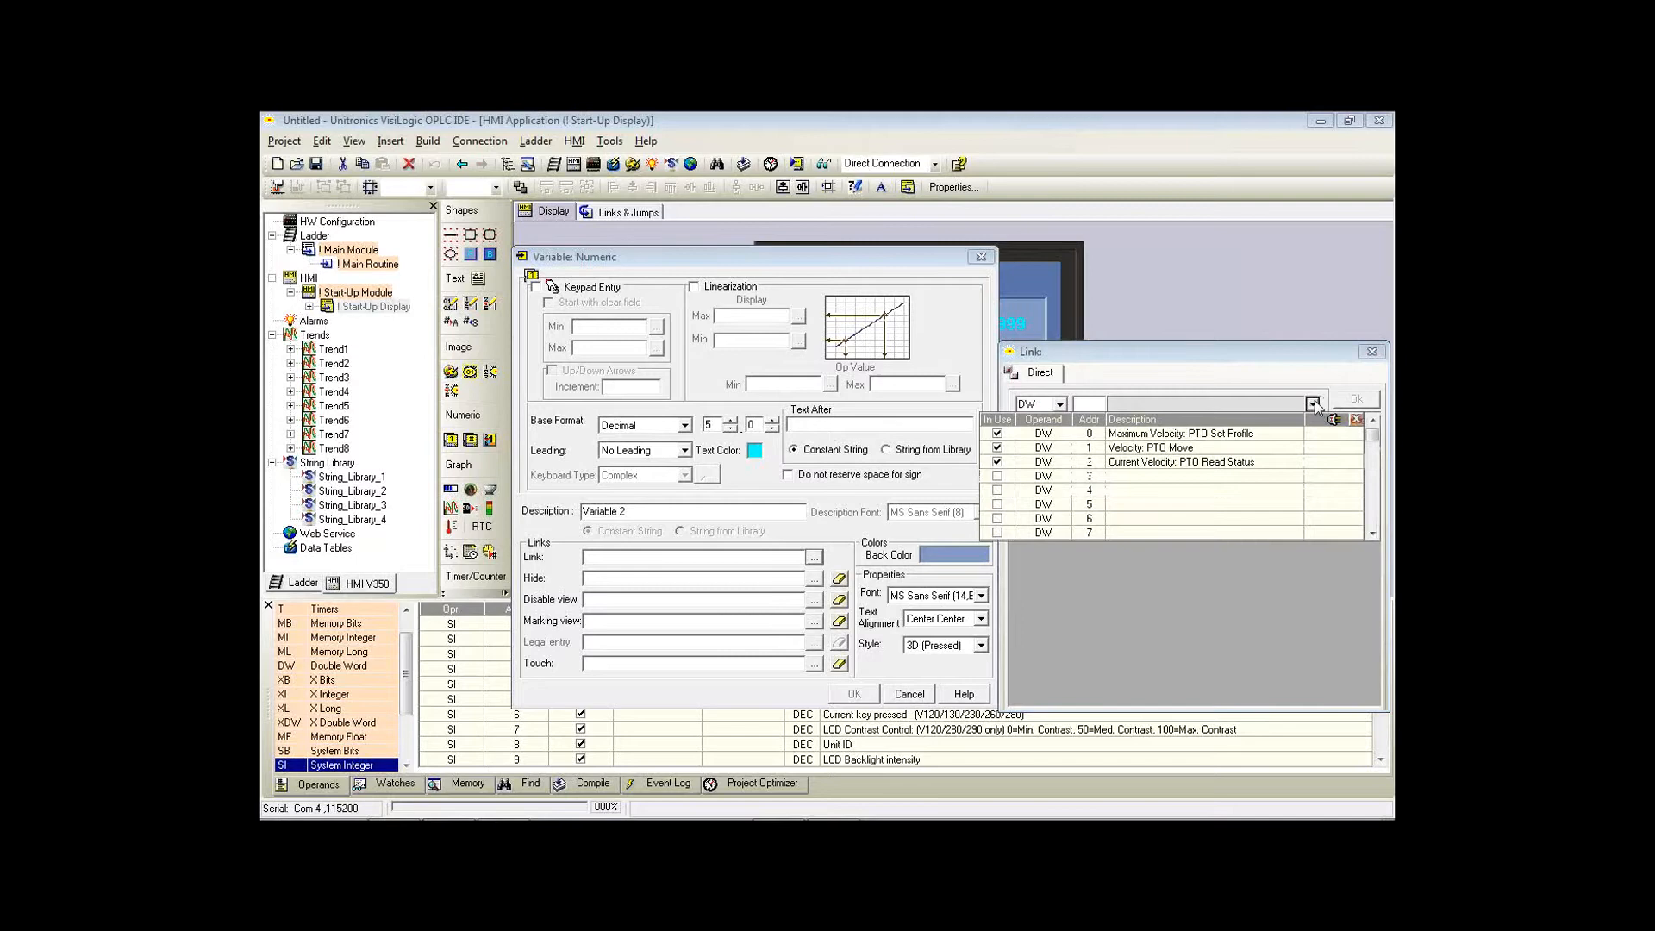
{"action": "mouse_move", "coordinate": [1273, 469]}
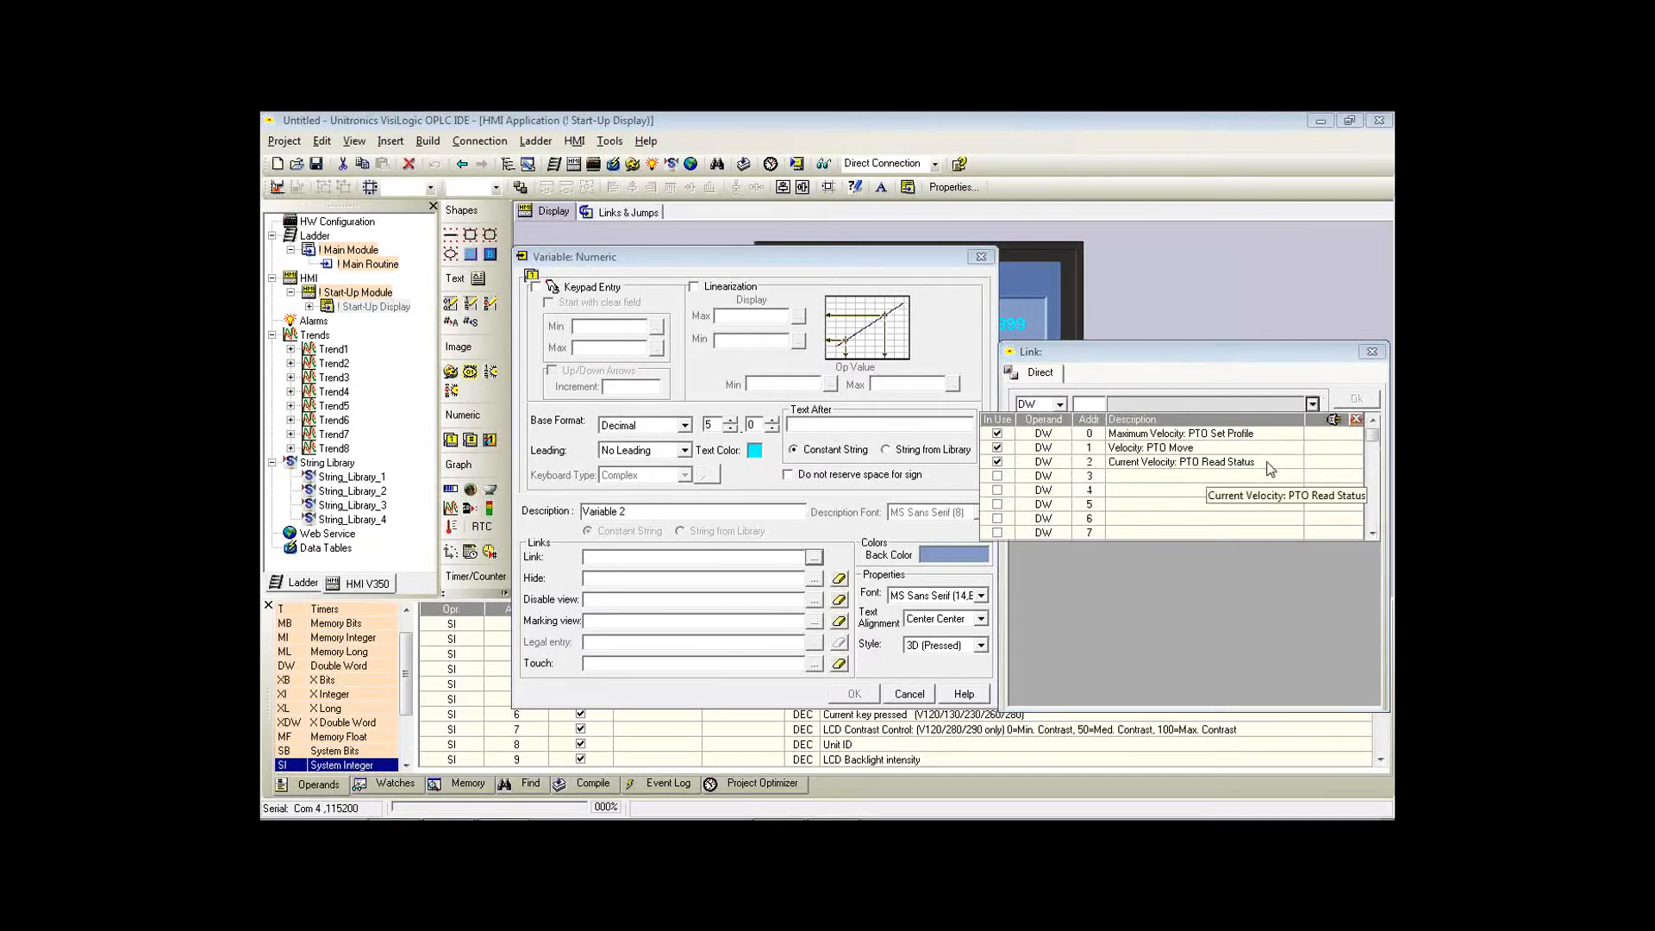
{"action": "left_click", "coordinate": [1183, 462]}
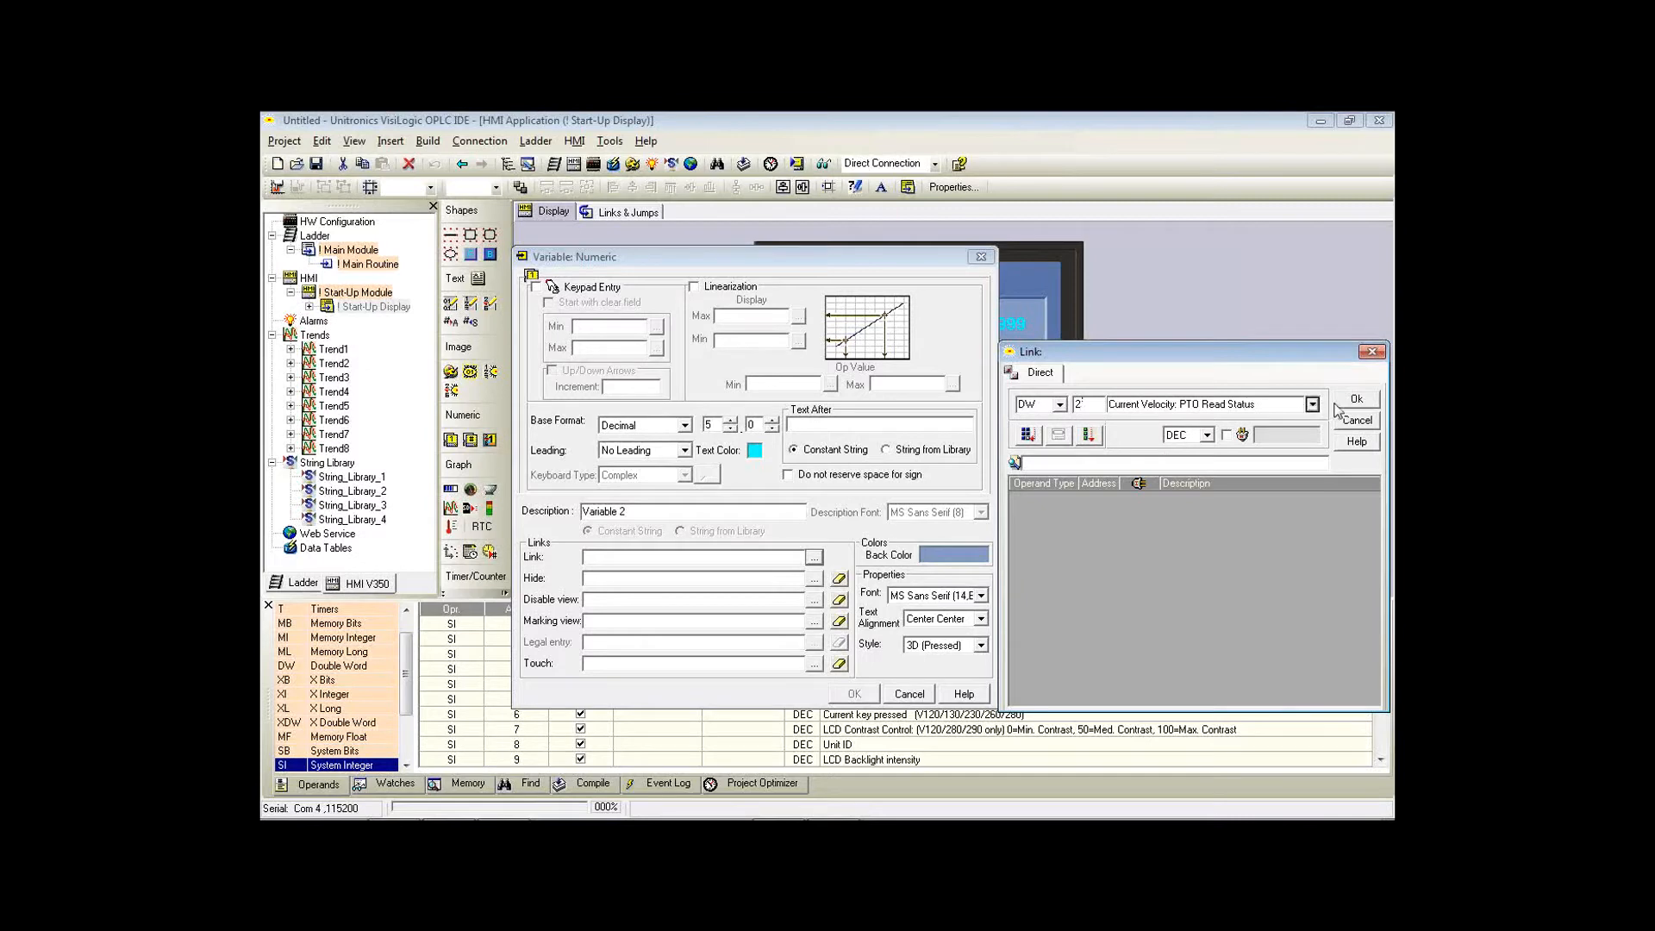
{"action": "left_click", "coordinate": [1355, 398]}
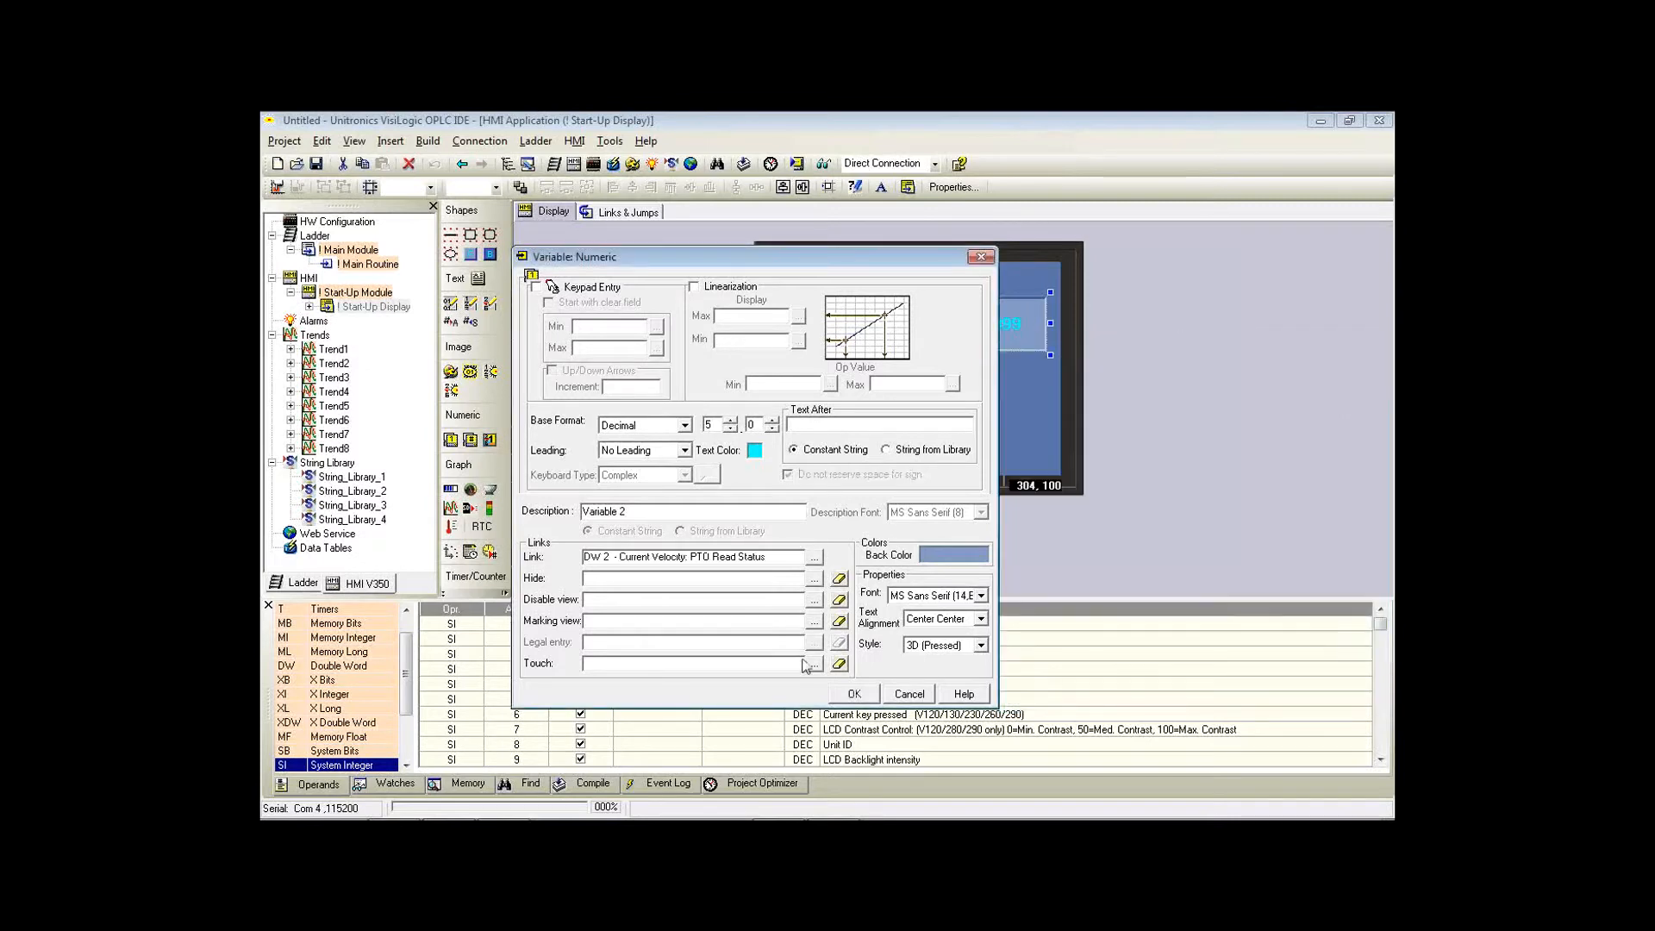
{"action": "mouse_move", "coordinate": [901, 538]}
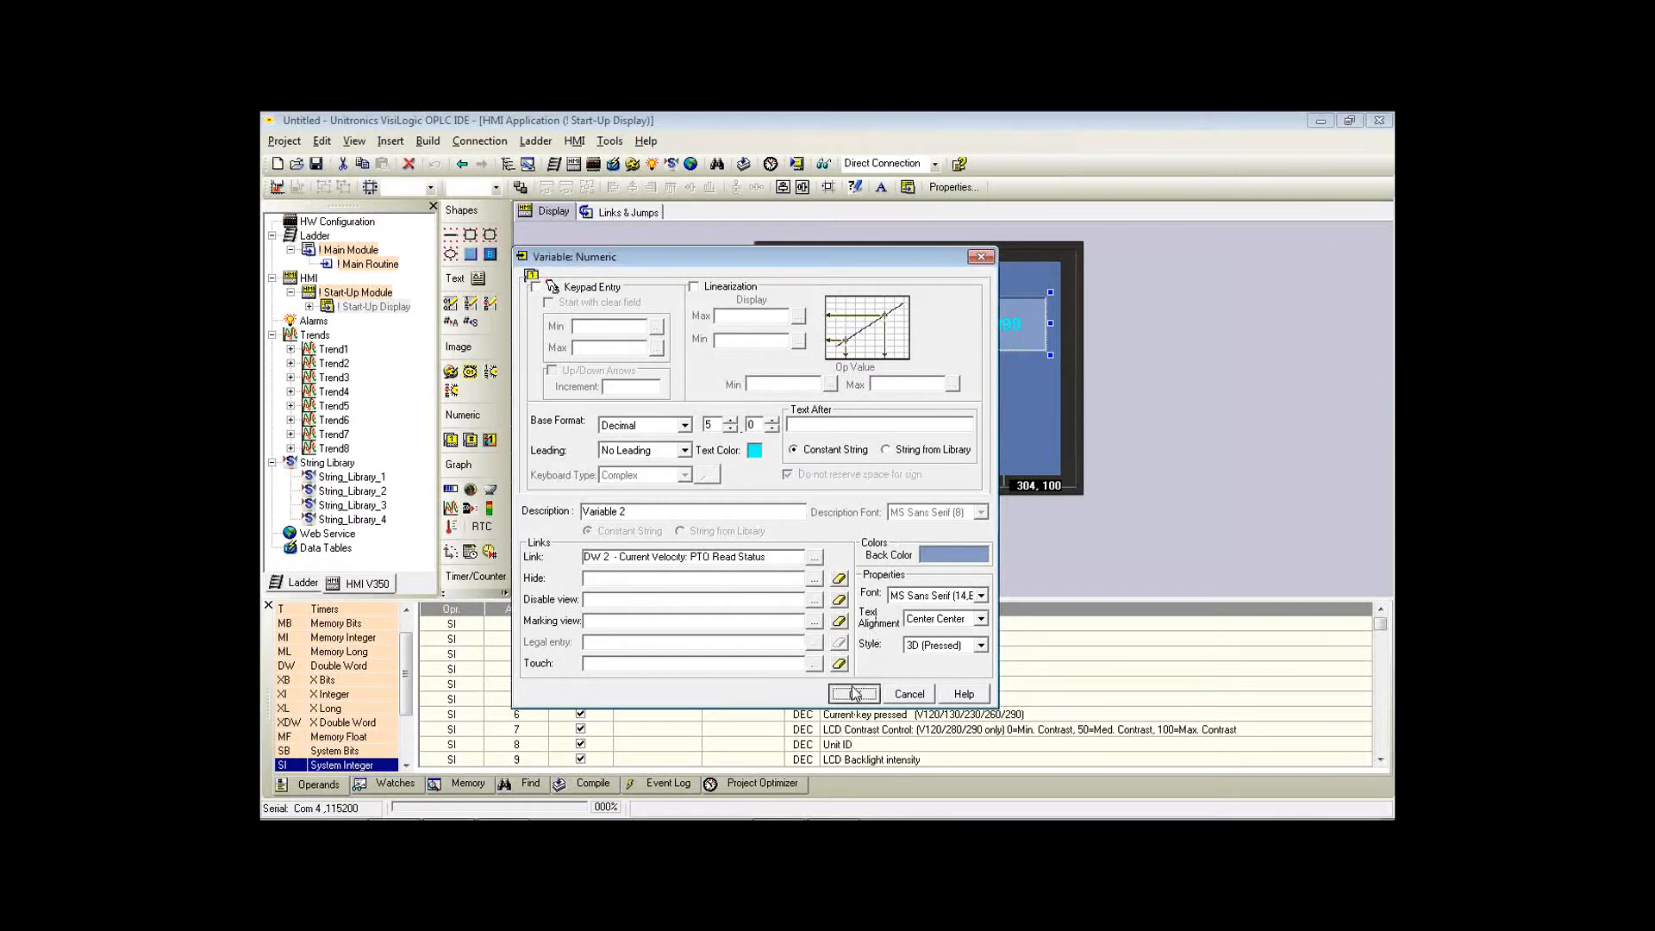
{"action": "left_click", "coordinate": [851, 693]}
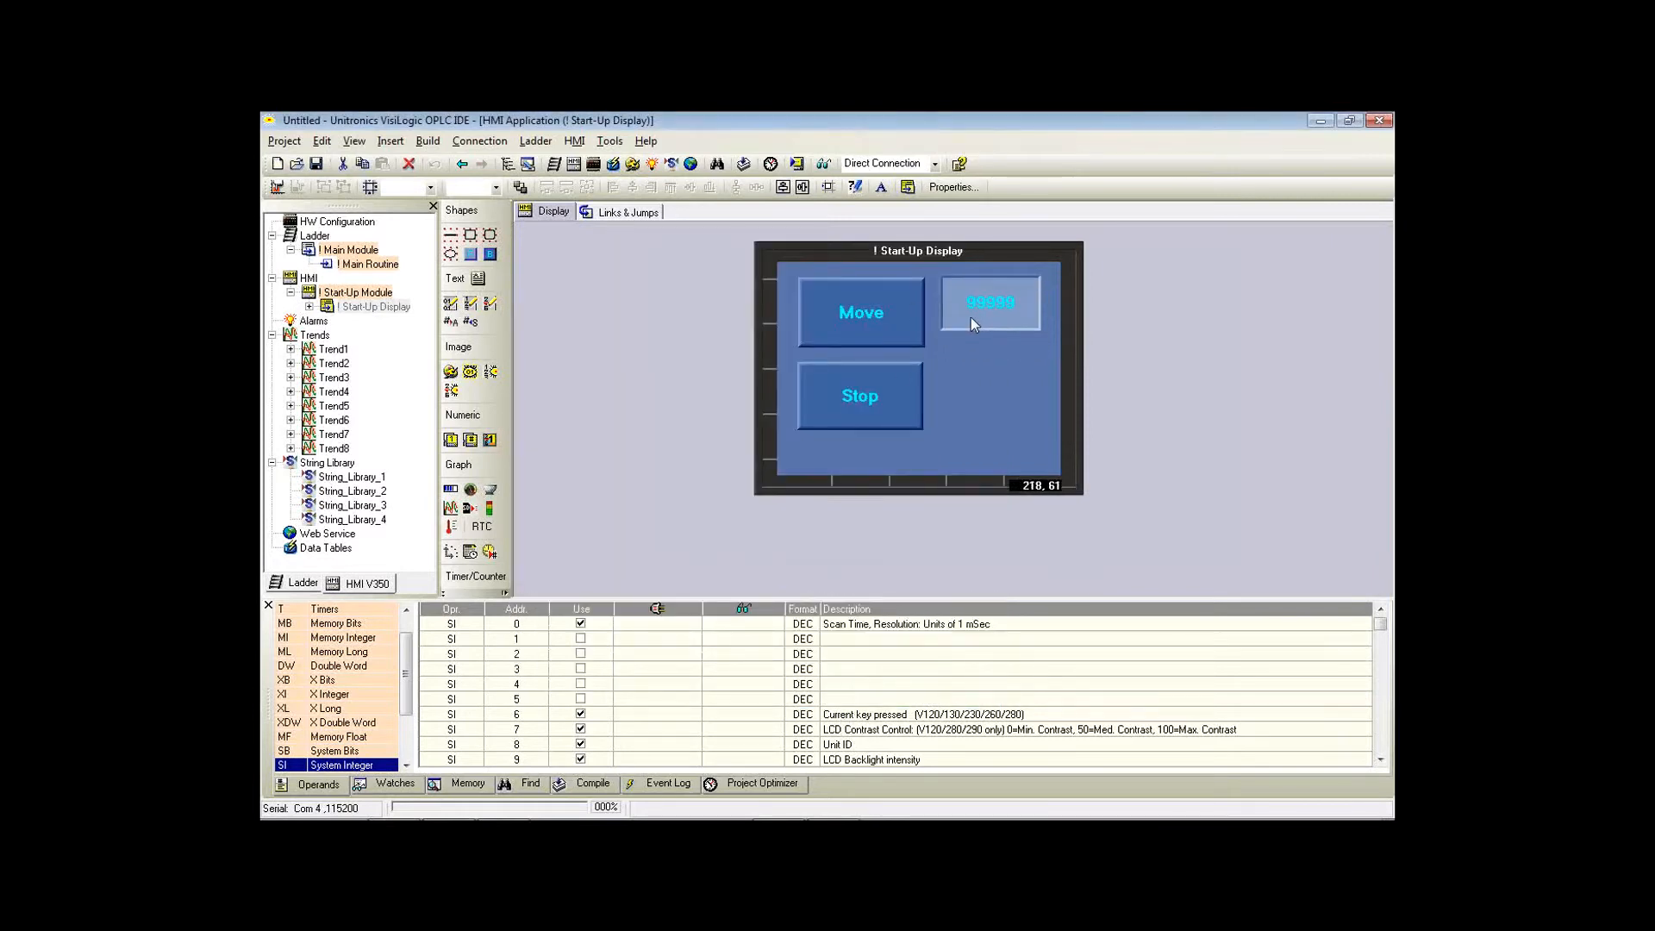
Link the numeric box beside Stop to MI 6 Current Position: PTO Read Status and confirm.
{"action": "left_click", "coordinate": [988, 311]}
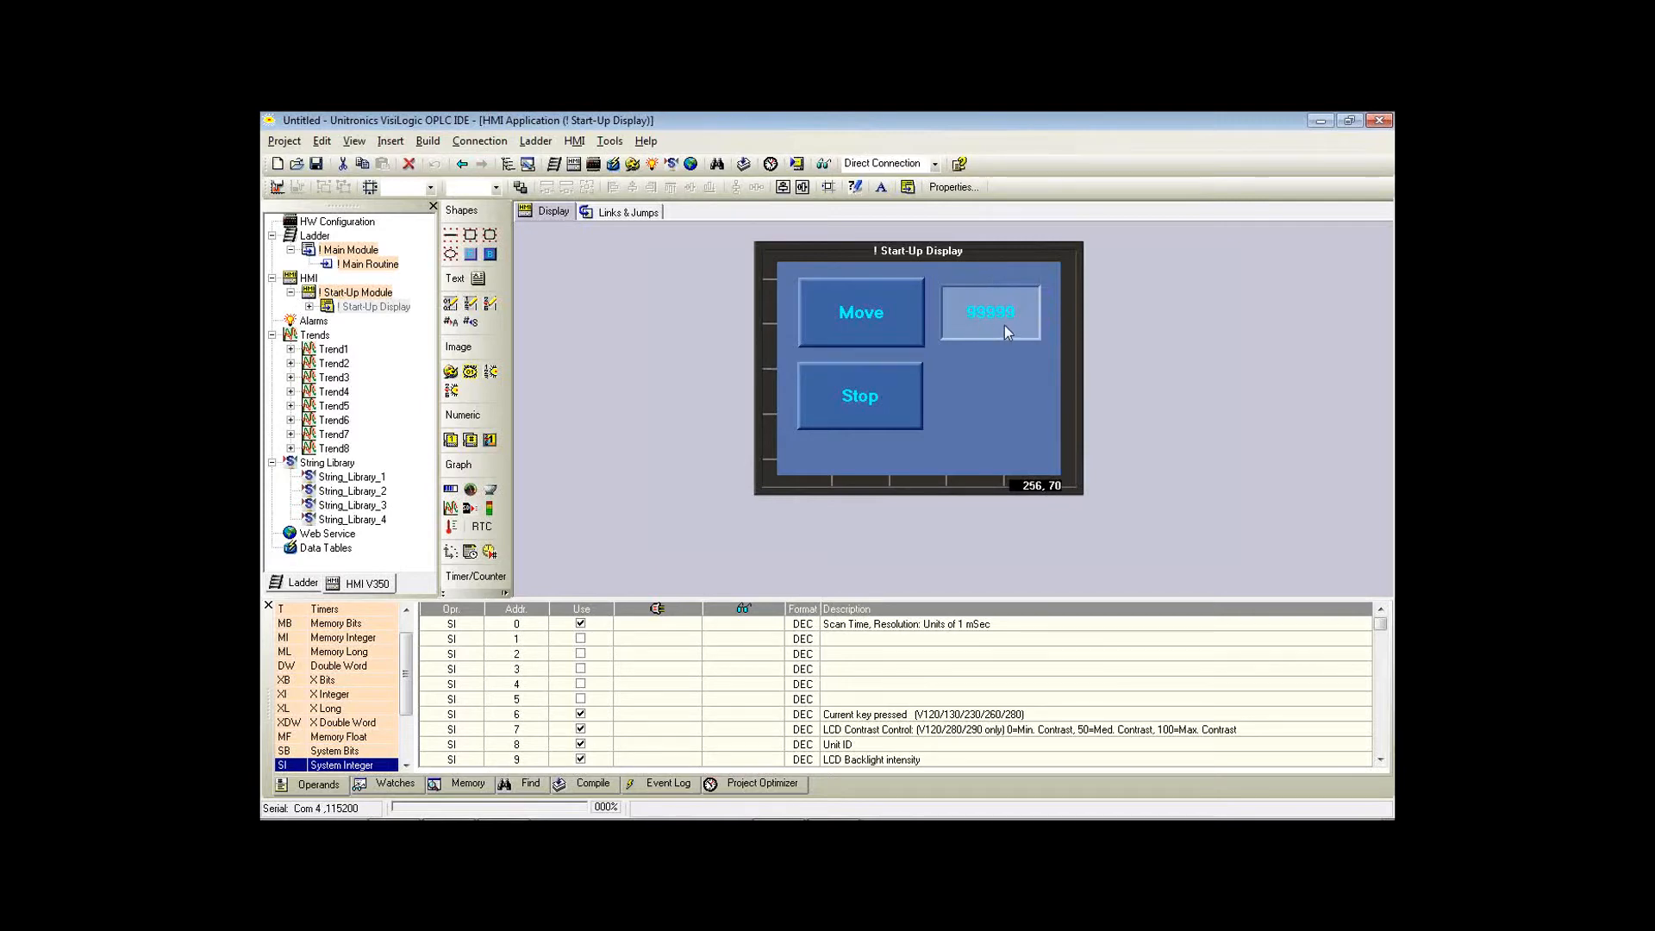
{"action": "left_click", "coordinate": [990, 311]}
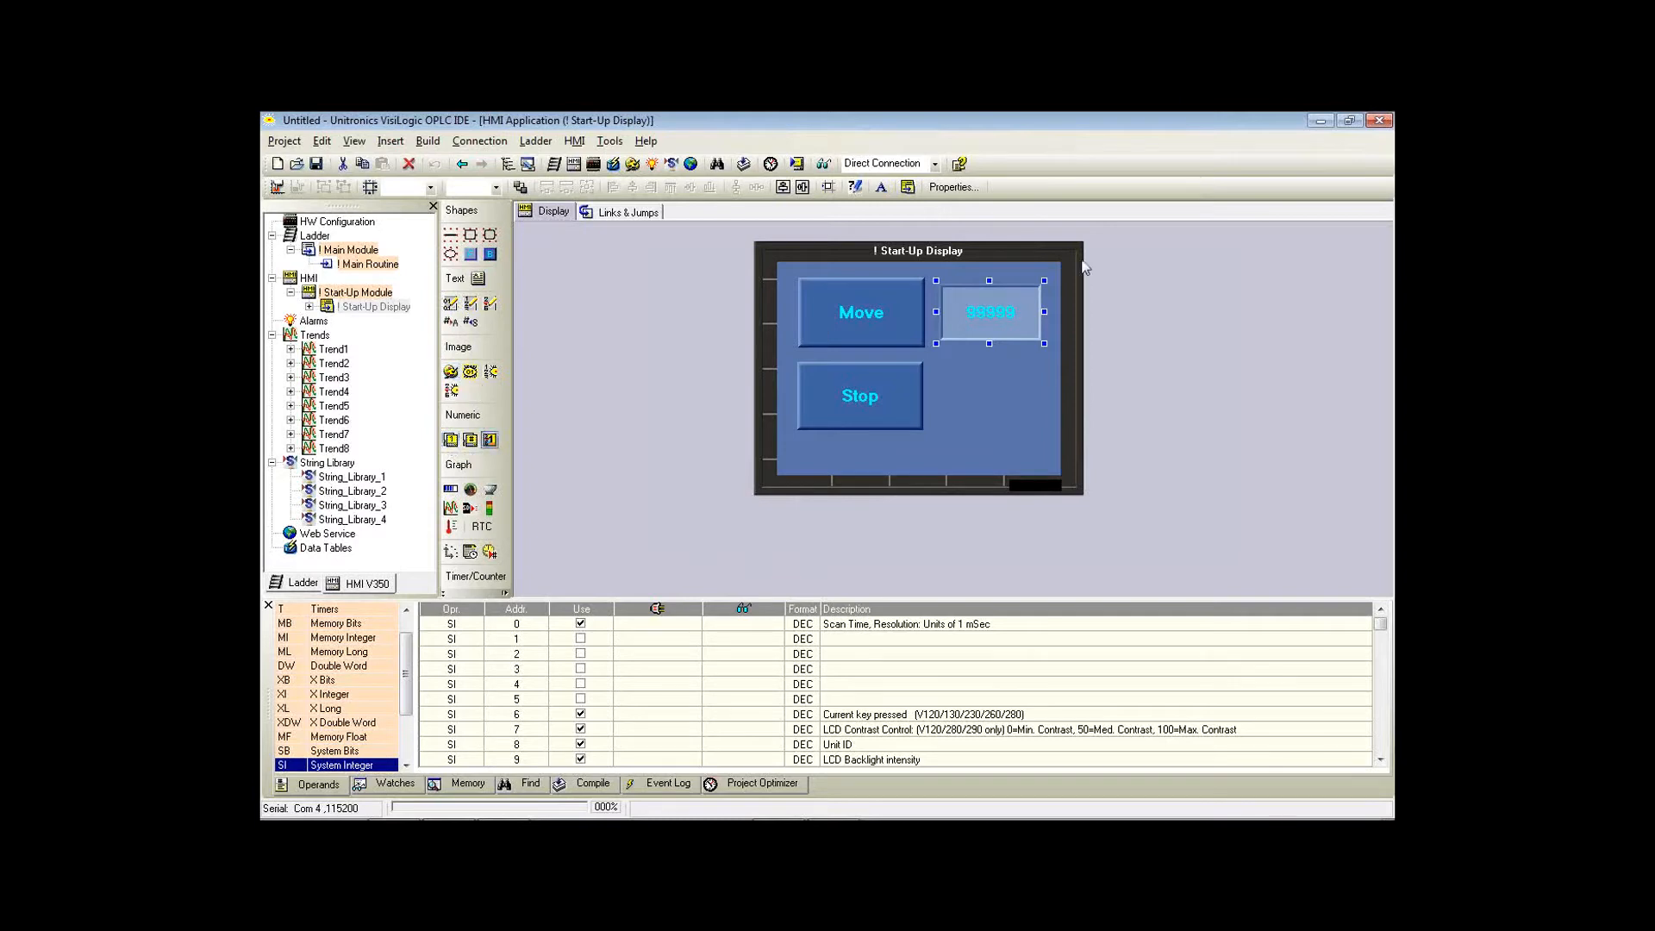
{"action": "mouse_move", "coordinate": [944, 369]}
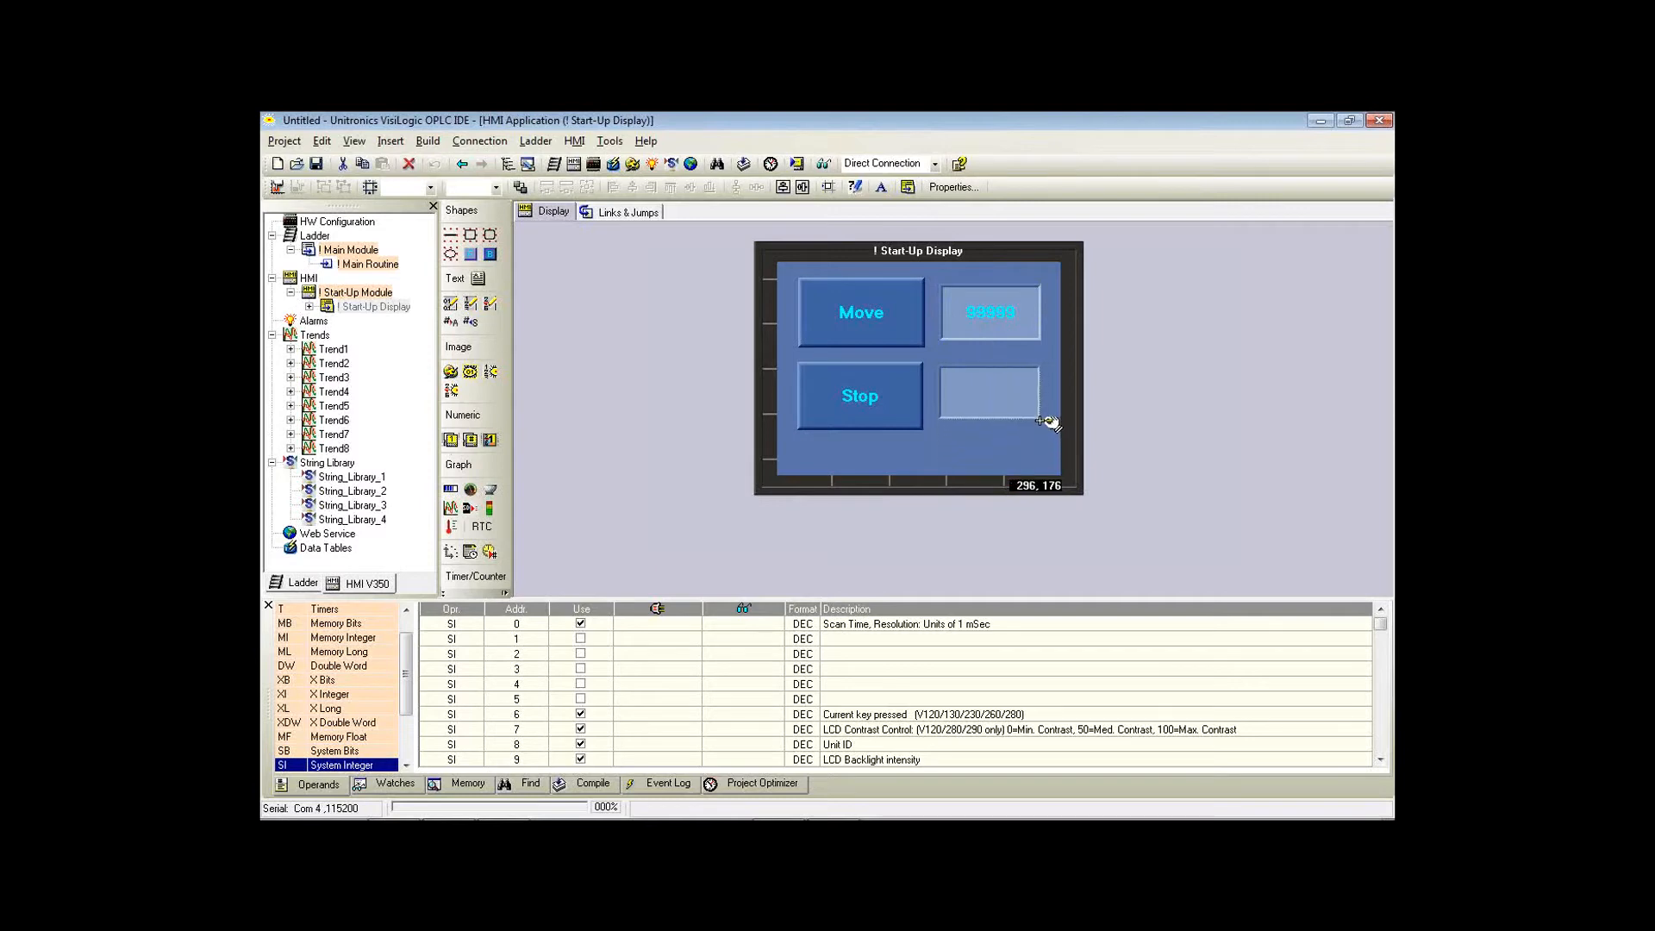
{"action": "double_click", "coordinate": [985, 395]}
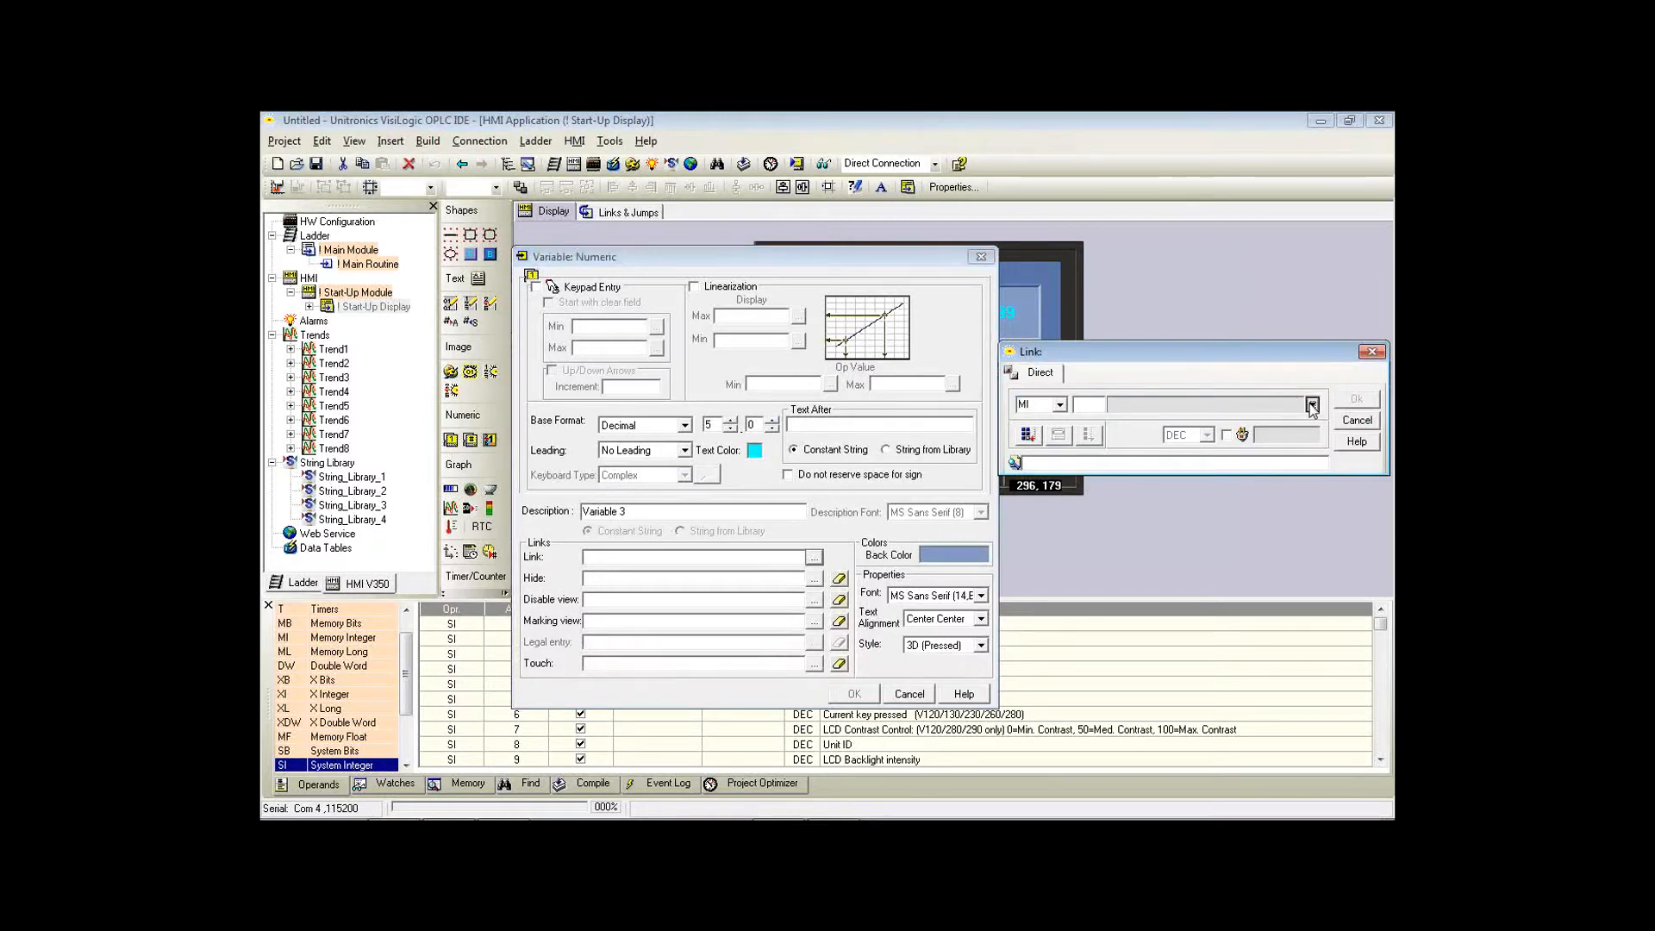
{"action": "left_click", "coordinate": [1312, 403]}
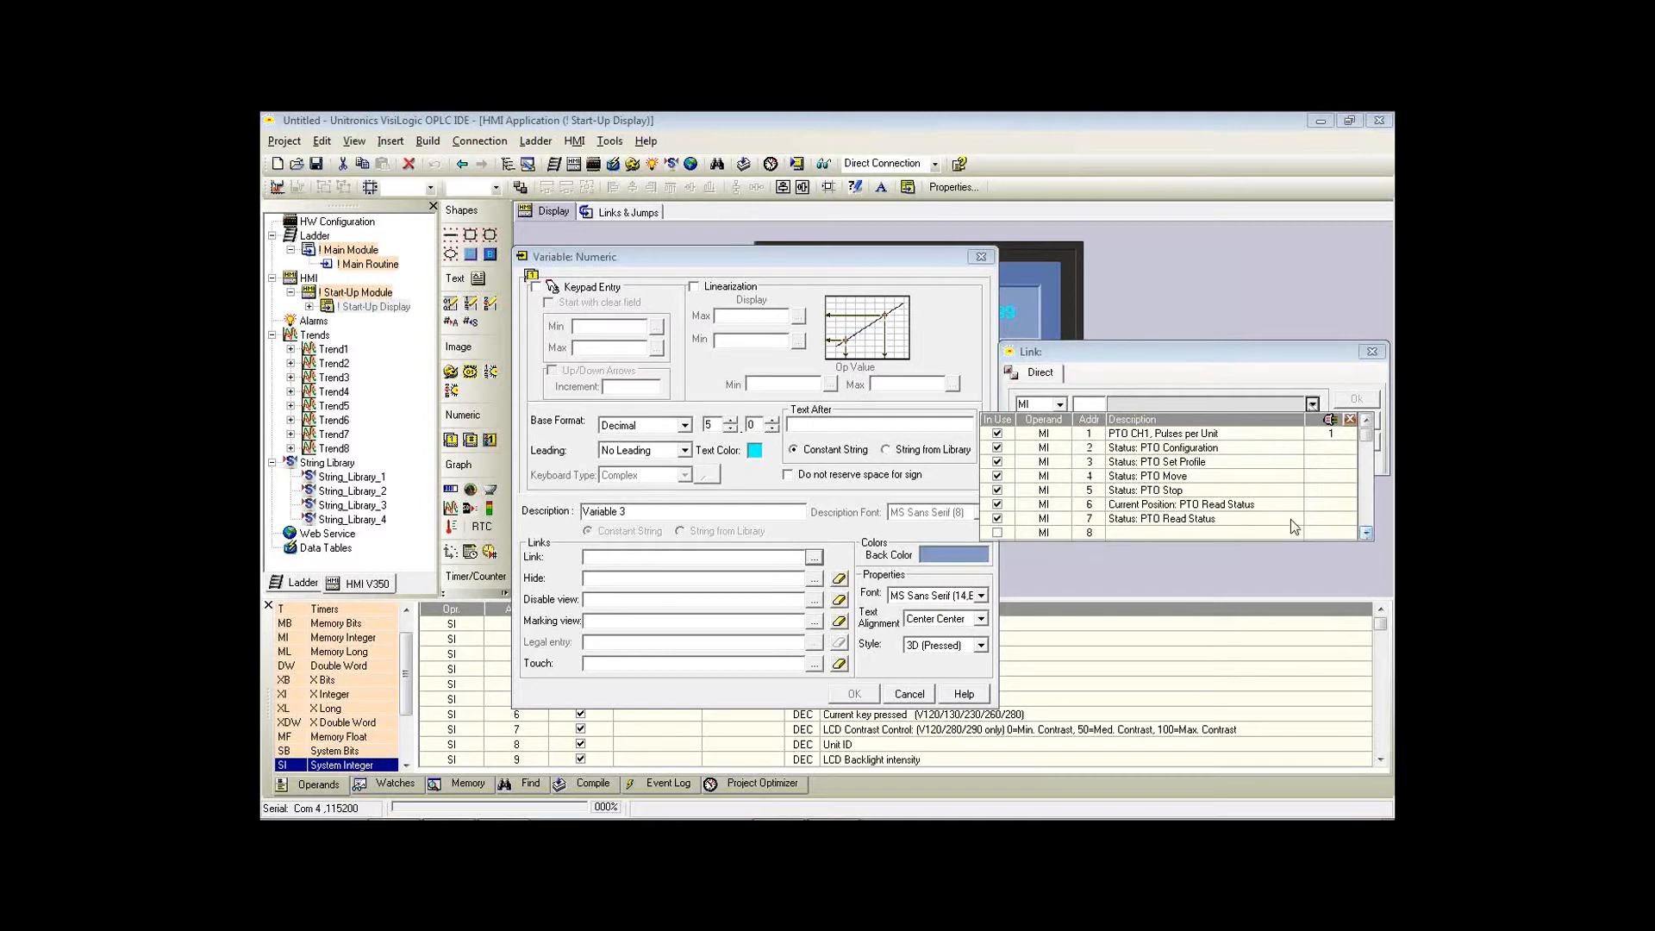
{"action": "mouse_move", "coordinate": [1273, 510]}
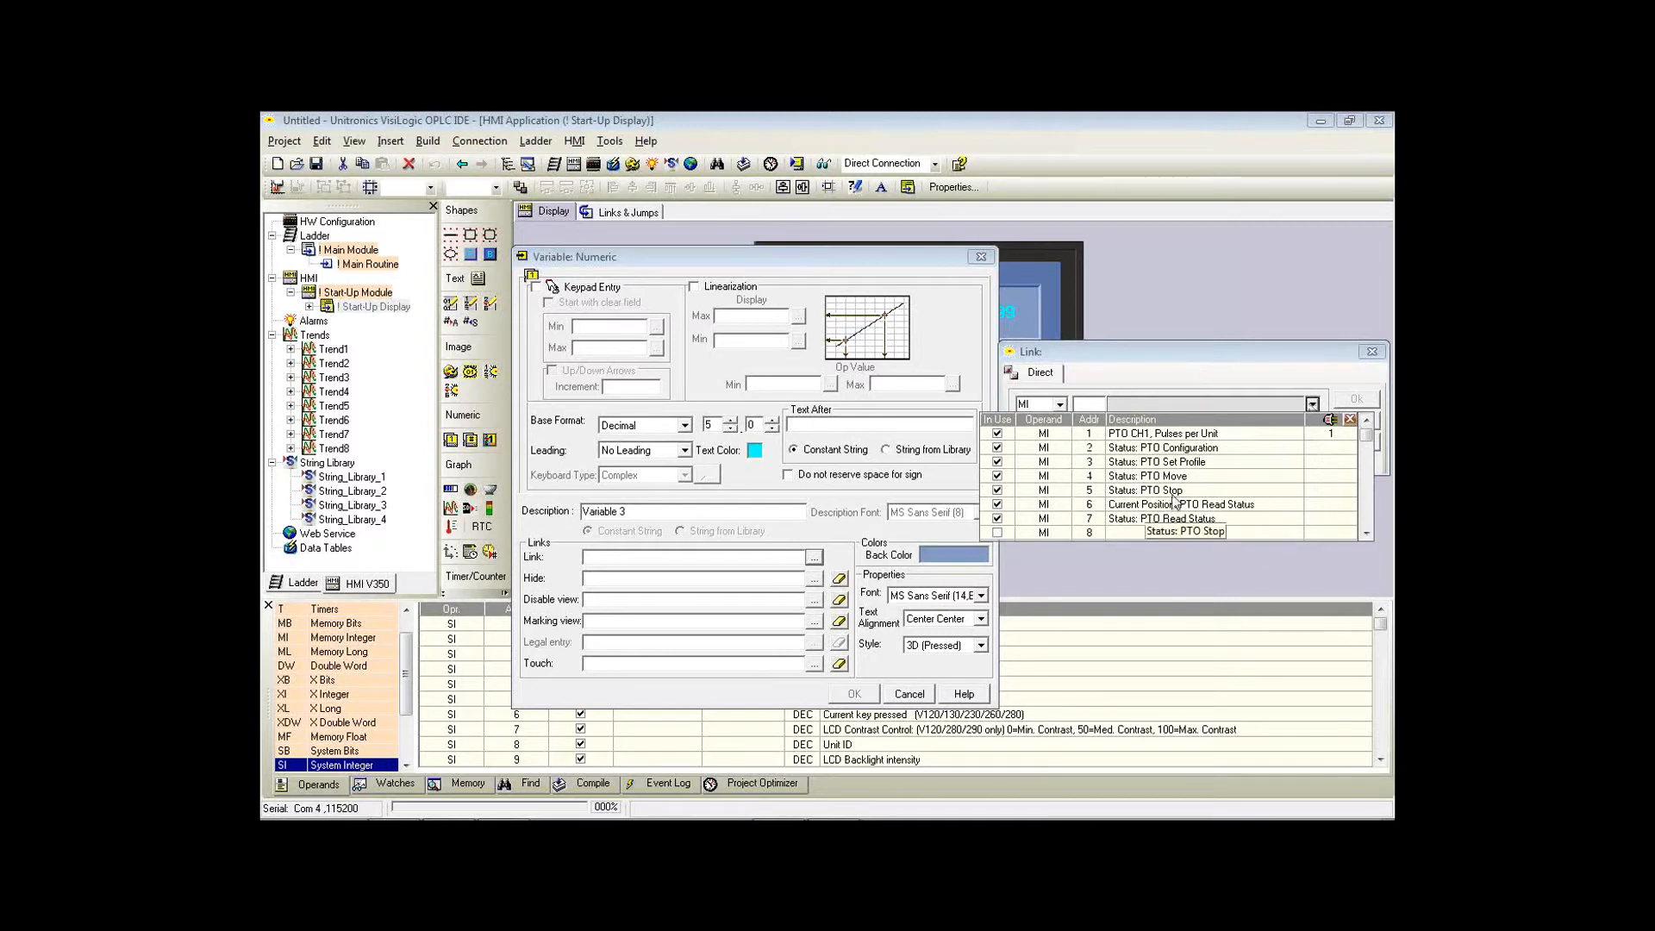
{"action": "left_click", "coordinate": [1178, 503]}
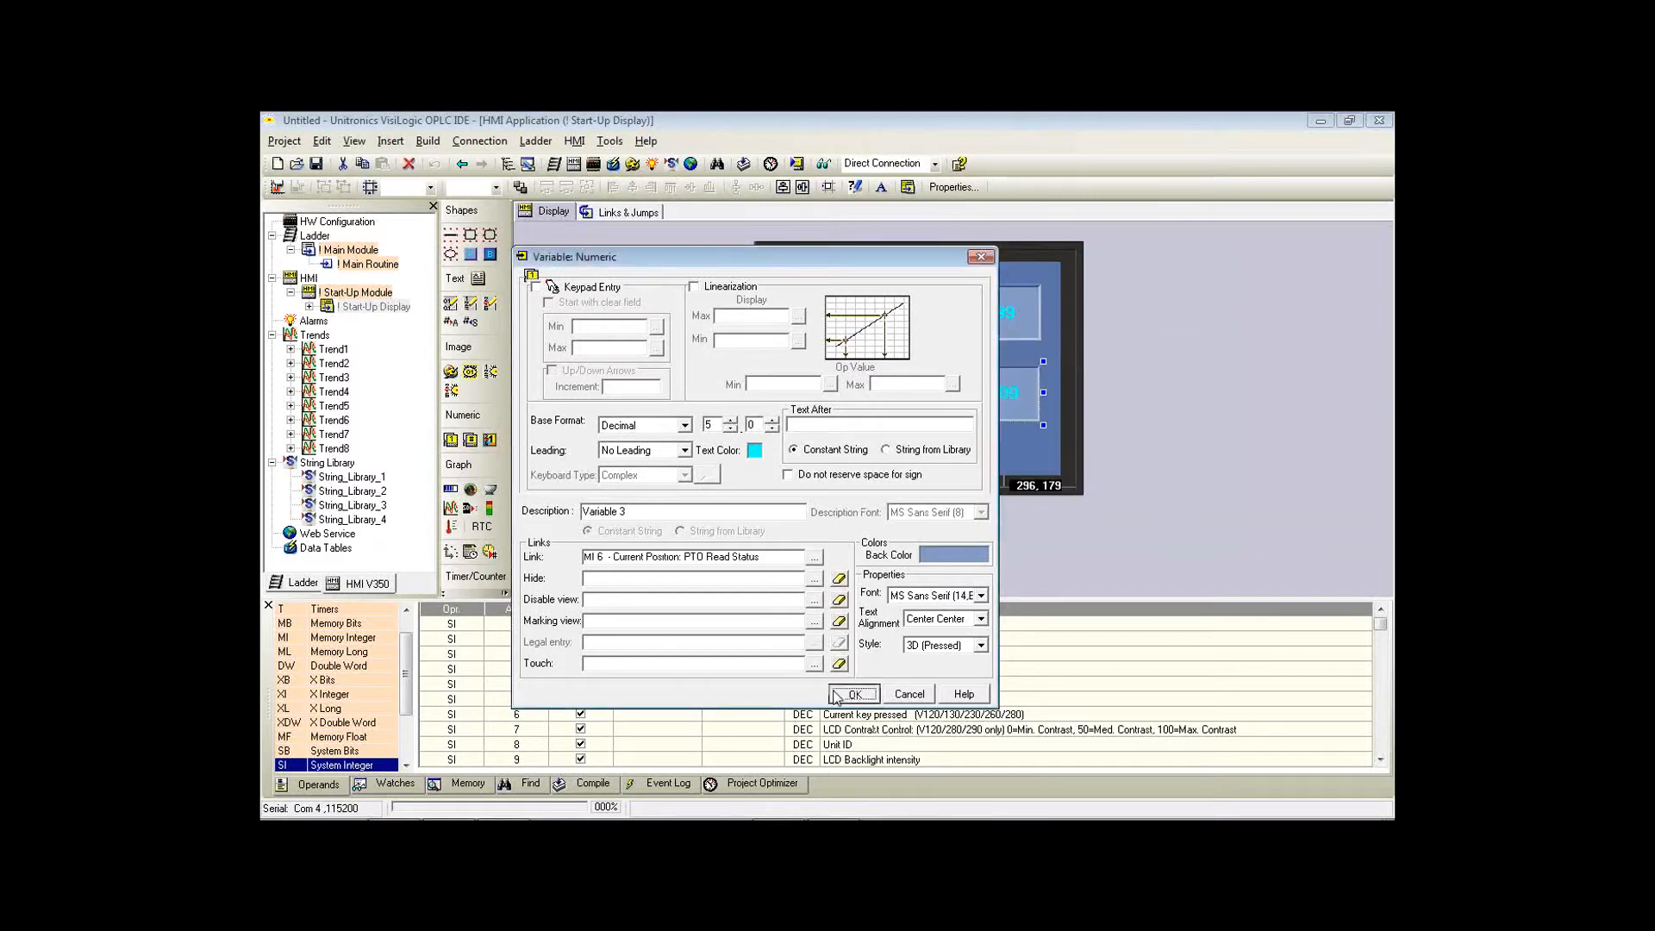
{"action": "left_click", "coordinate": [854, 693]}
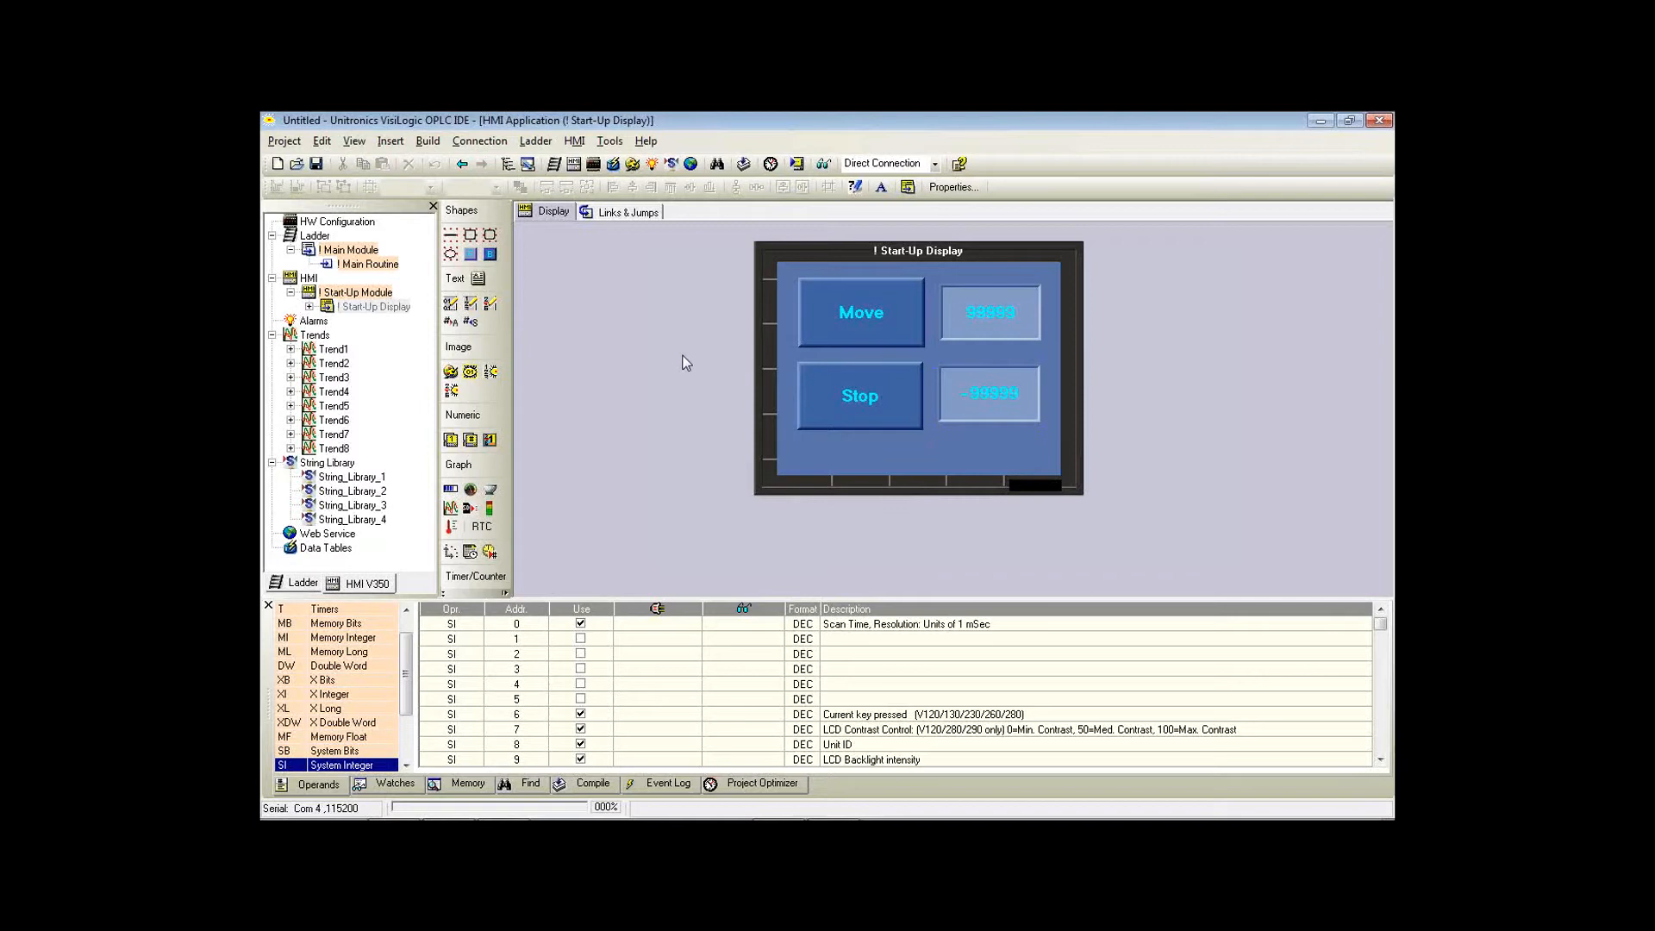
{"action": "mouse_move", "coordinate": [759, 399]}
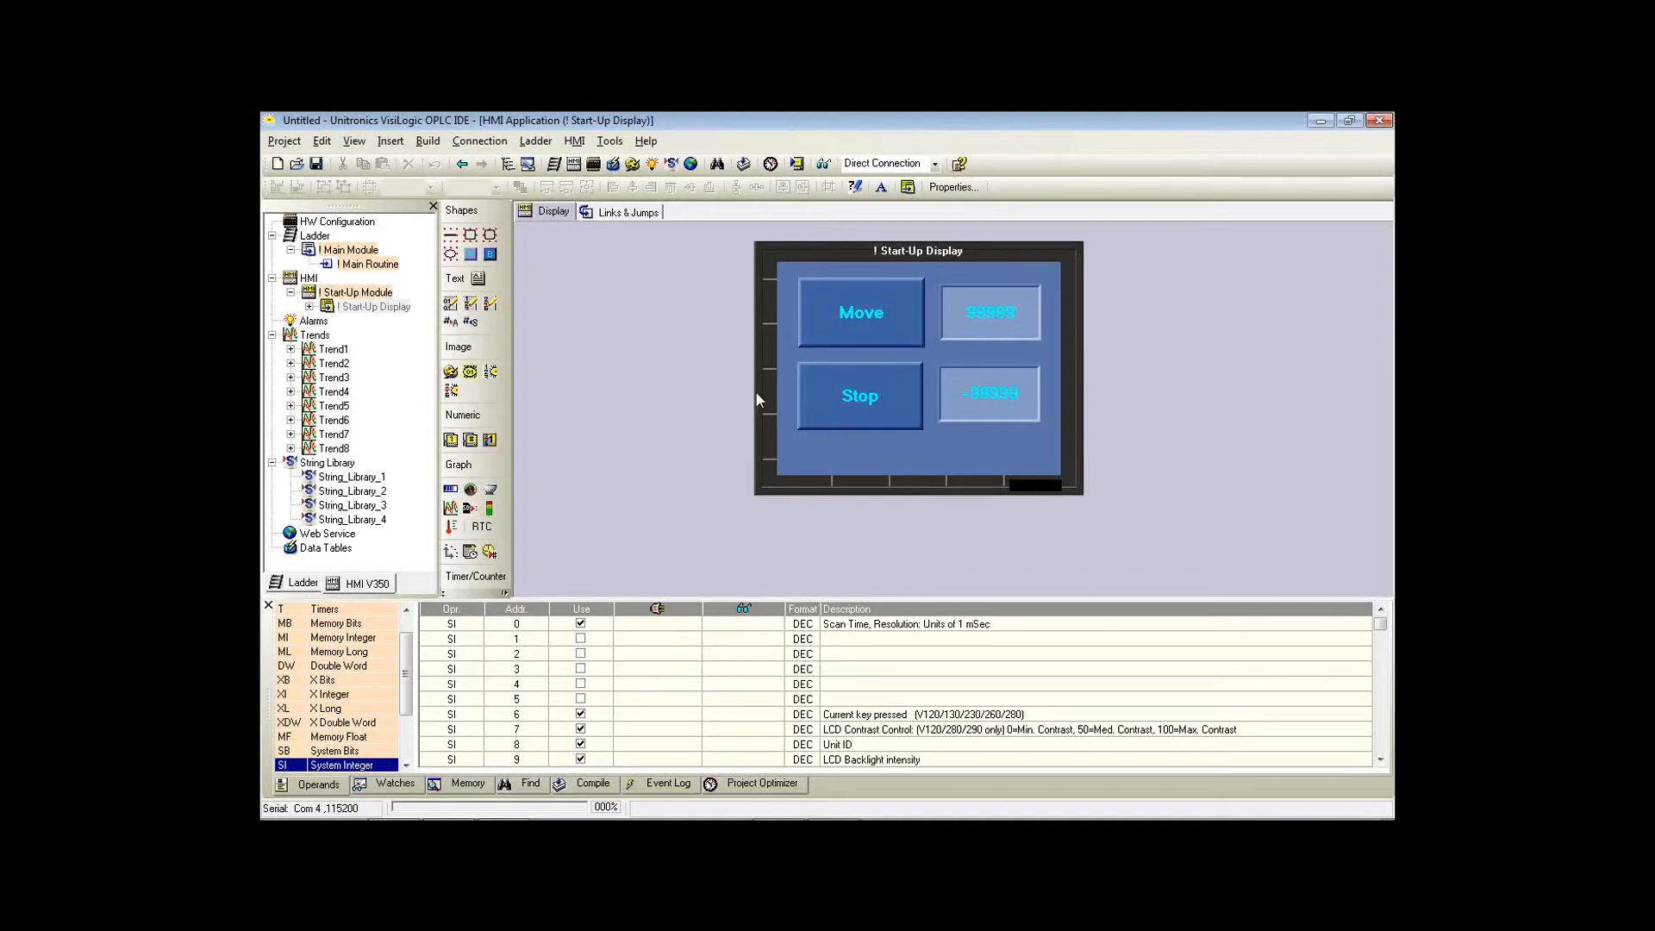
{"action": "mouse_move", "coordinate": [790, 416]}
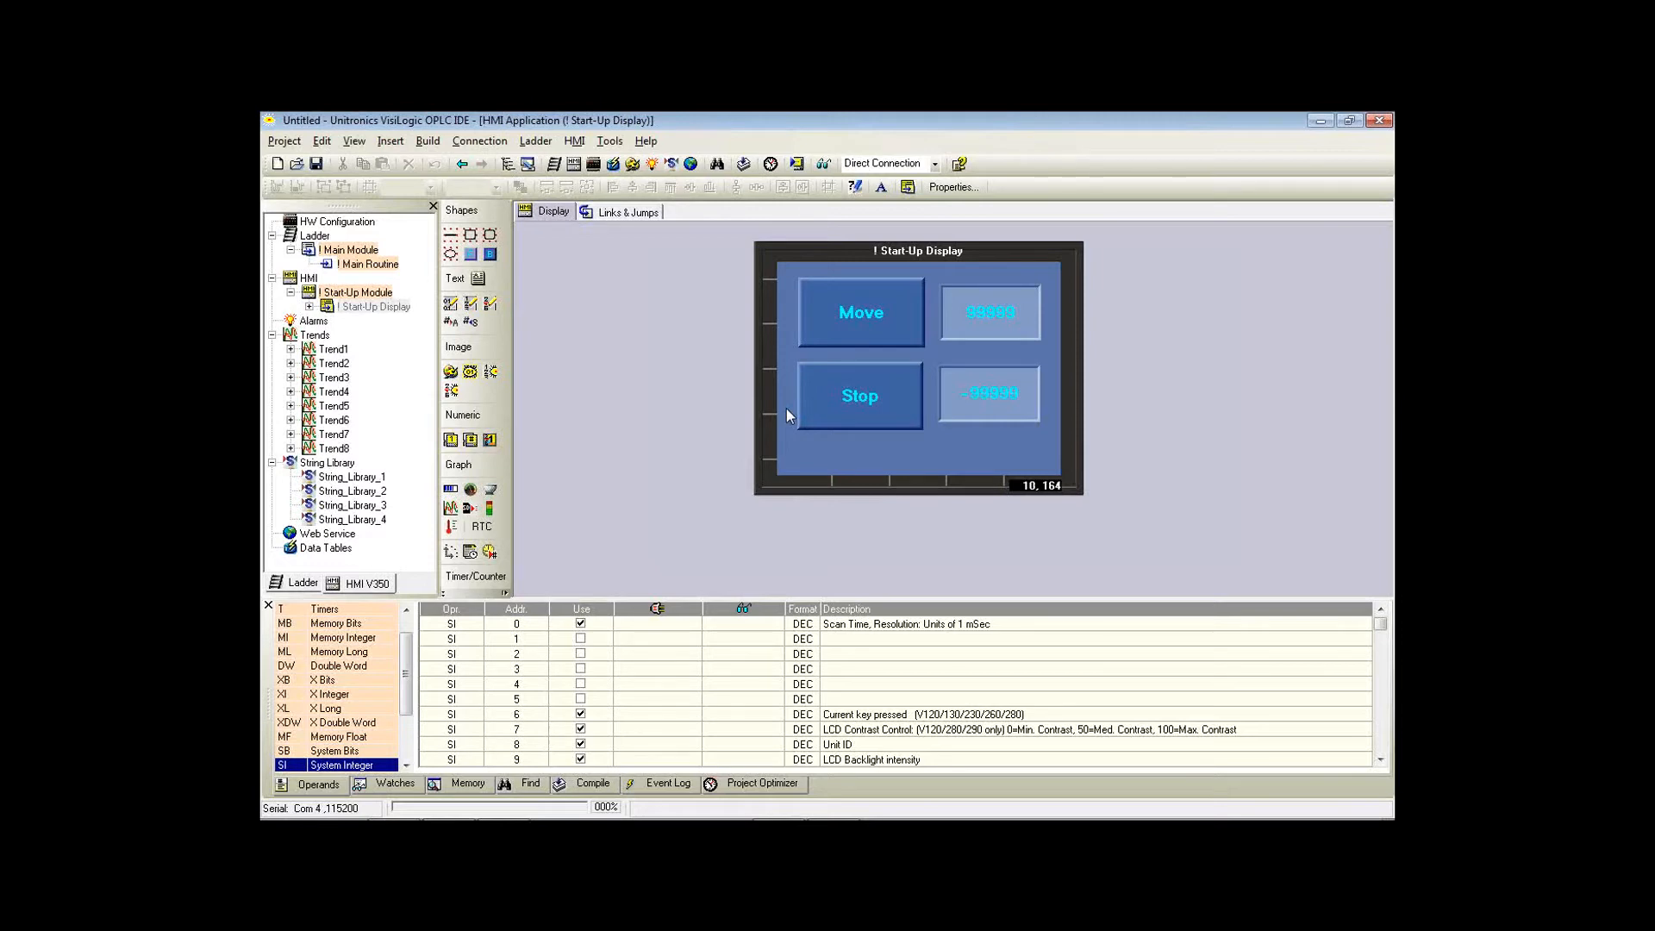
{"action": "mouse_move", "coordinate": [1378, 158]}
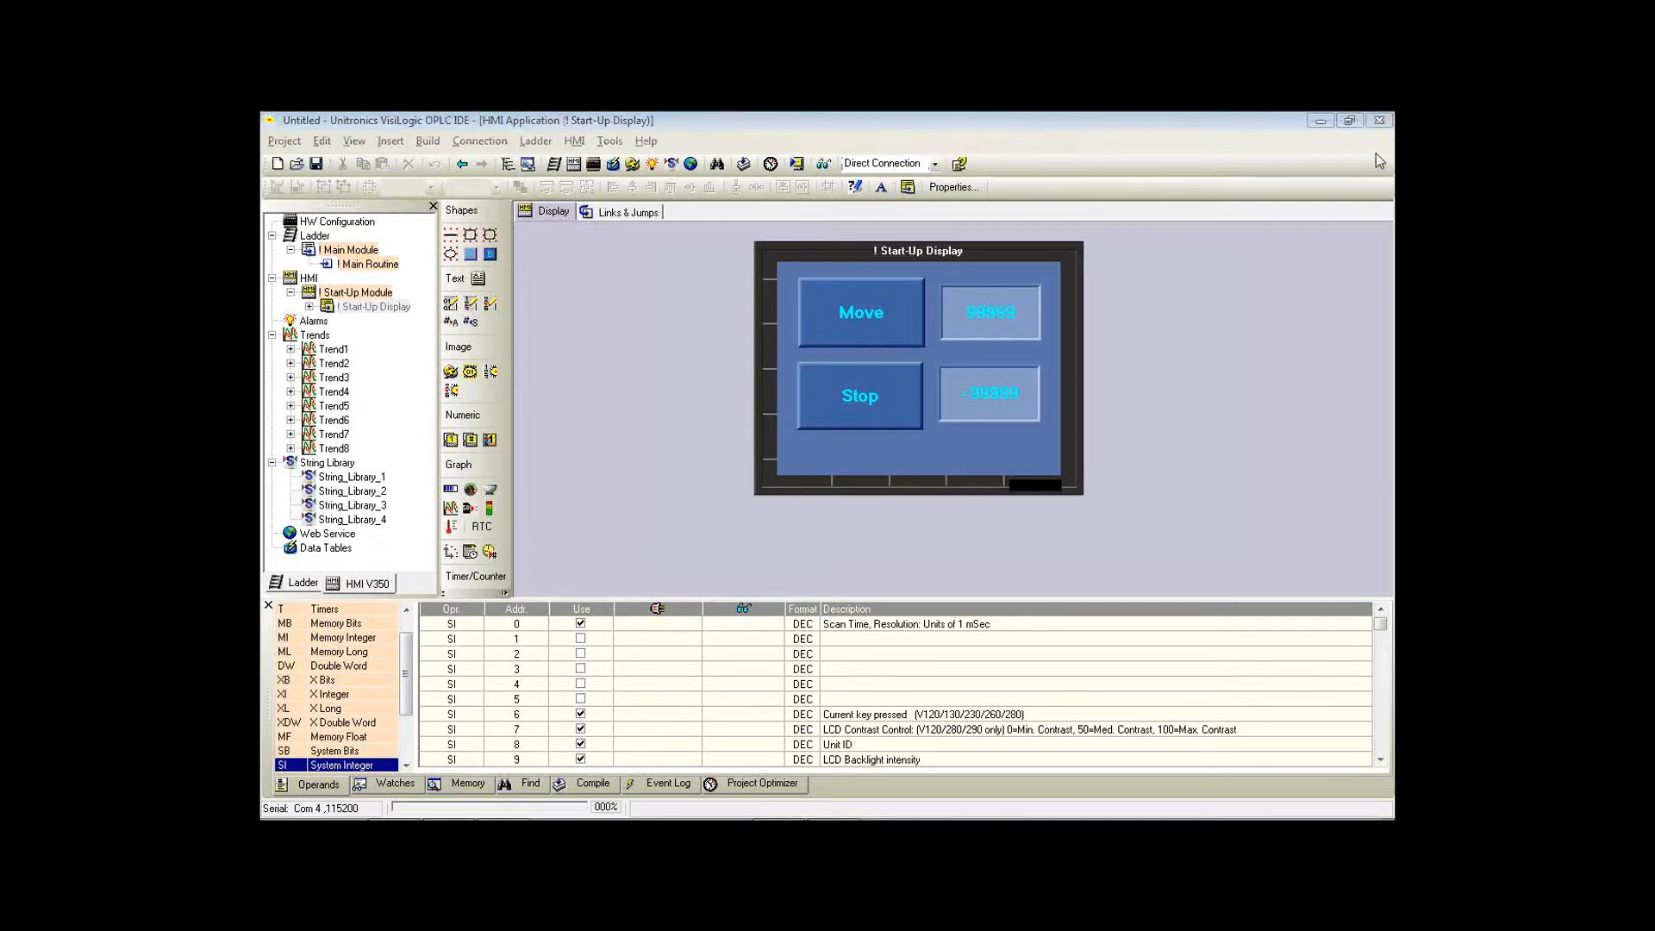
{"action": "mouse_move", "coordinate": [1365, 209]}
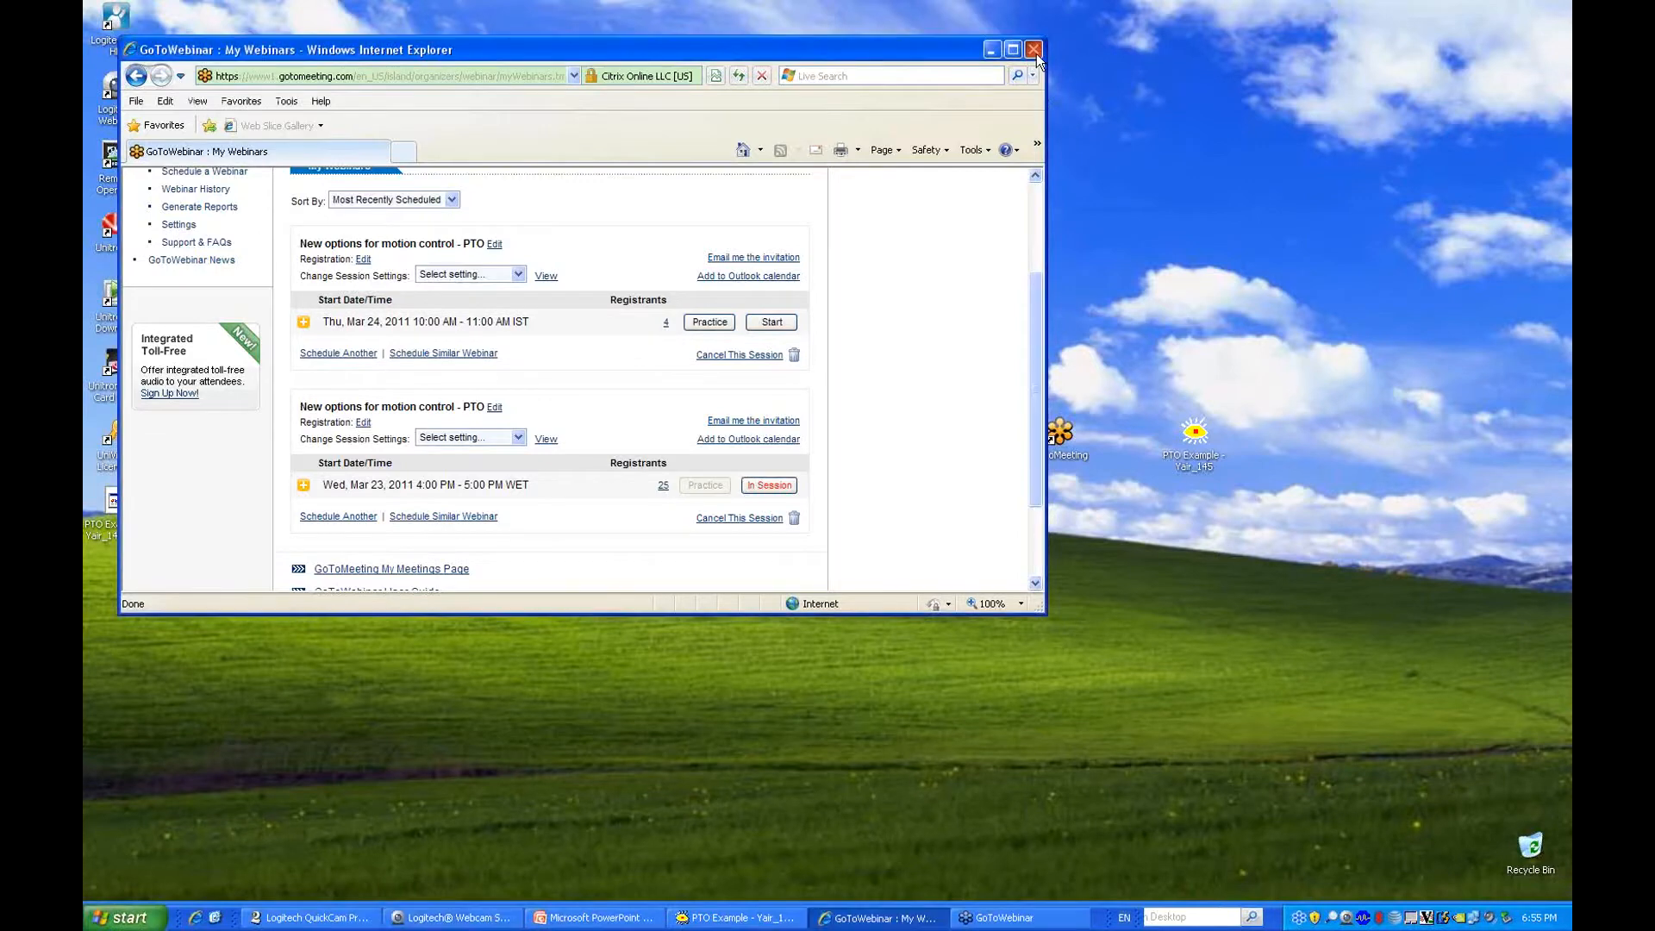
Close the browser window and restore the PTO Example VisiLogic project from the taskbar.
{"action": "left_click", "coordinate": [1035, 50]}
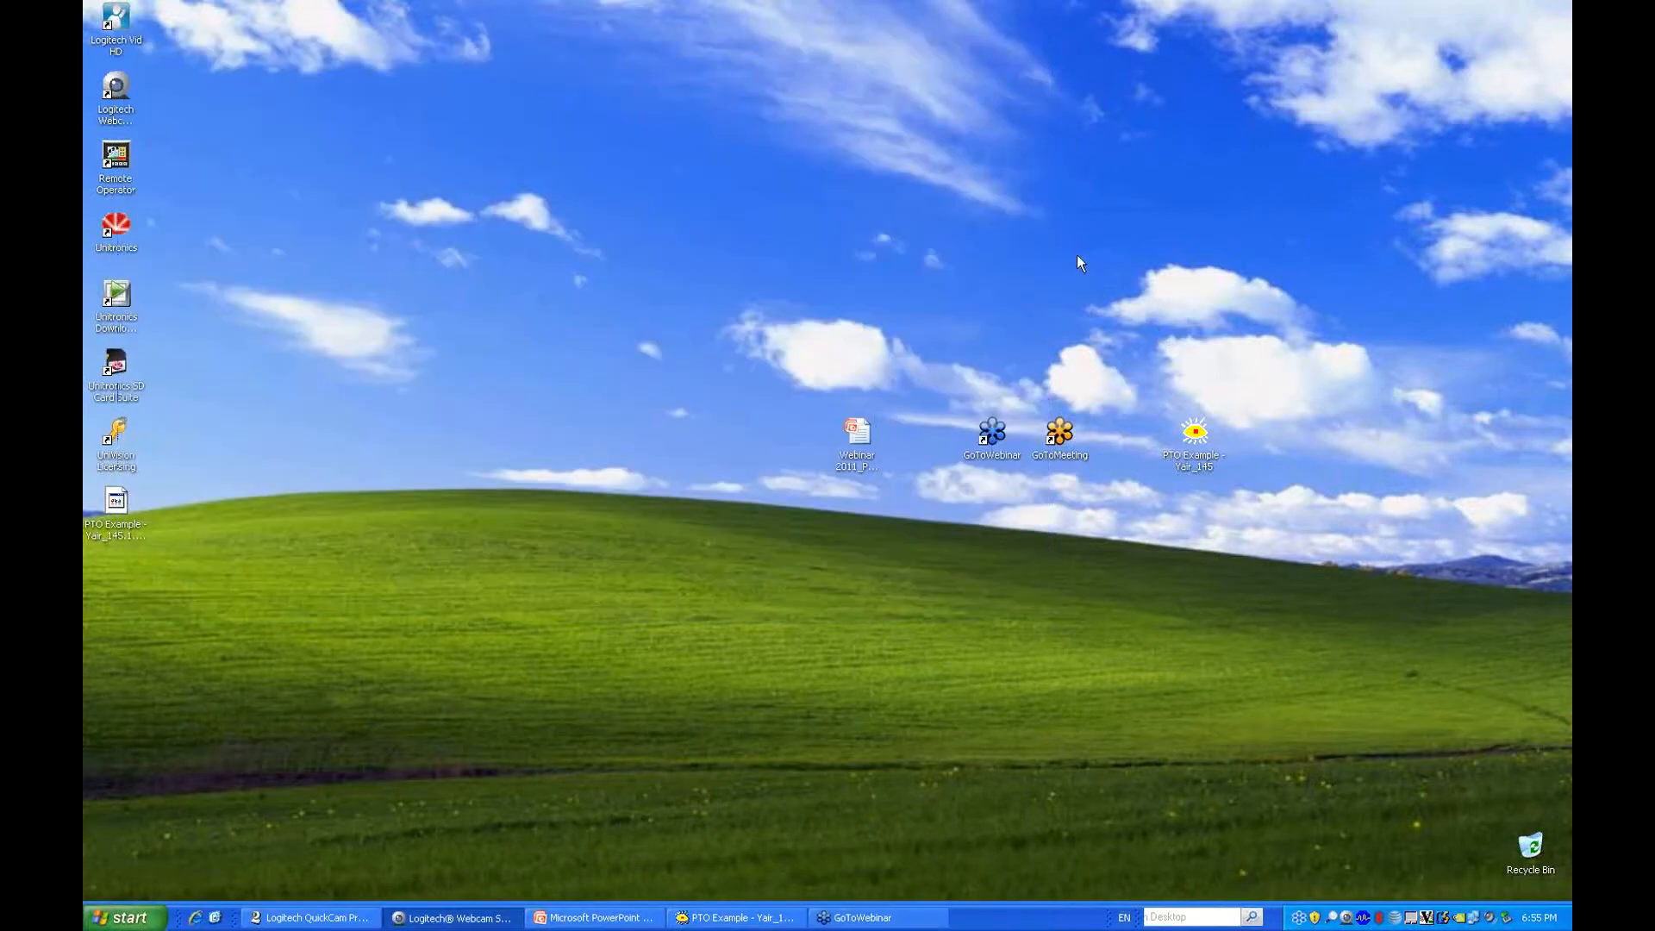
{"action": "mouse_move", "coordinate": [754, 759]}
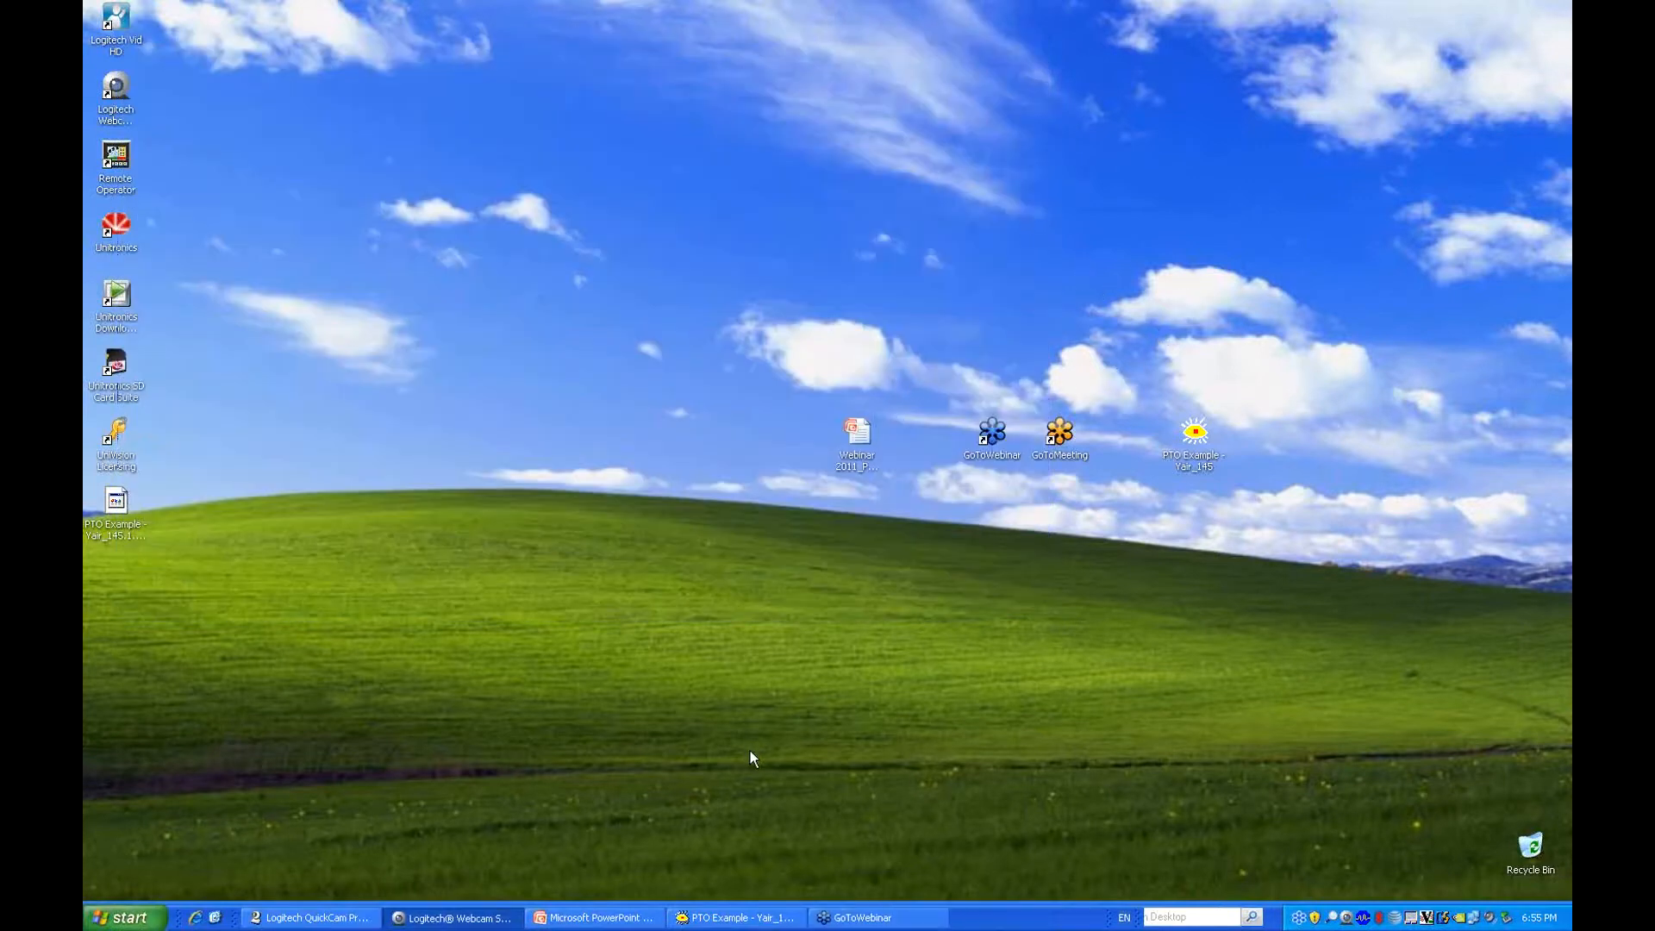
{"action": "mouse_move", "coordinate": [698, 886]}
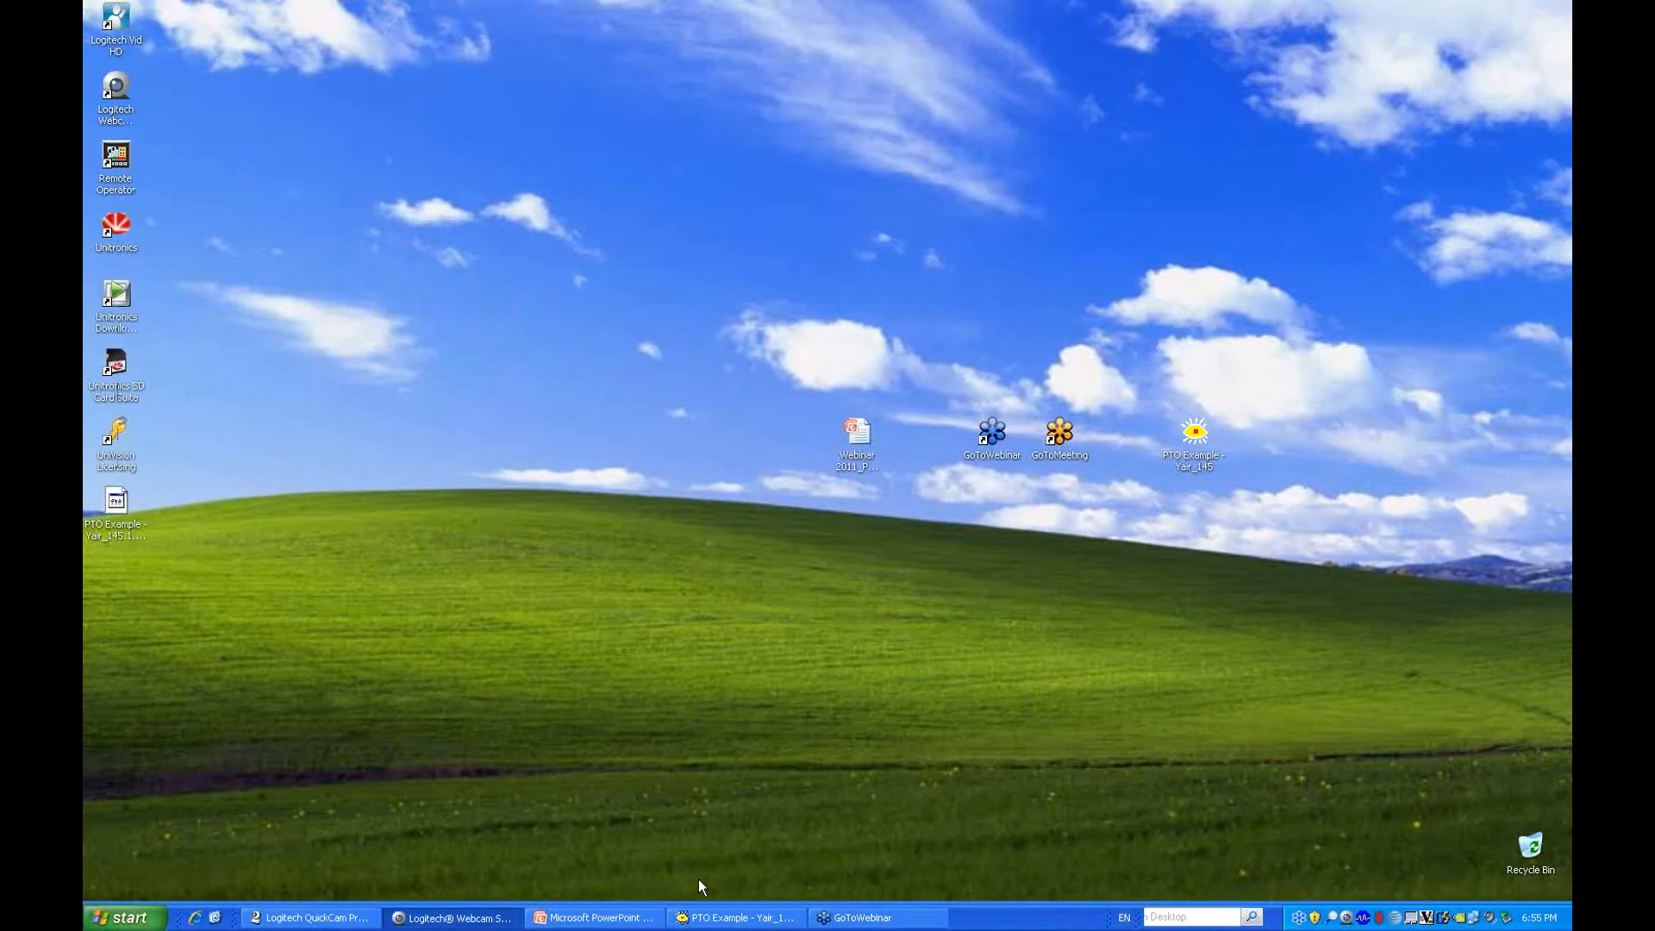
{"action": "mouse_move", "coordinate": [1319, 222]}
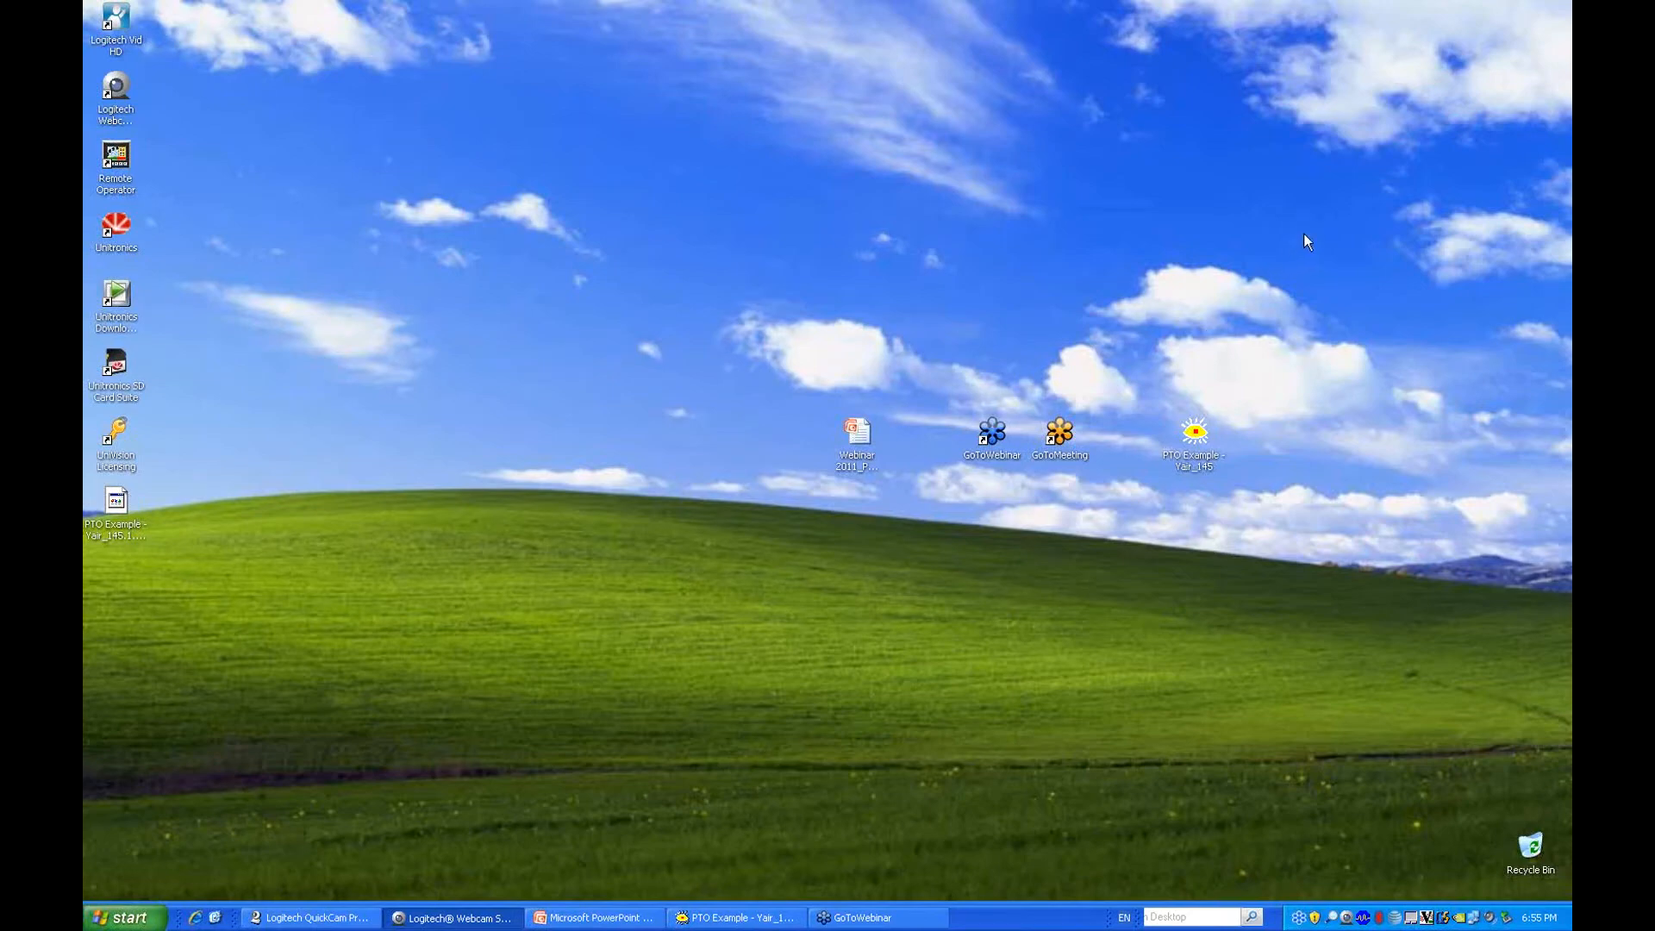
{"action": "mouse_move", "coordinate": [1066, 595]}
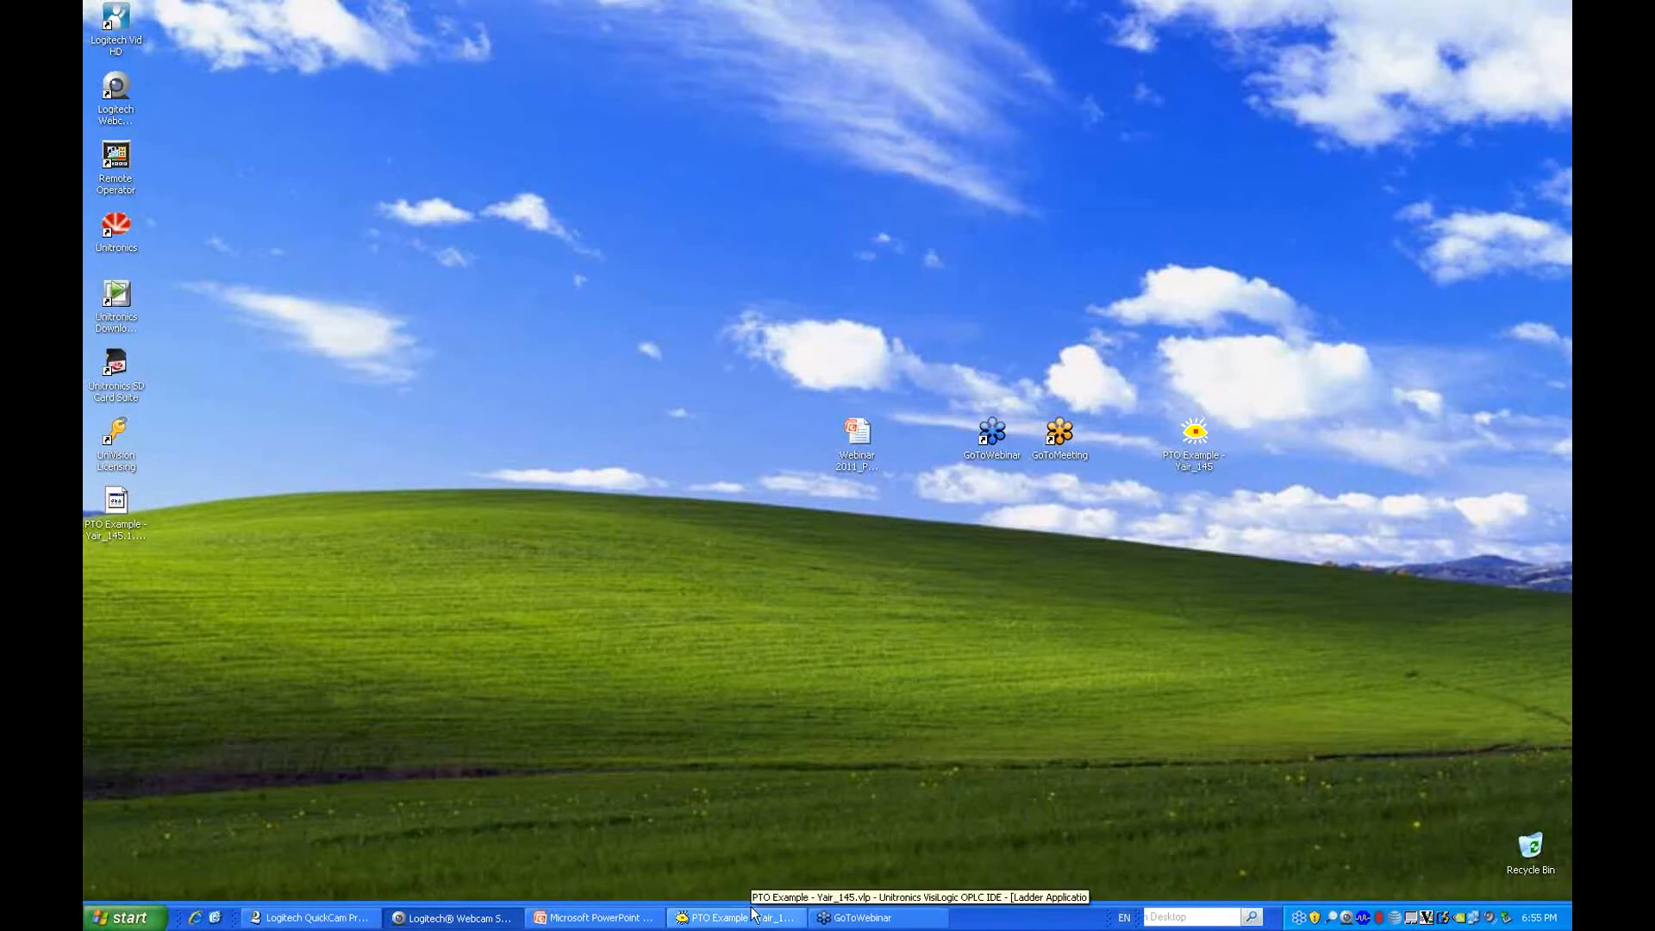
{"action": "left_click", "coordinate": [736, 916]}
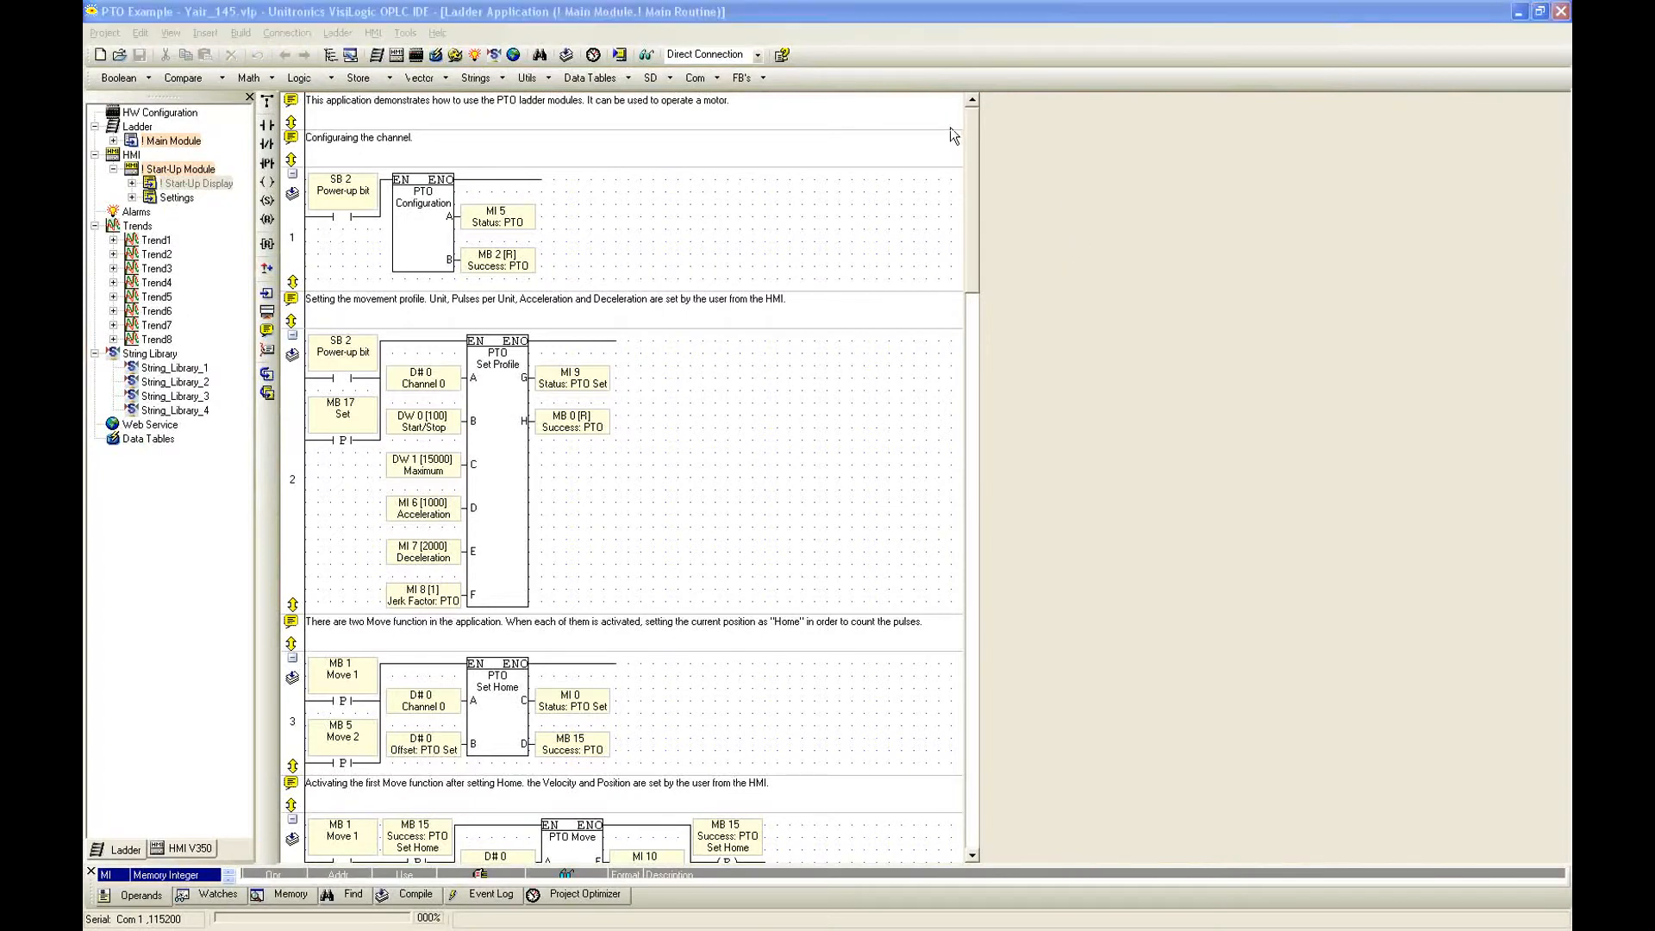
{"action": "mouse_move", "coordinate": [1329, 222]}
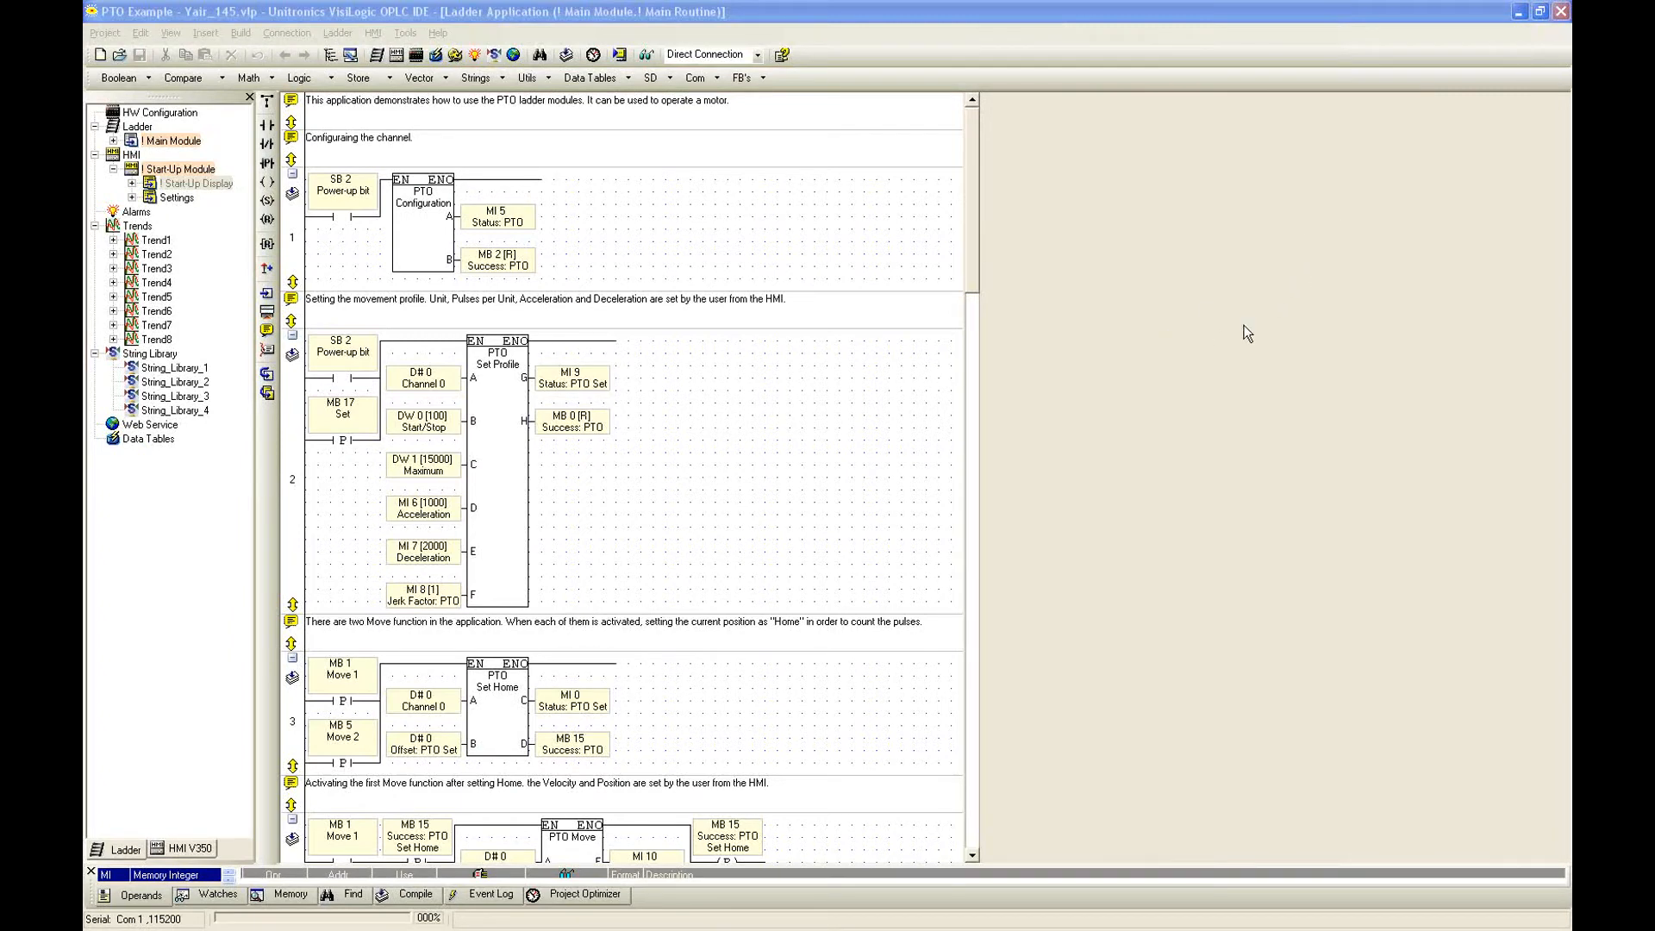
{"action": "mouse_move", "coordinate": [1330, 225]}
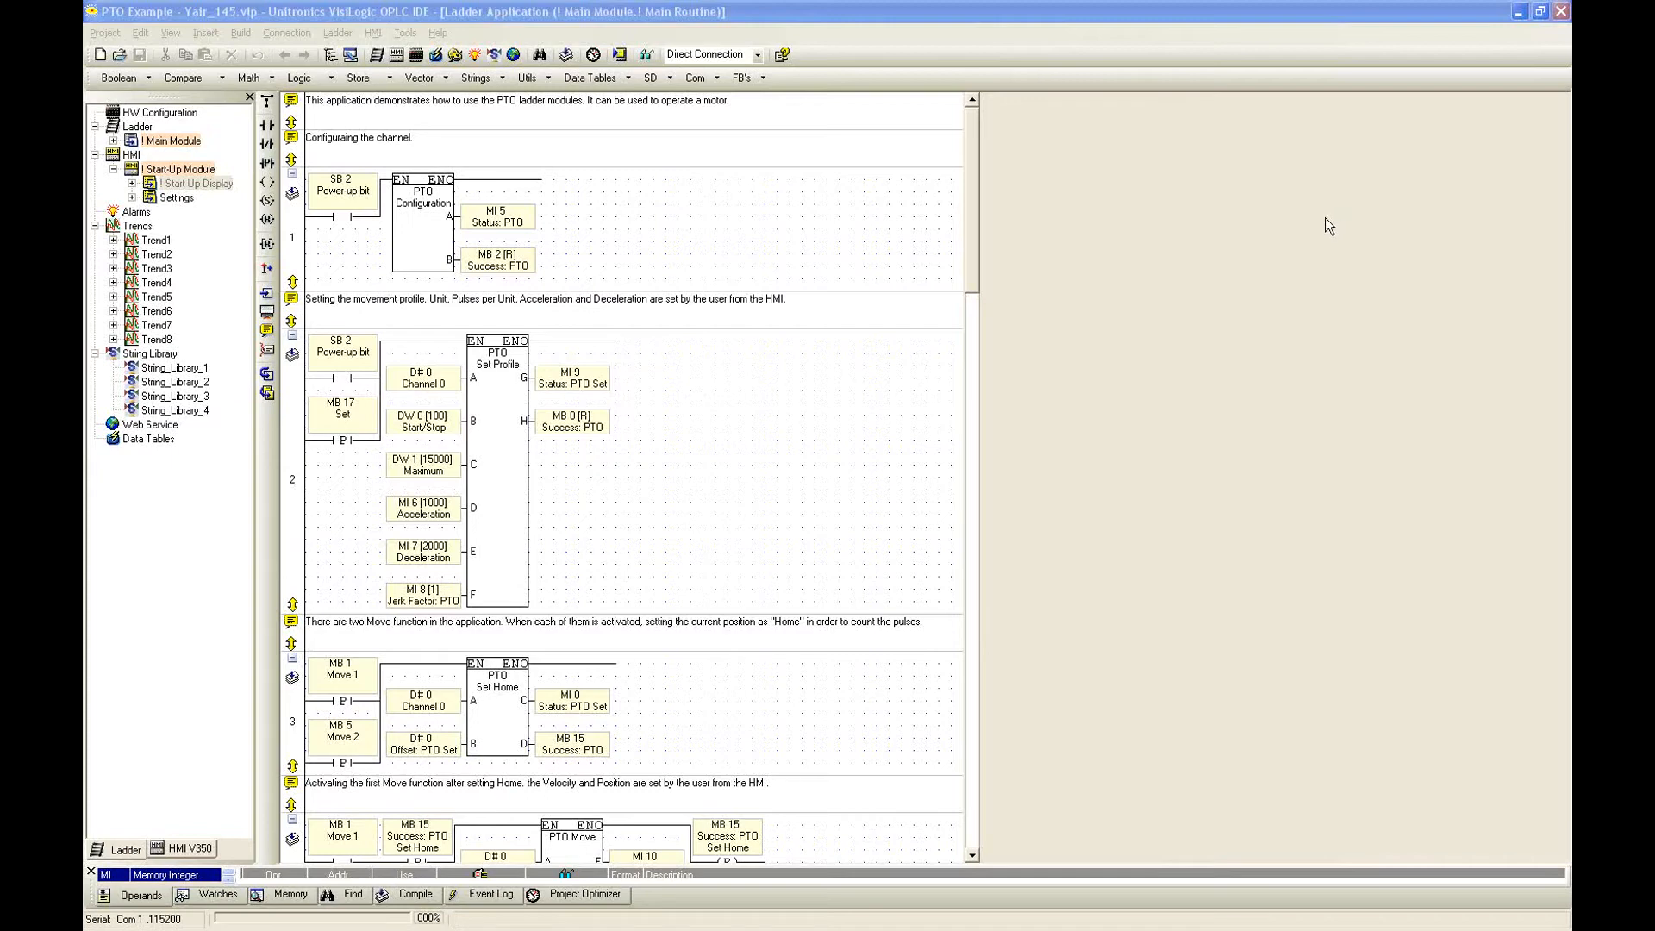
{"action": "mouse_move", "coordinate": [1341, 237]}
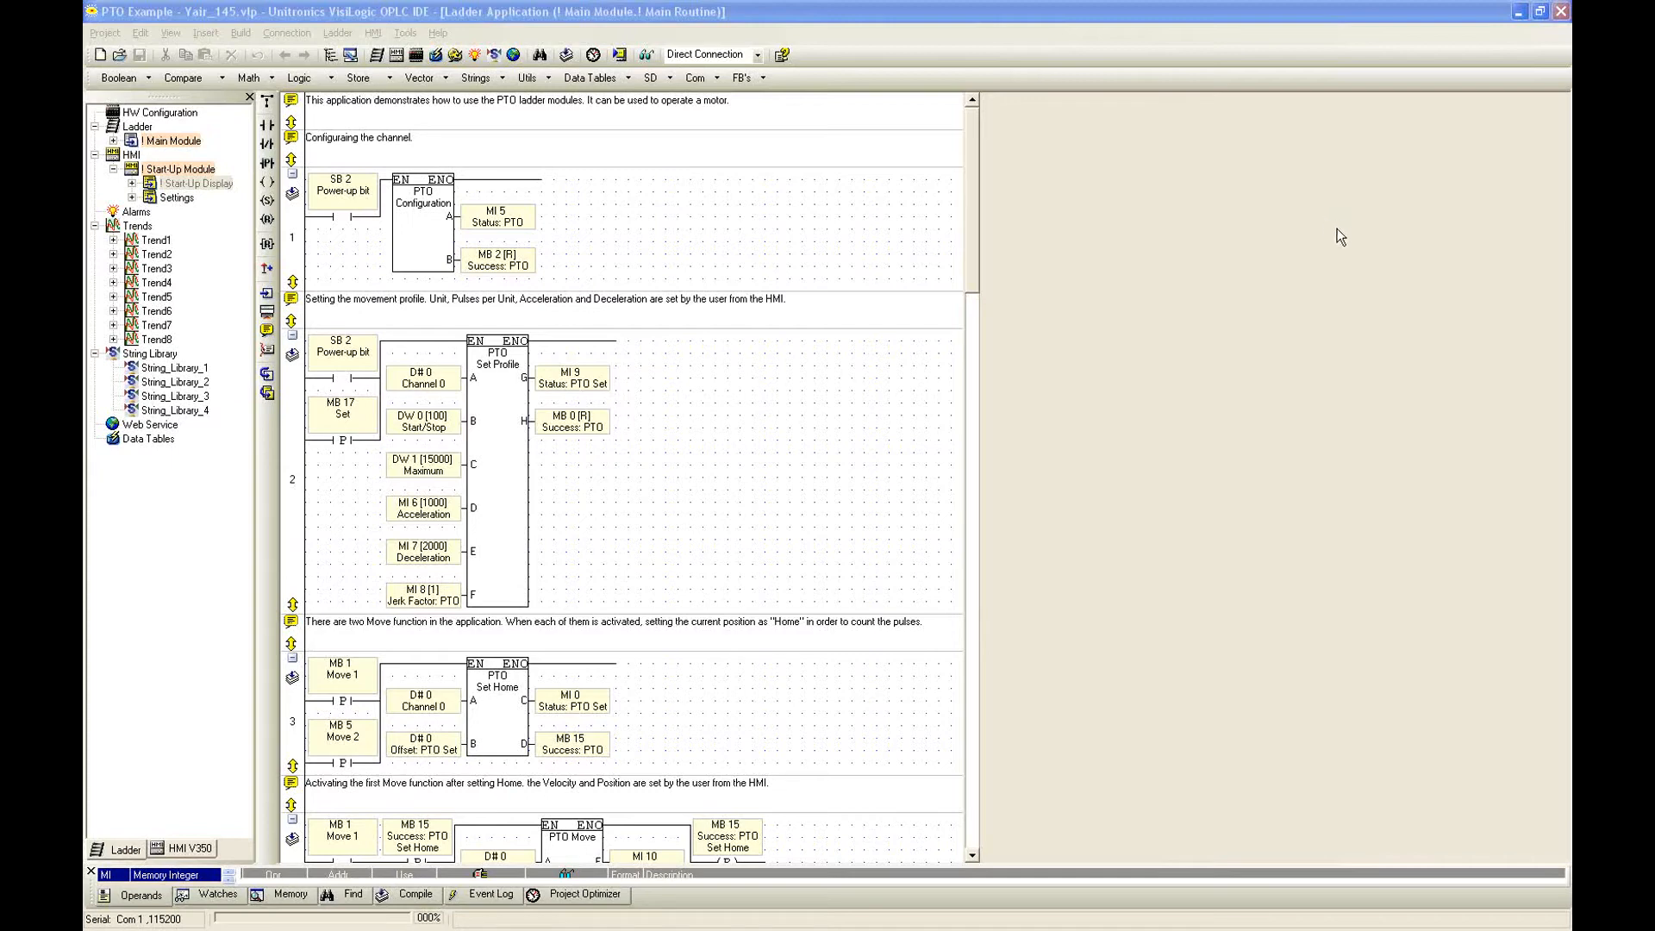
{"action": "mouse_move", "coordinate": [1348, 241]}
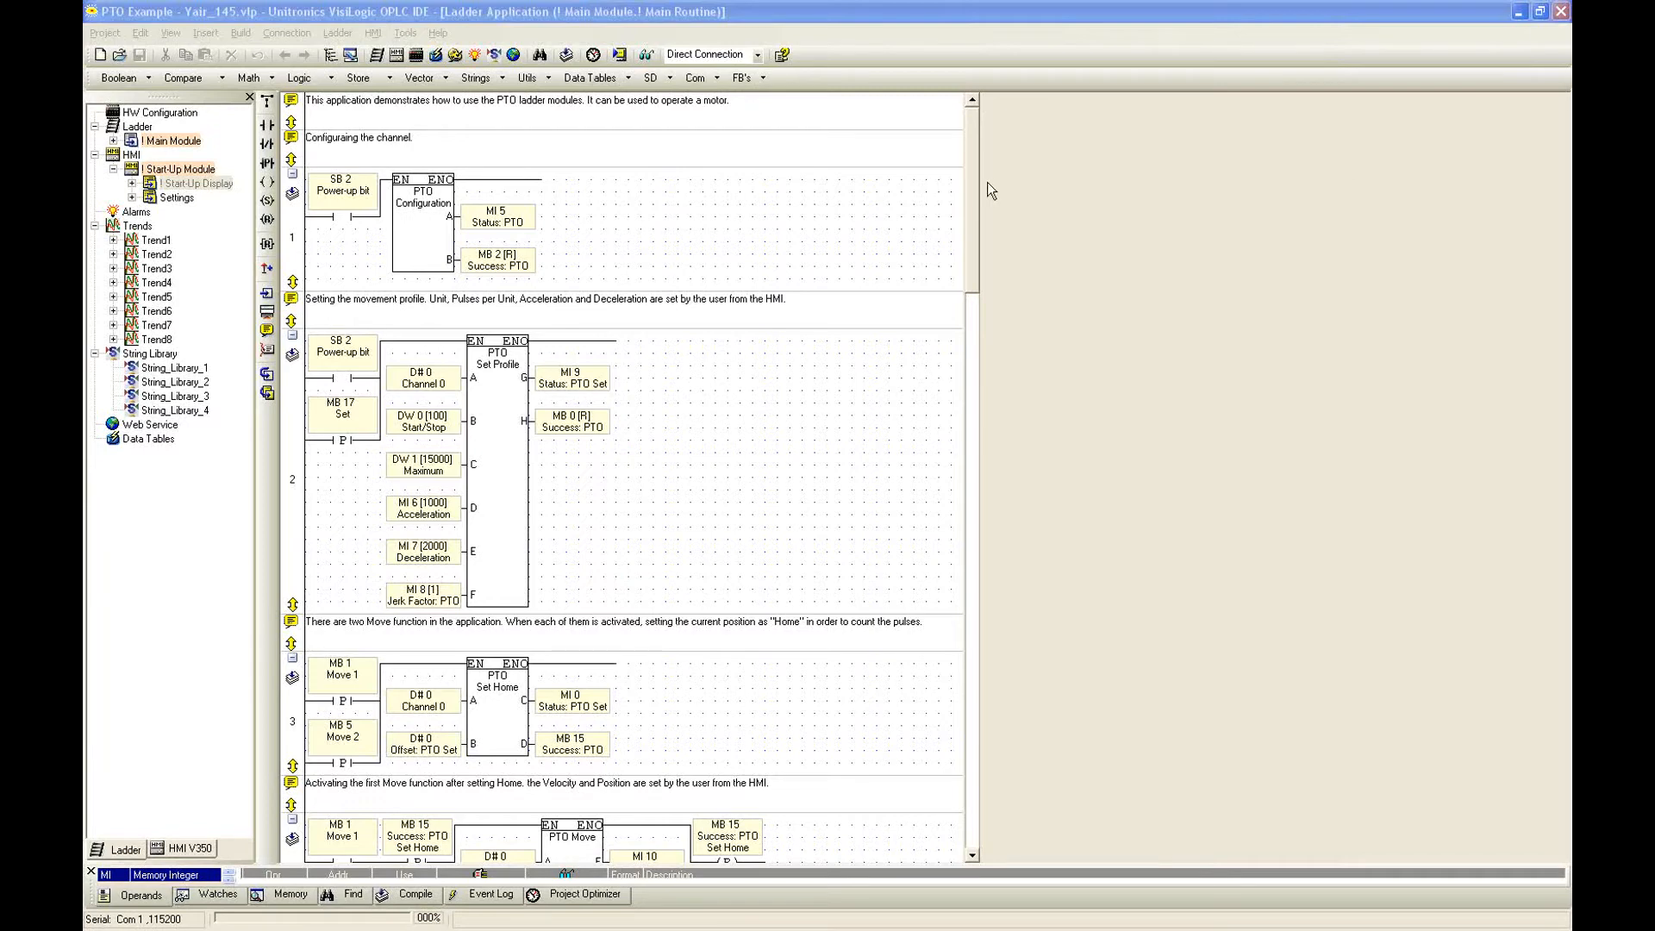
{"action": "mouse_move", "coordinate": [754, 159]}
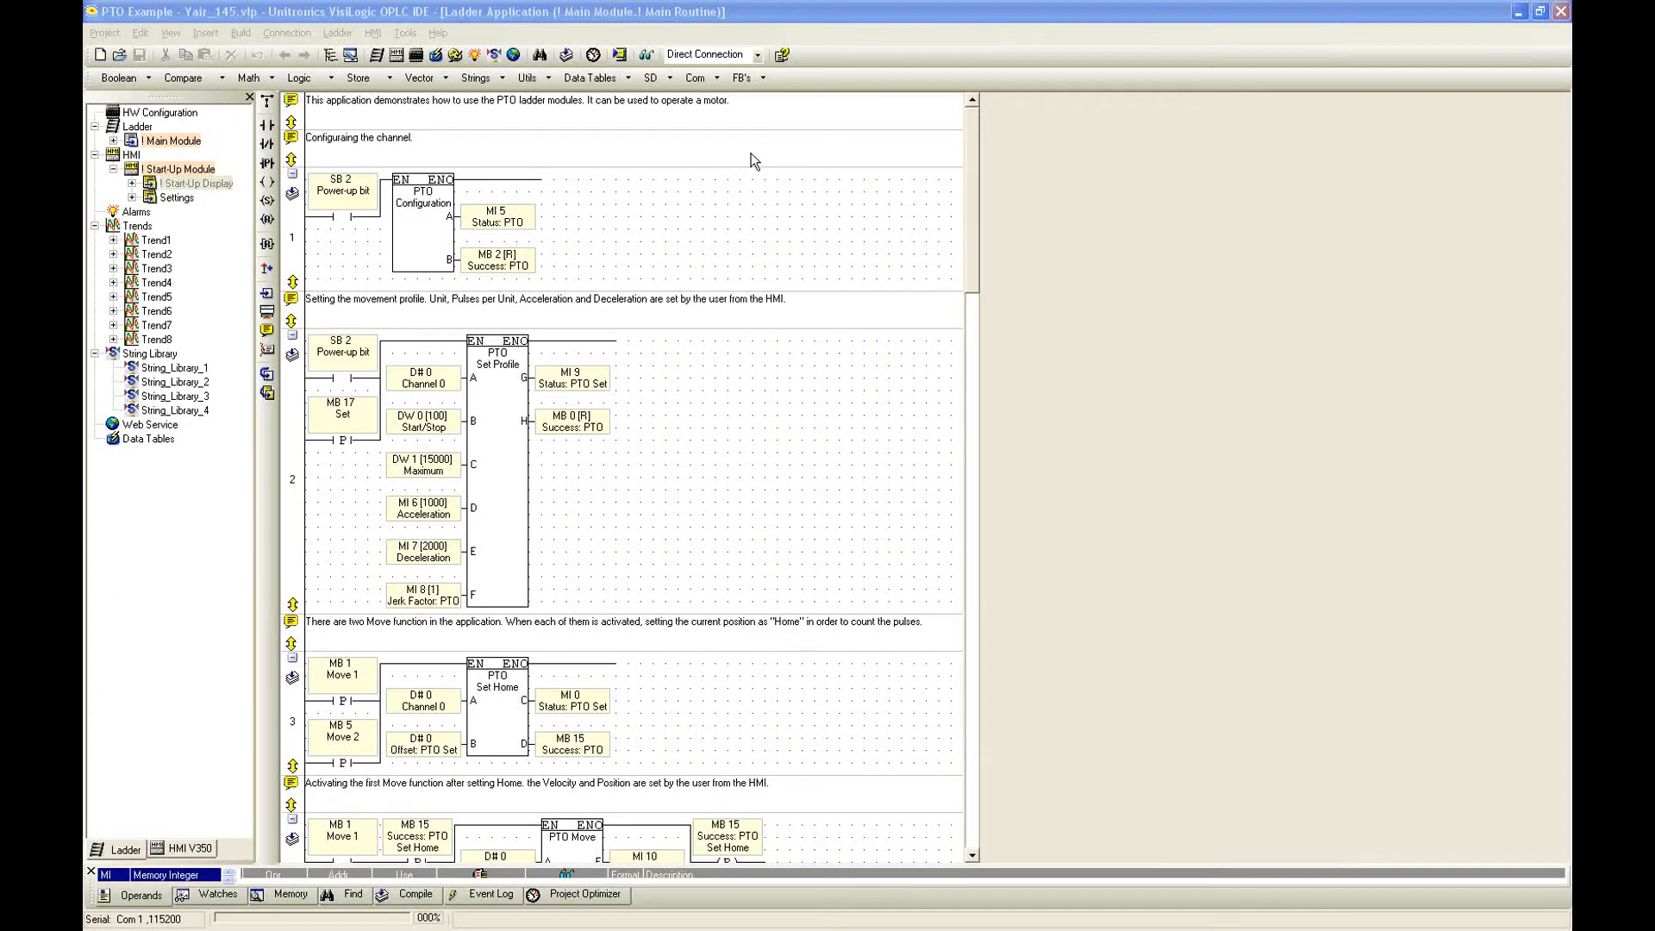
{"action": "mouse_move", "coordinate": [725, 137]}
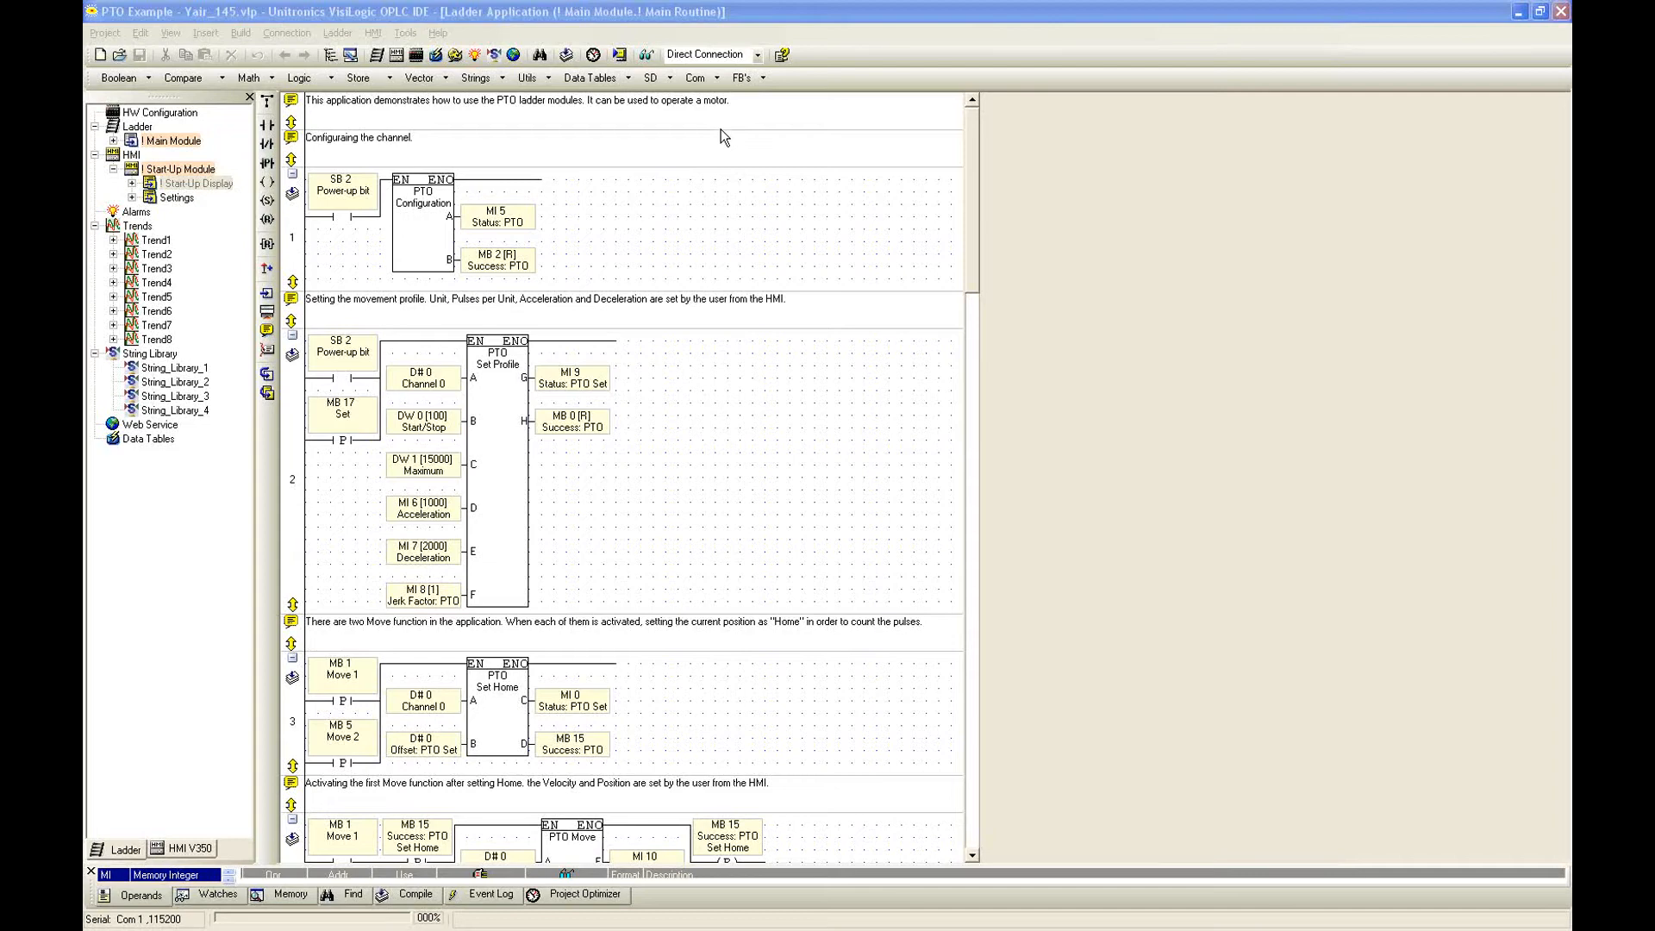
{"action": "mouse_move", "coordinate": [661, 199]}
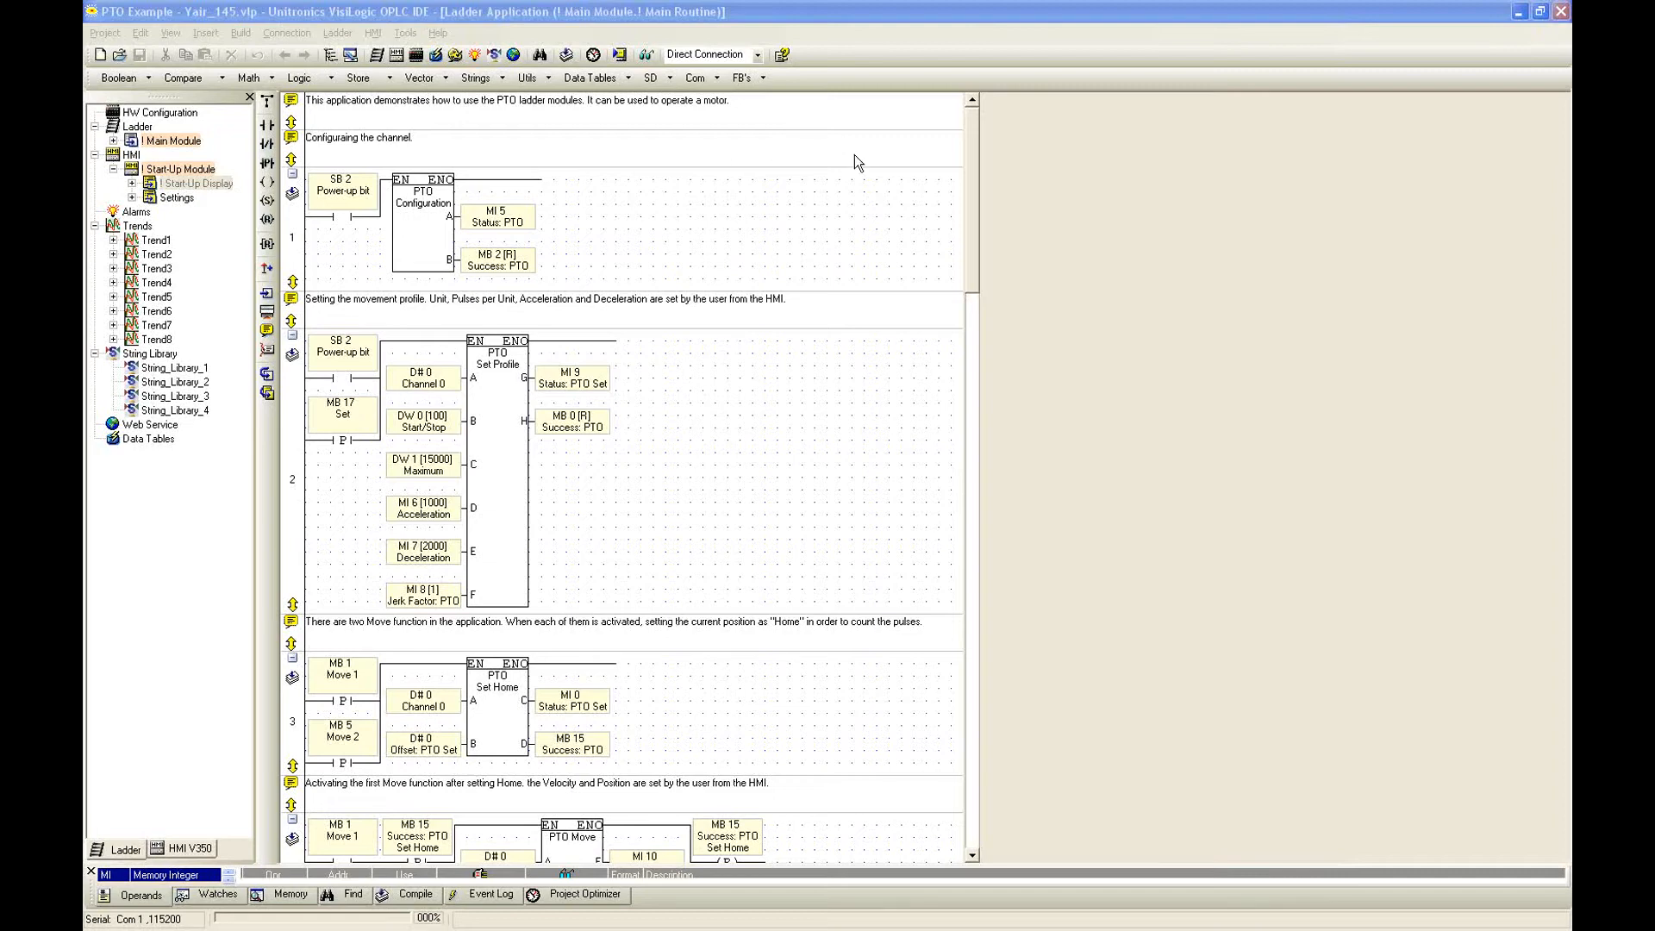
{"action": "mouse_move", "coordinate": [973, 223]}
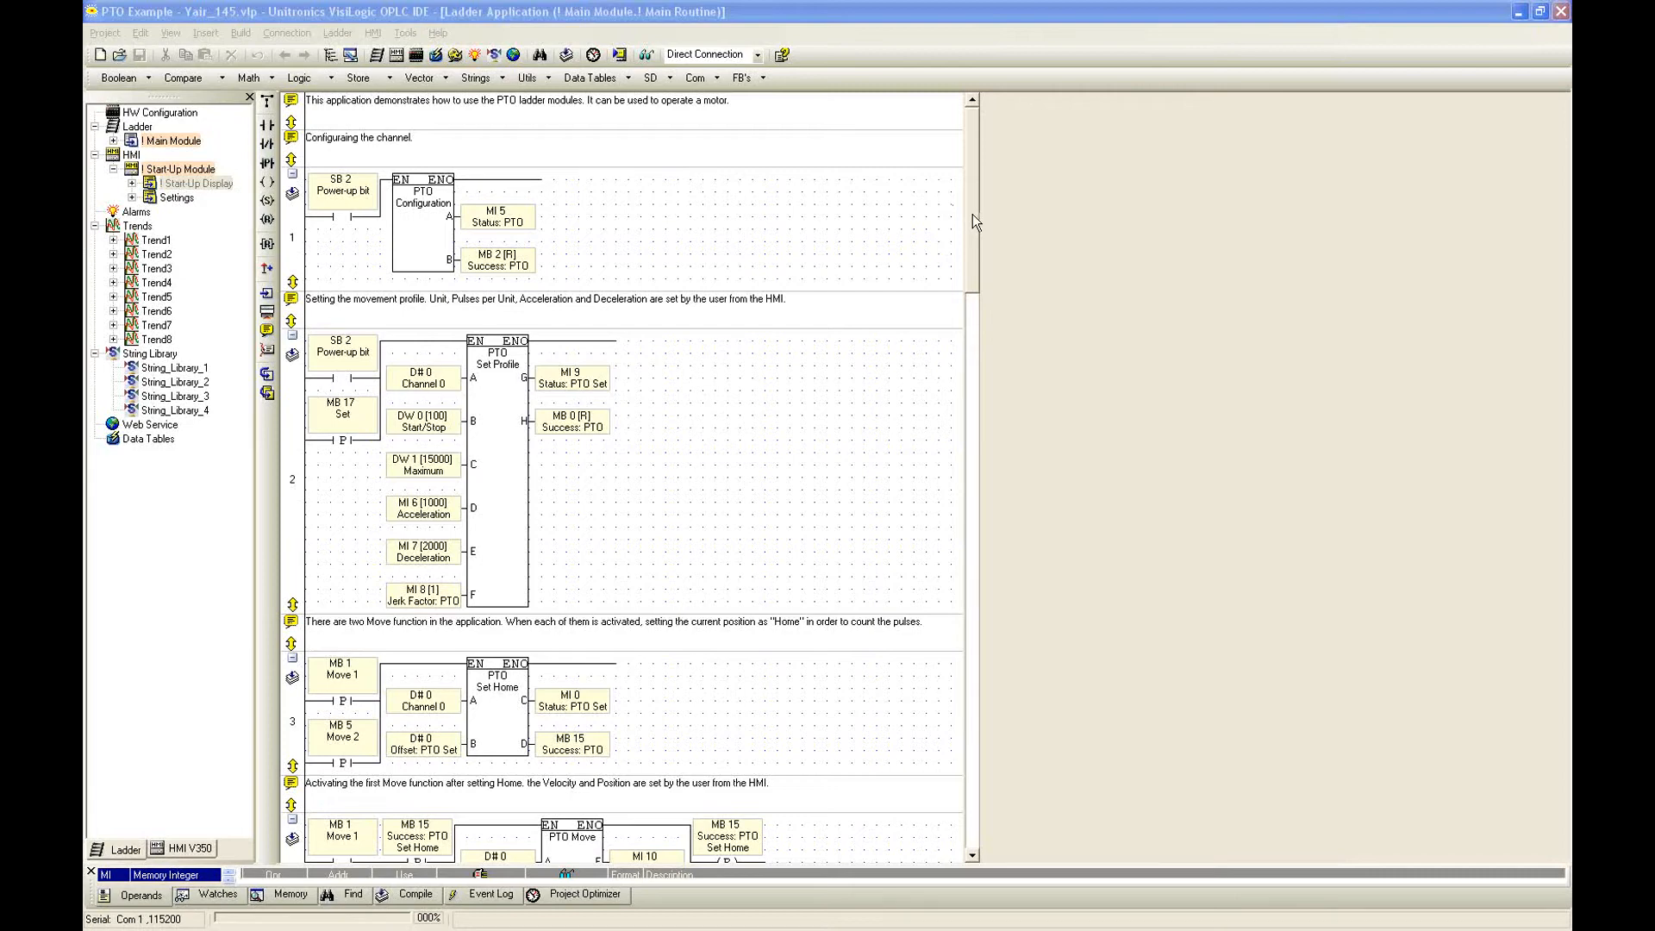
{"action": "mouse_move", "coordinate": [811, 222]}
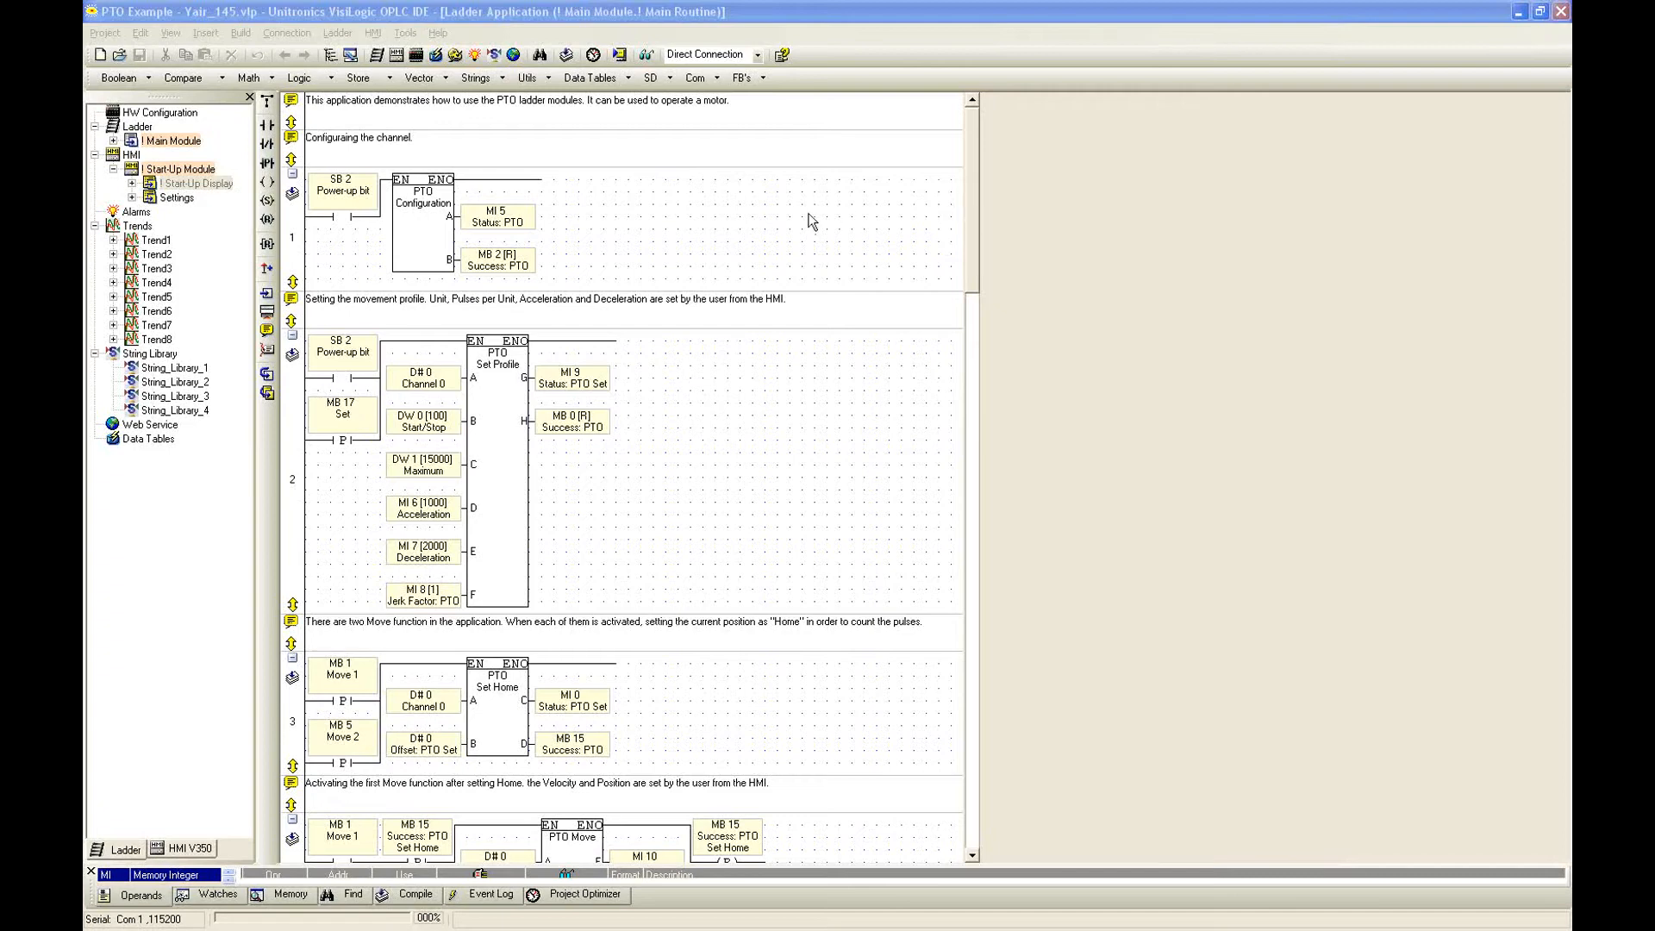
{"action": "mouse_move", "coordinate": [586, 203]}
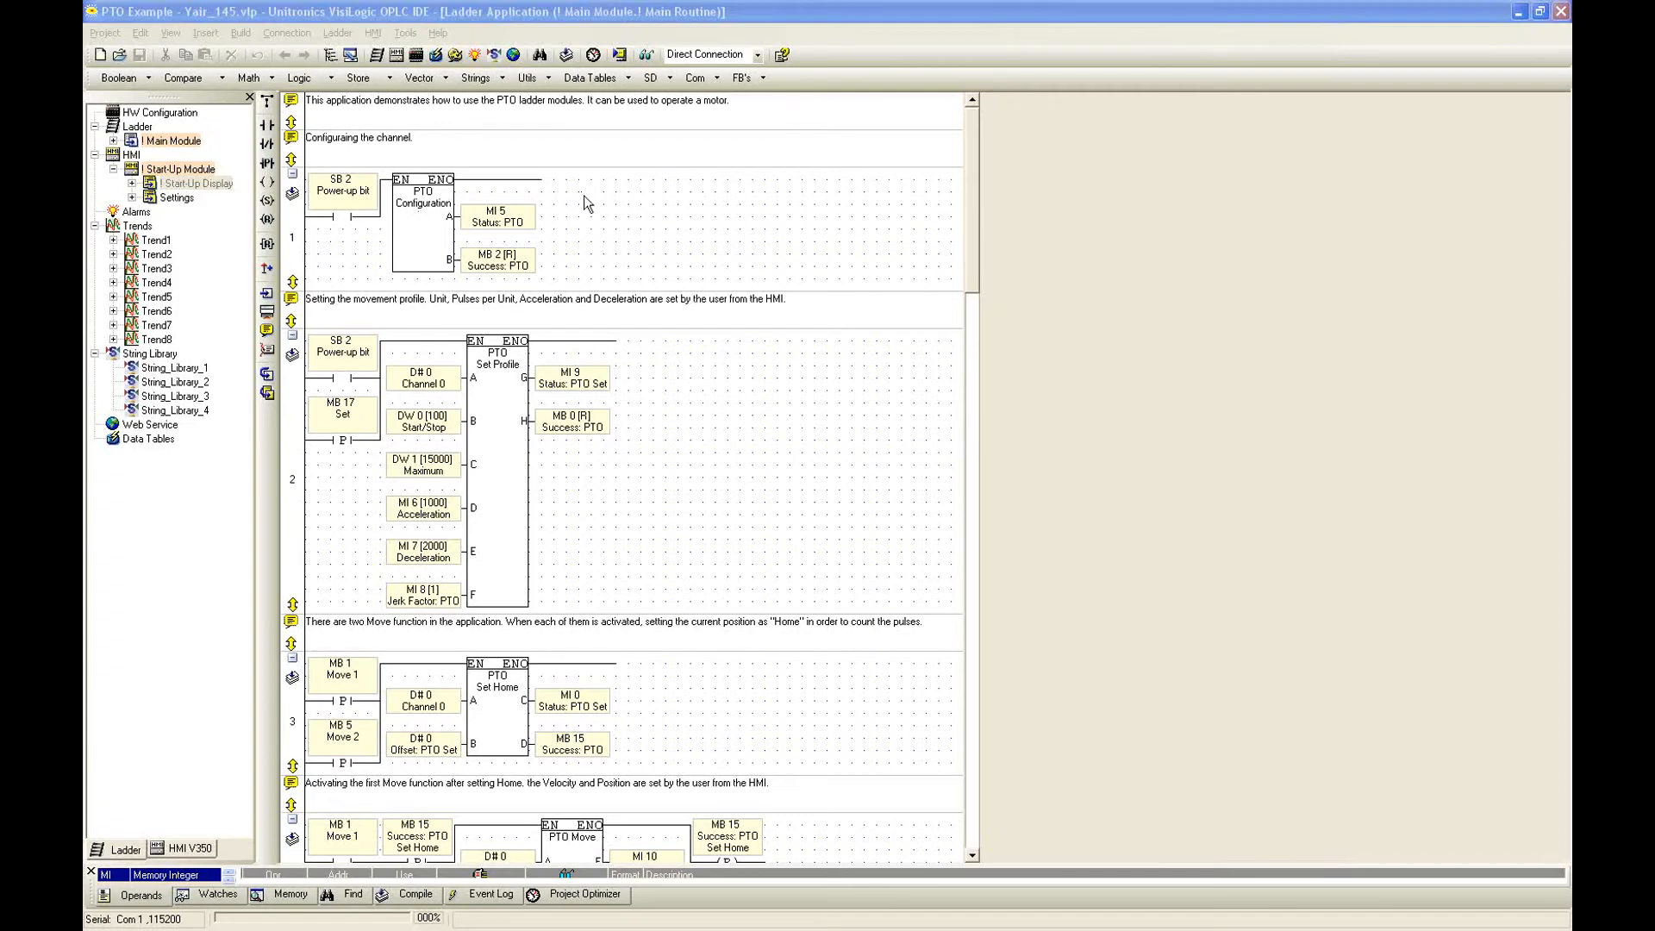
{"action": "mouse_move", "coordinate": [642, 202]}
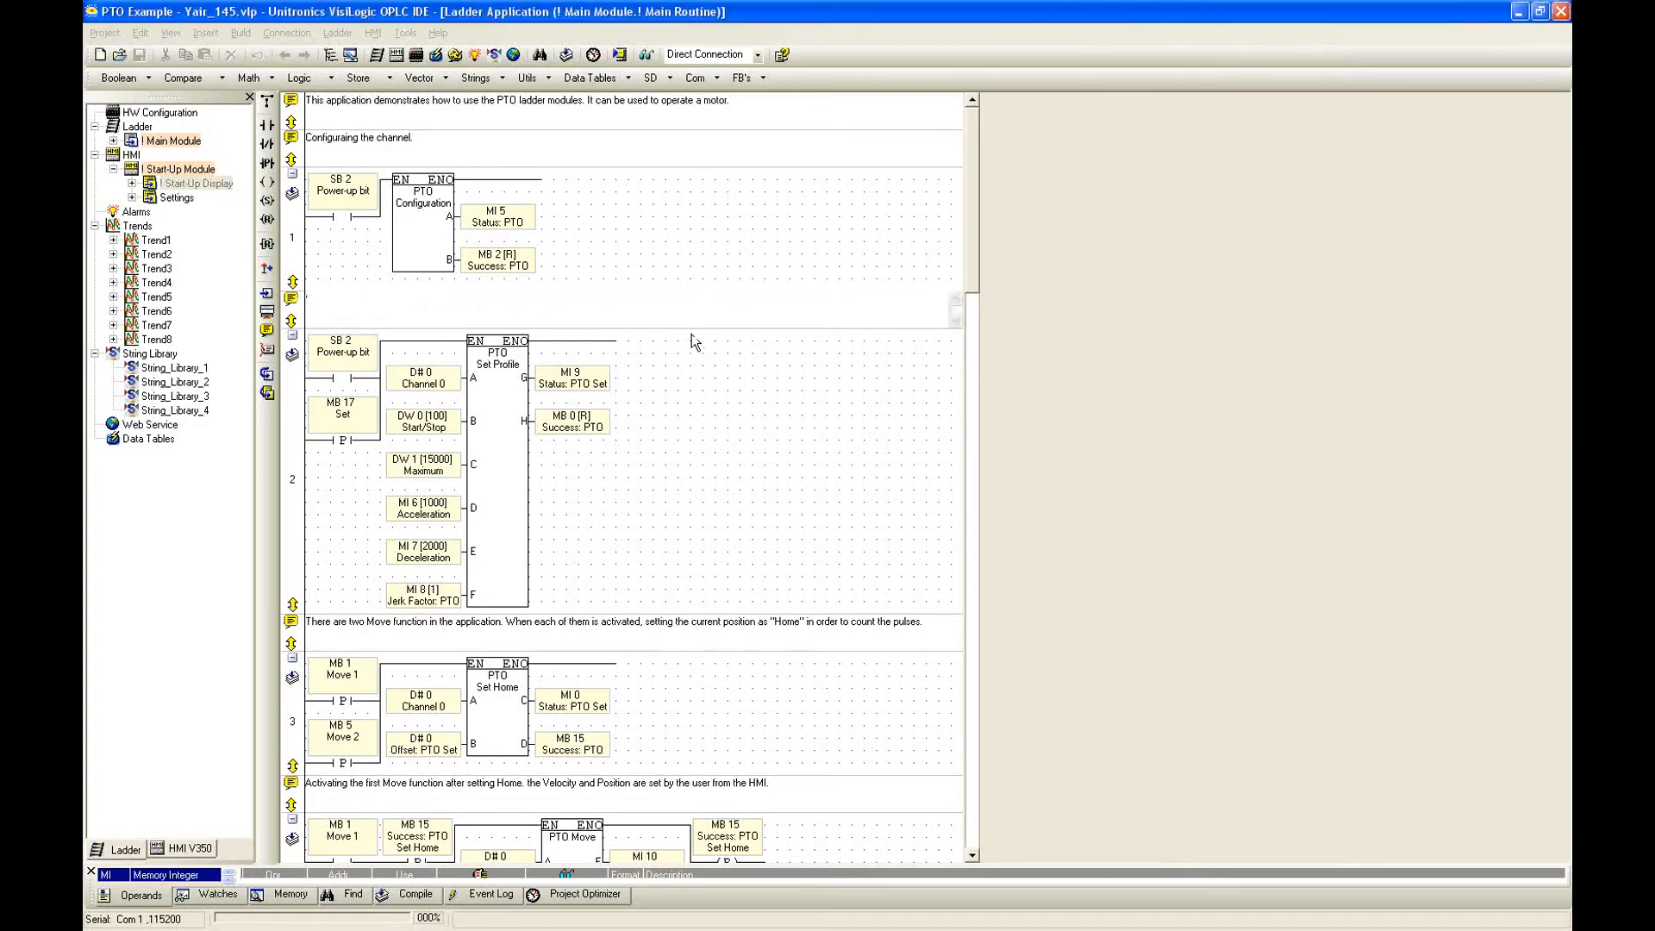
Scroll through rungs 5–8 and start Online Test from the toolbar.
{"action": "scroll", "scroll_direction": "down", "scroll_amount": 3}
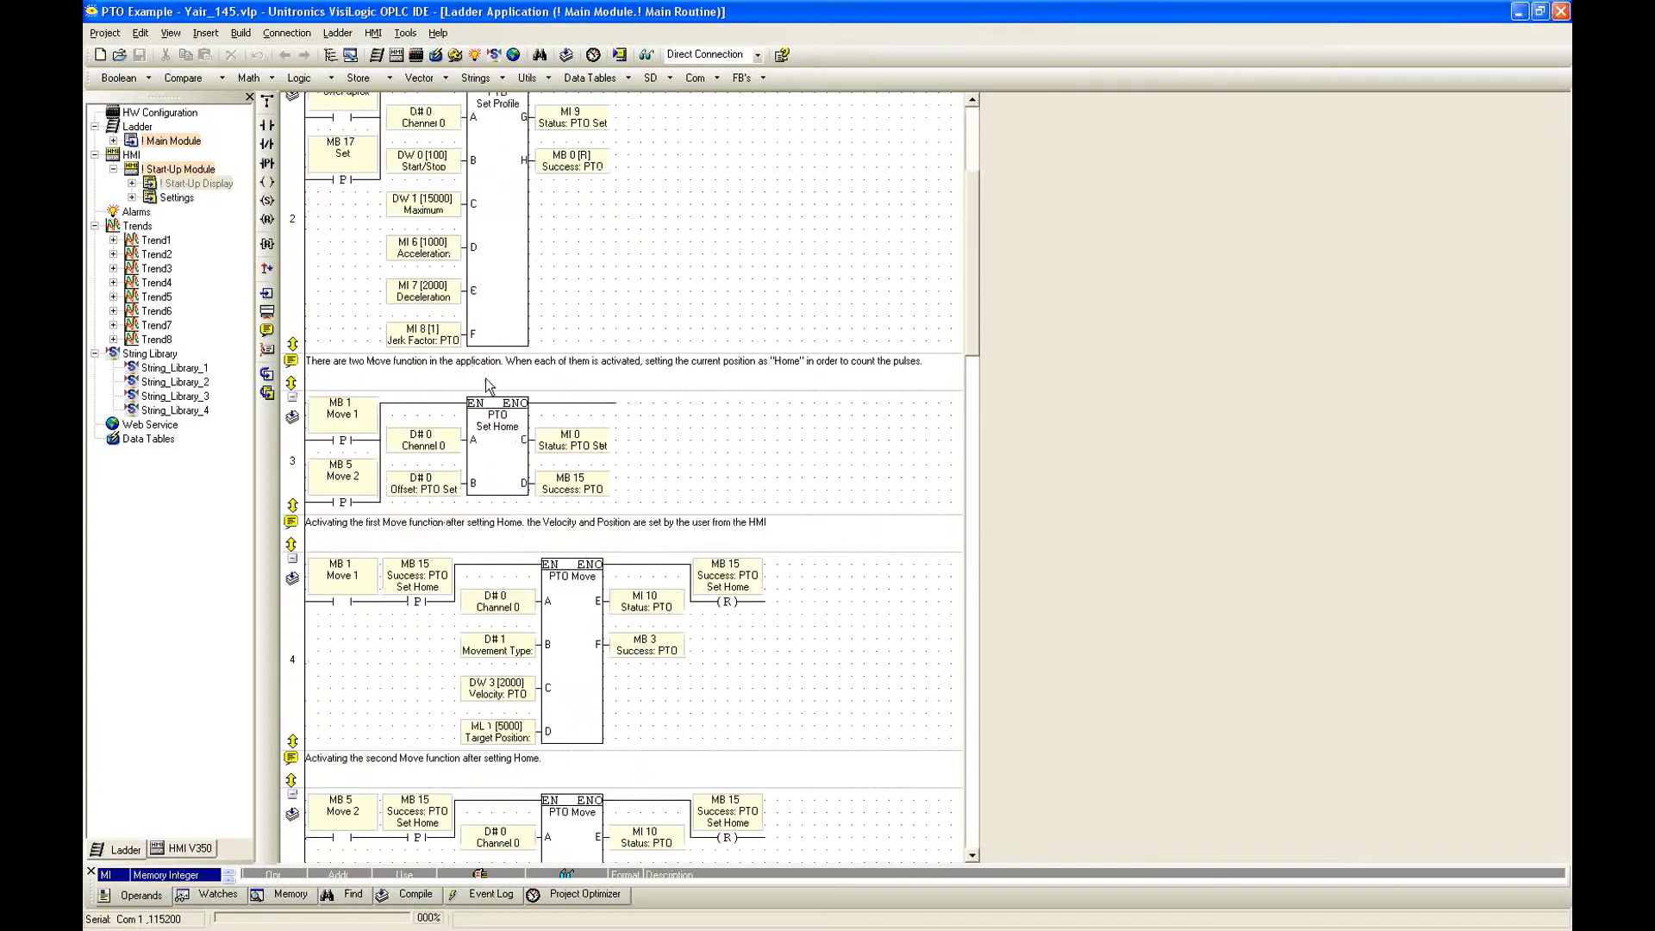
{"action": "mouse_move", "coordinate": [605, 379]}
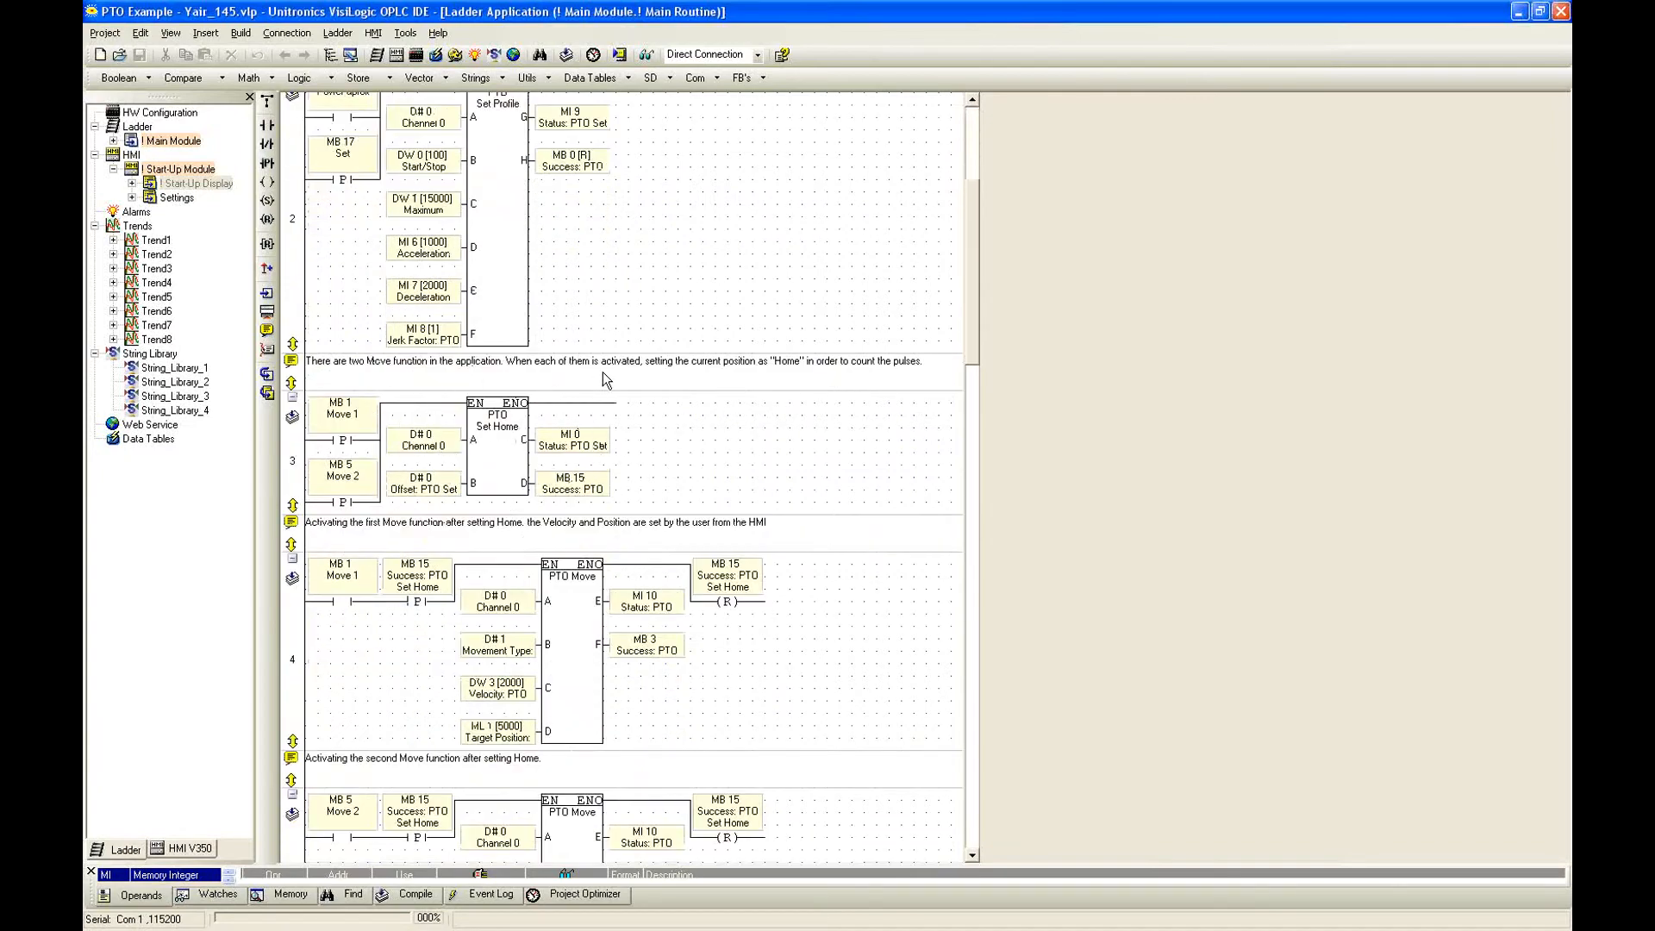
{"action": "scroll", "scroll_direction": "down", "scroll_amount": 3}
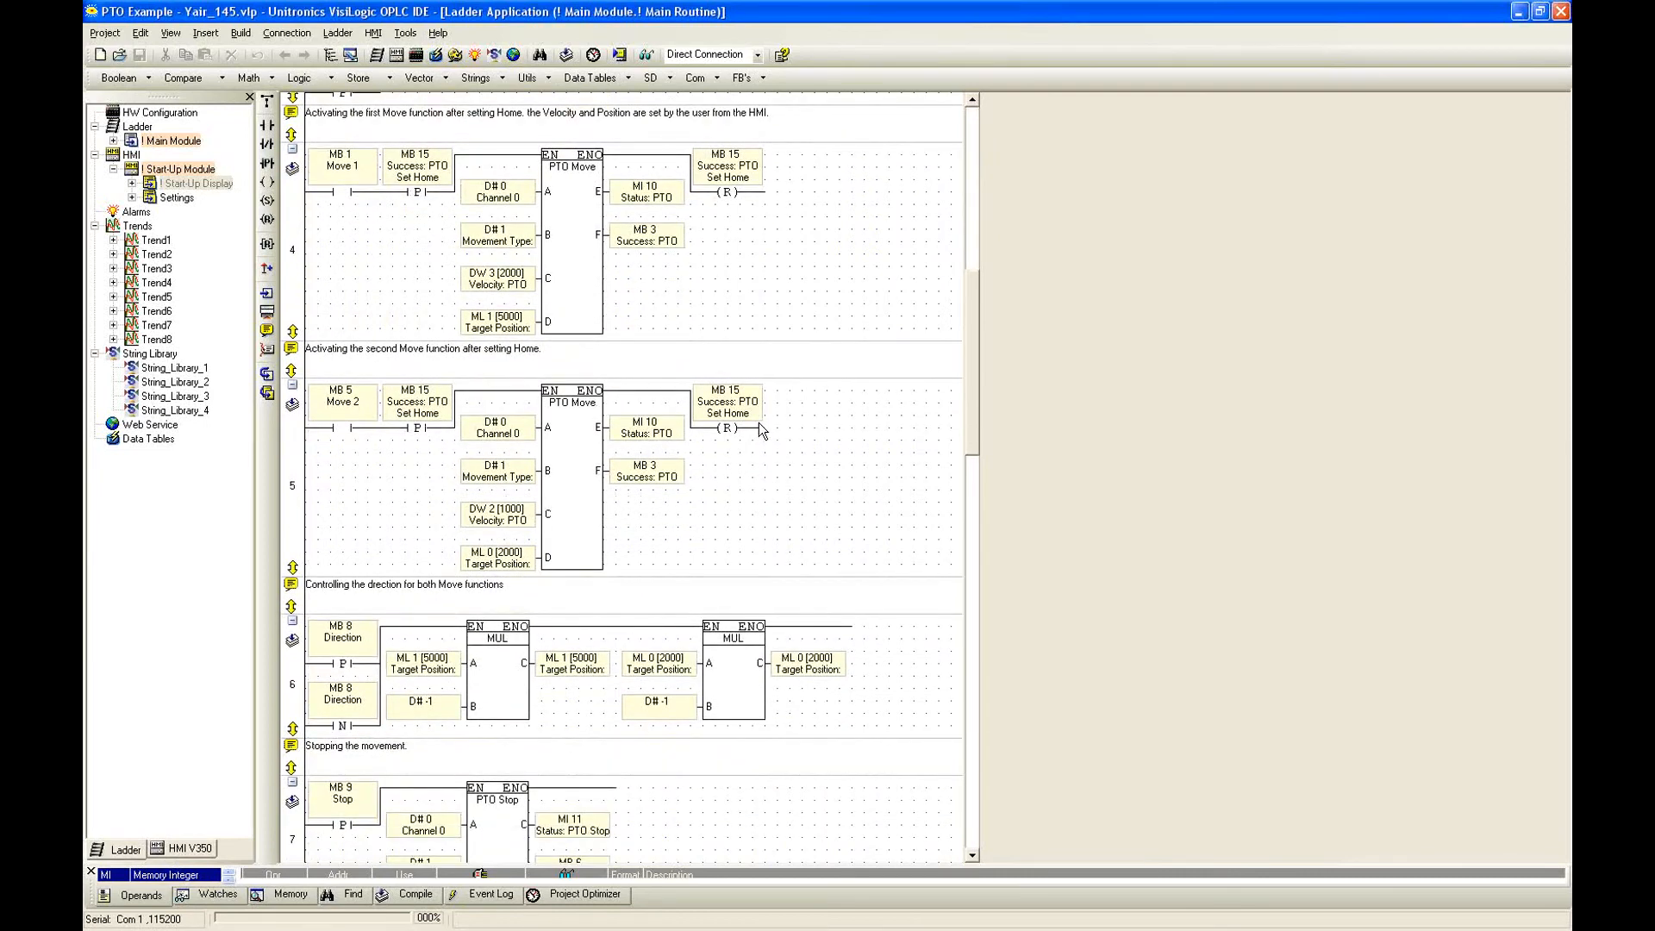
{"action": "mouse_move", "coordinate": [758, 430]}
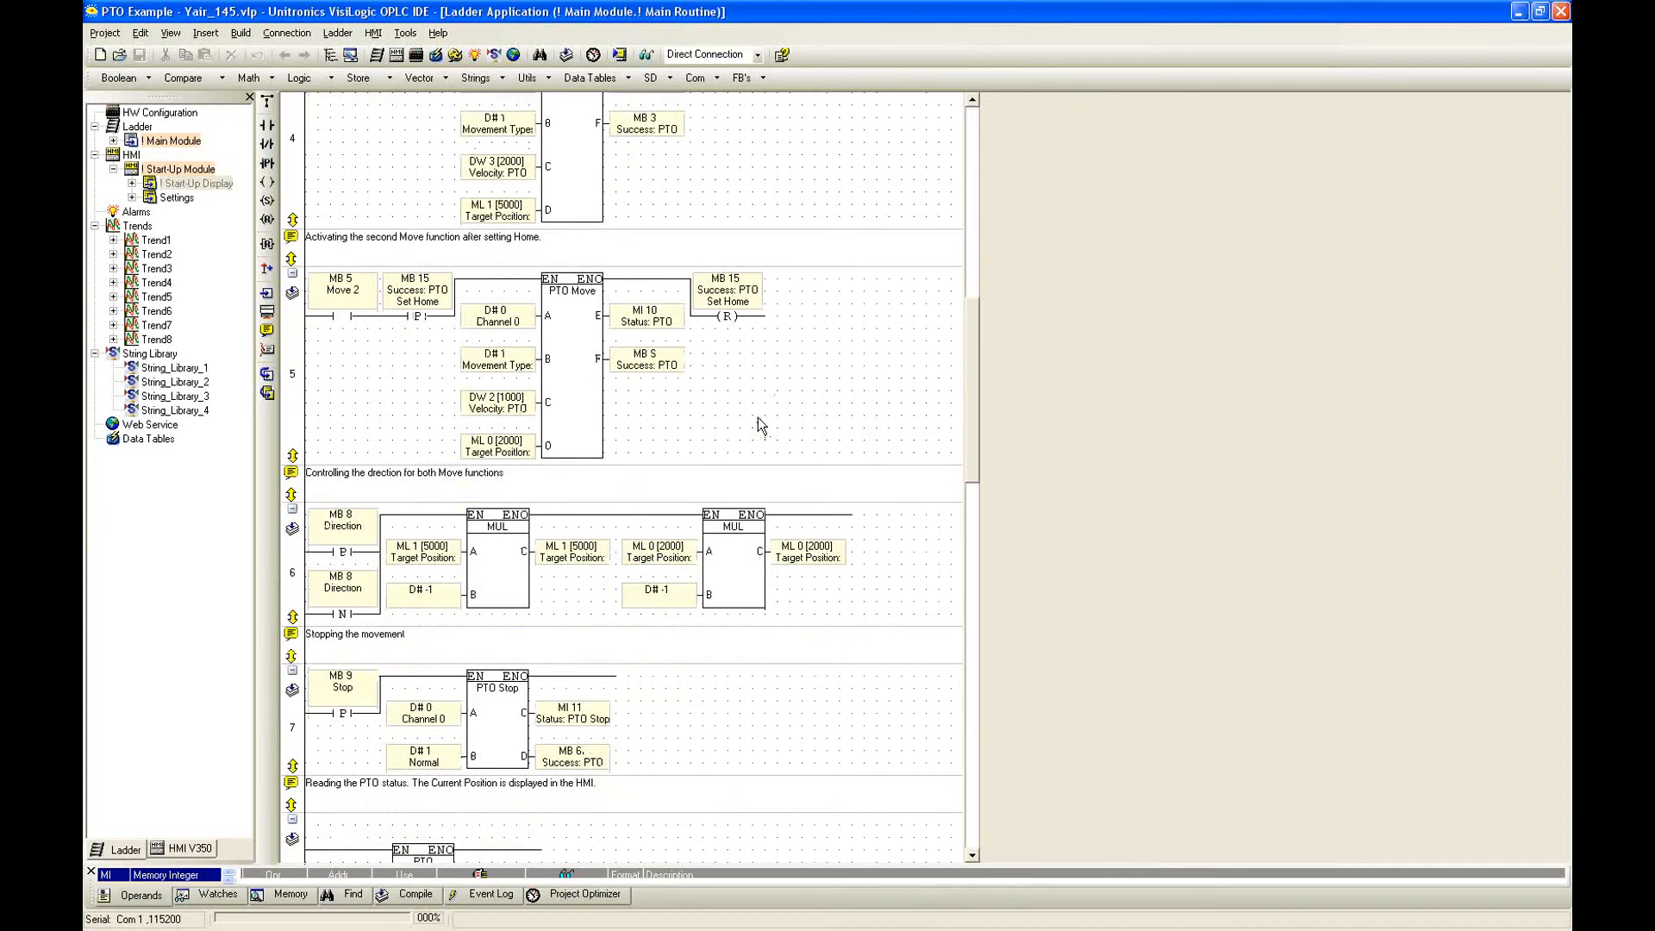
{"action": "scroll", "scroll_direction": "down", "scroll_amount": 3}
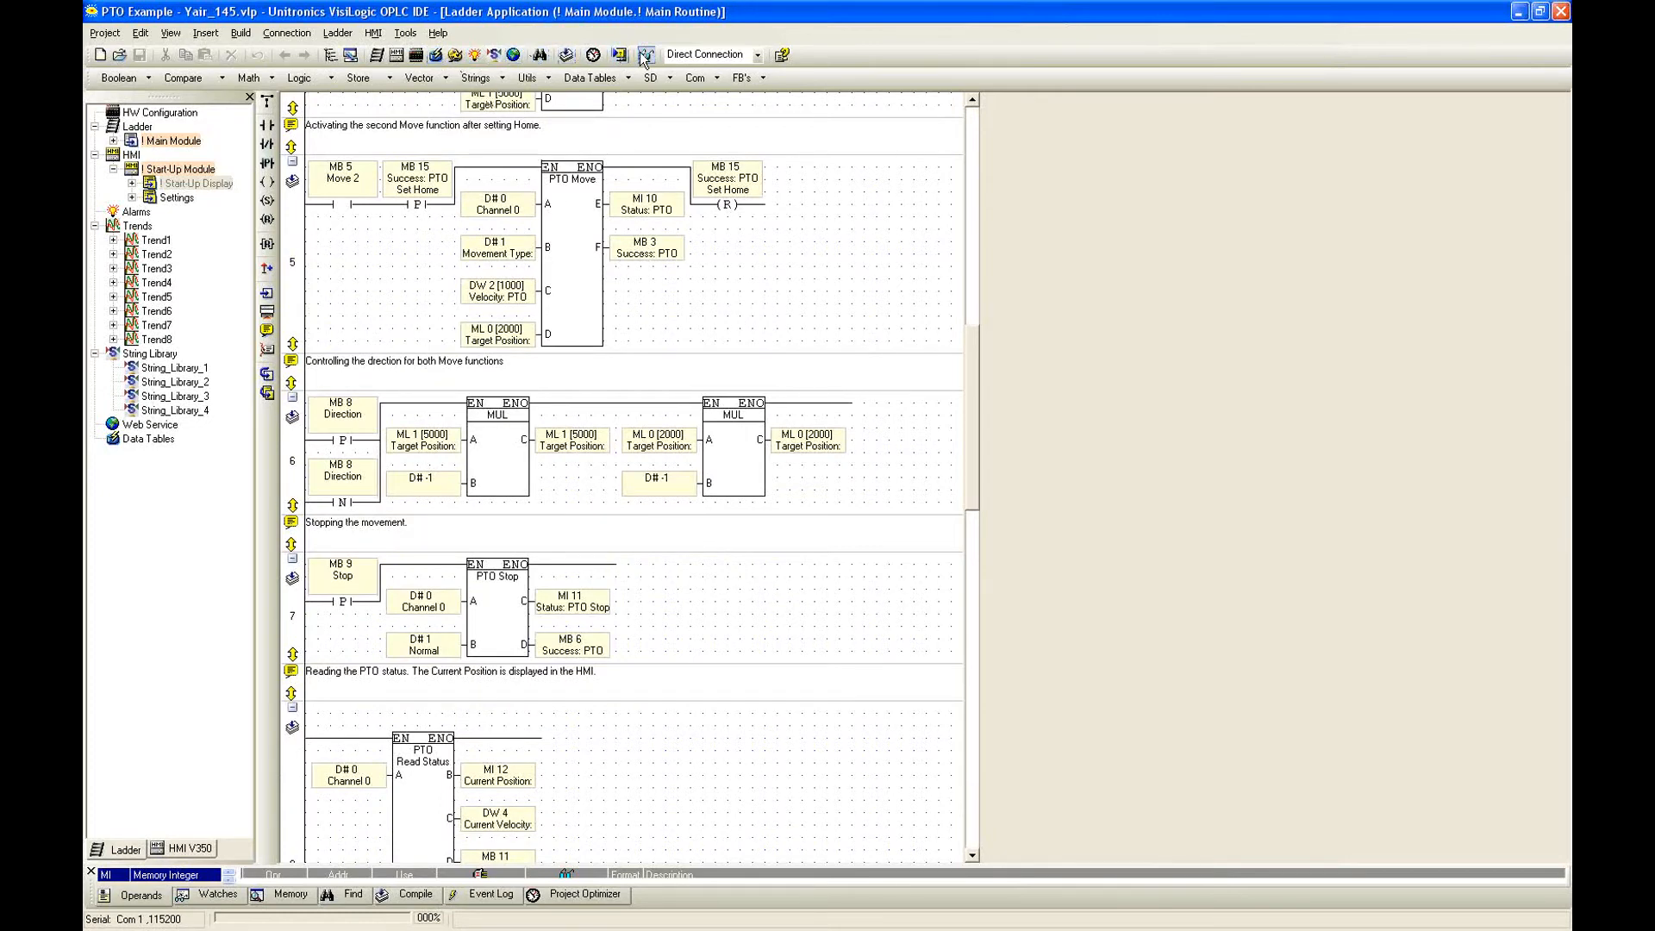
{"action": "left_click", "coordinate": [645, 53]}
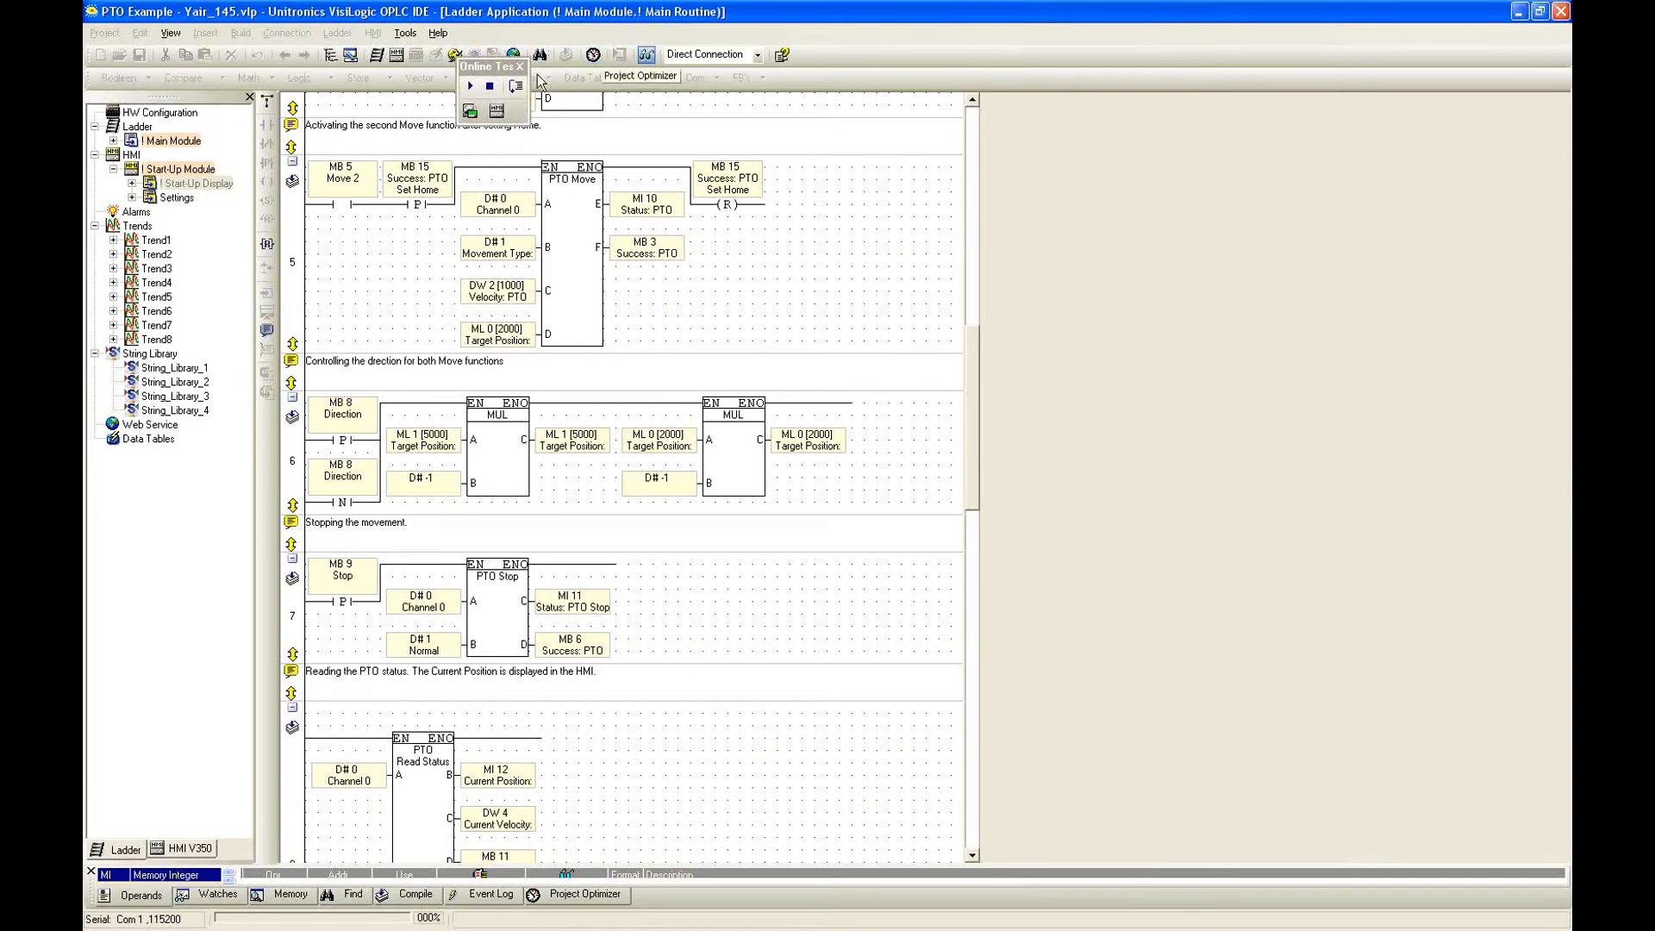
{"action": "mouse_move", "coordinate": [496, 112]}
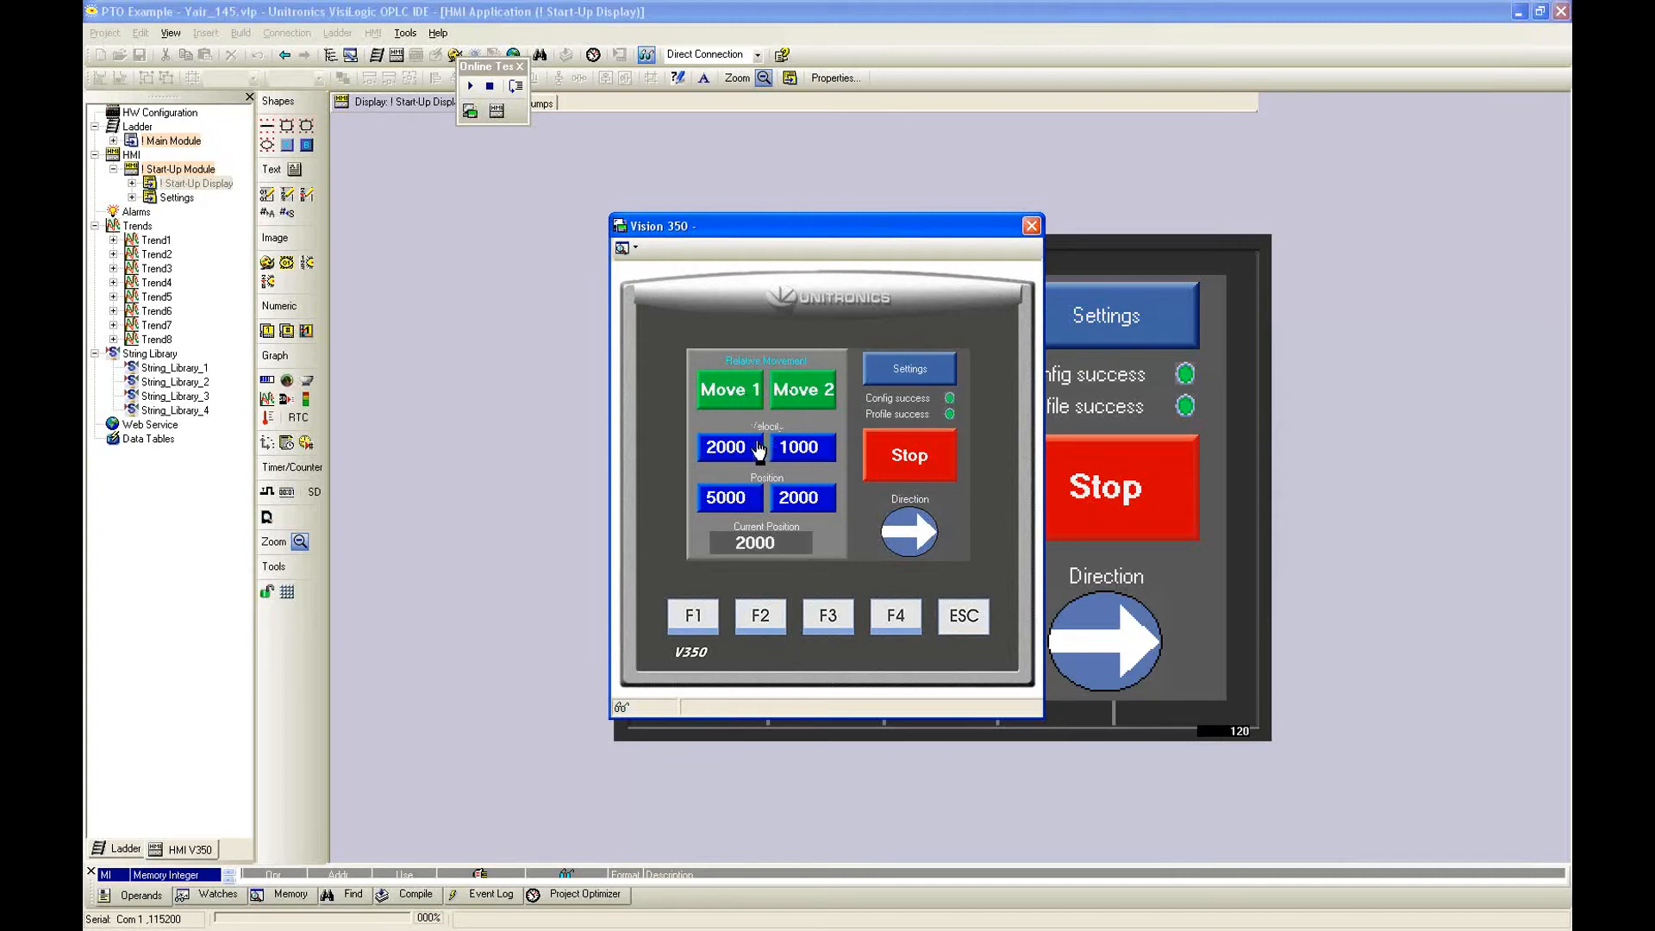
{"action": "mouse_move", "coordinate": [734, 502]}
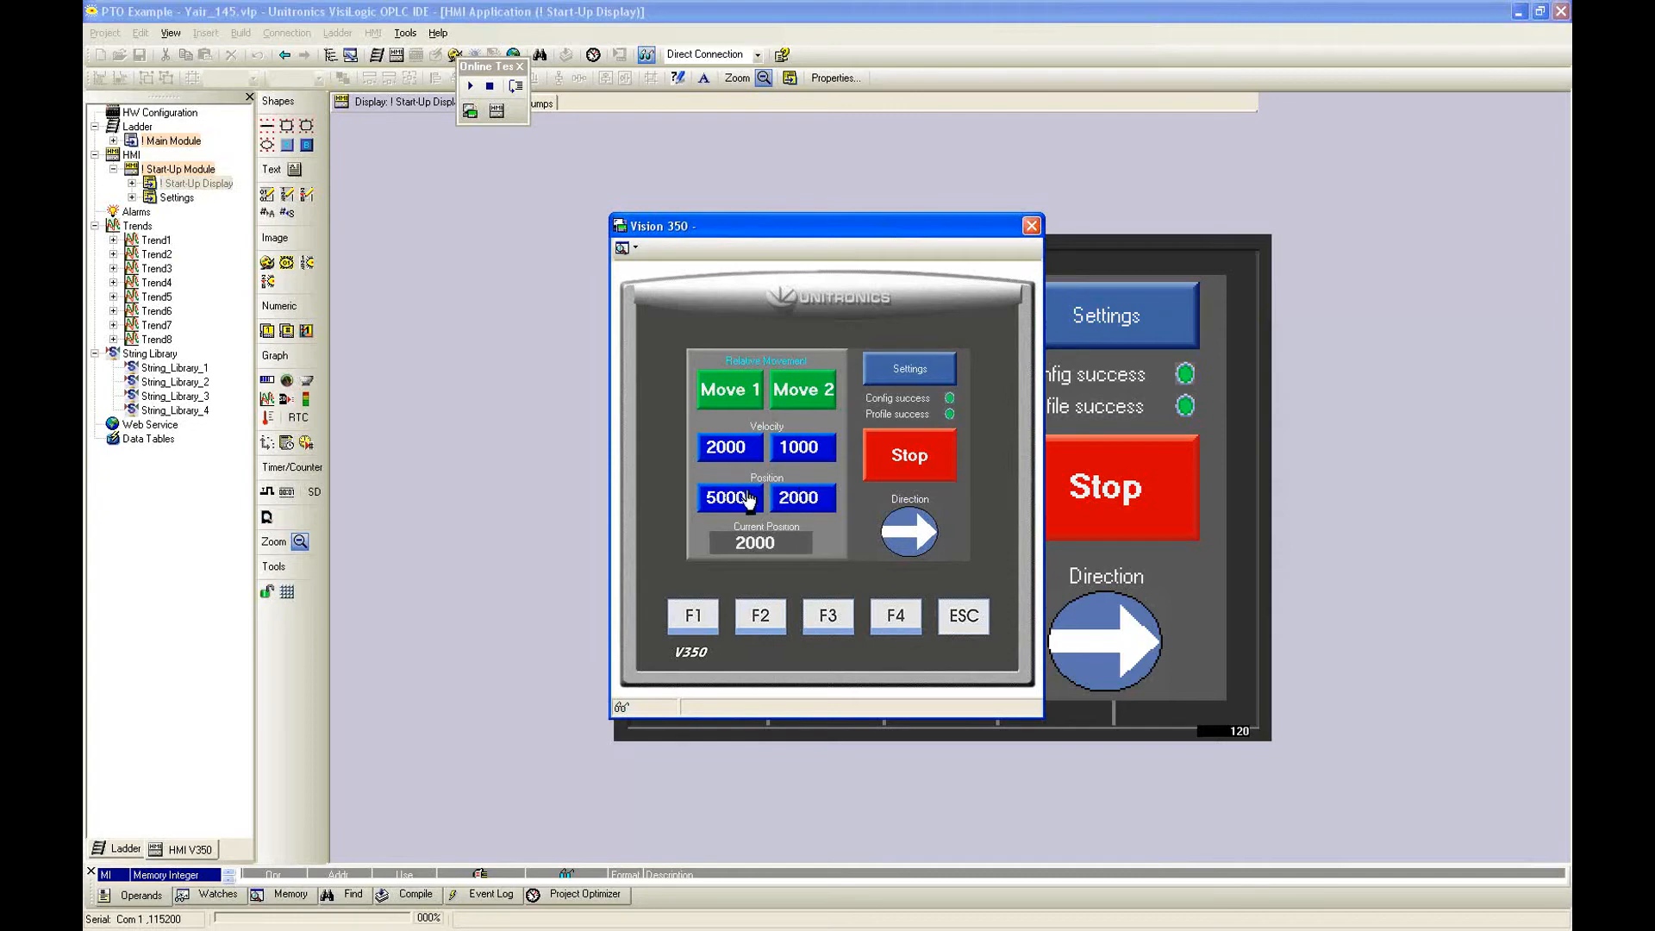
{"action": "mouse_move", "coordinate": [779, 559]}
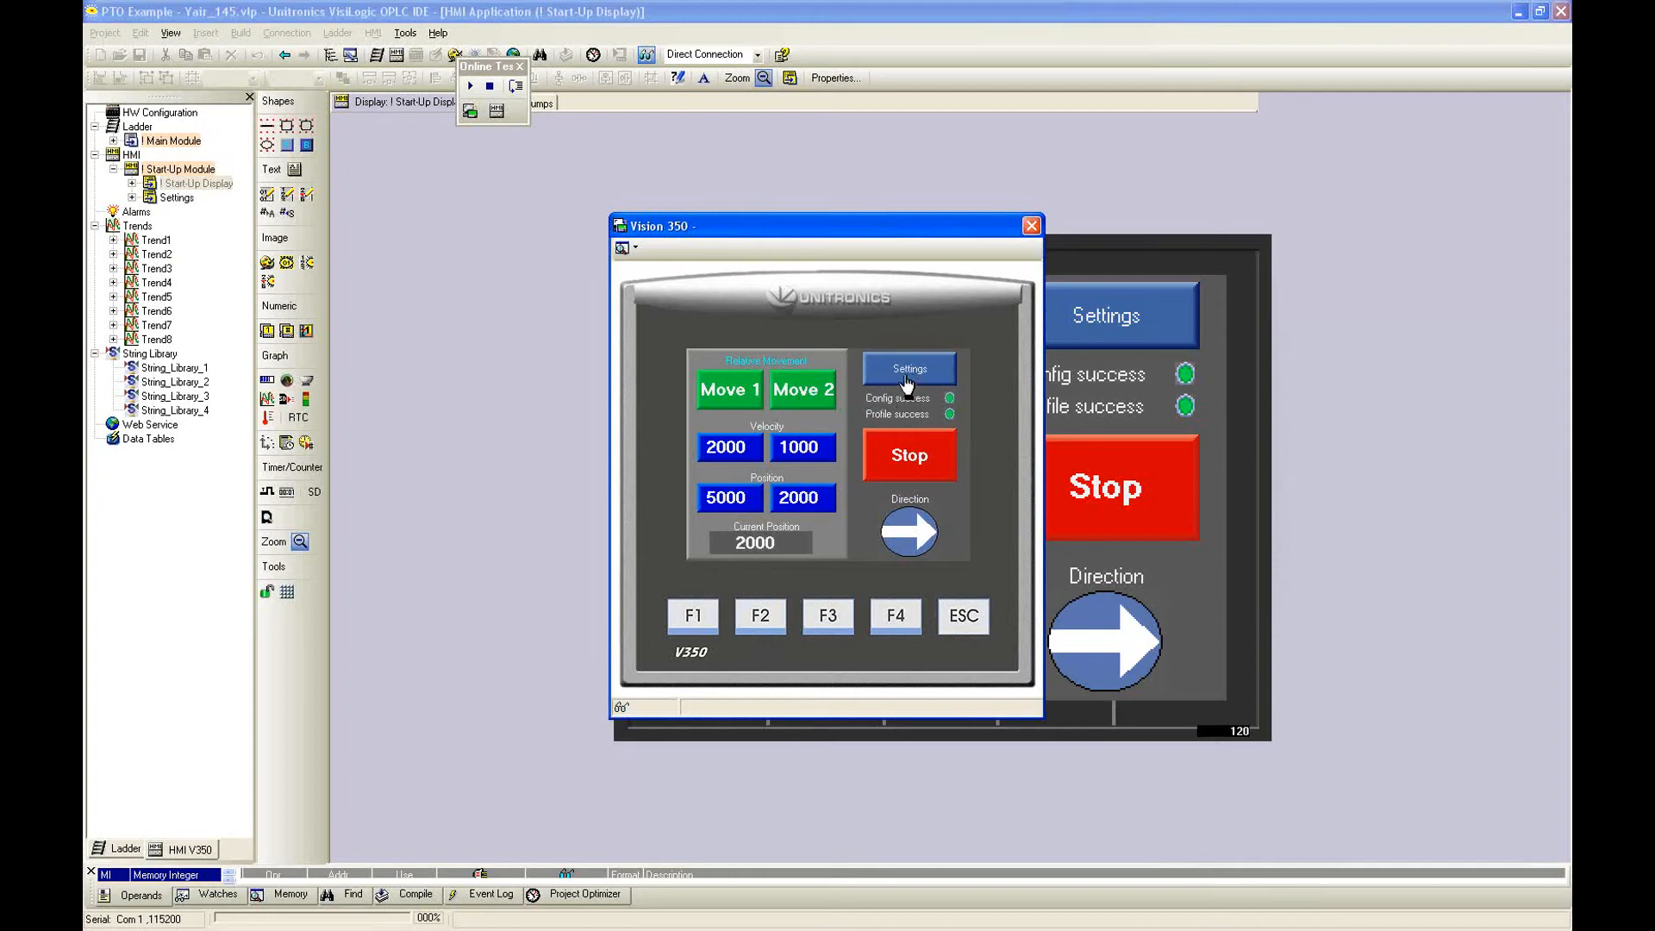
Open the Settings page on the remote Vision 350 panel showing acceleration 1000 and deceleration 2000.
{"action": "left_click", "coordinate": [909, 369]}
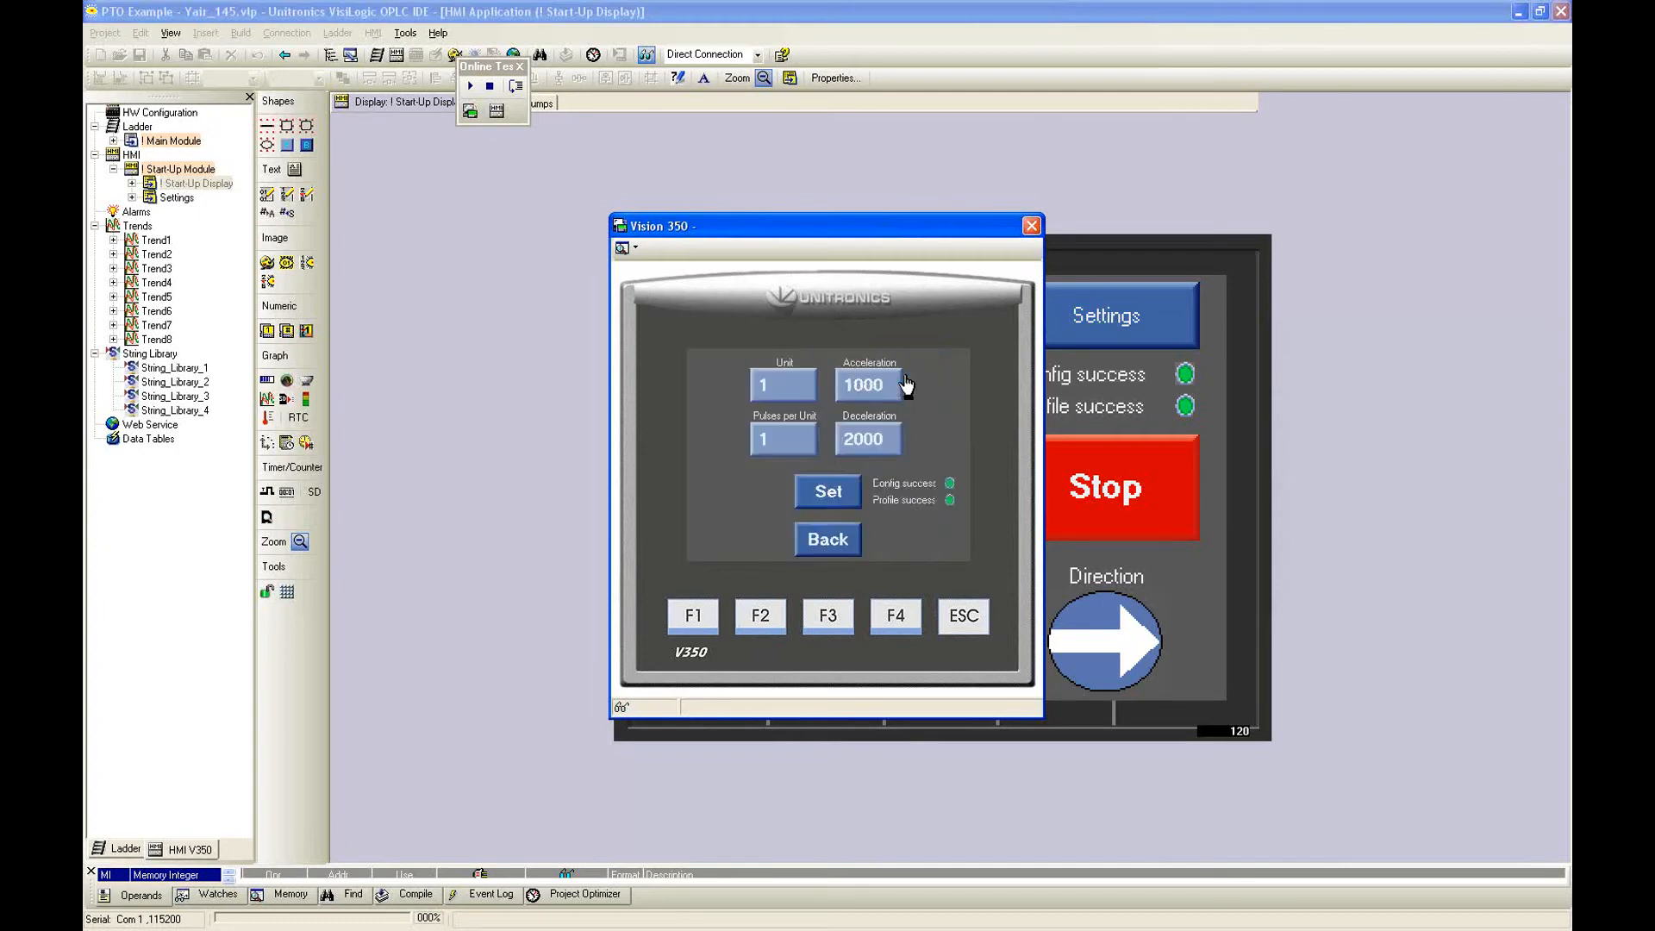
{"action": "mouse_move", "coordinate": [971, 377]}
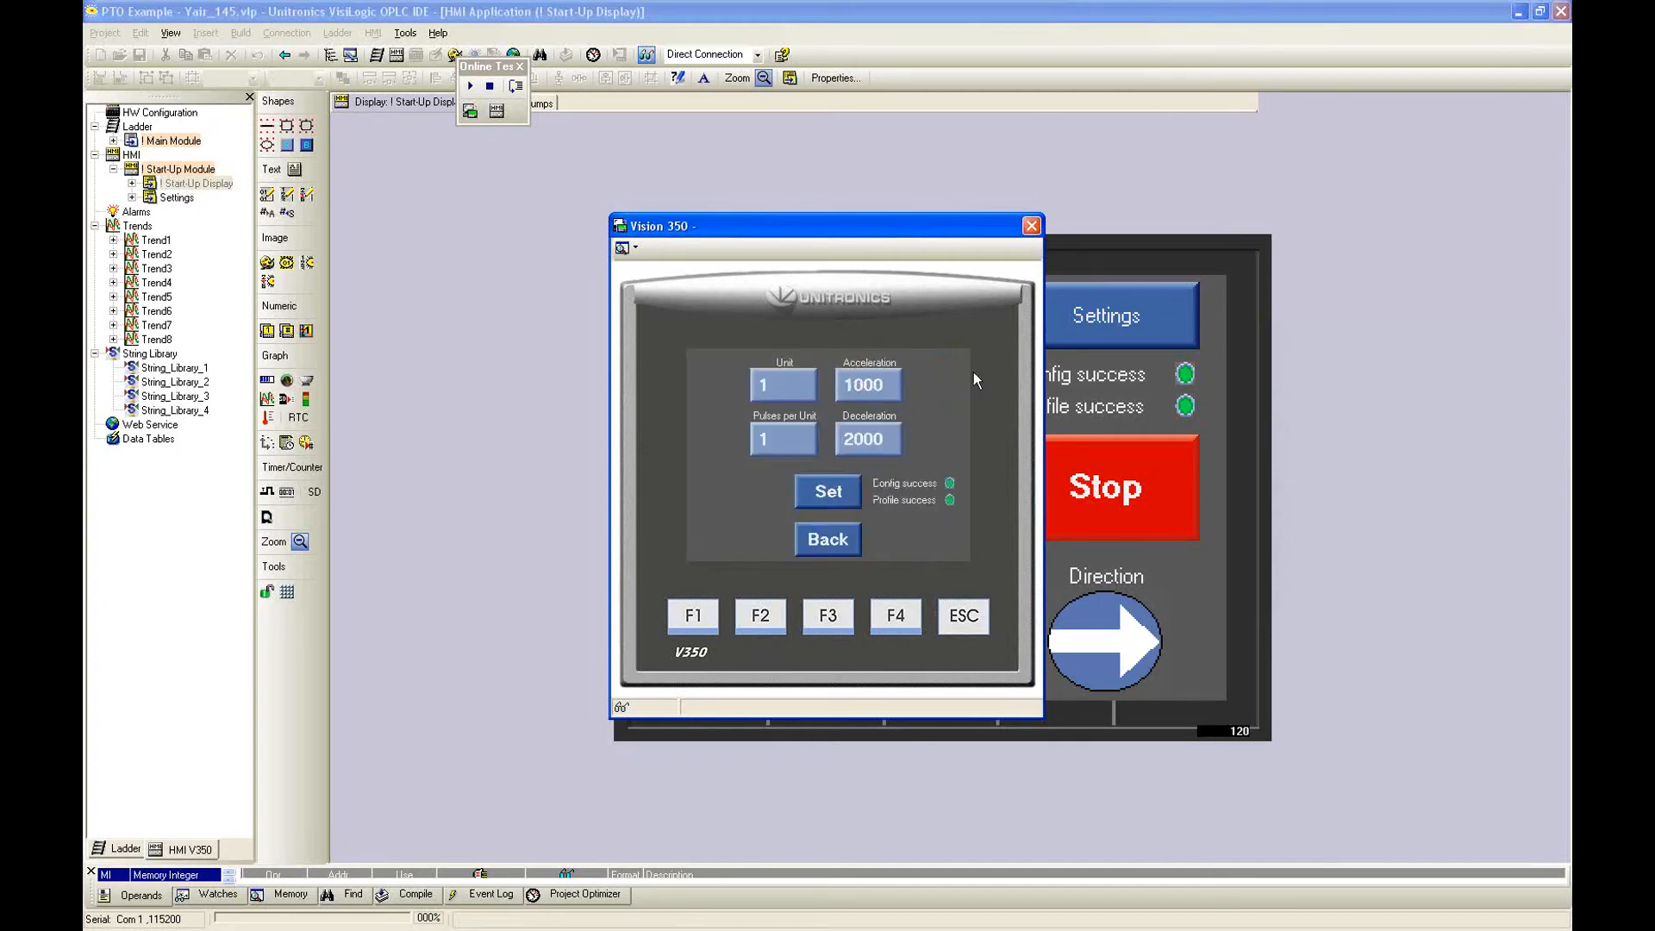
{"action": "mouse_move", "coordinate": [813, 378]}
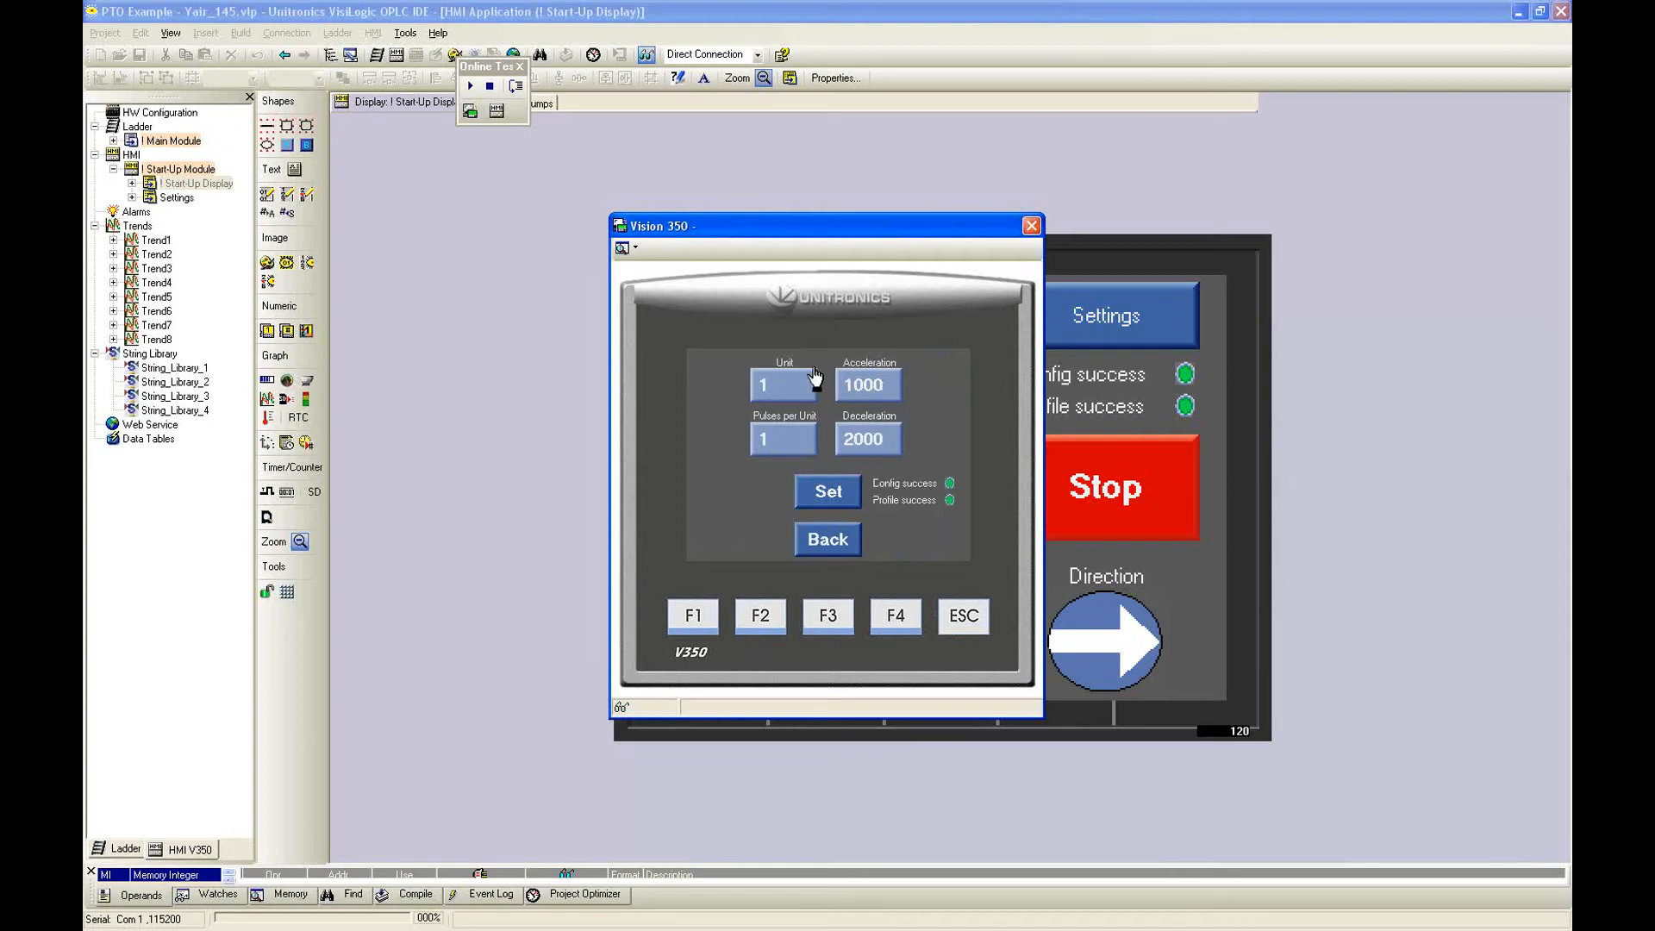
{"action": "mouse_move", "coordinate": [799, 402]}
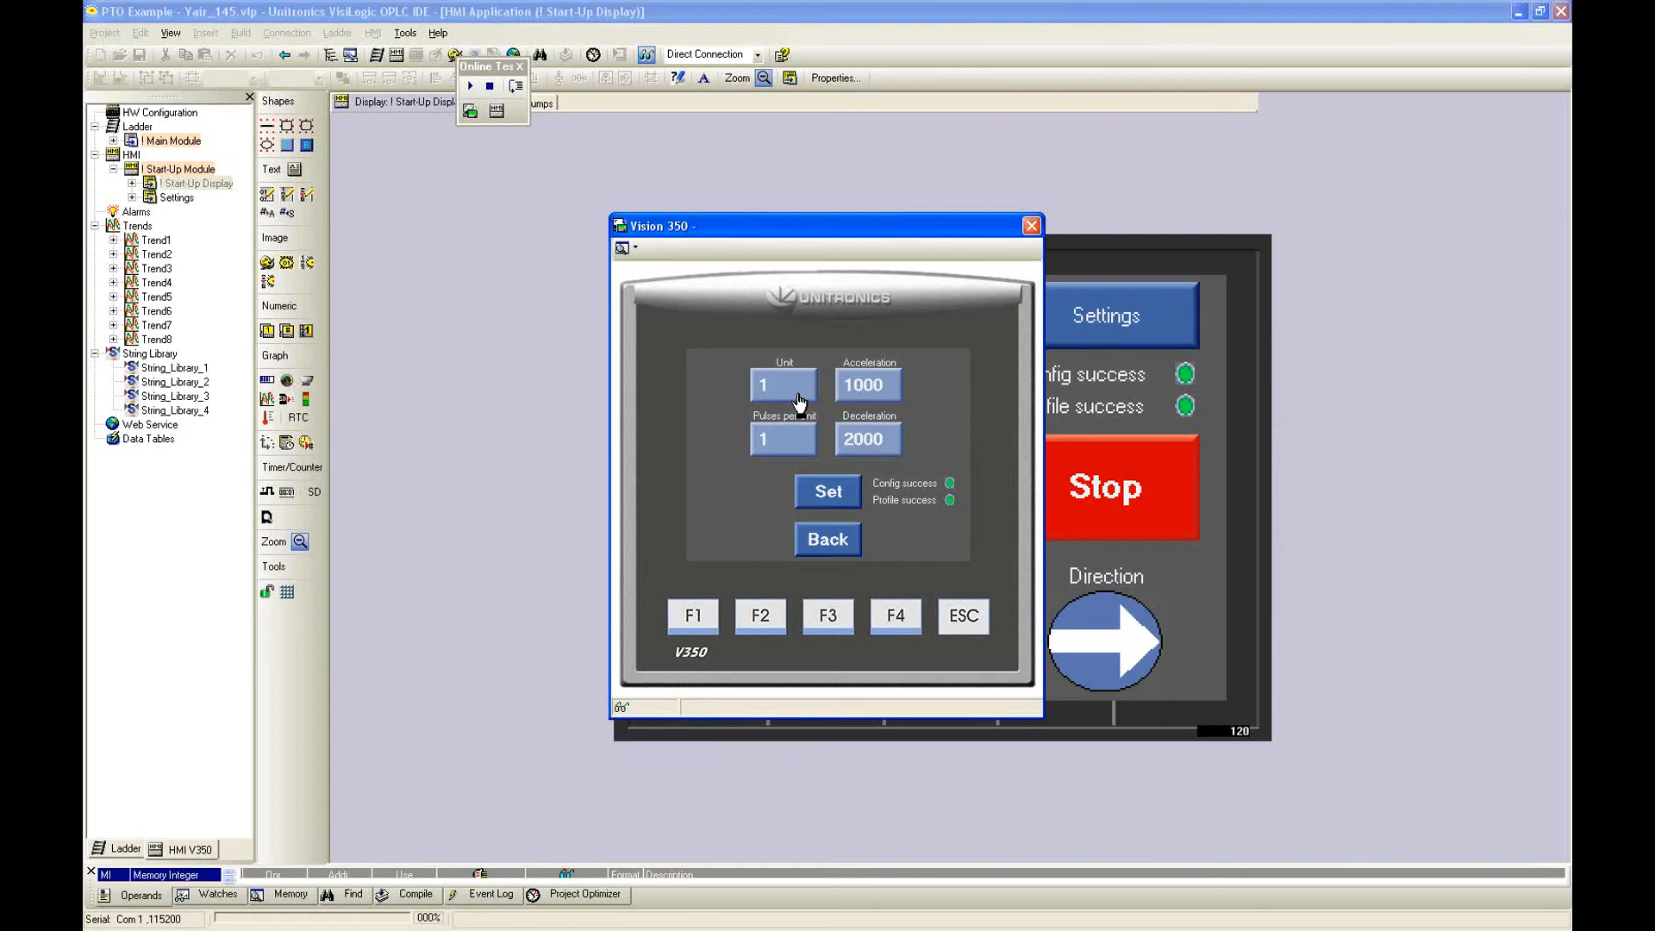
{"action": "mouse_move", "coordinate": [809, 431]}
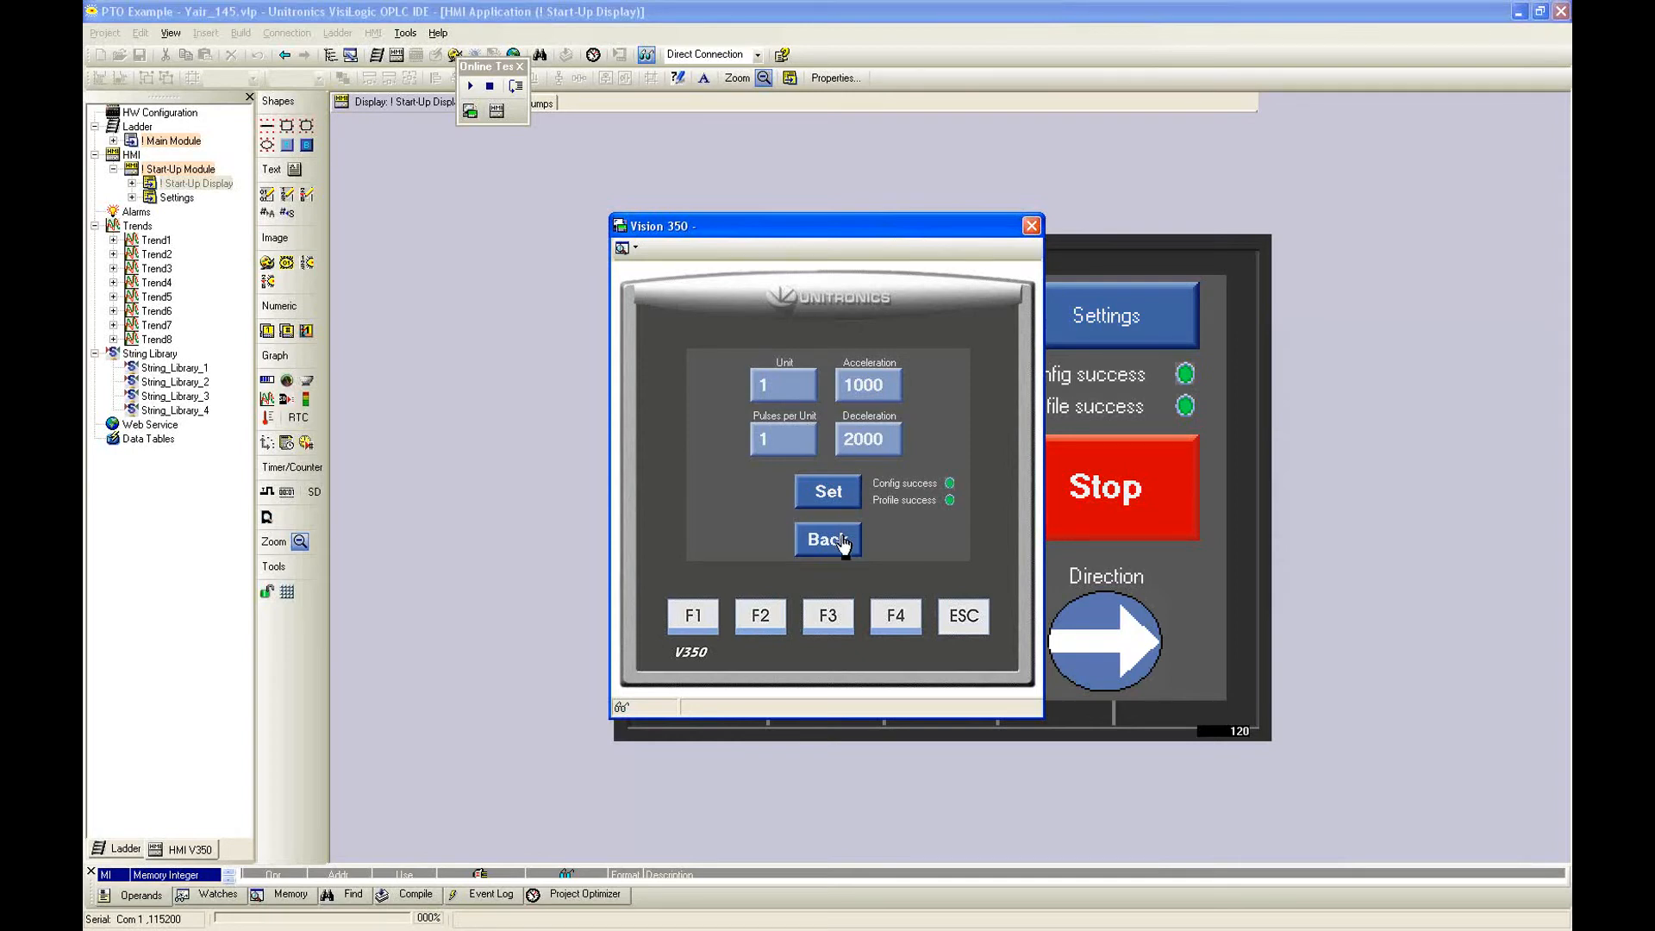
Leave the settings page via Back and return to the movement screen.
{"action": "left_click", "coordinate": [828, 540]}
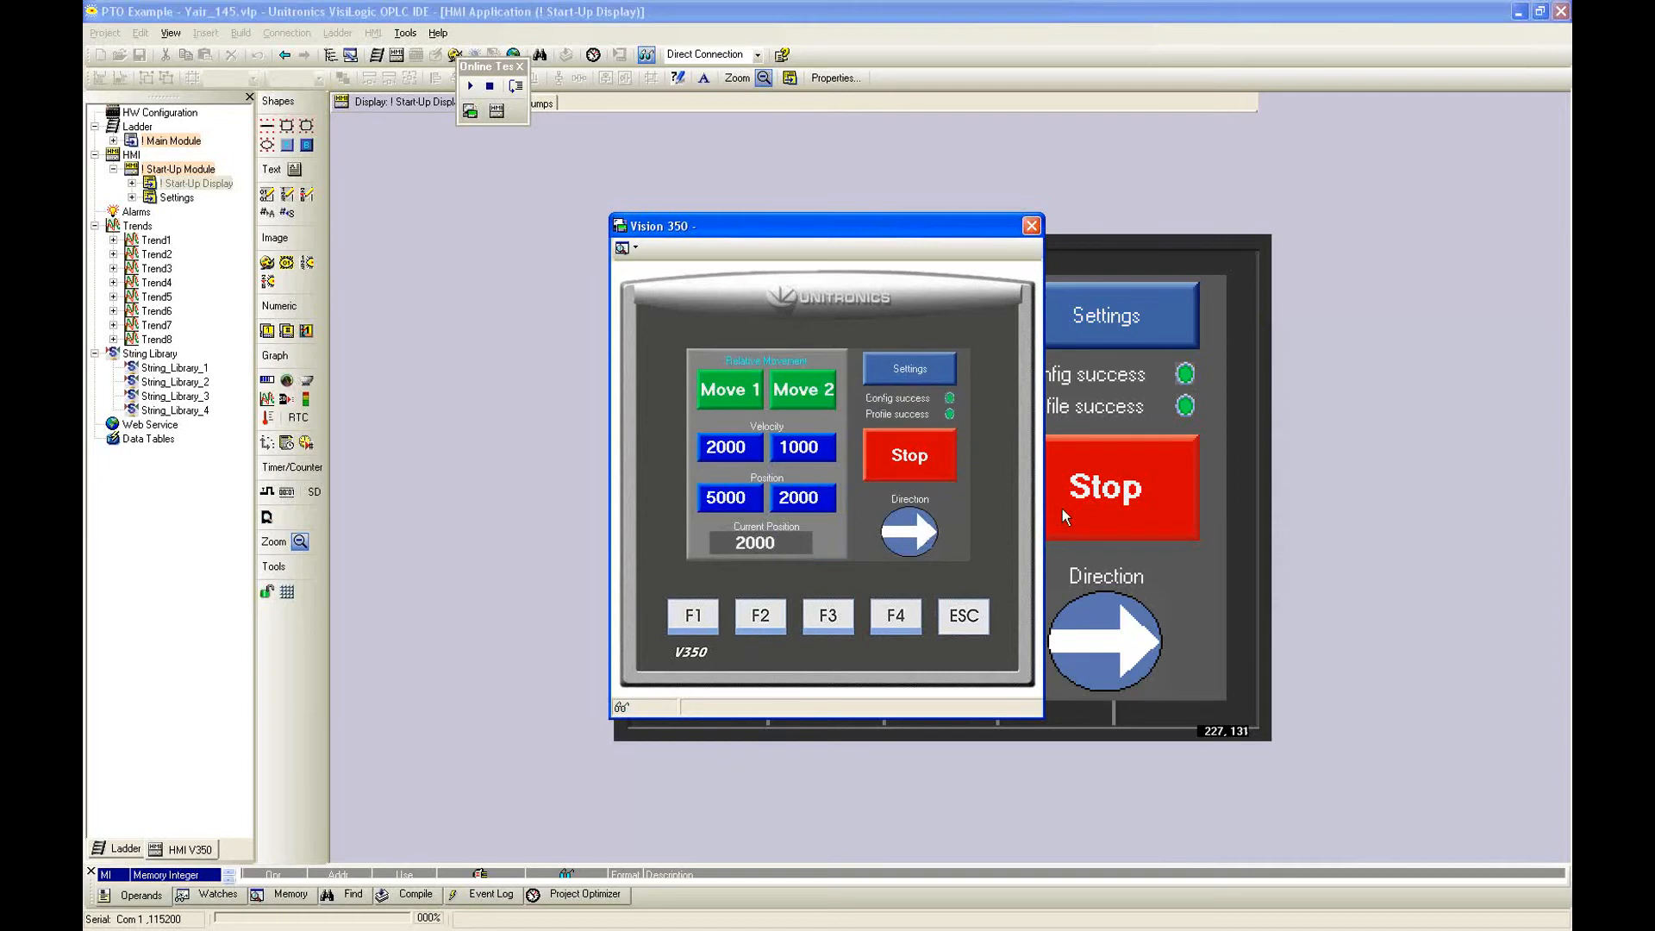
{"action": "mouse_move", "coordinate": [1064, 516]}
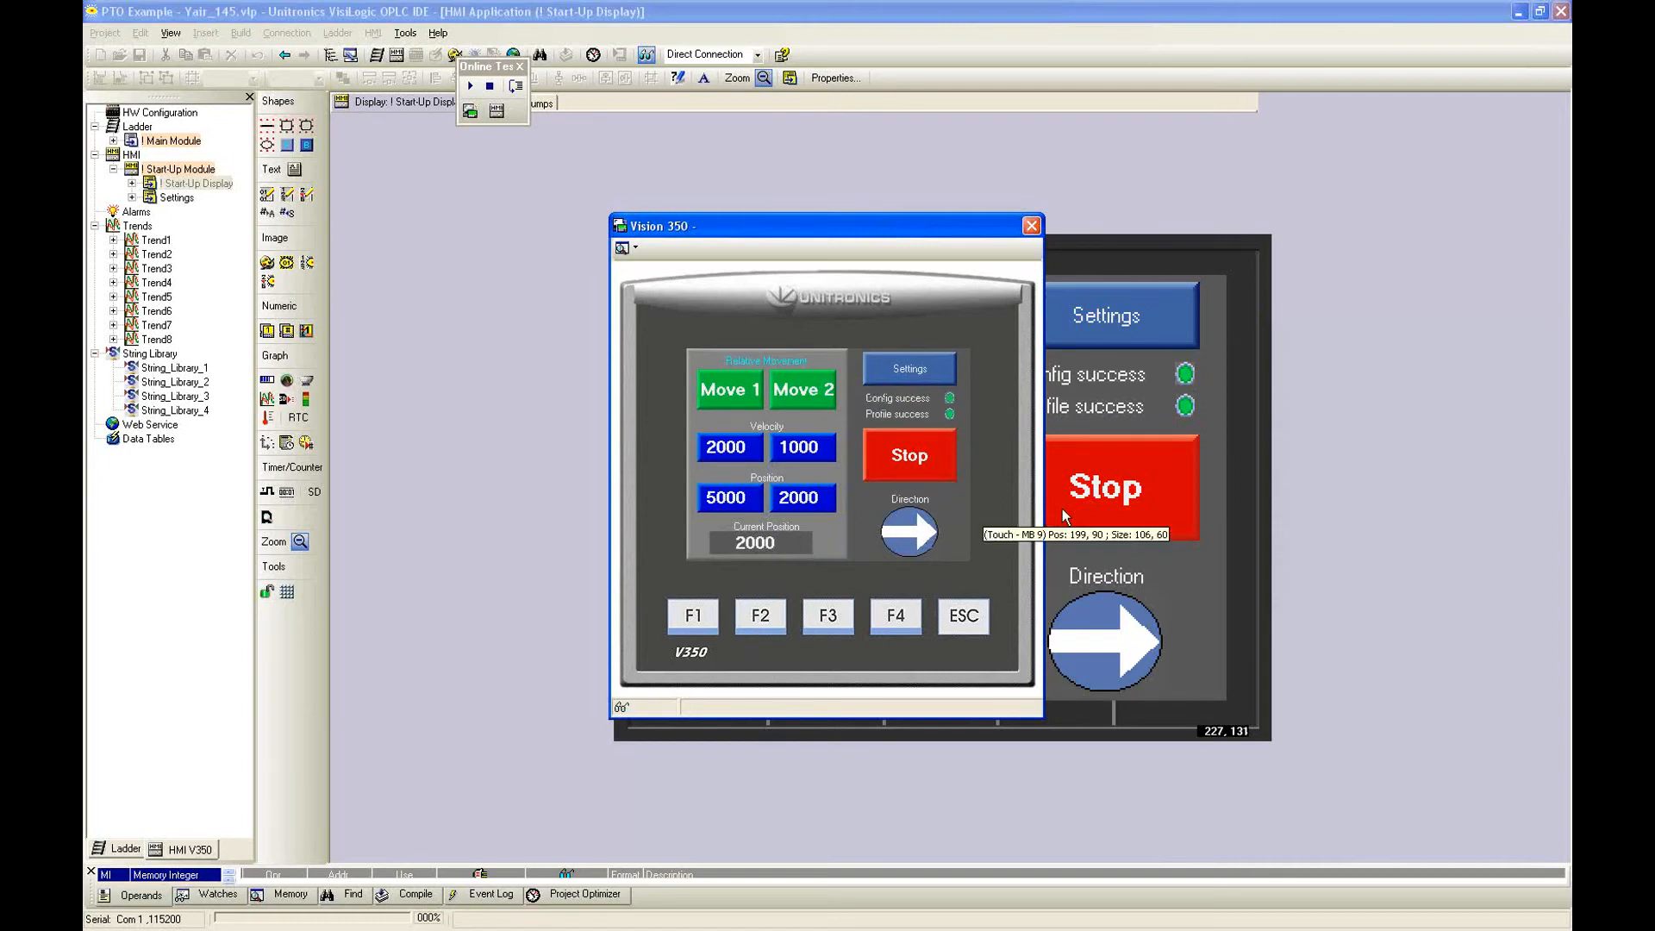
{"action": "mouse_move", "coordinate": [1216, 15]}
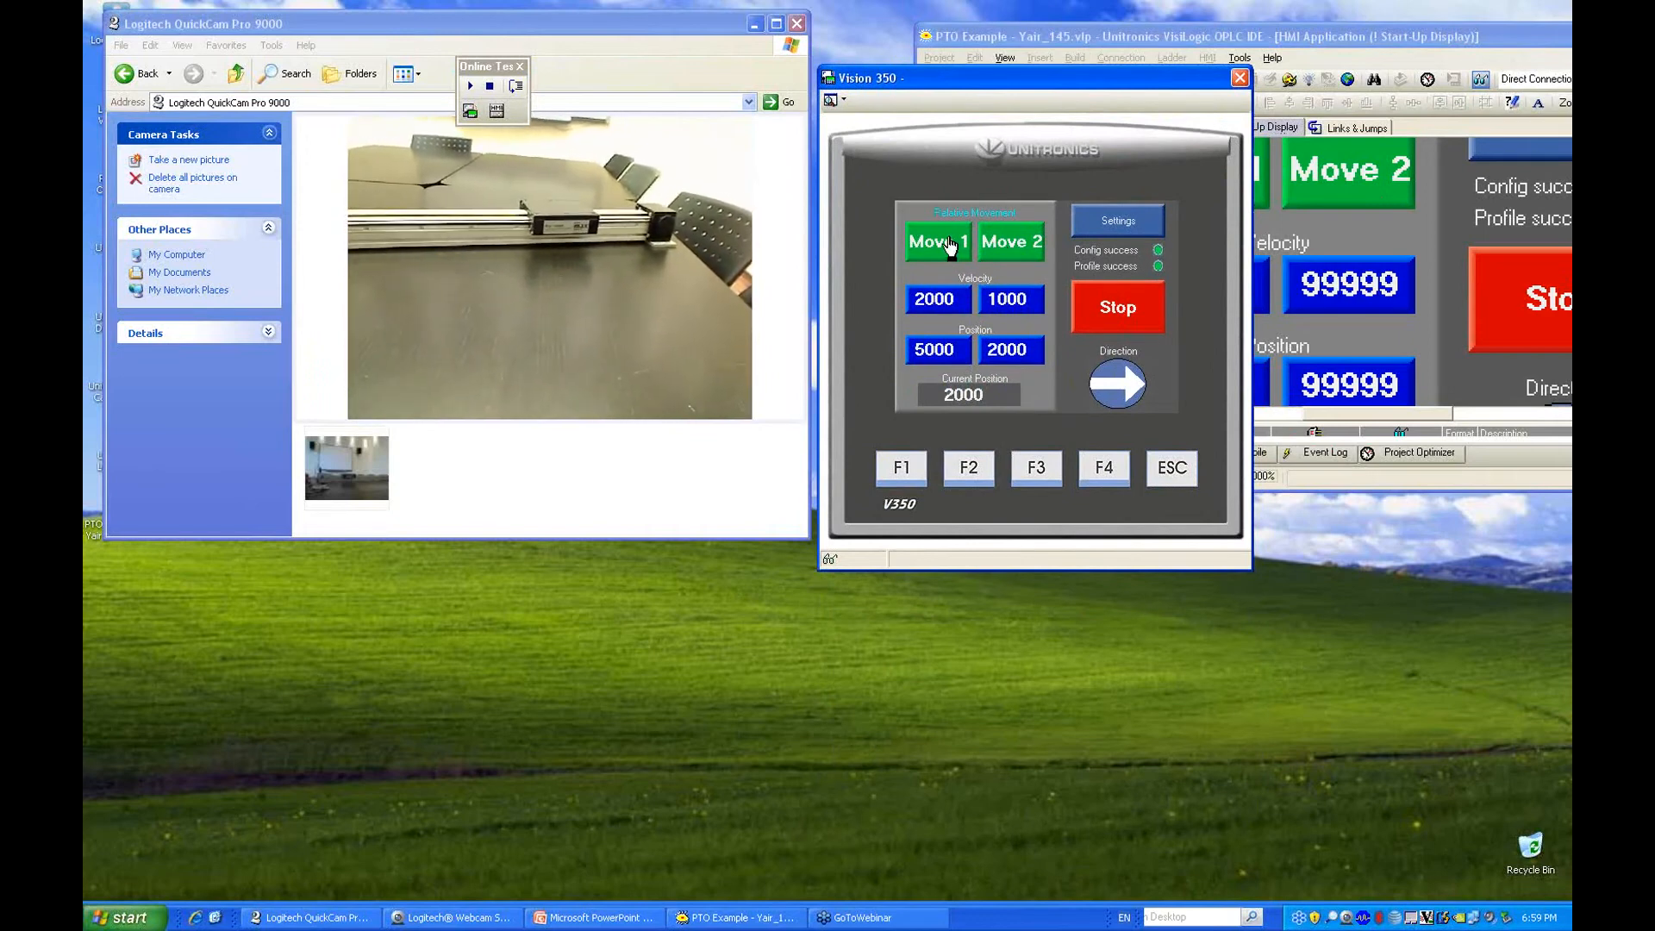
Run Move 1 to position 5000, then flip Direction so targets read -5000 and -2000.
{"action": "left_click", "coordinate": [933, 241]}
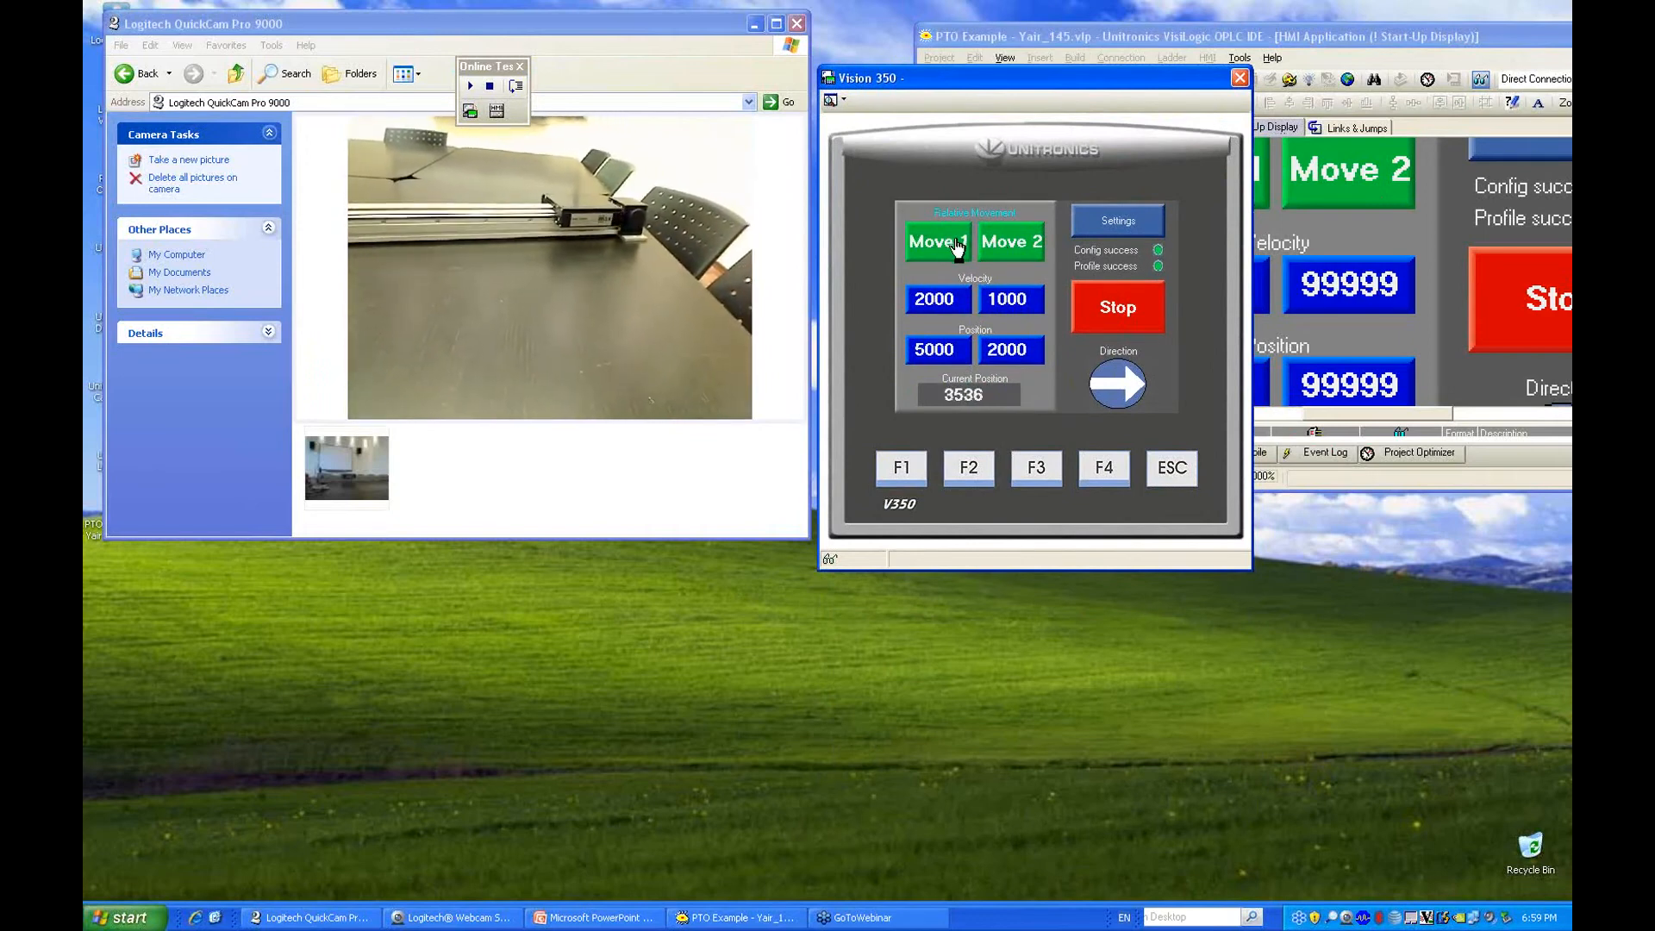
{"action": "left_click", "coordinate": [933, 241]}
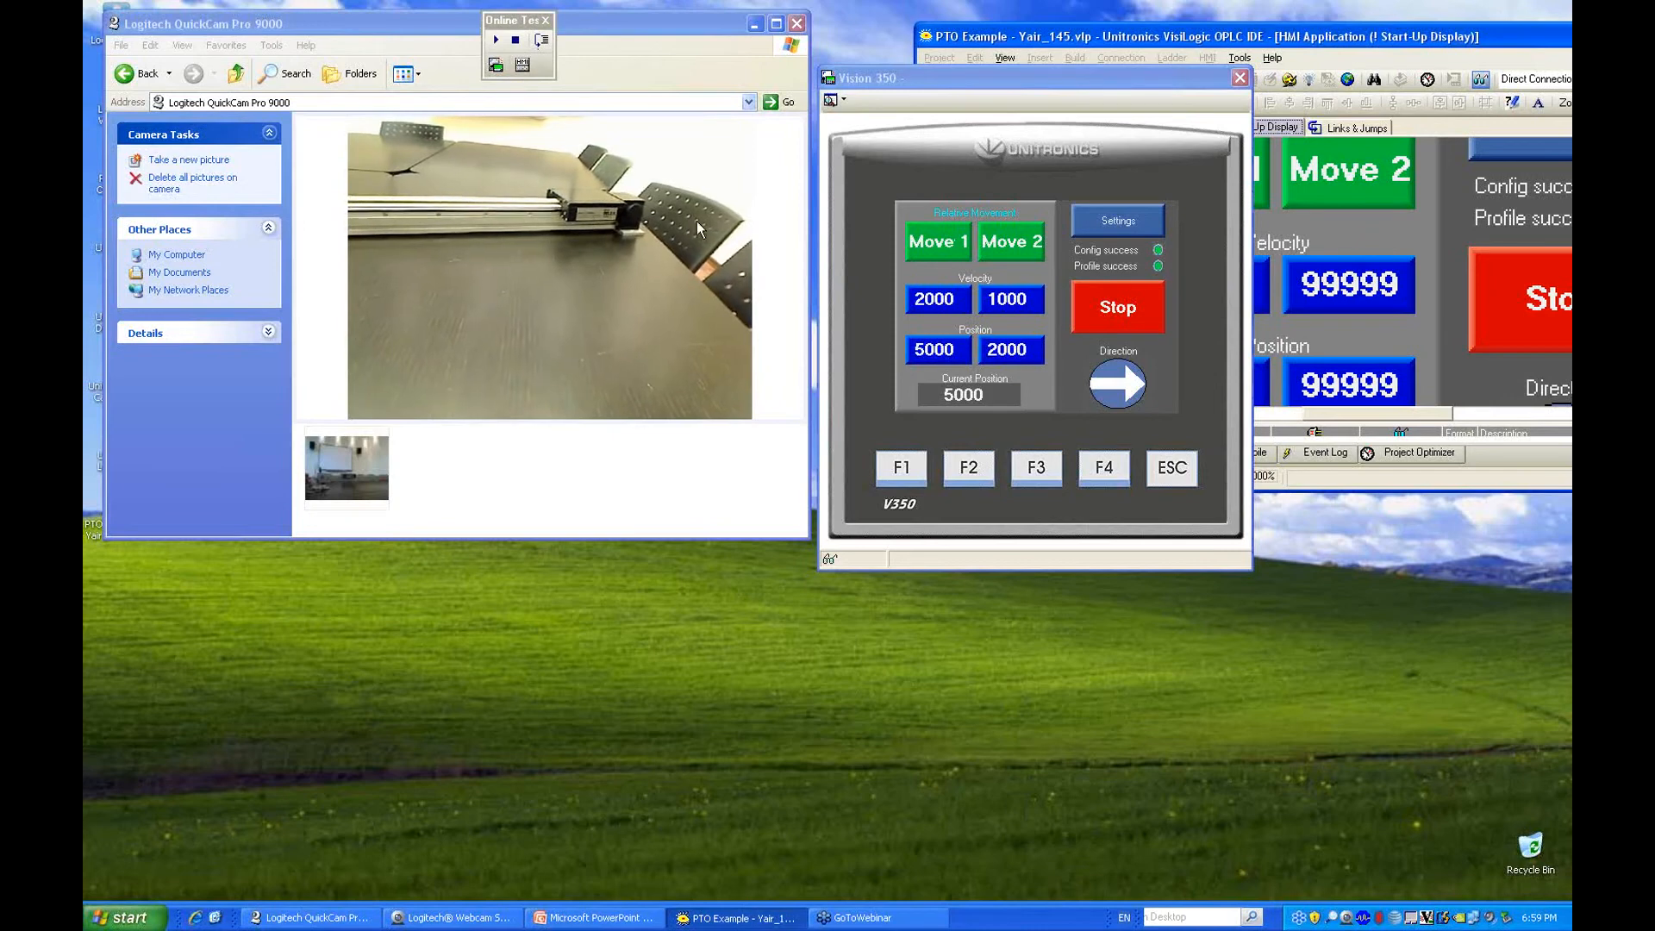
{"action": "left_click", "coordinate": [1116, 383]}
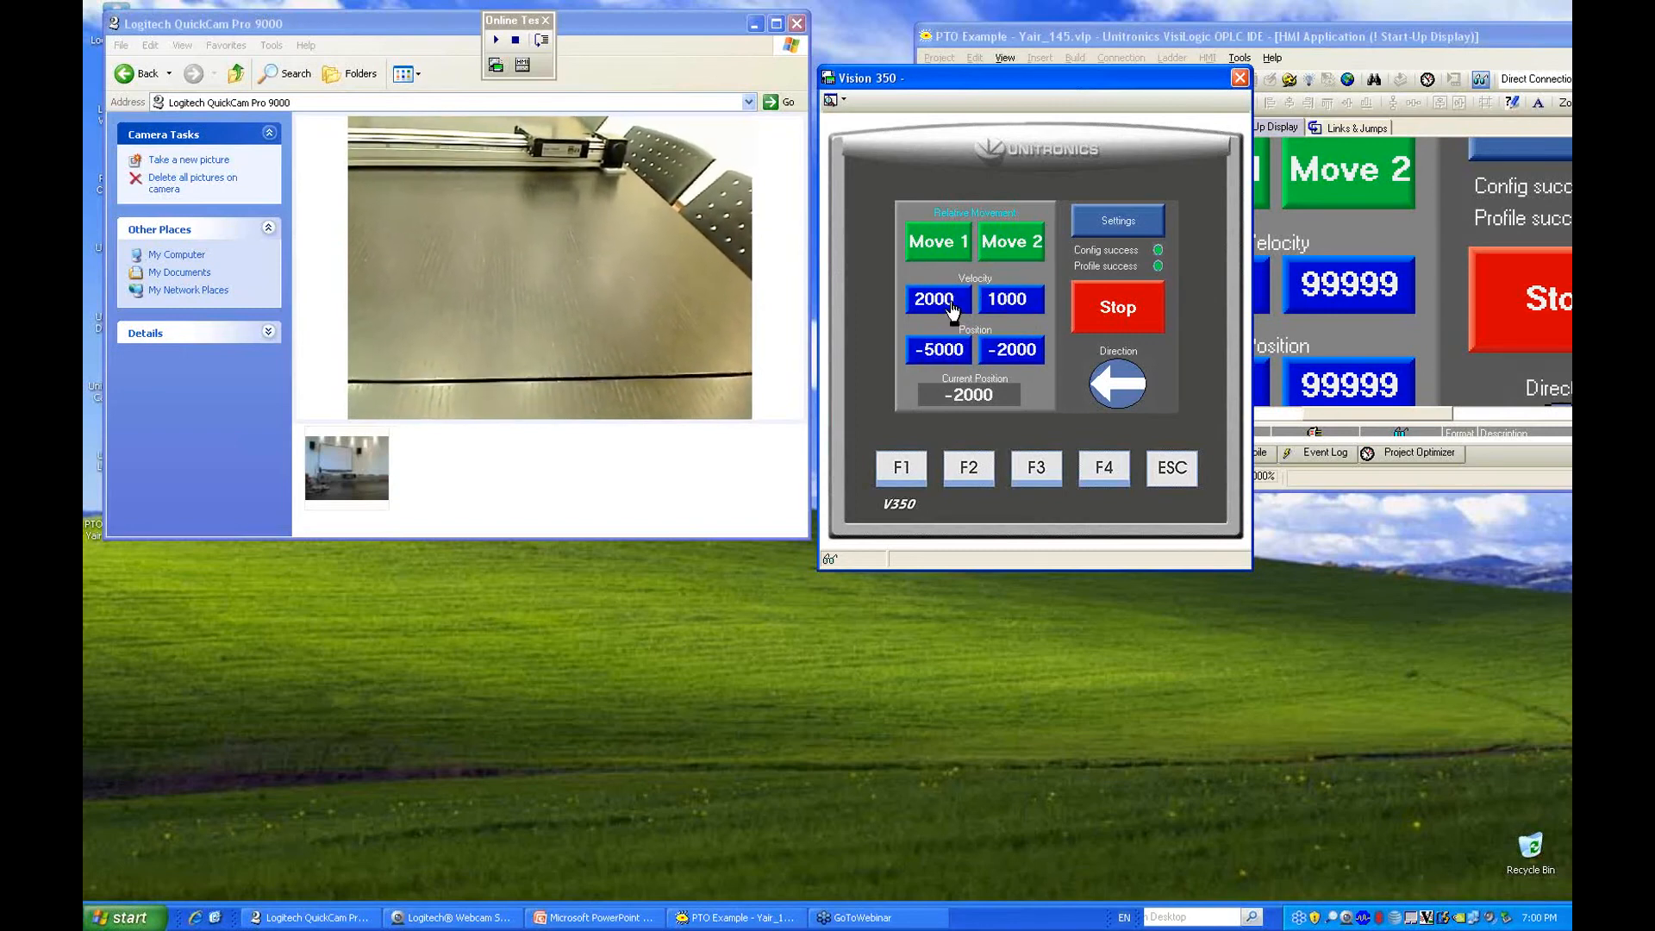
Run Move 1 toward -5000, then Move 2 back to position -2000.
{"action": "left_click", "coordinate": [934, 241]}
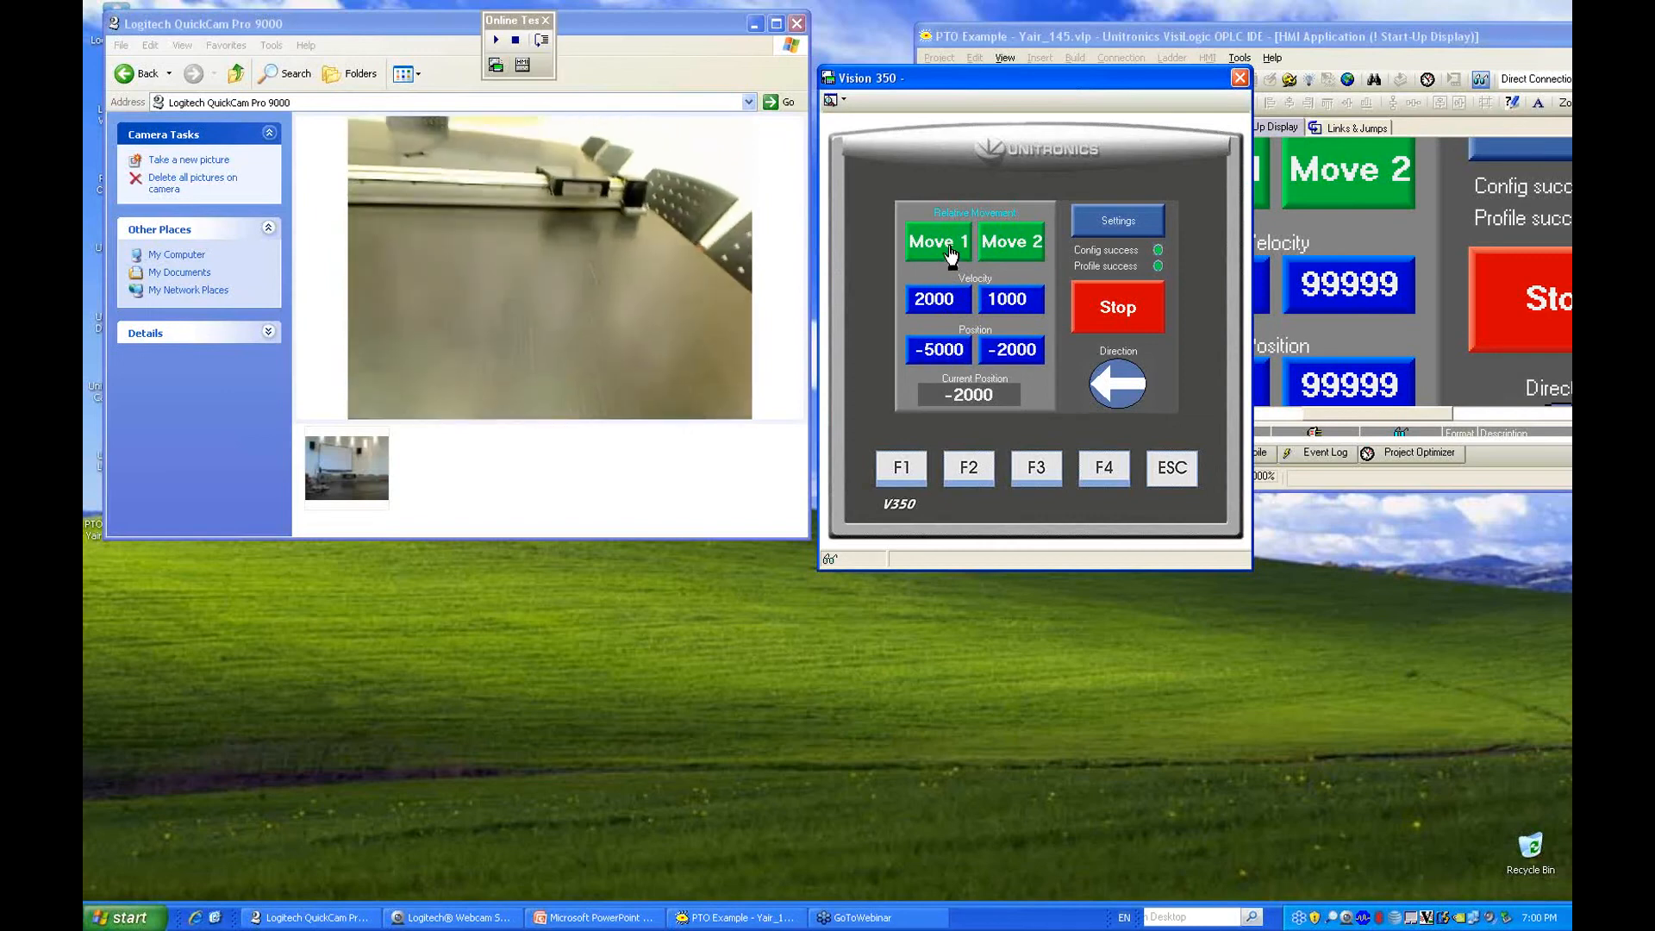
{"action": "left_click", "coordinate": [935, 242]}
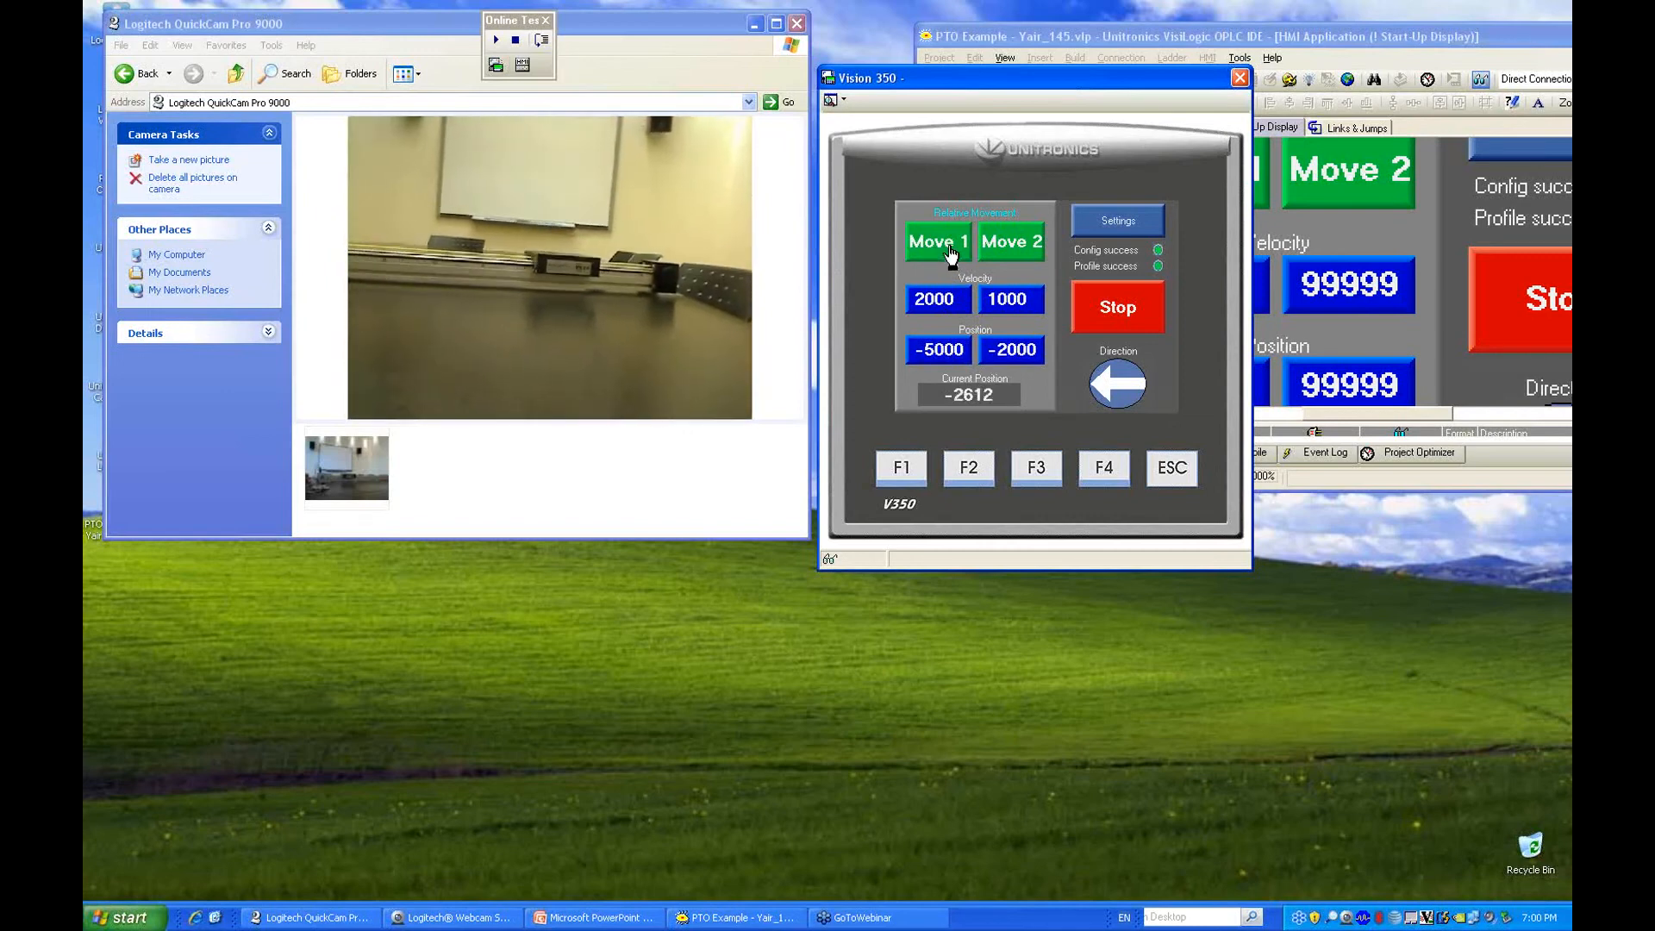
{"action": "left_click", "coordinate": [938, 242]}
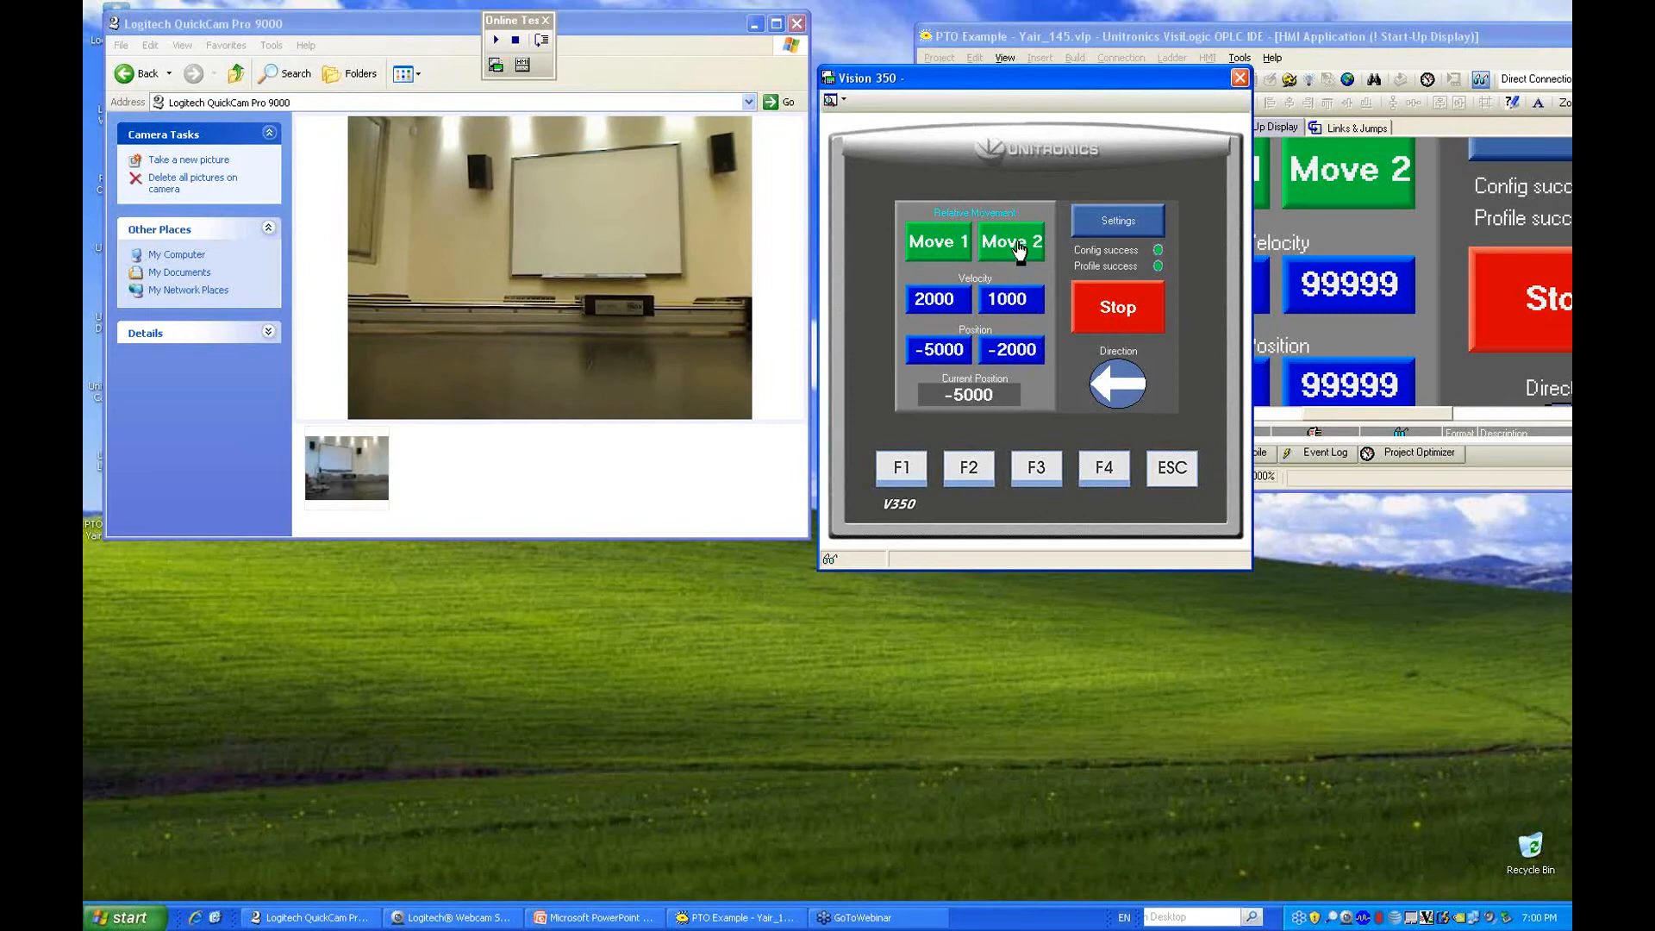
{"action": "left_click", "coordinate": [1011, 241]}
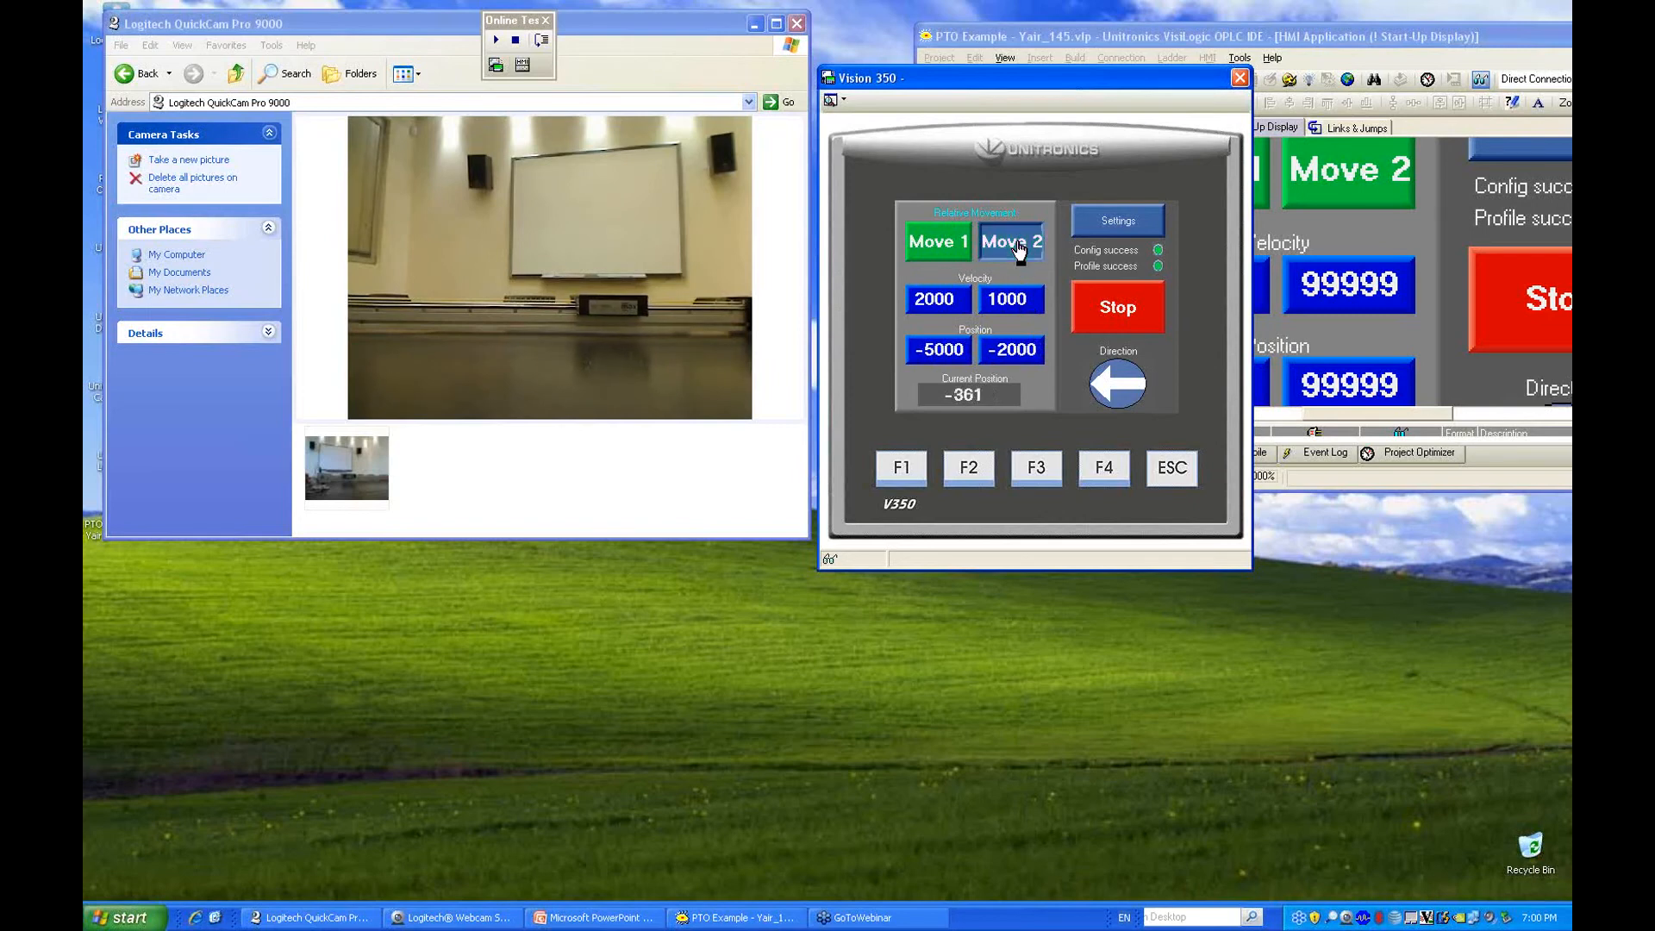
{"action": "left_click", "coordinate": [1010, 241]}
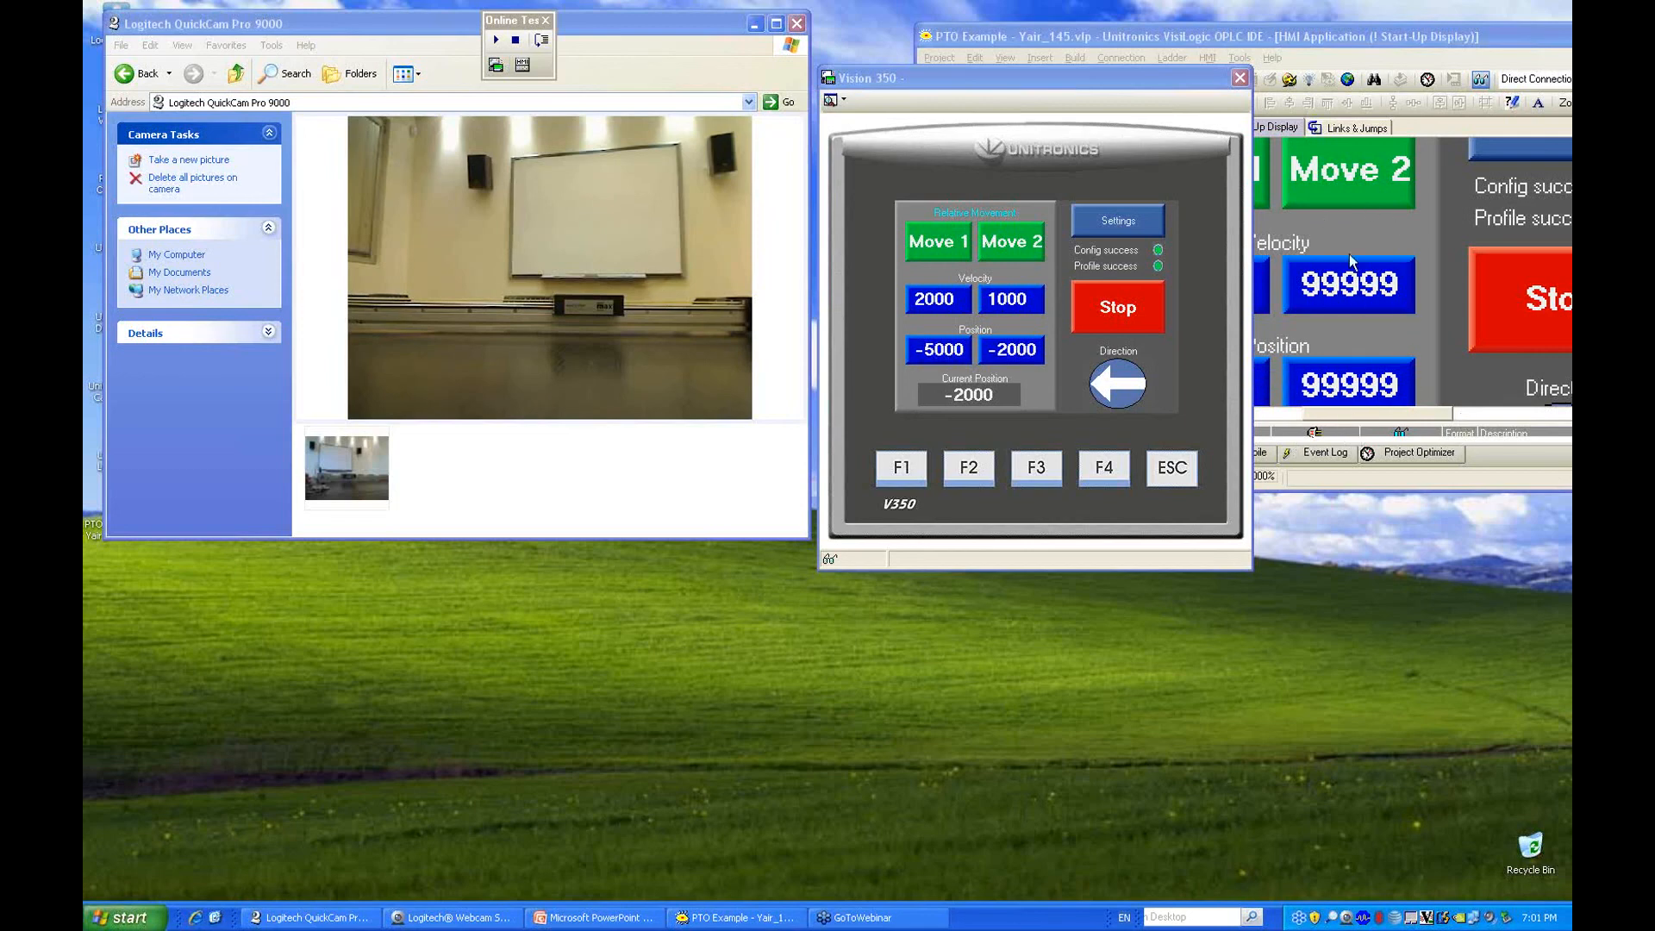
{"action": "mouse_move", "coordinate": [1323, 224]}
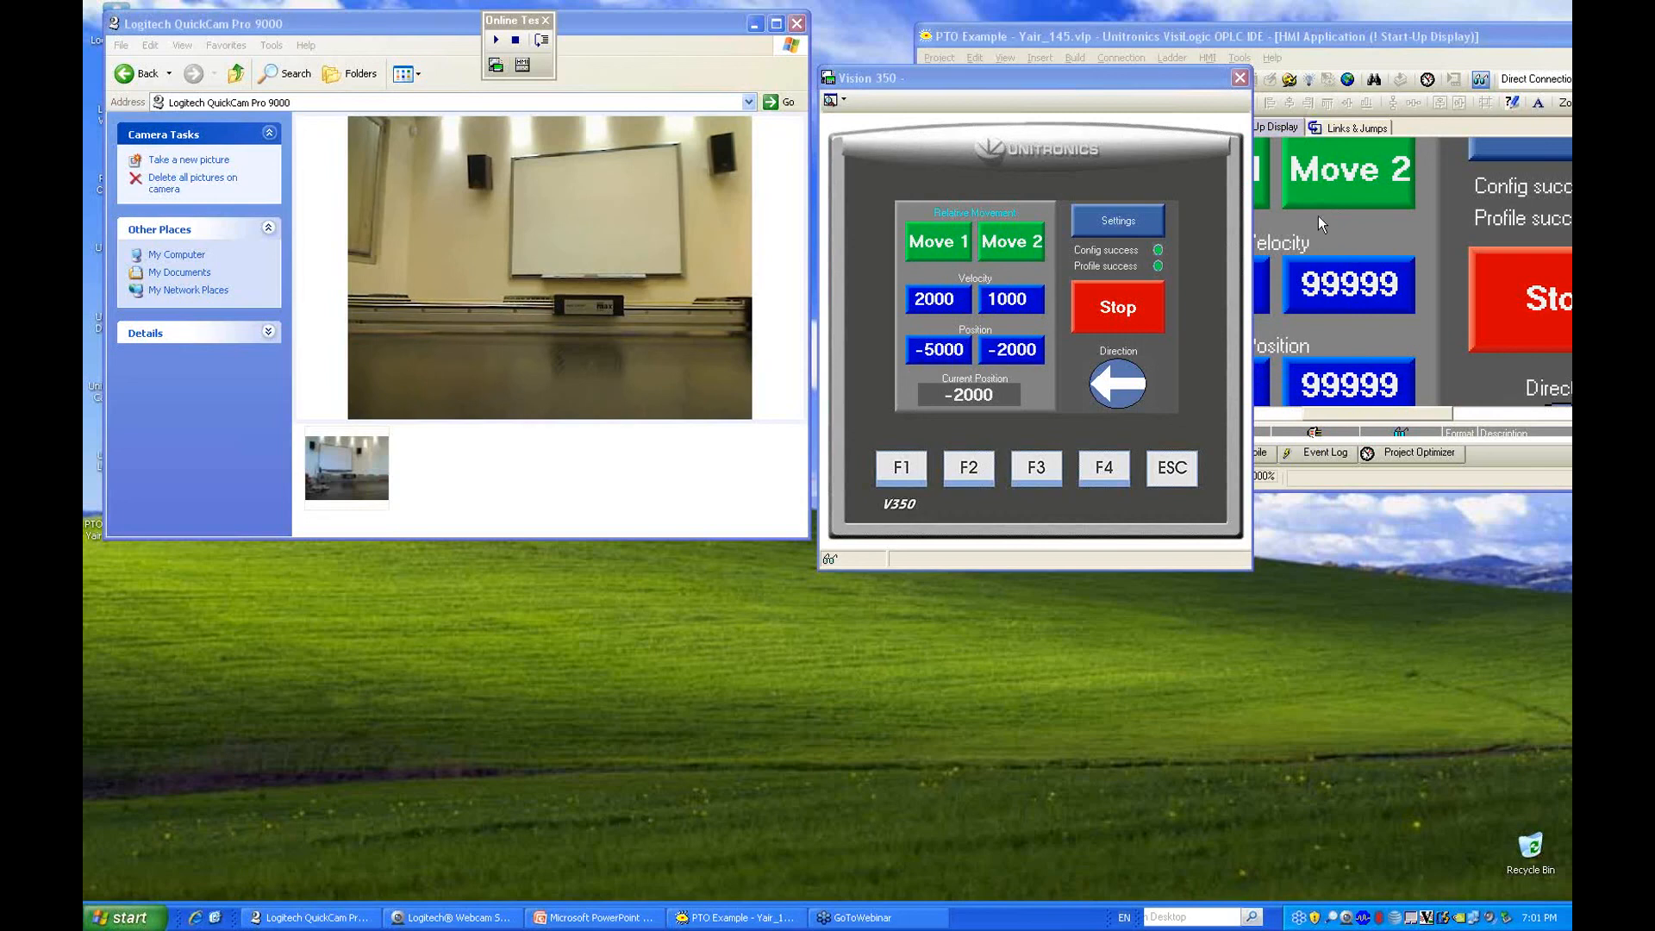